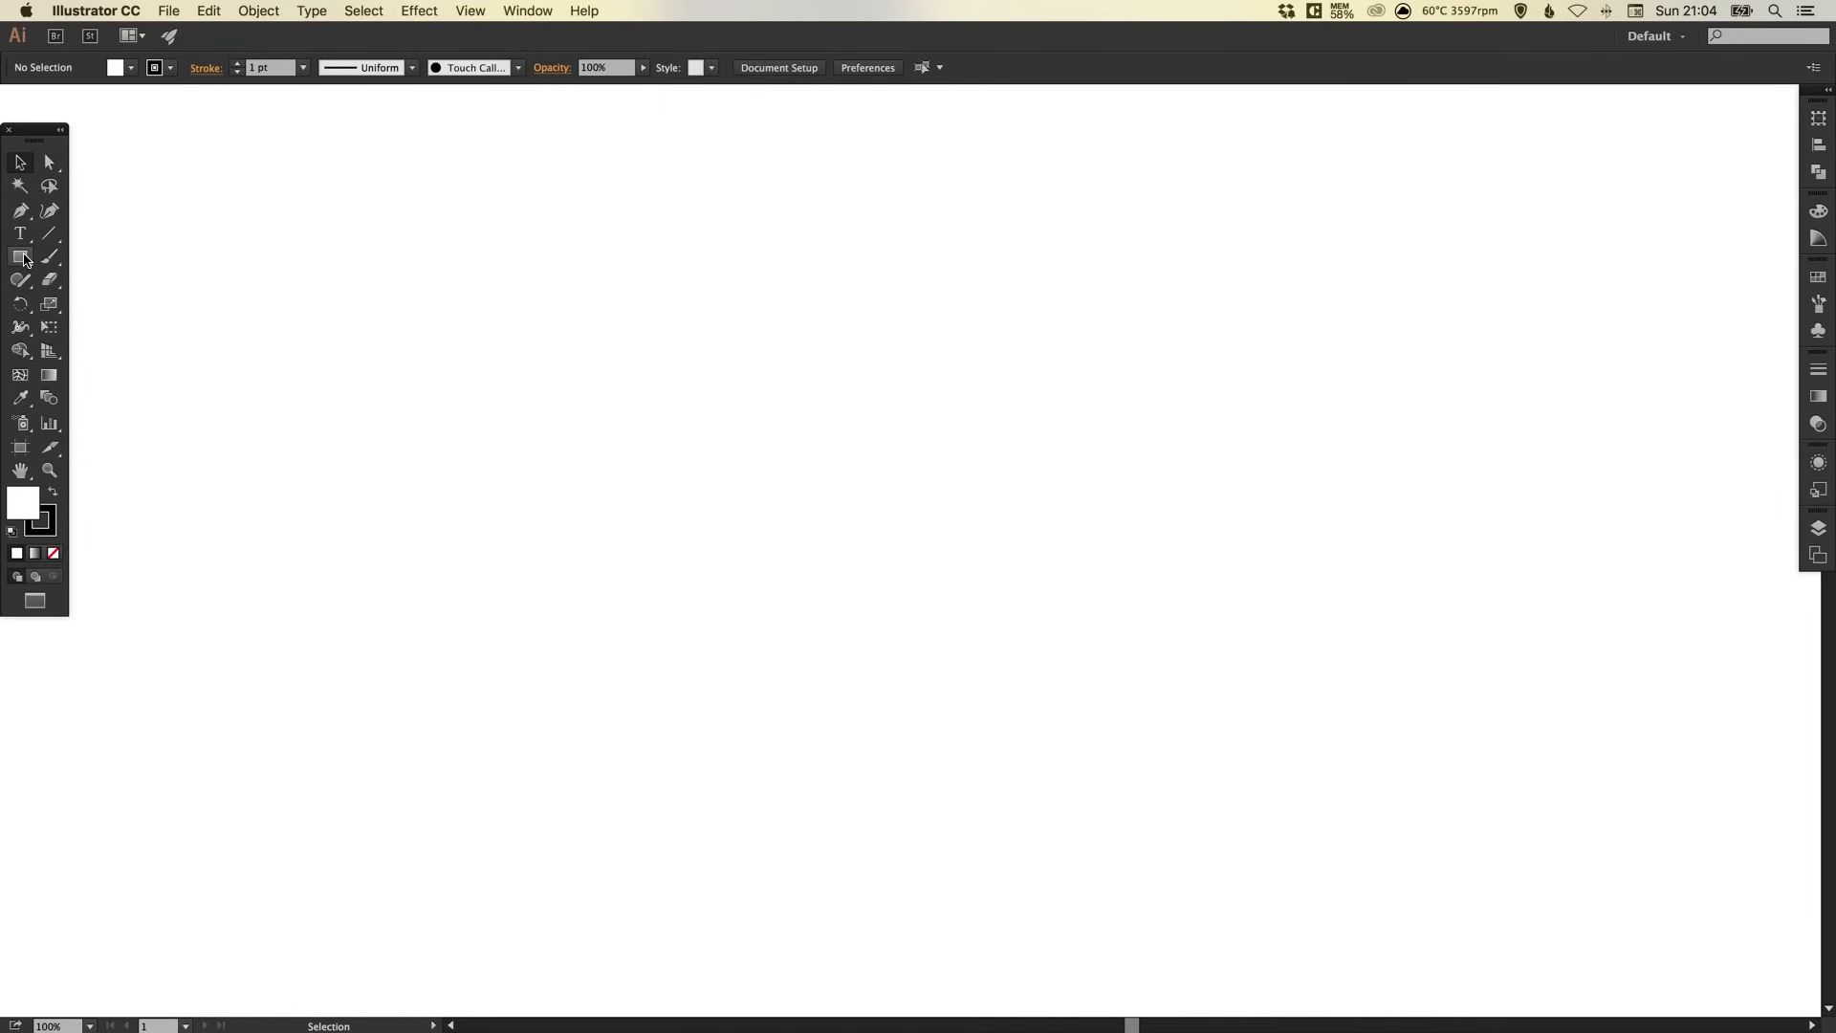
Draw a 497 px black square and round its corners to about 100 px.
left_click_drag(673, 287, 781, 400)
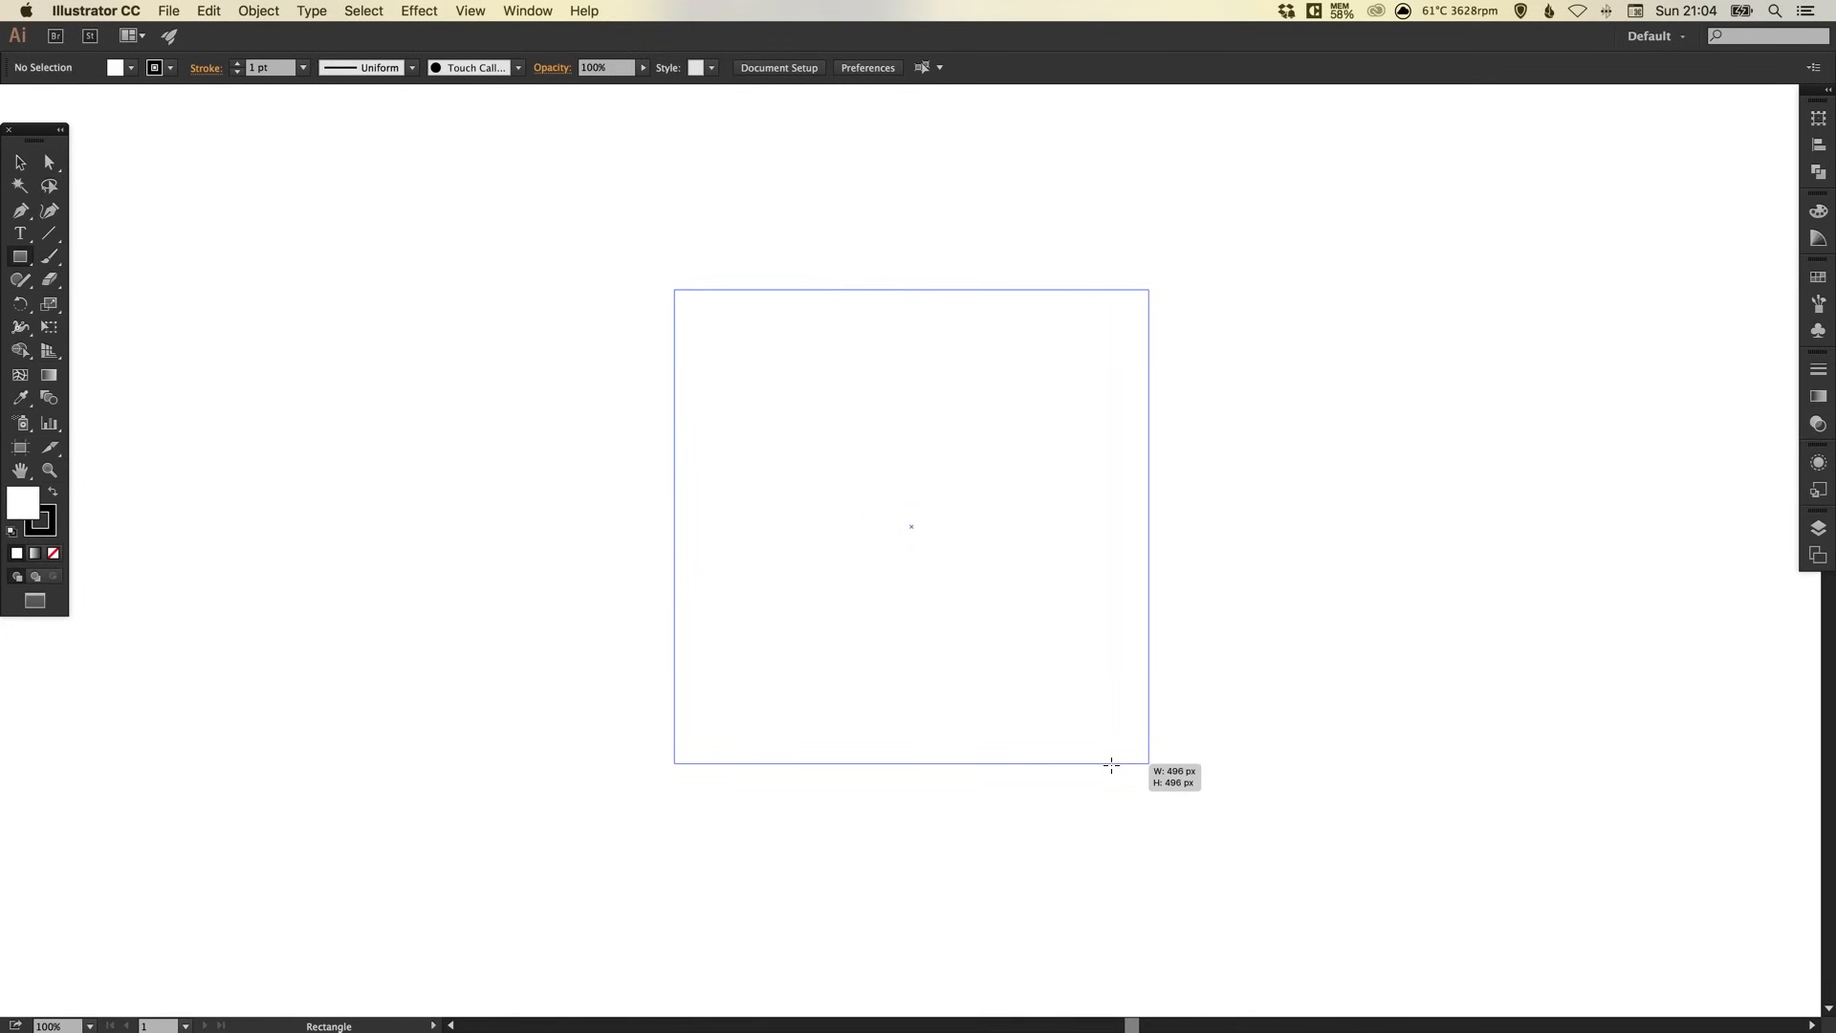
left_click_drag(677, 291, 1113, 764)
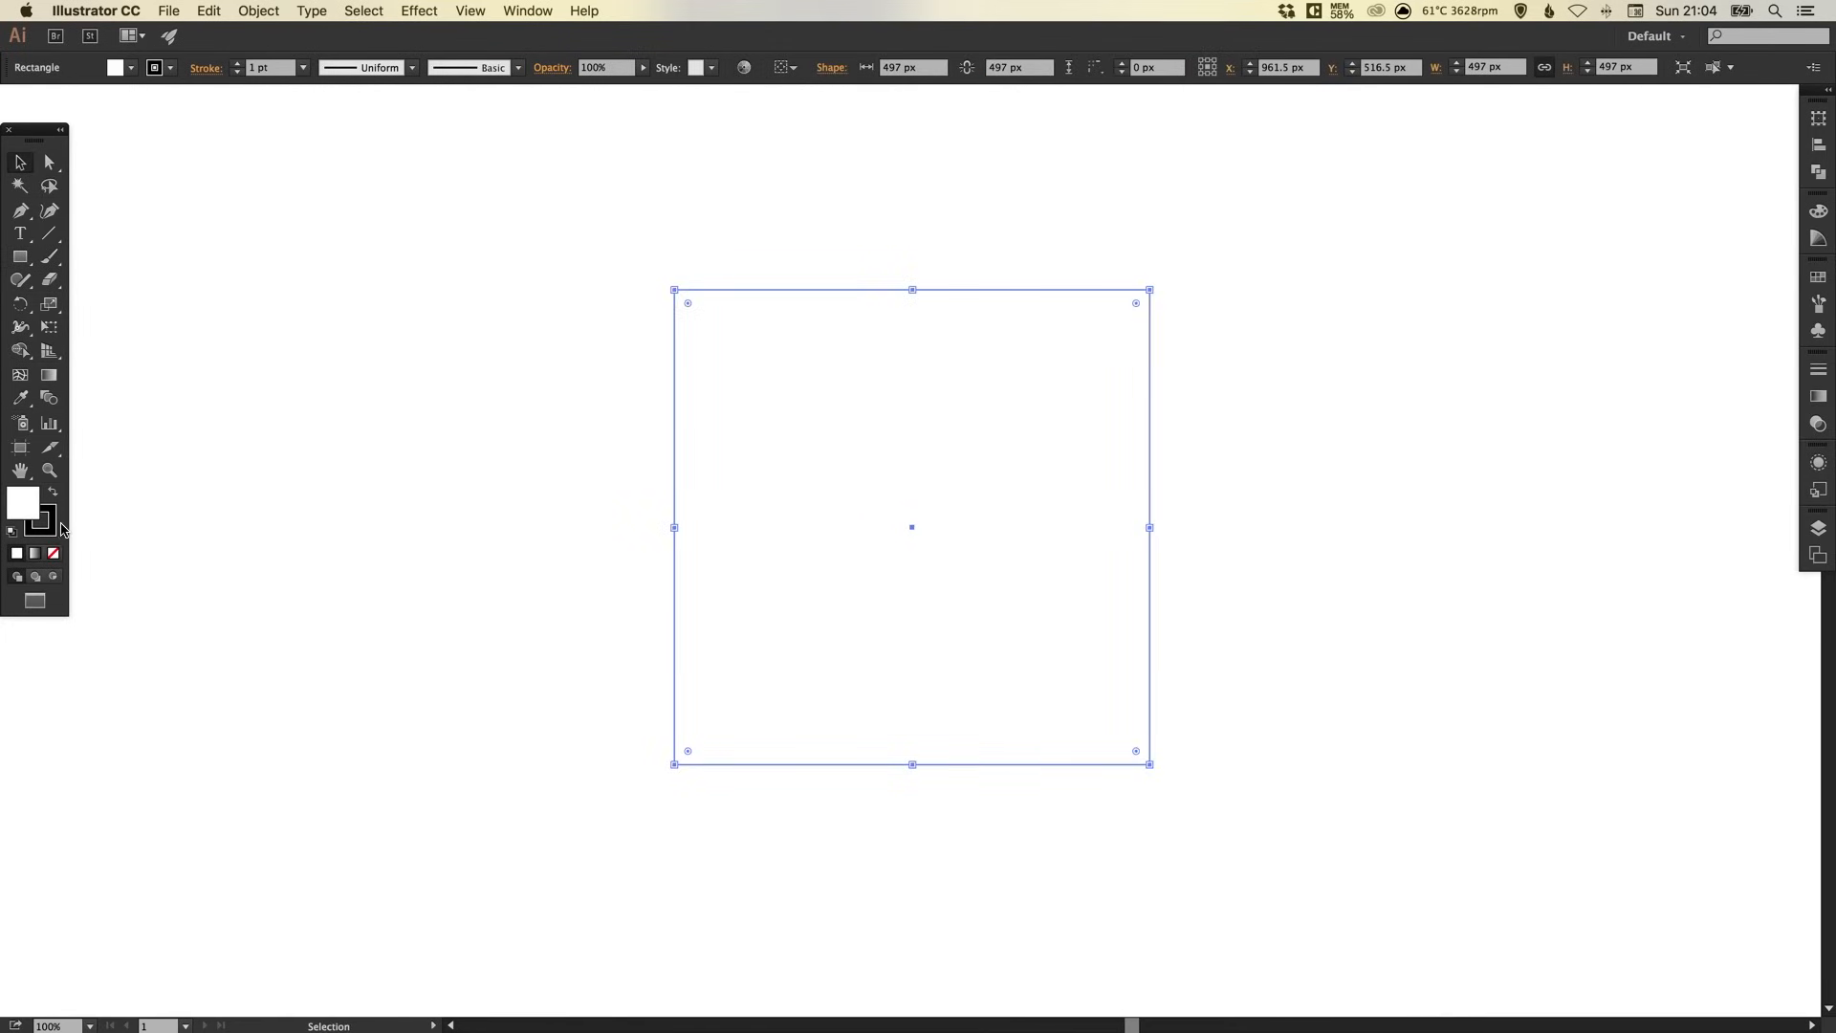
mouse_move(52, 497)
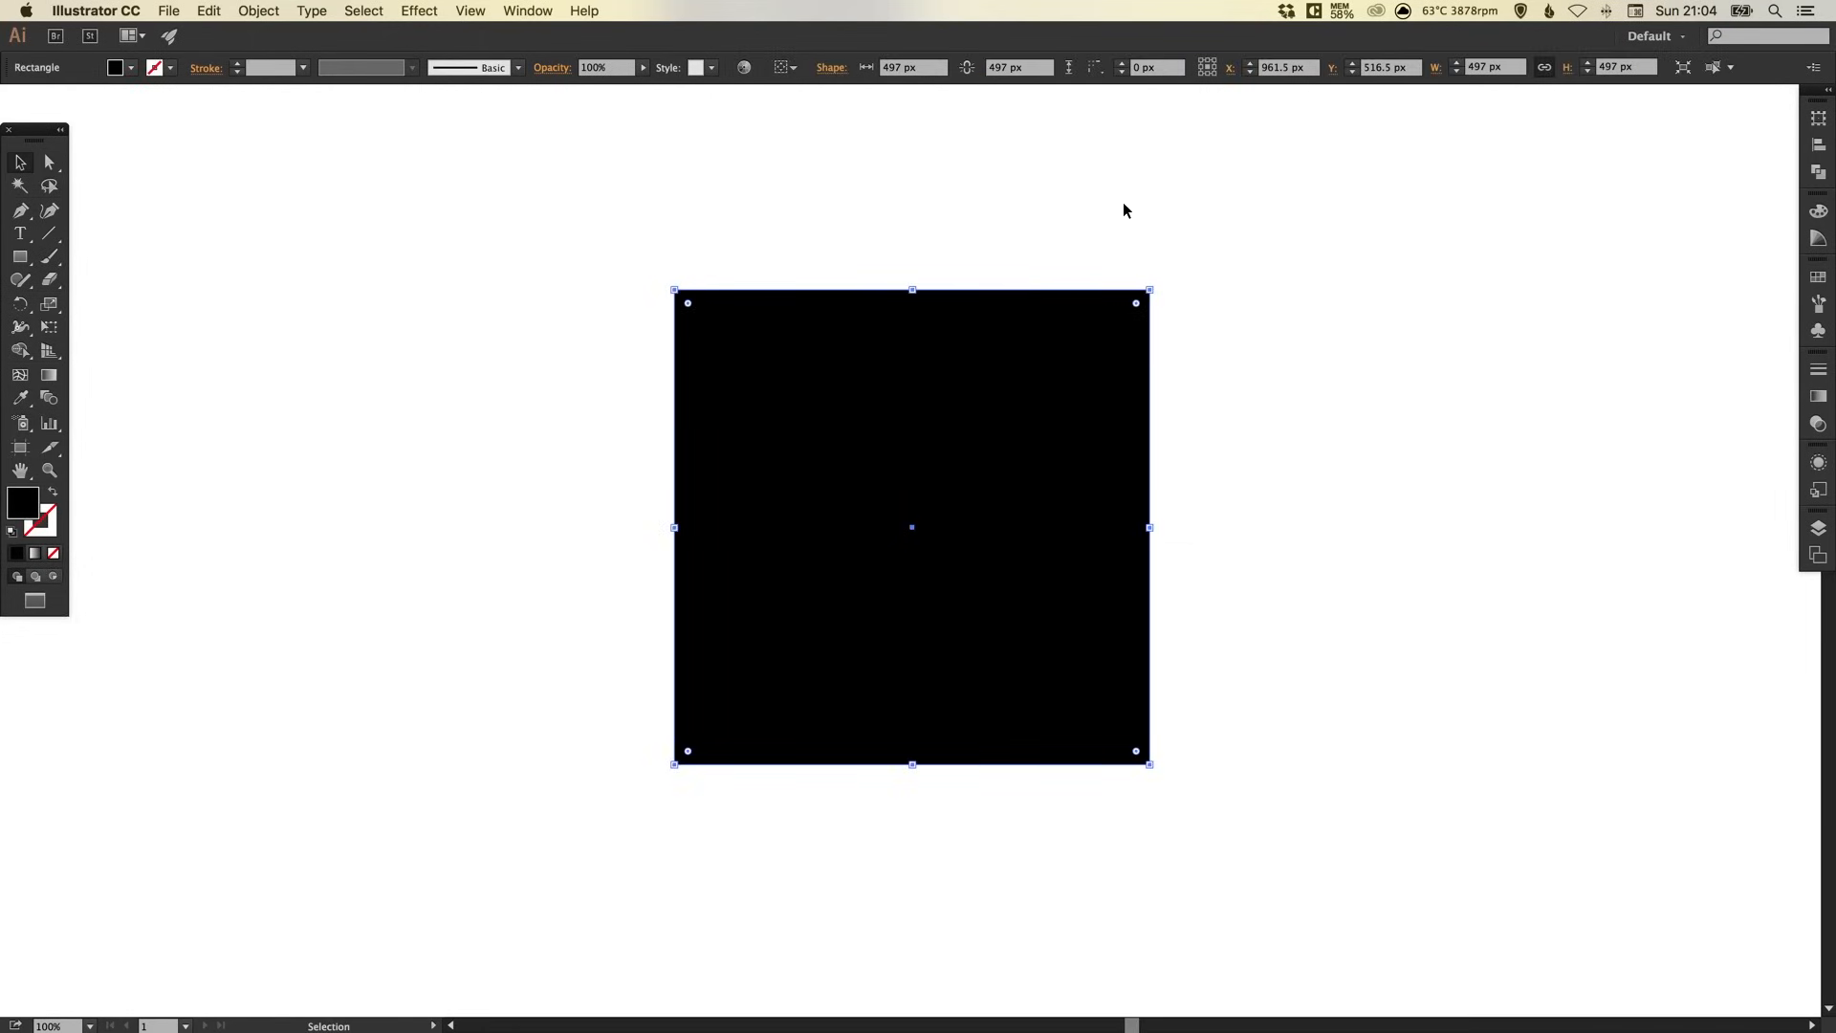
mouse_move(1111, 335)
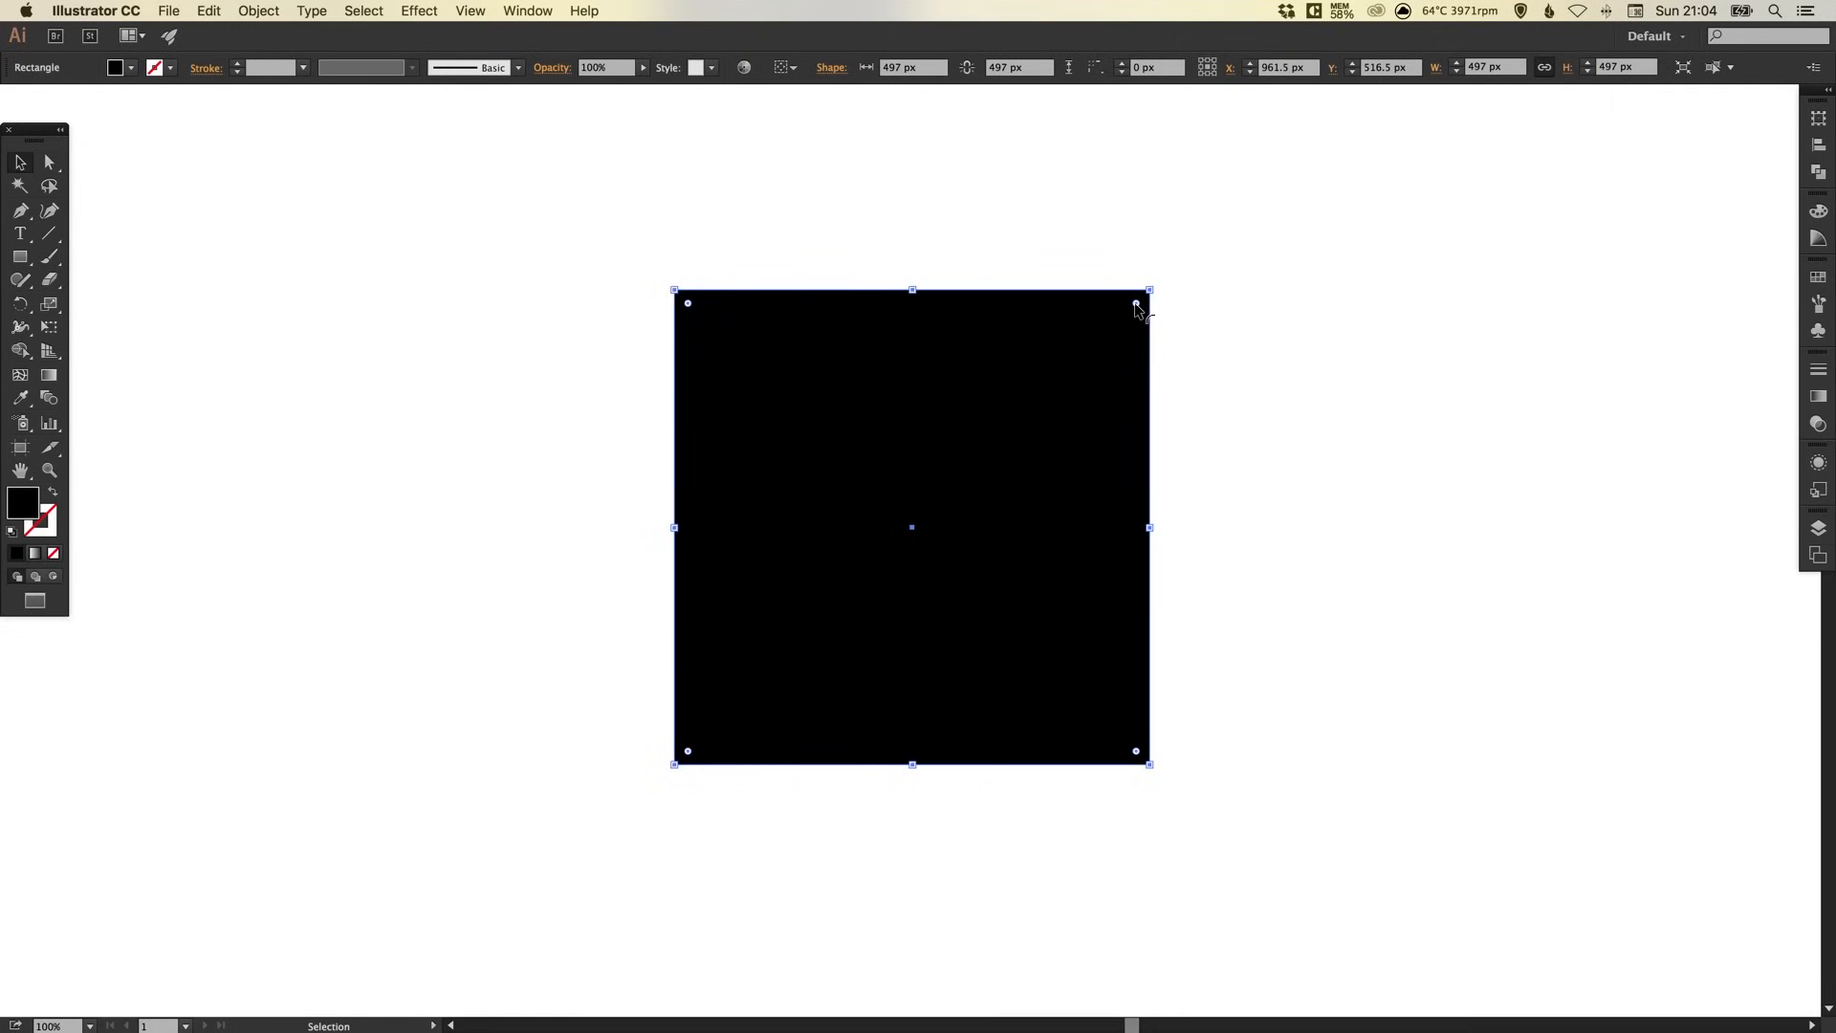
left_click_drag(1136, 304, 1068, 360)
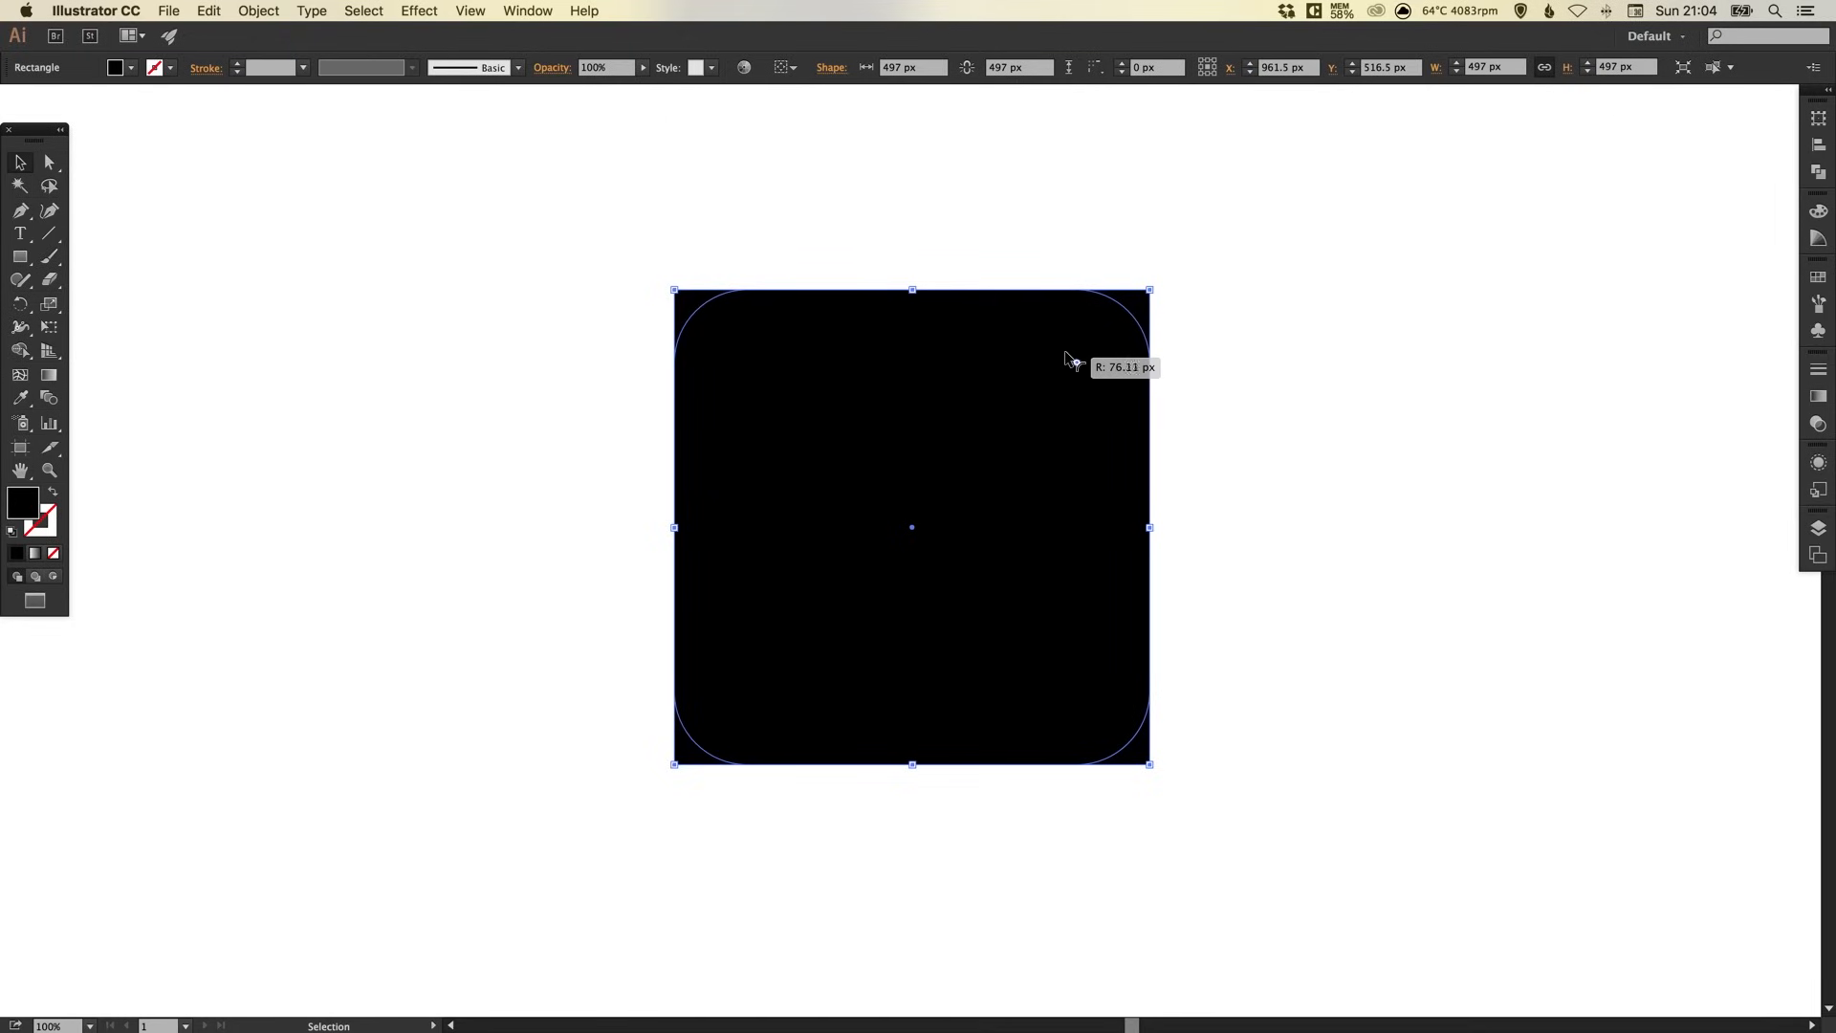
left_click_drag(1067, 359, 1060, 373)
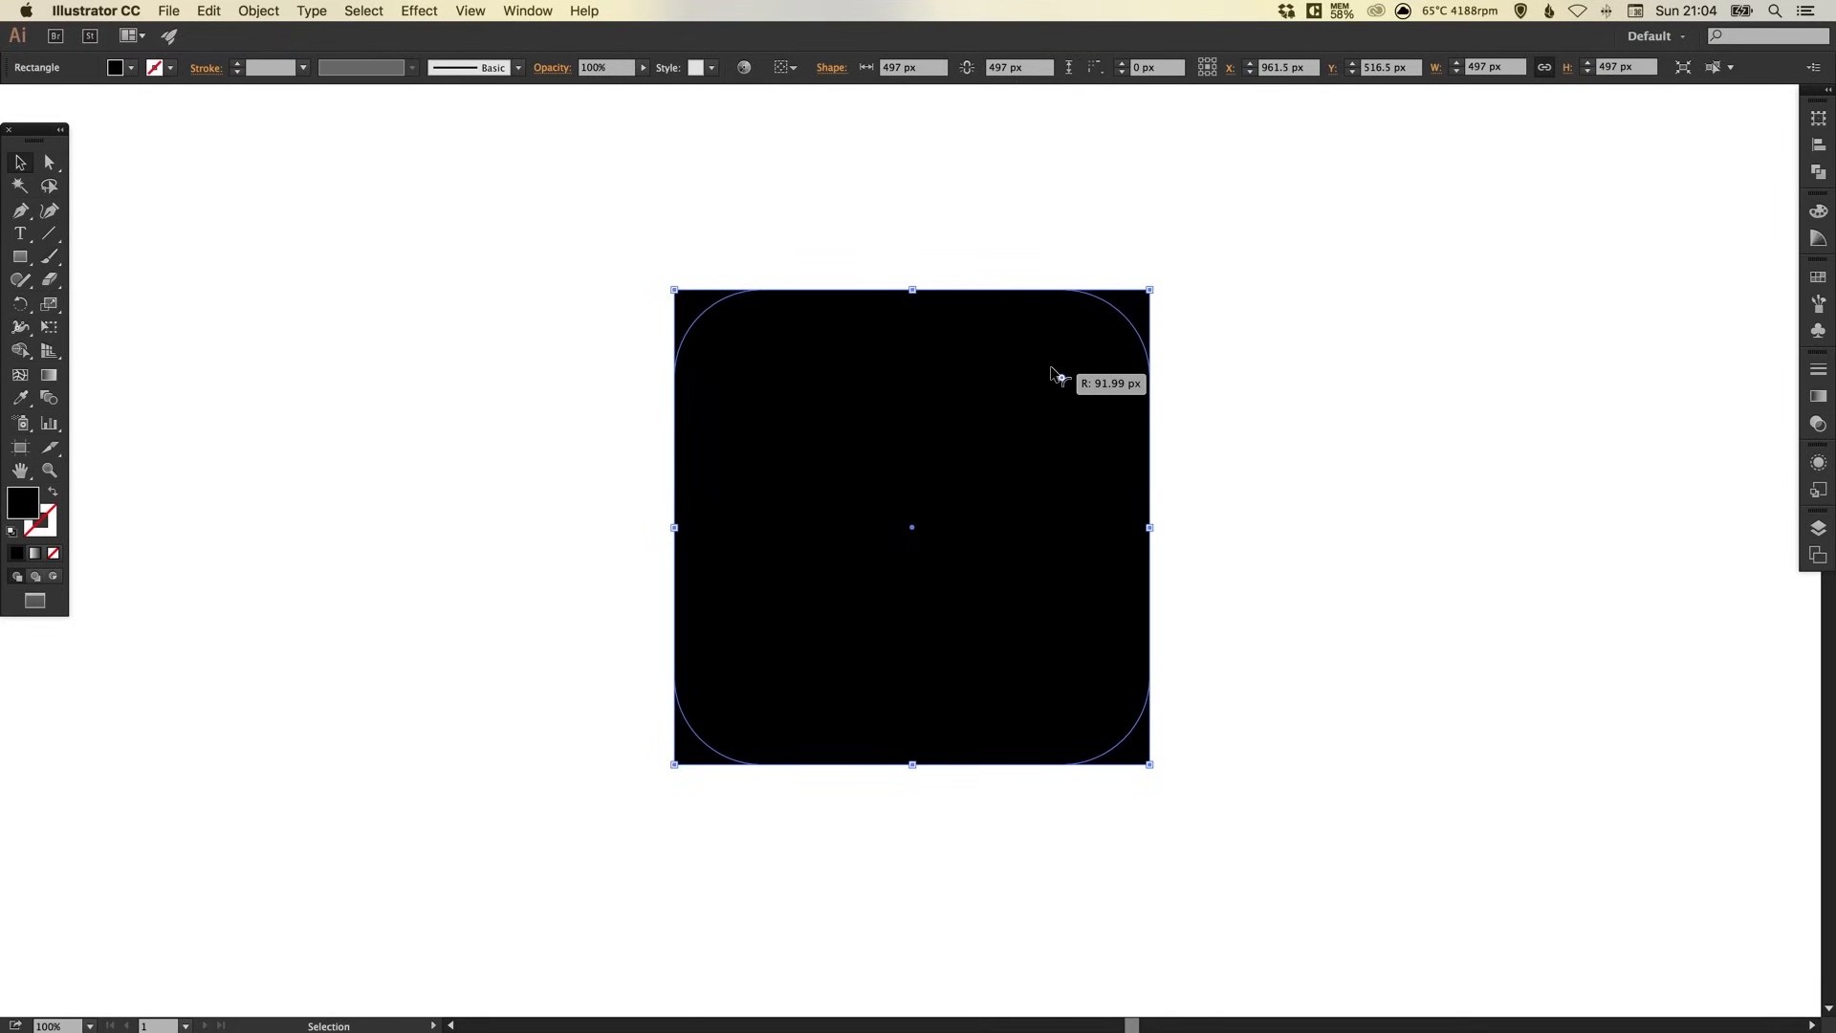
left_click_drag(1058, 375, 1046, 390)
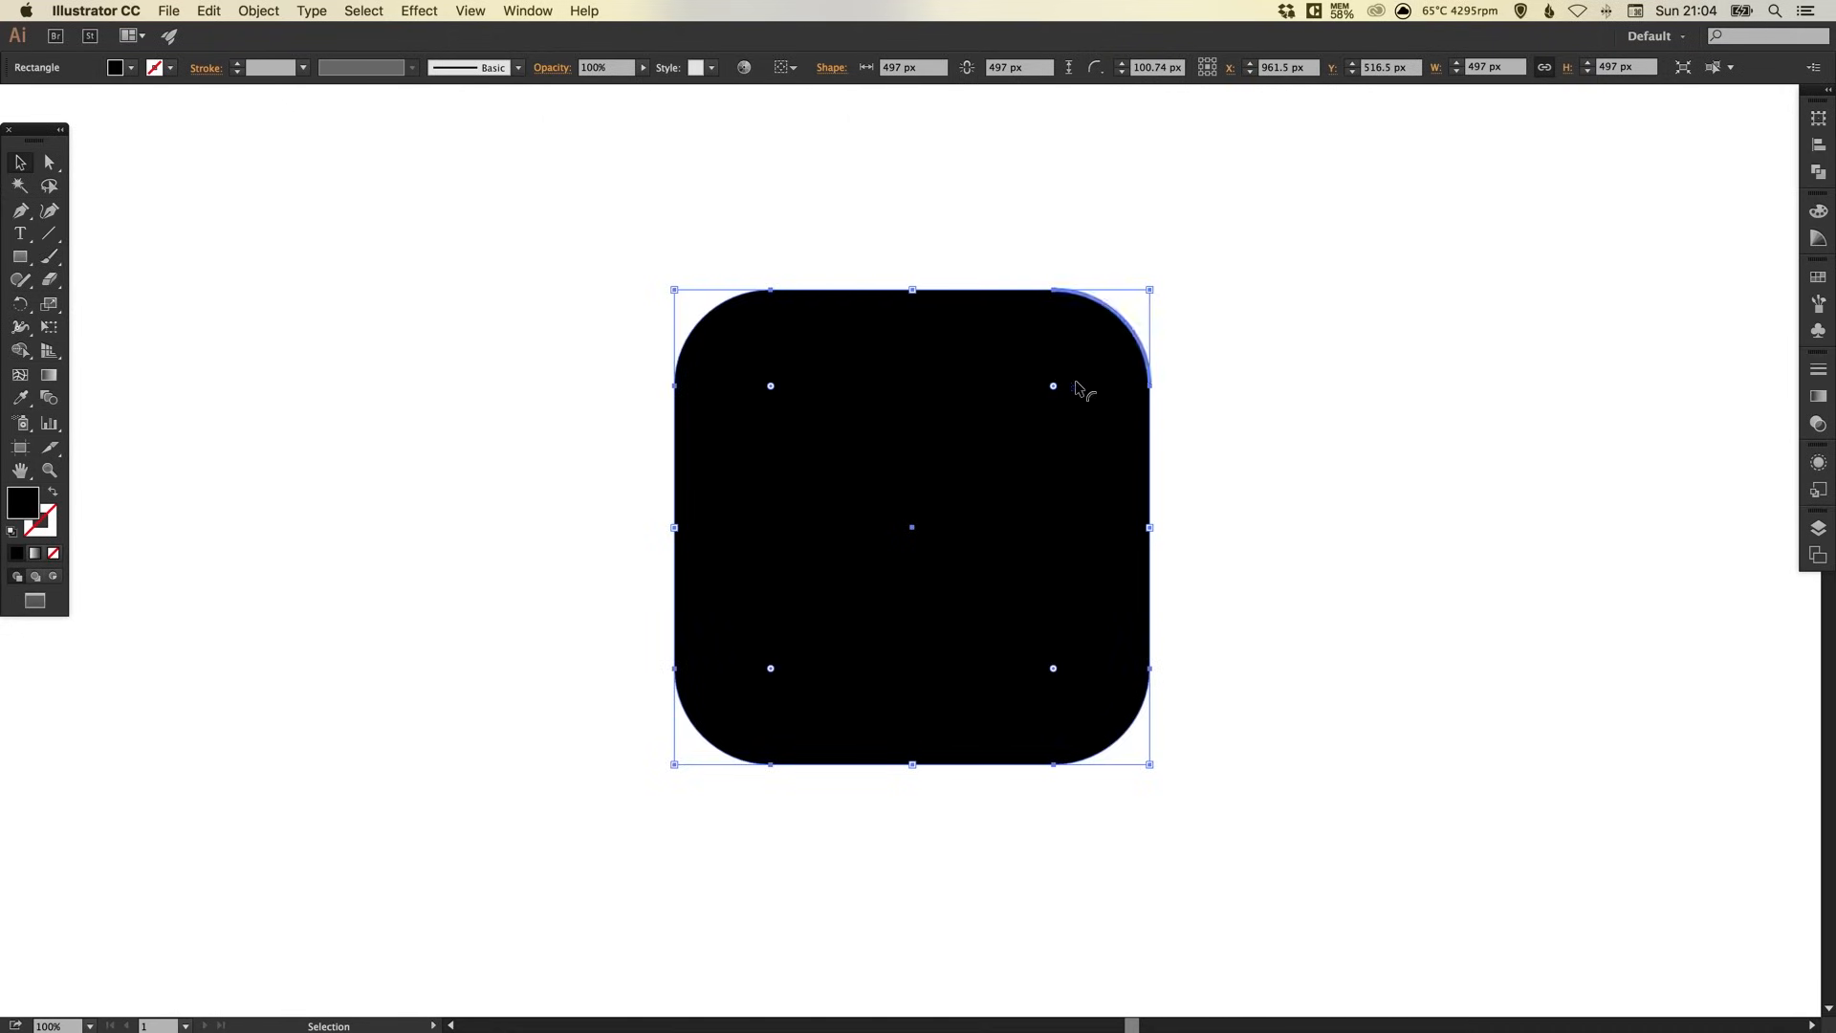
left_click(1236, 486)
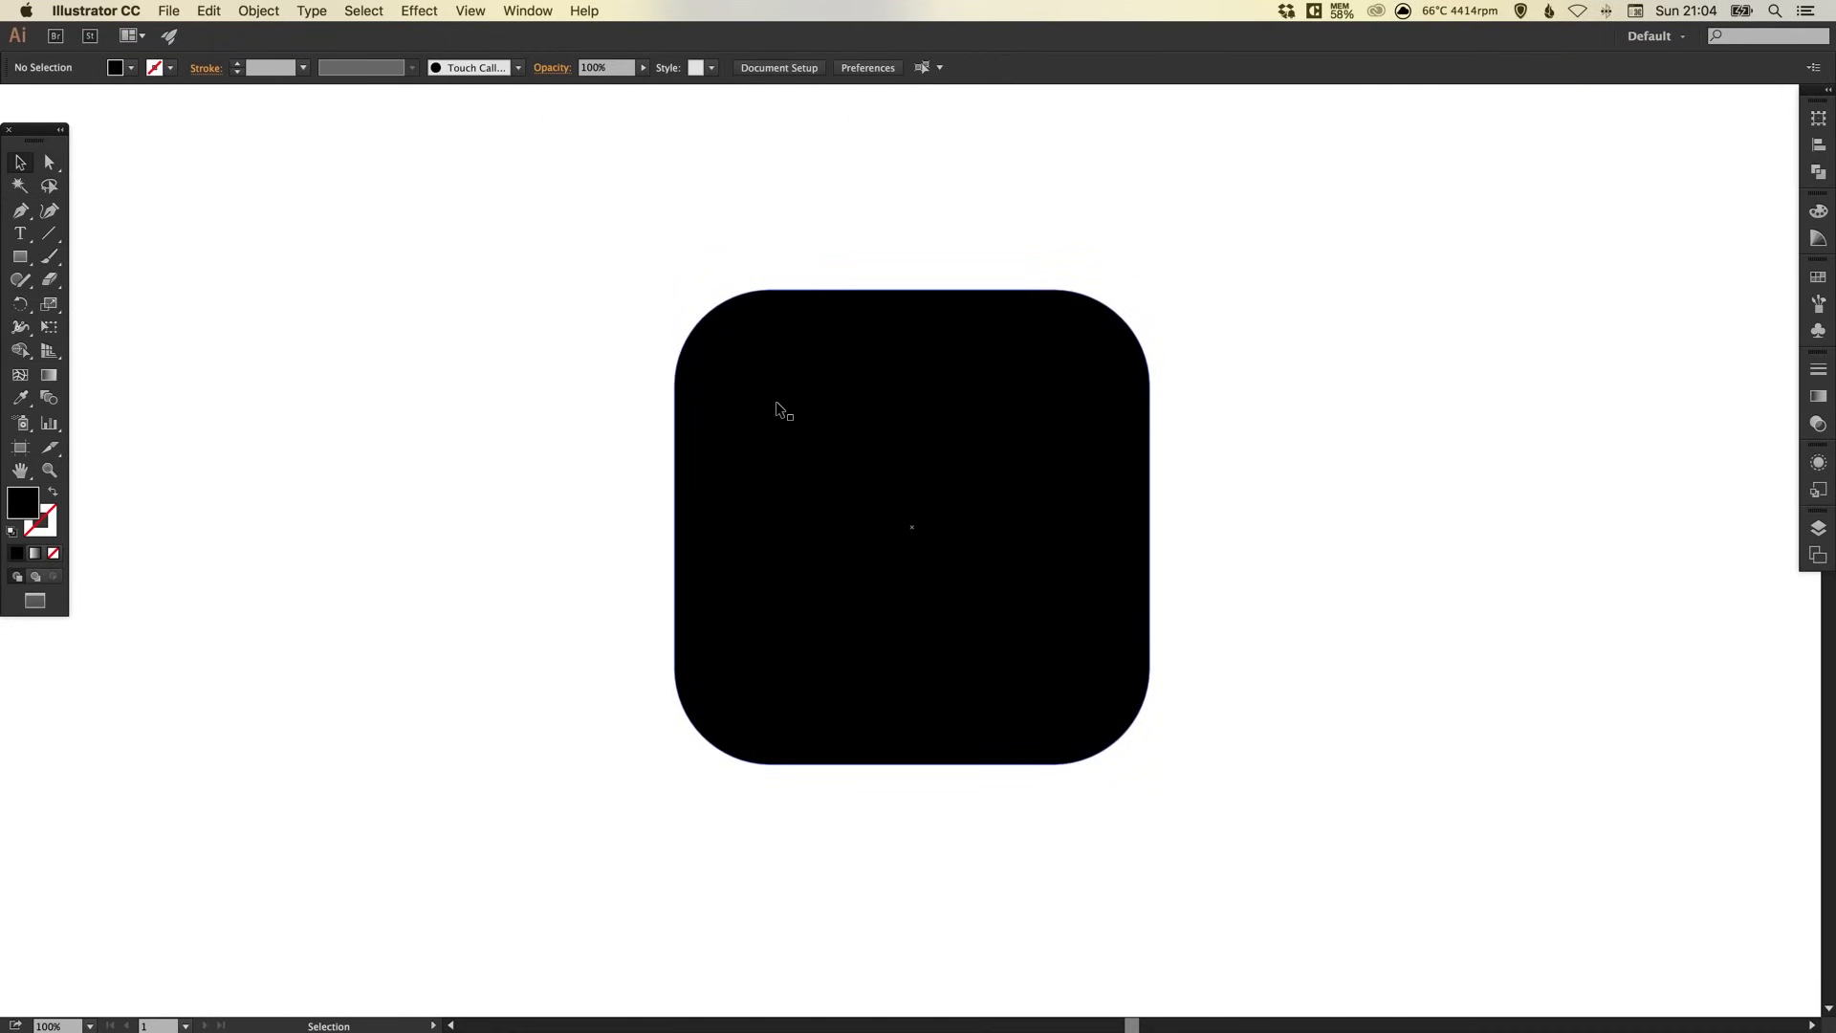
Paste a 345 px copy in front with no fill and a 24 pt white stroke.
left_click(208, 11)
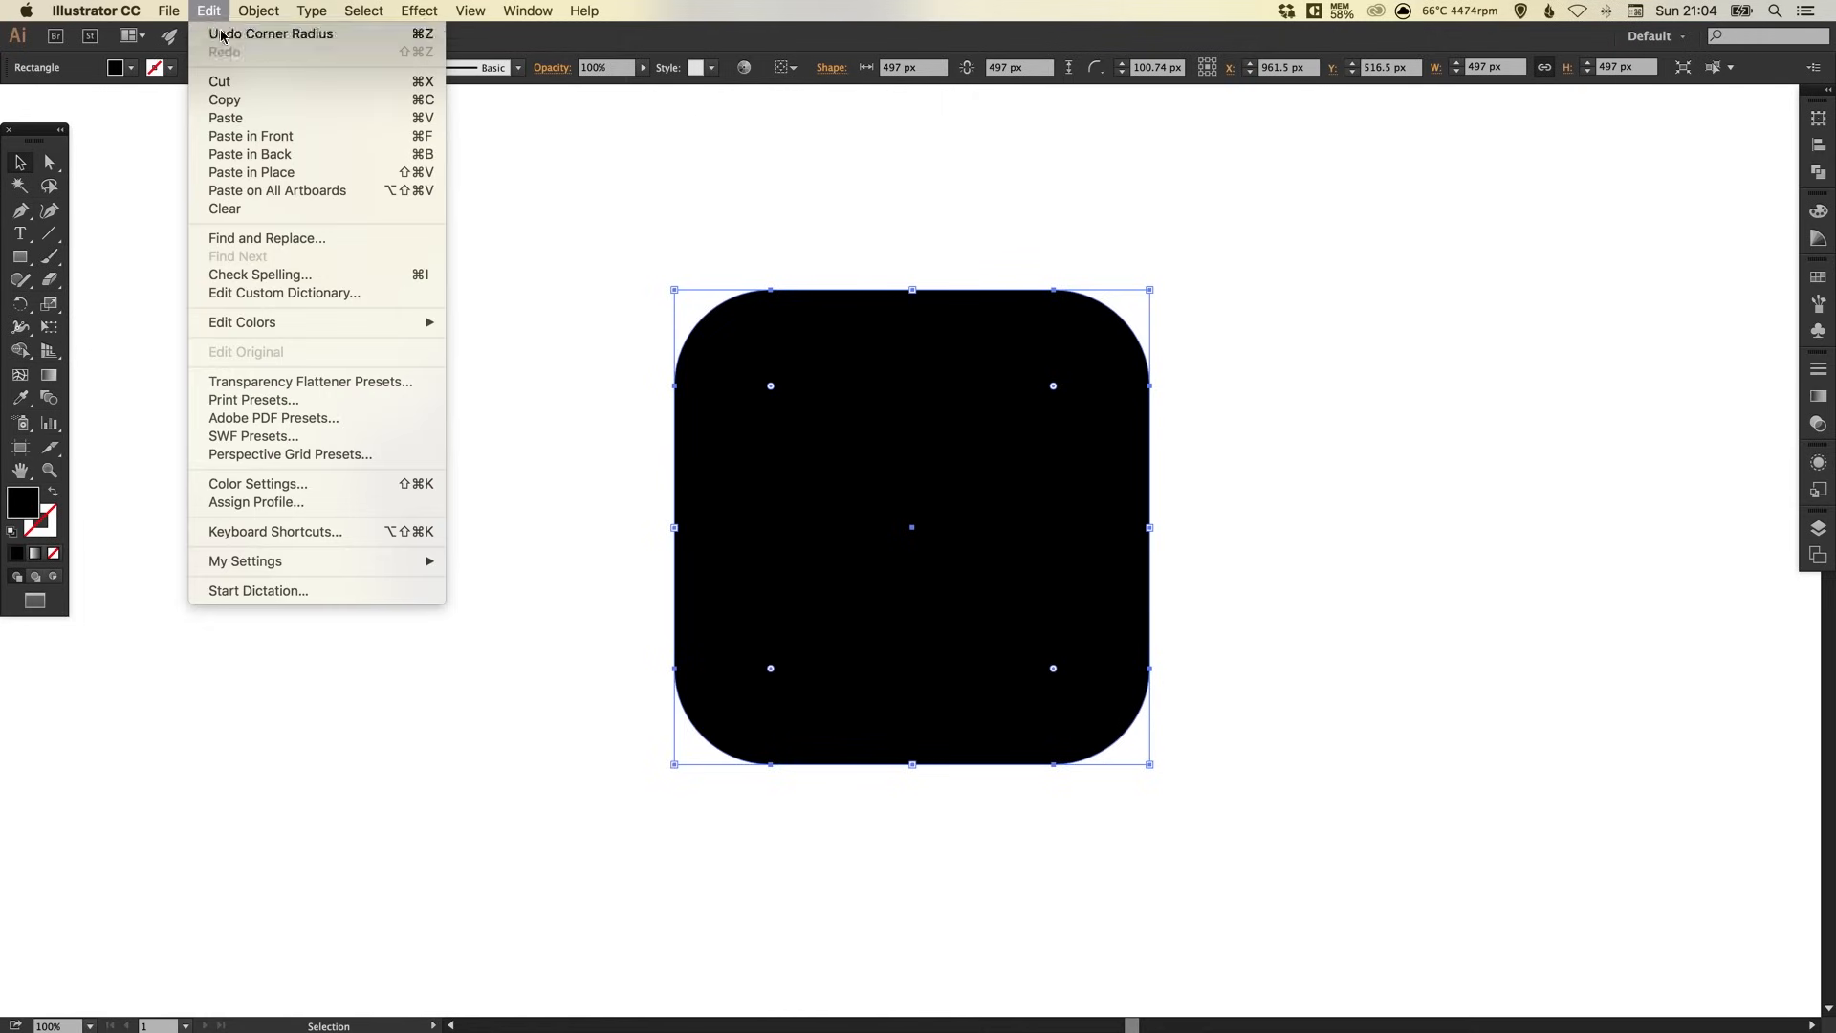
mouse_move(224, 100)
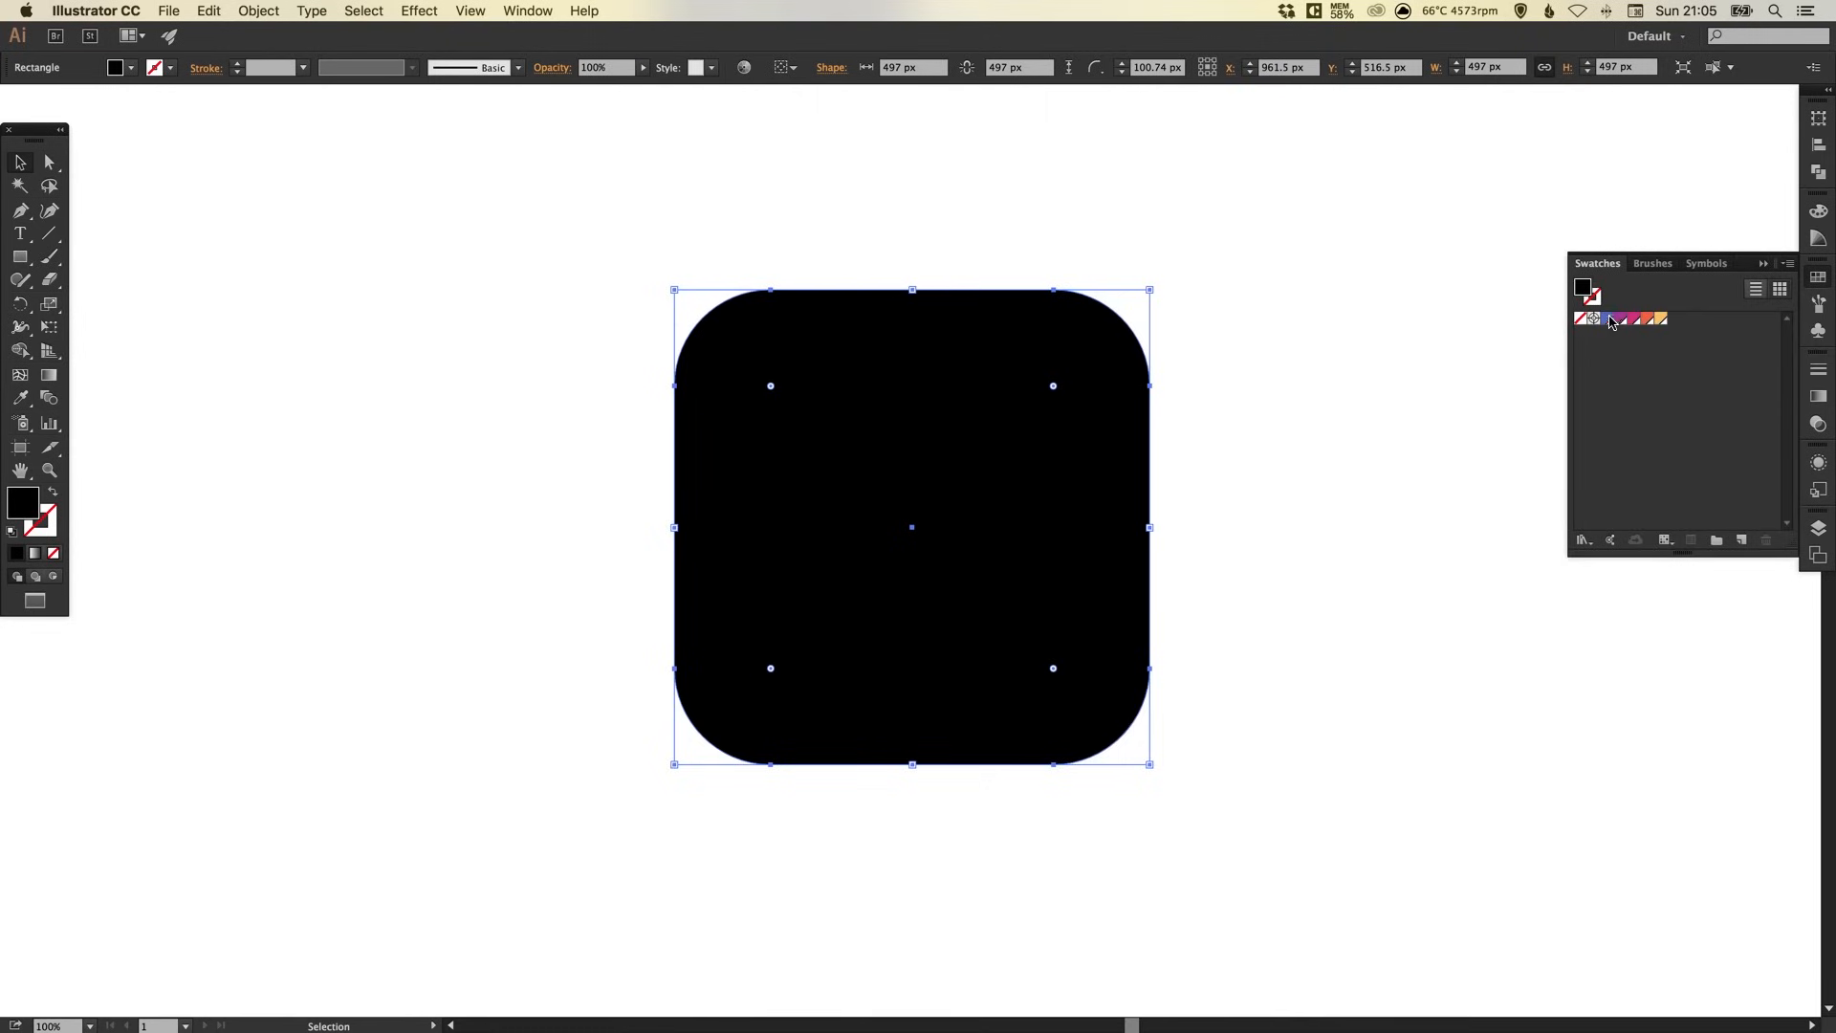
left_click(1624, 319)
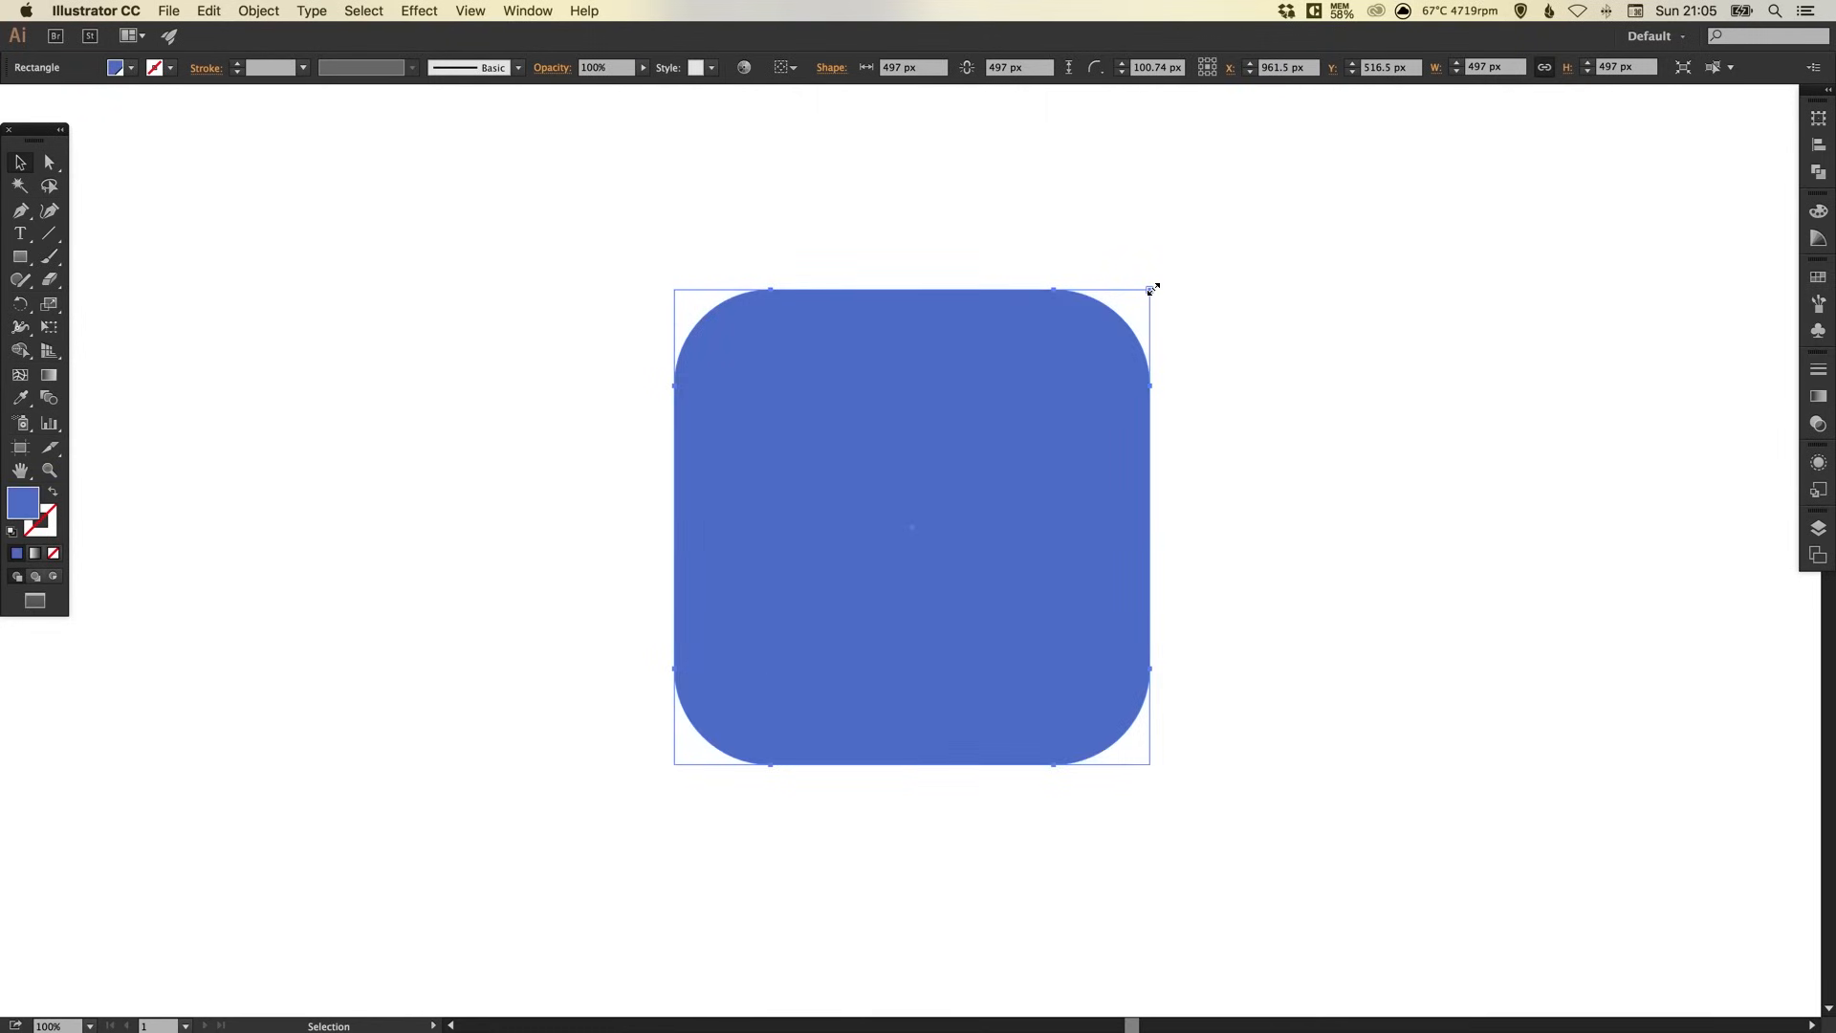
left_click_drag(1150, 289, 1091, 349)
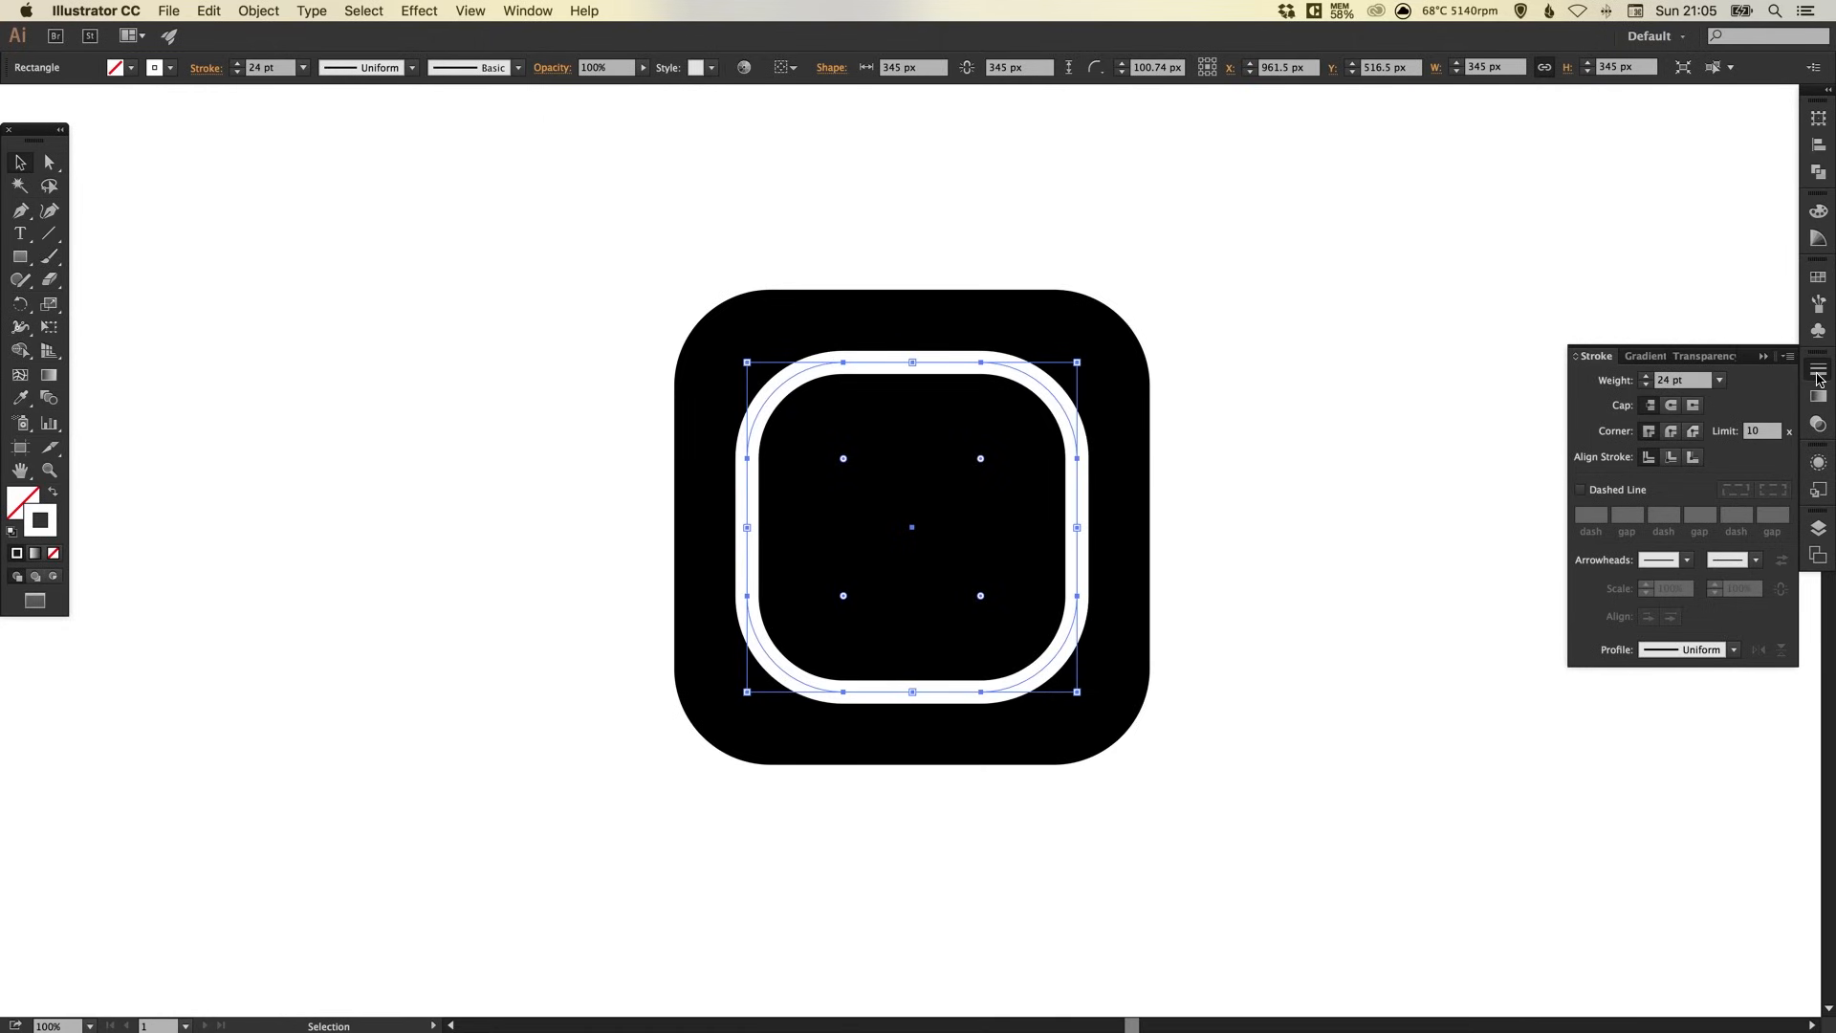
mouse_move(1819, 372)
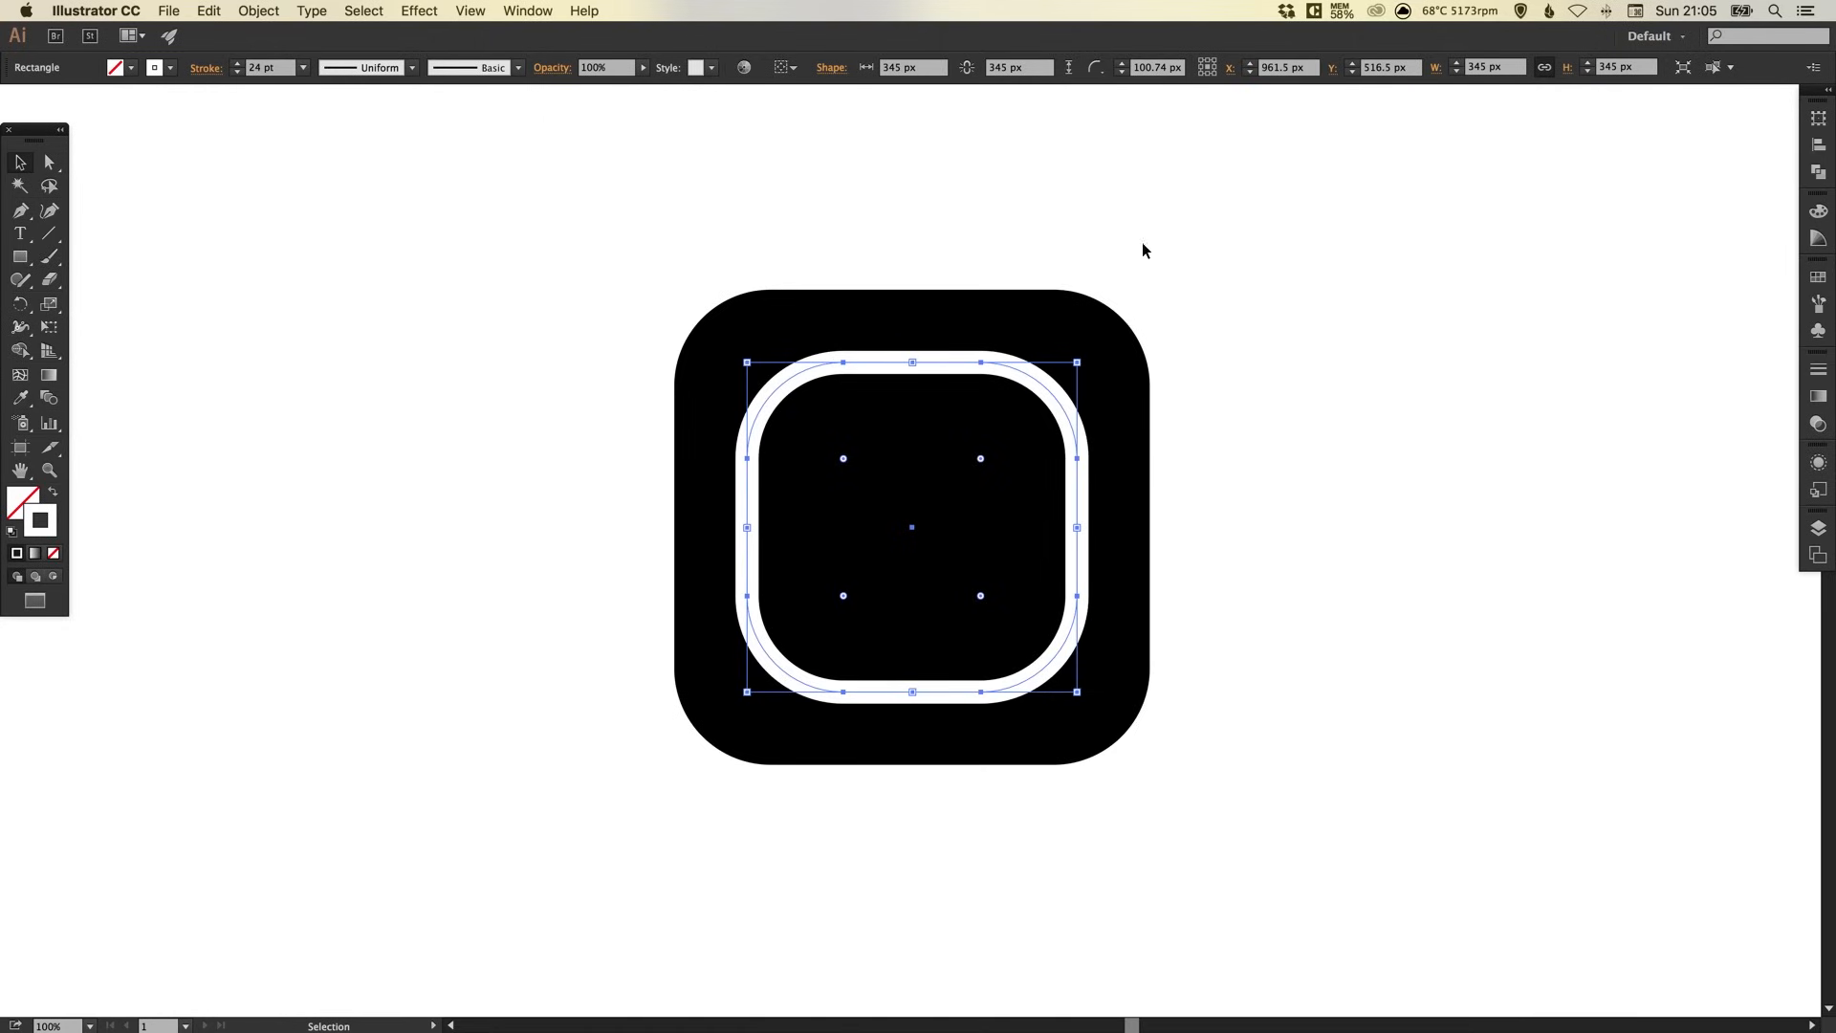
left_click(372, 398)
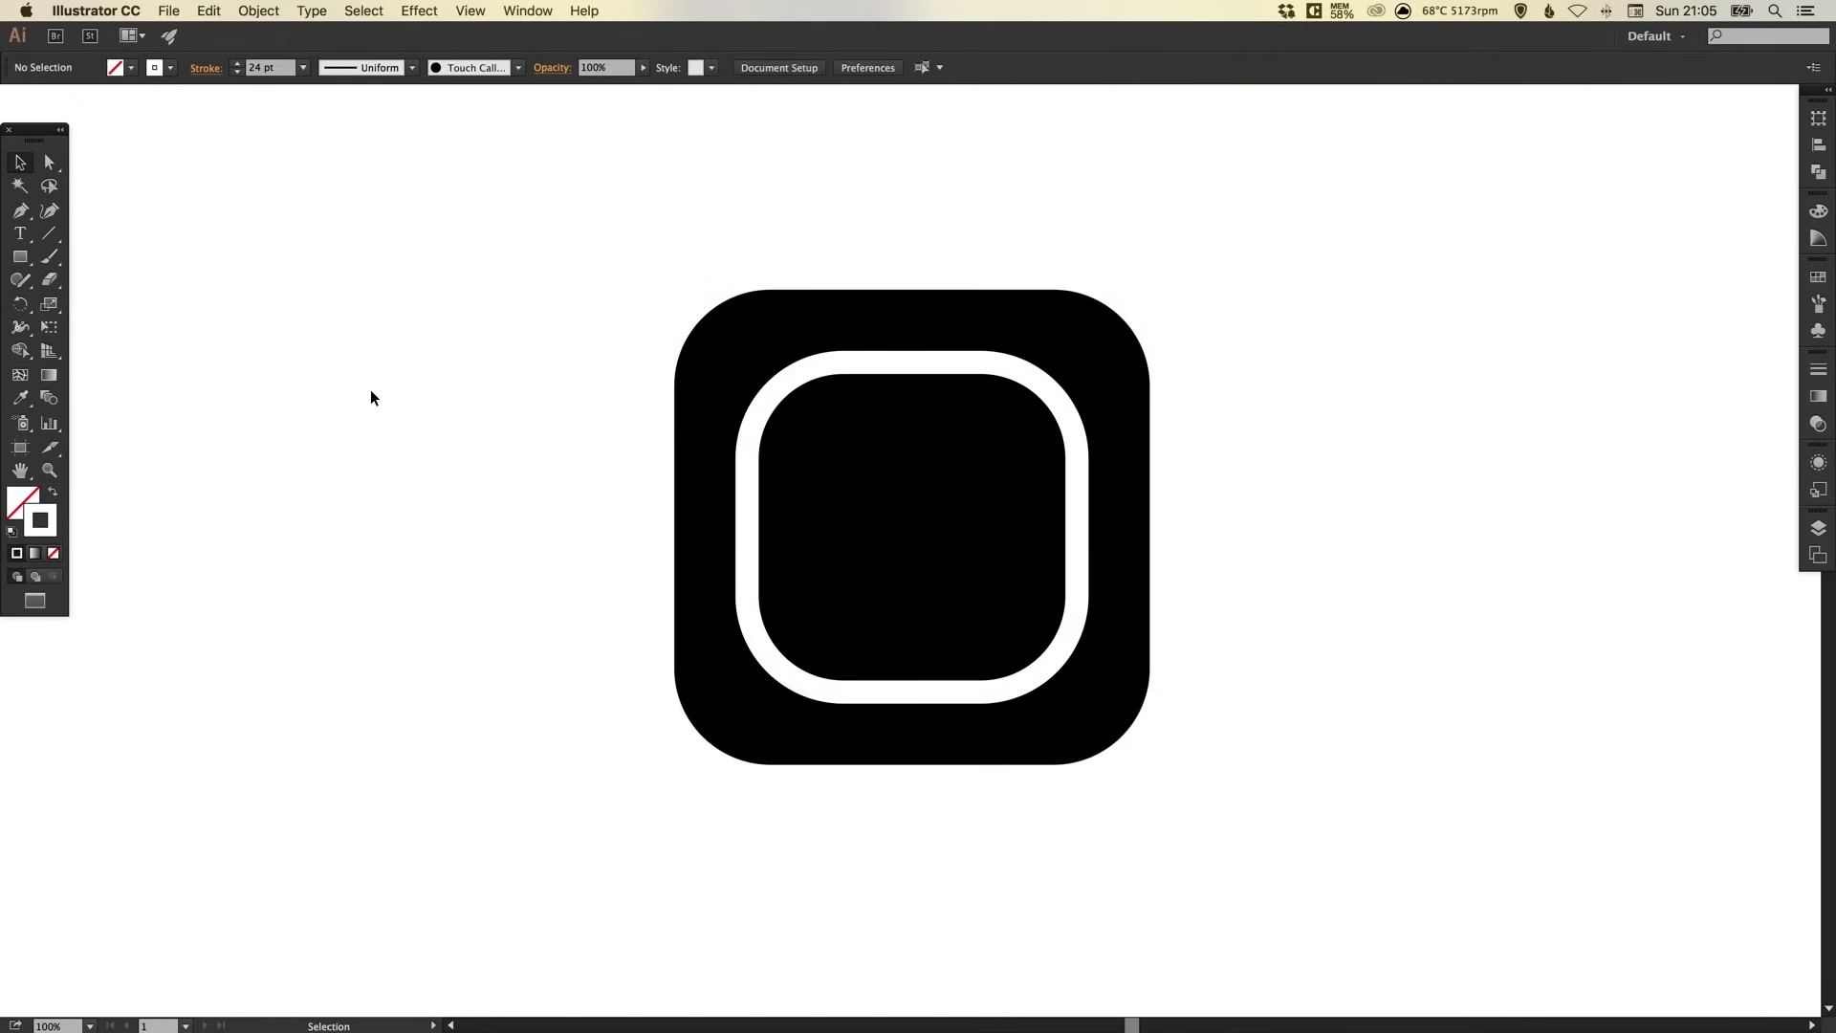
Draw a white-stroked ring centred in the icon plus a small white dot top-right.
left_click(20, 256)
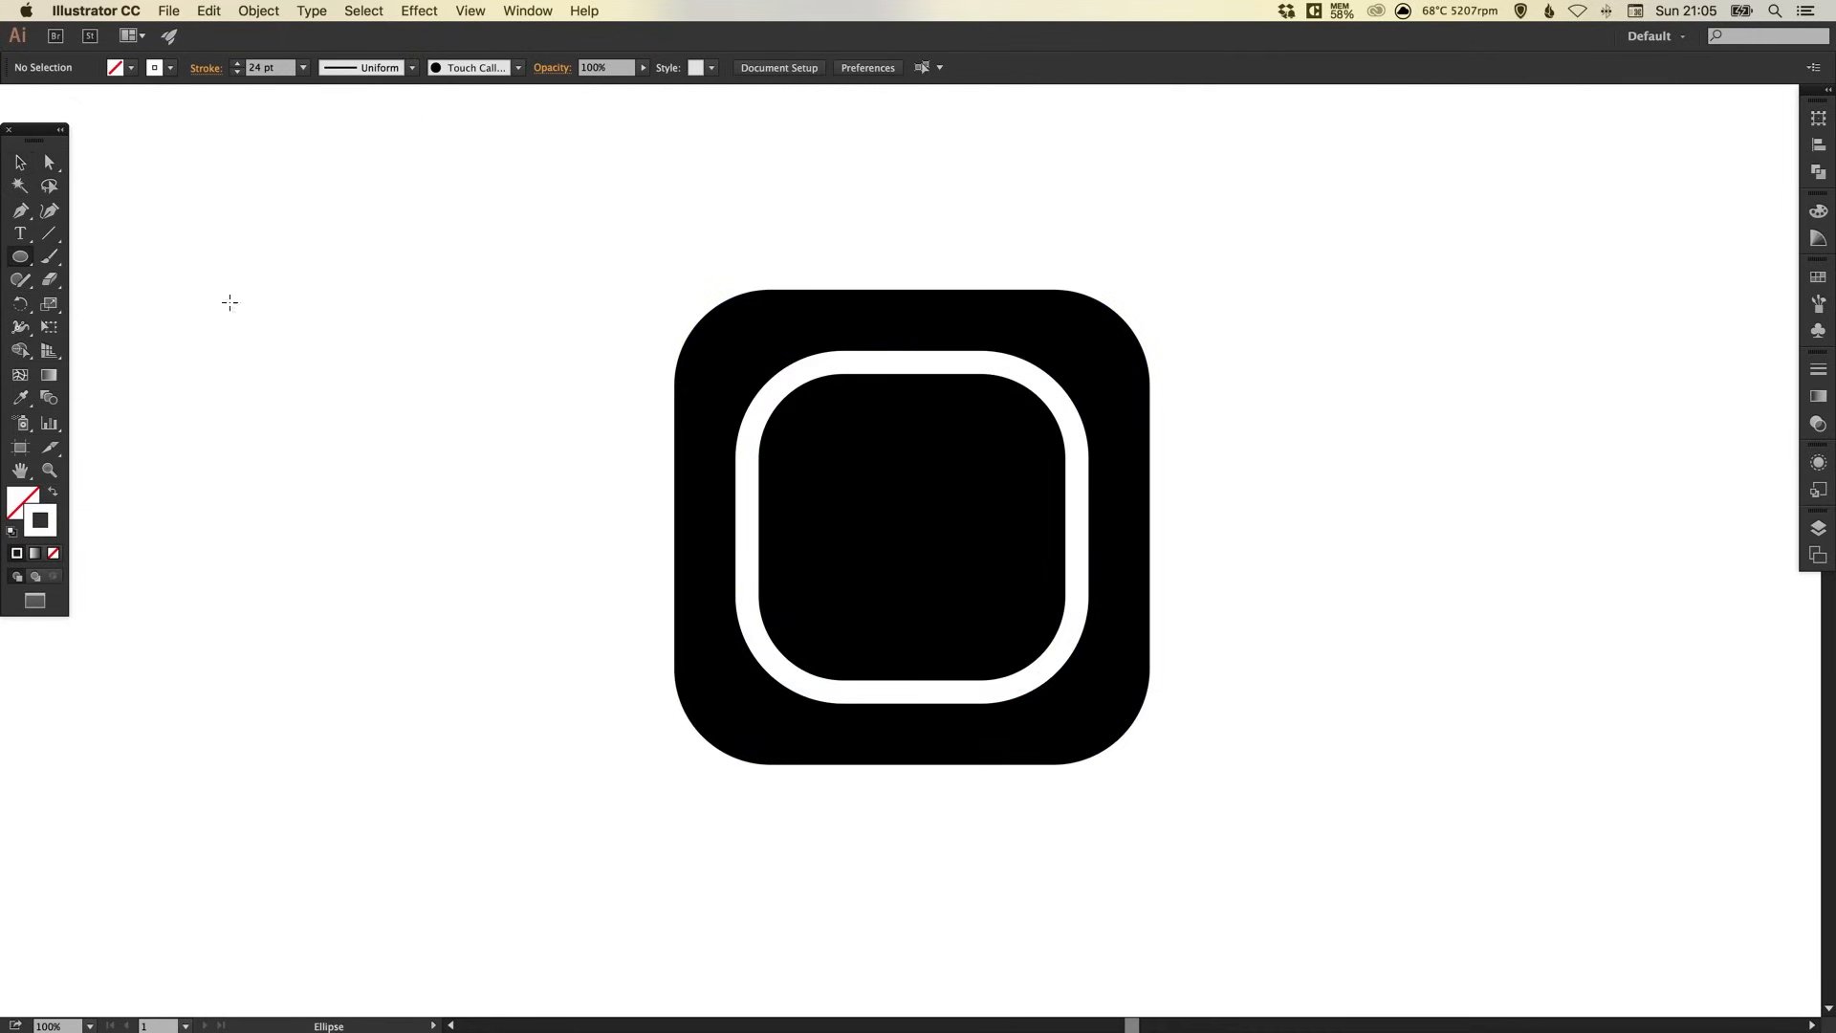
mouse_move(830, 443)
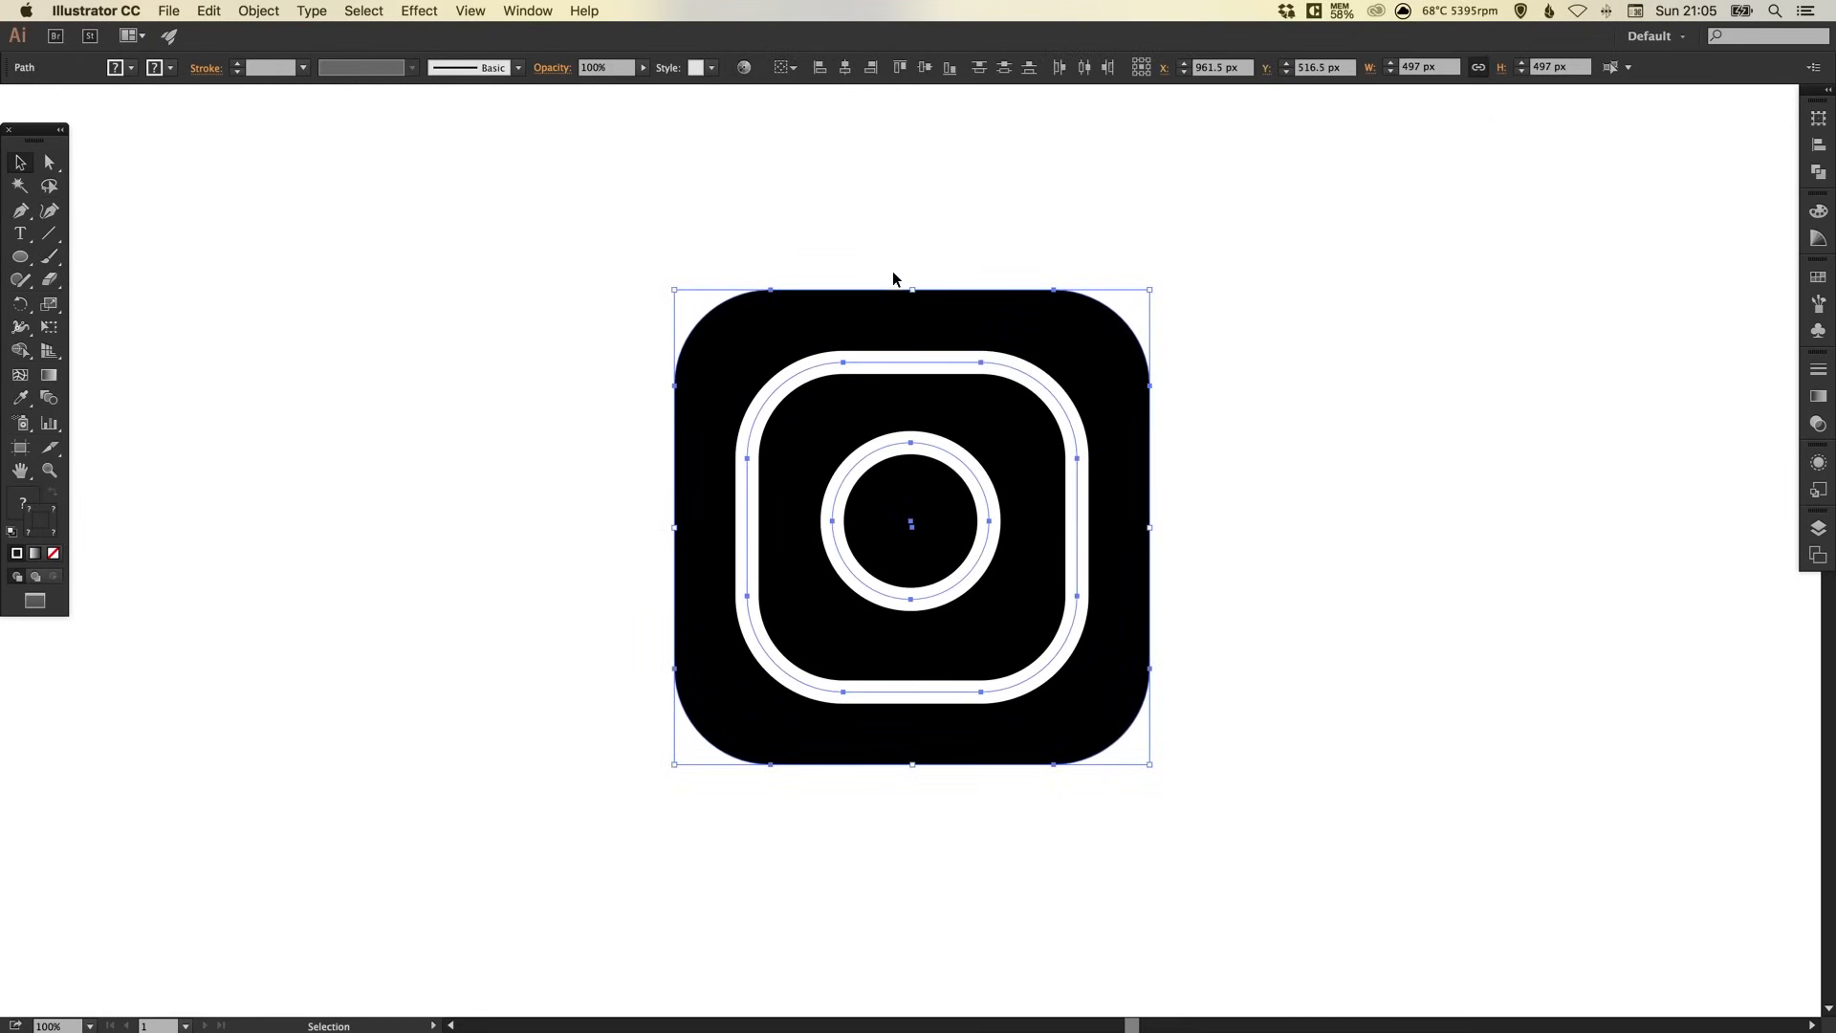
left_click(980, 67)
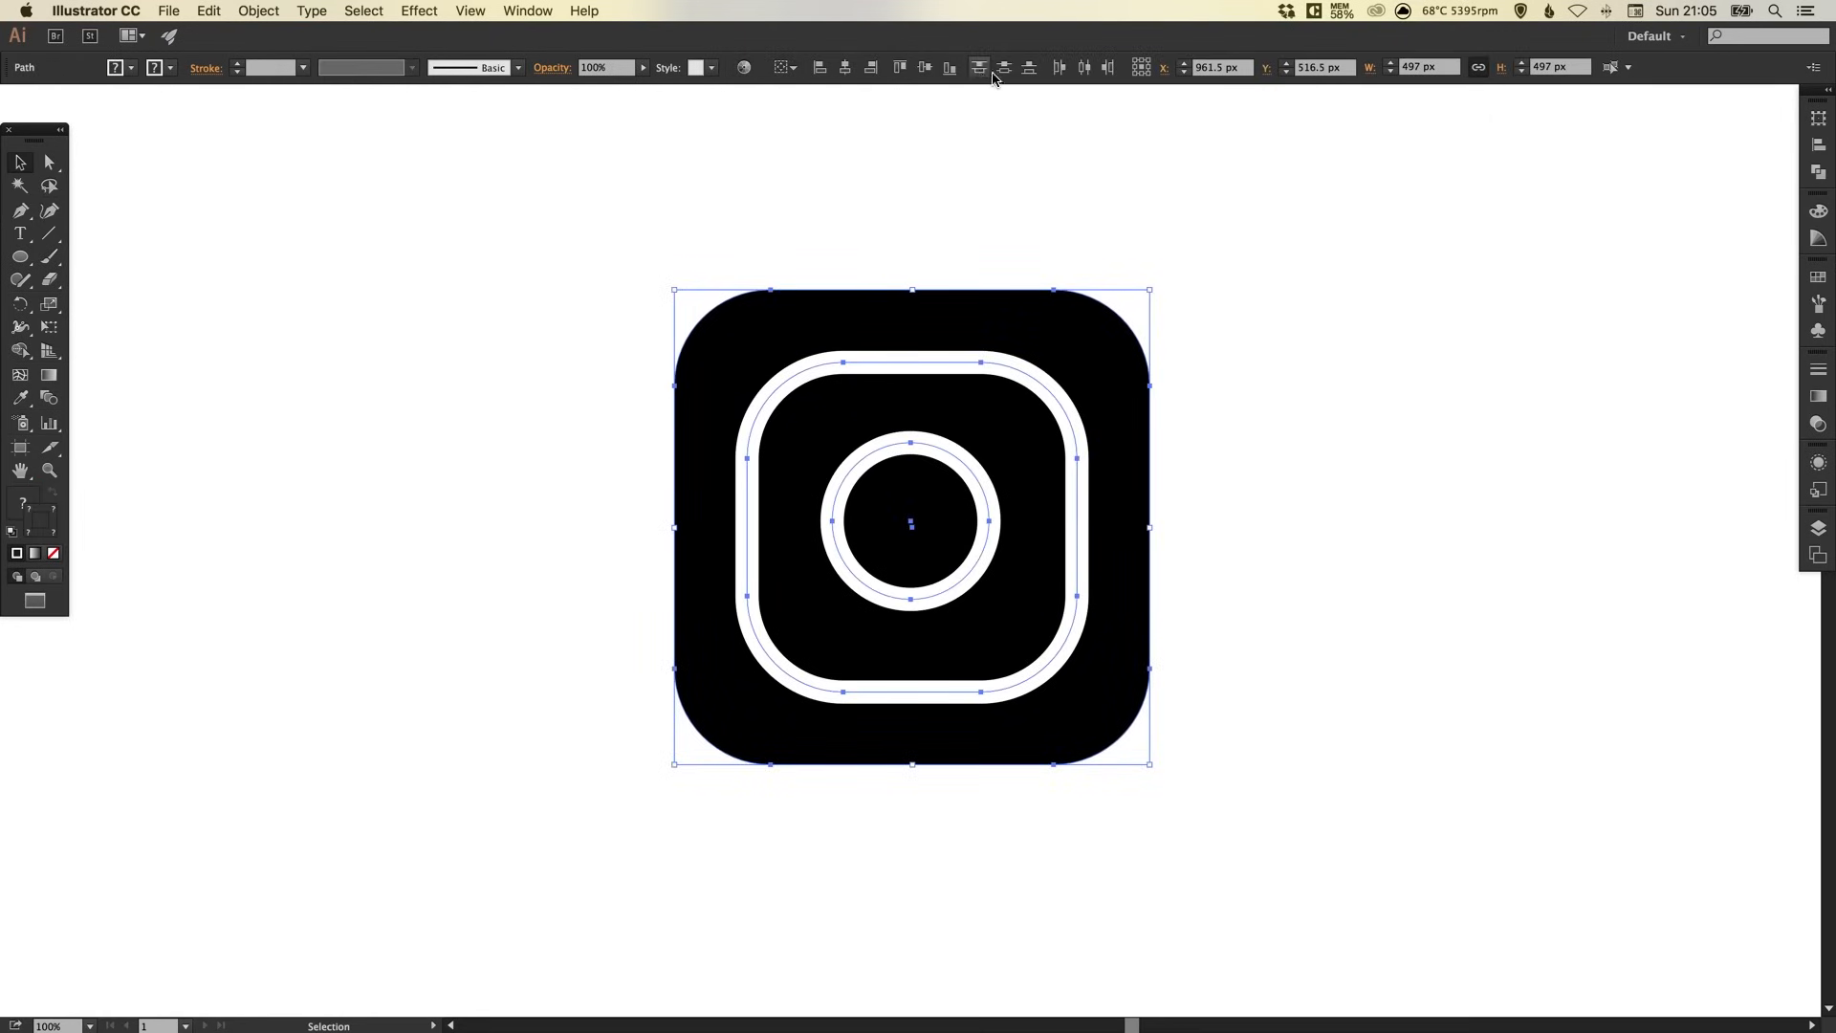
mouse_move(845, 67)
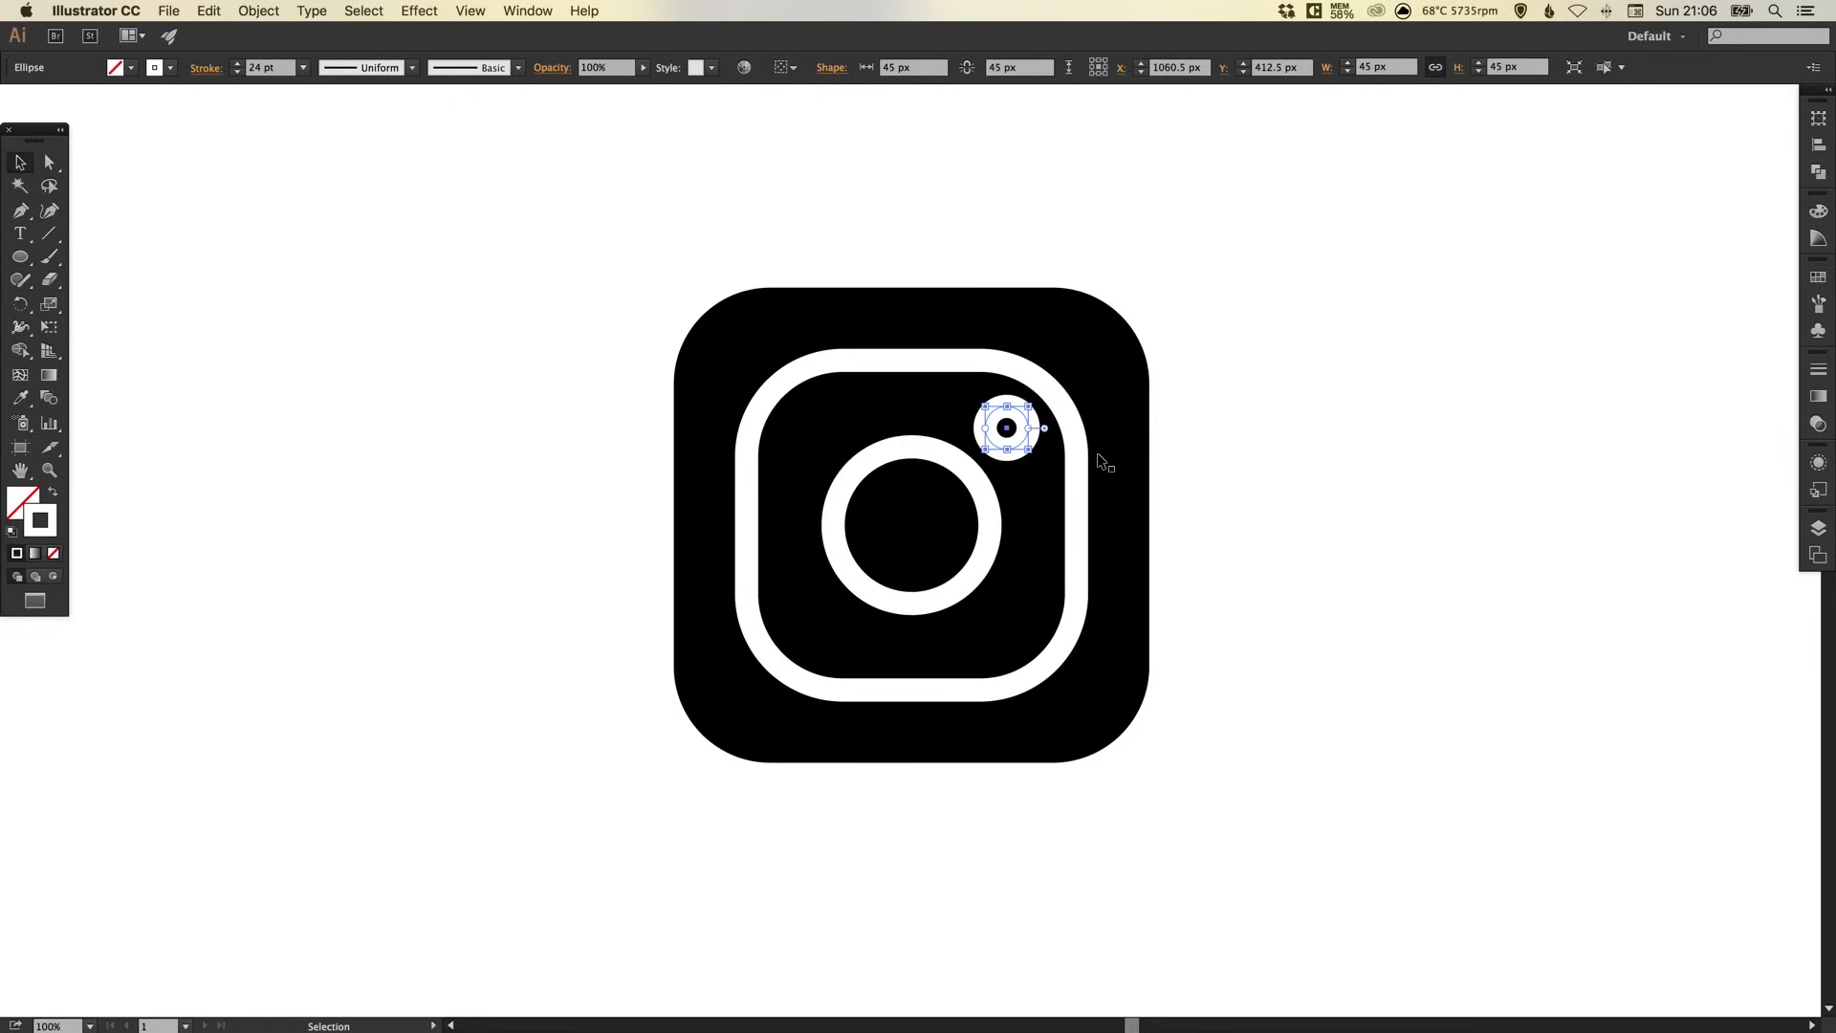
mouse_move(93, 512)
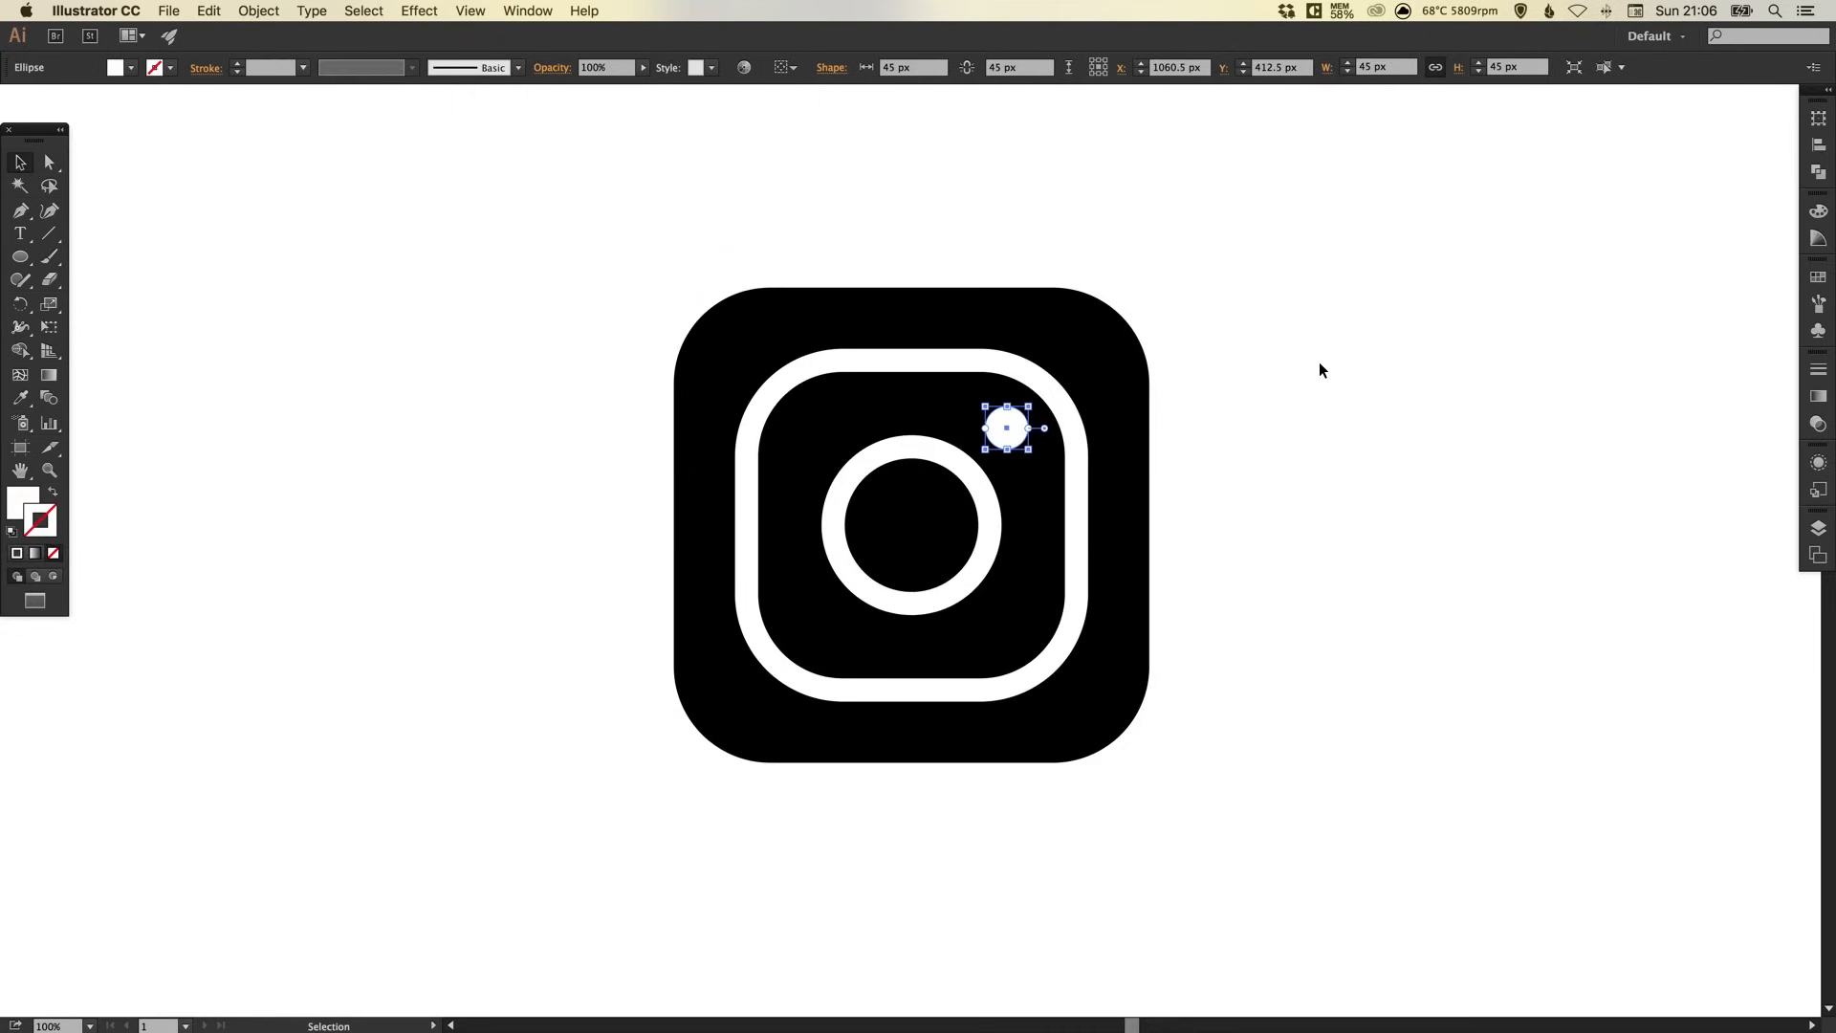
left_click(1321, 370)
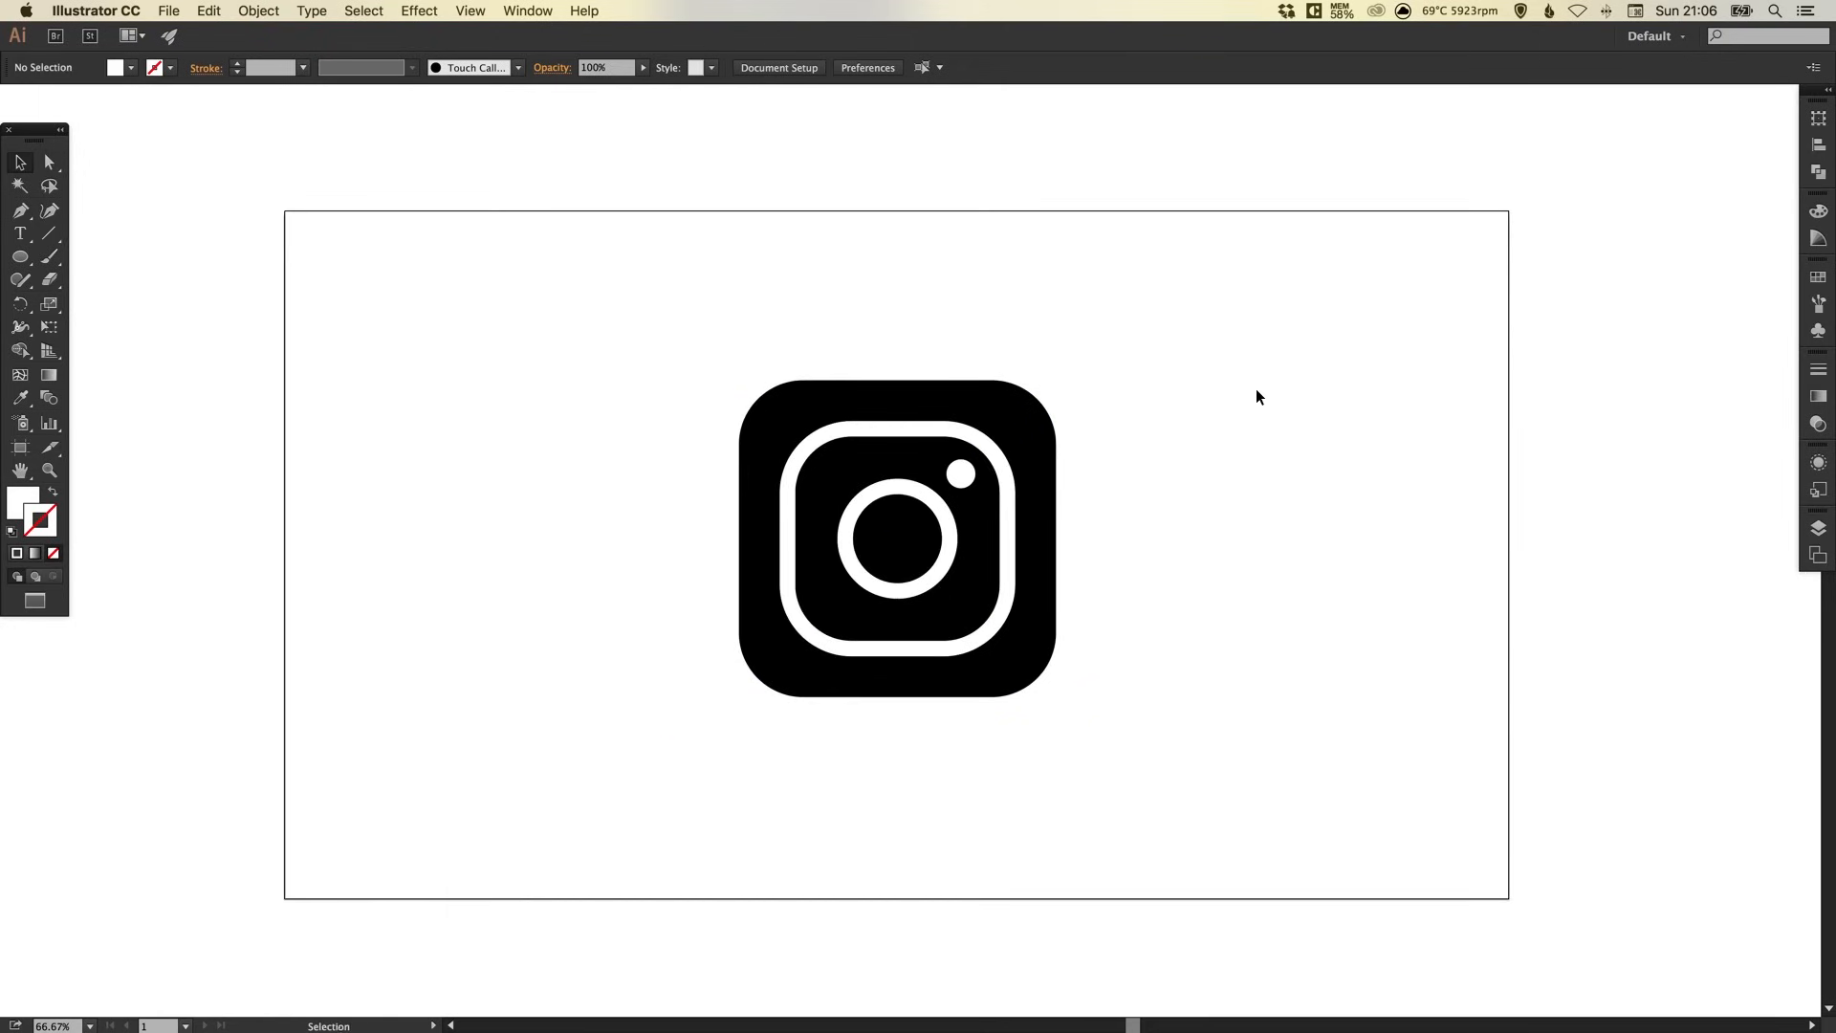
mouse_move(679, 367)
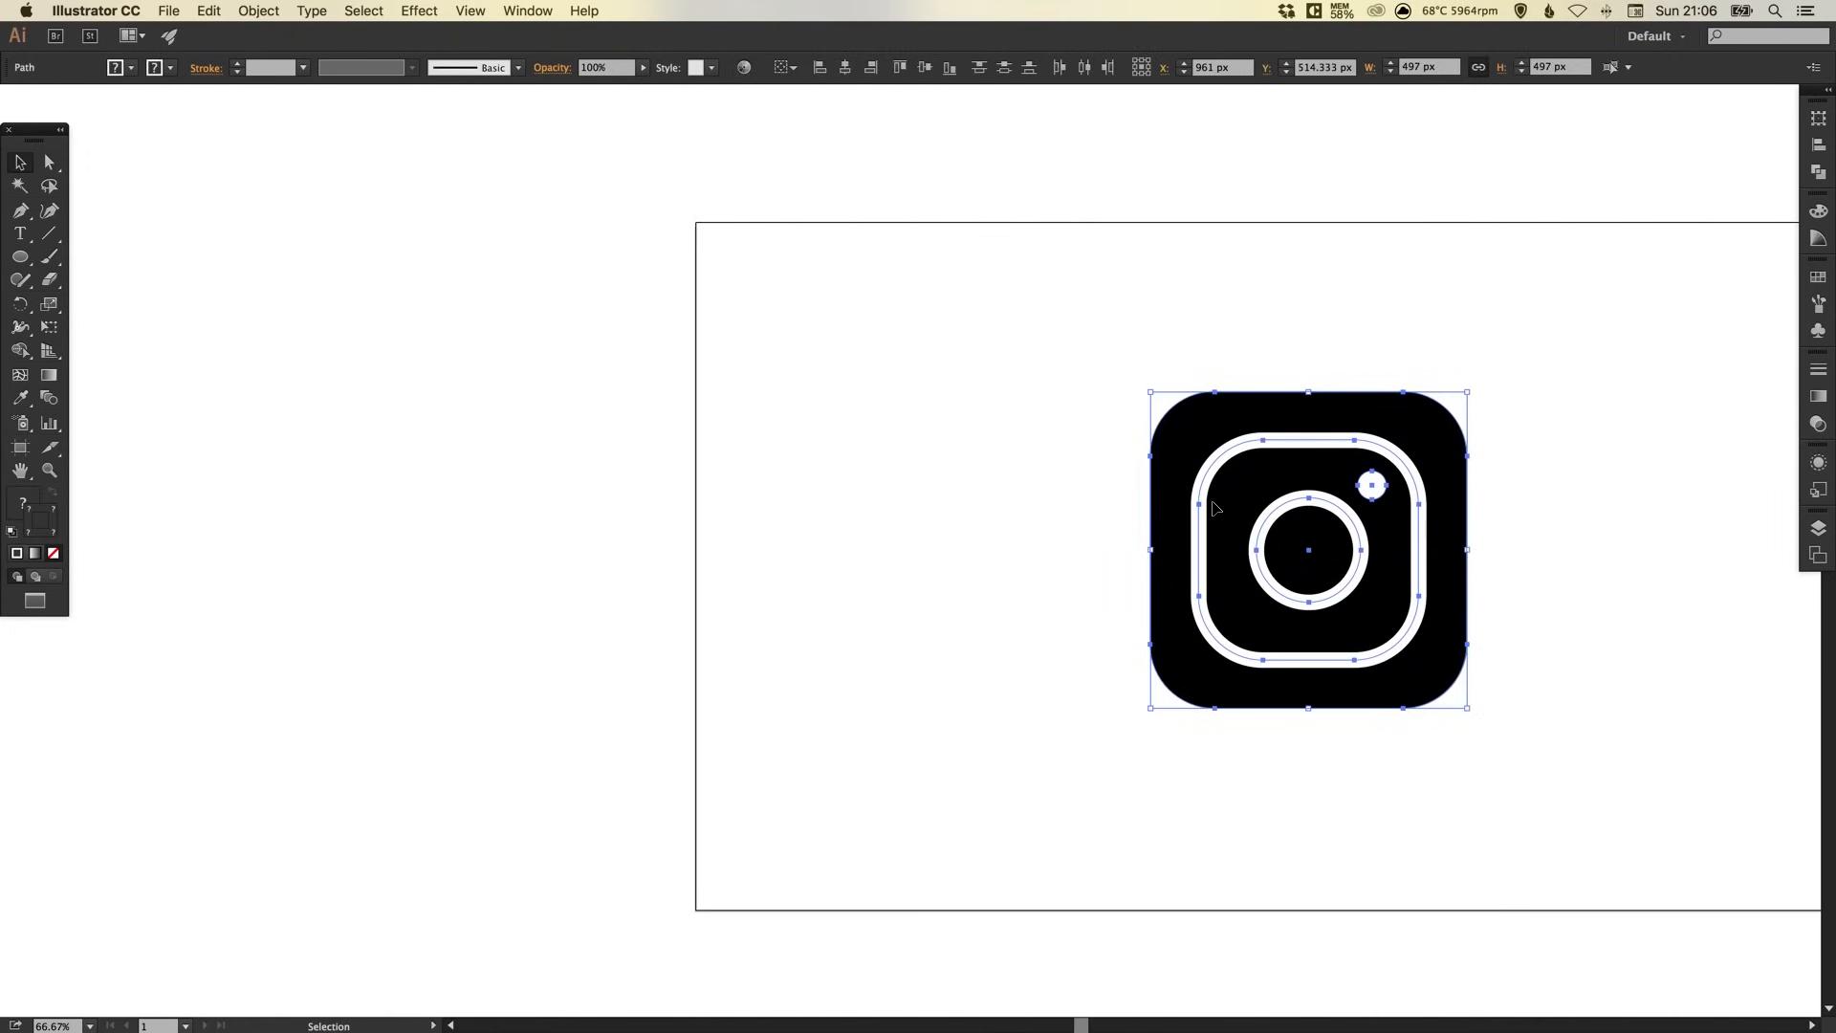
mouse_move(1267, 482)
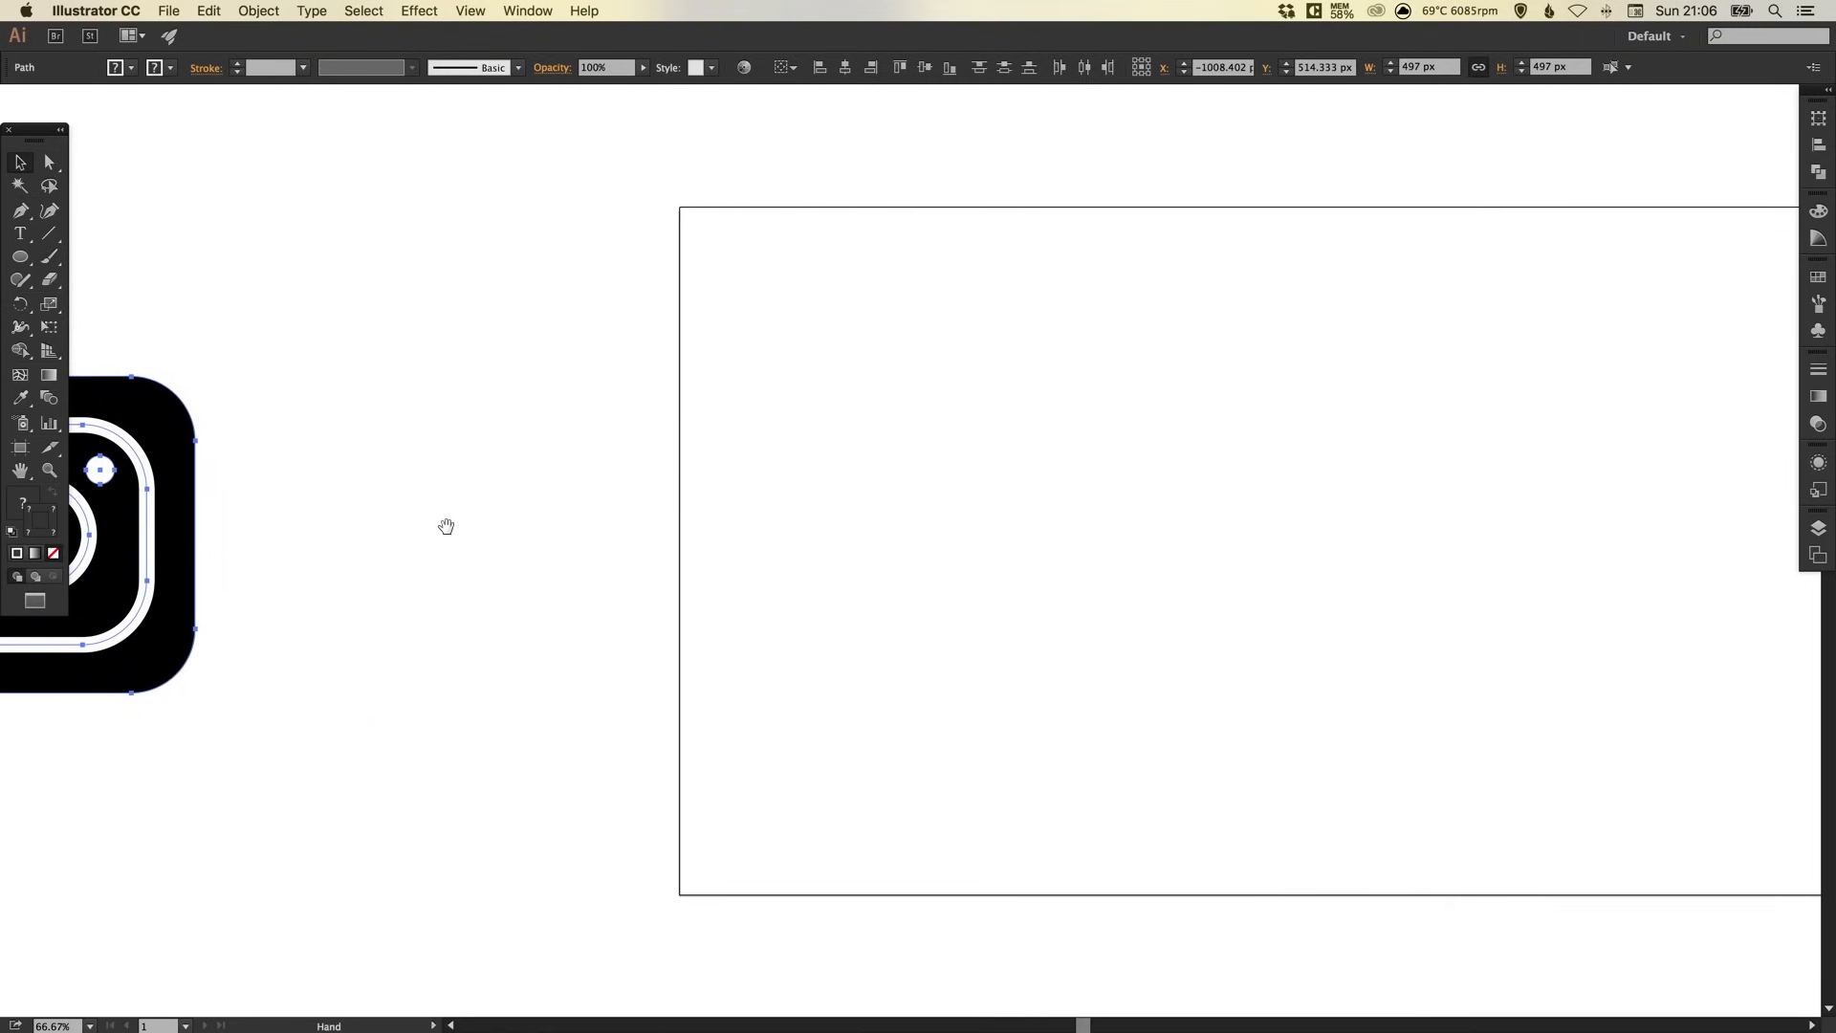
Drag the whole black icon left so it centres near 594 px.
left_click_drag(445, 526, 184, 403)
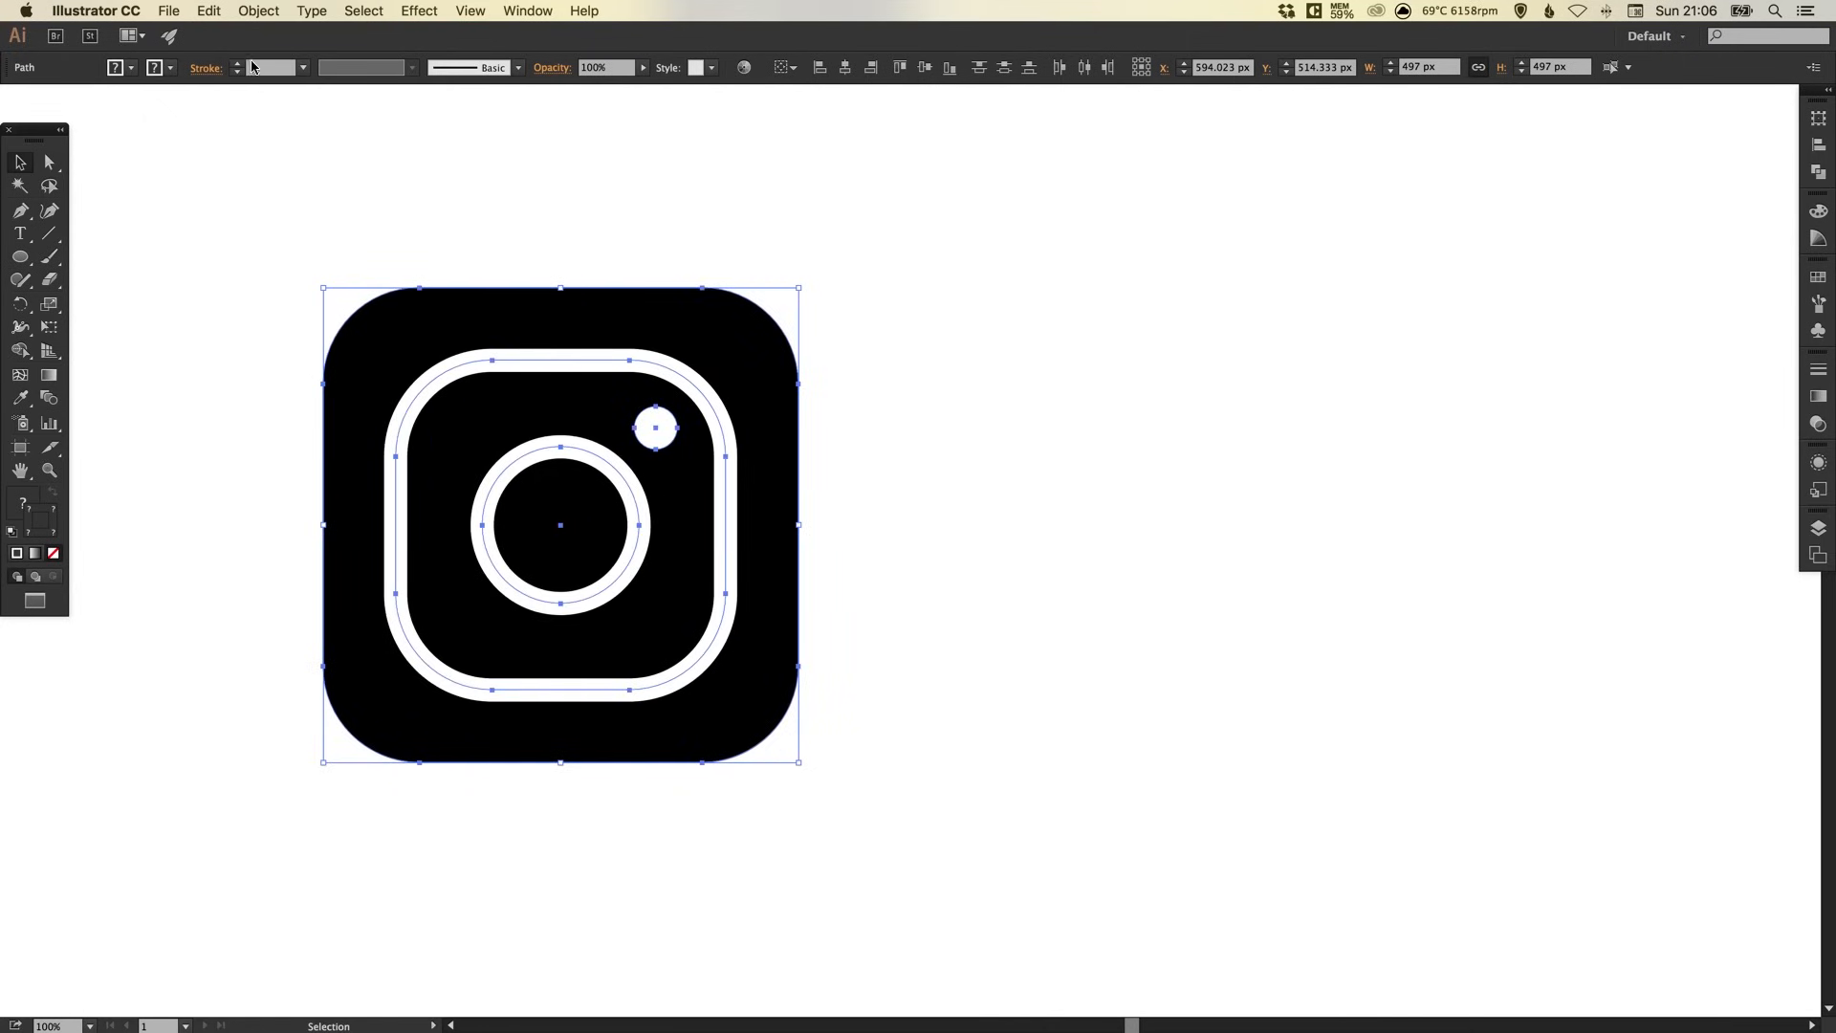
Expand the left icon's fills and strokes into shapes via Object > Expand.
left_click(257, 10)
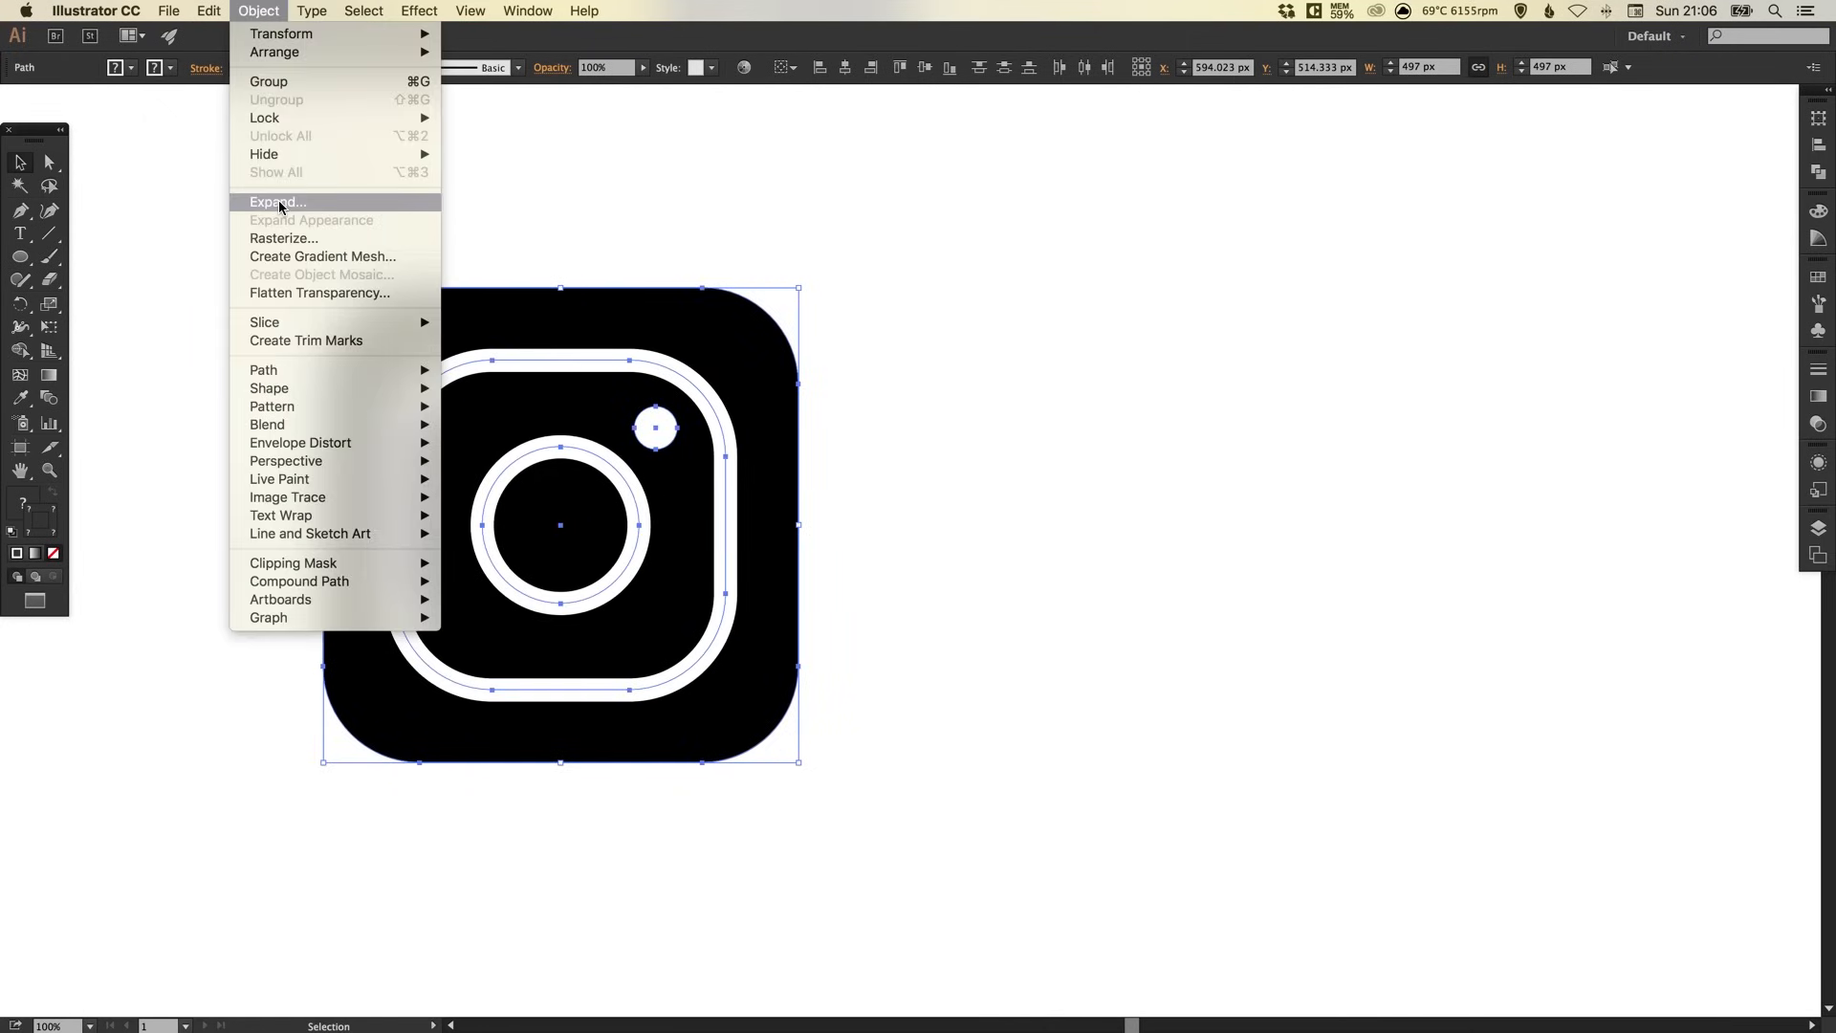
left_click(275, 202)
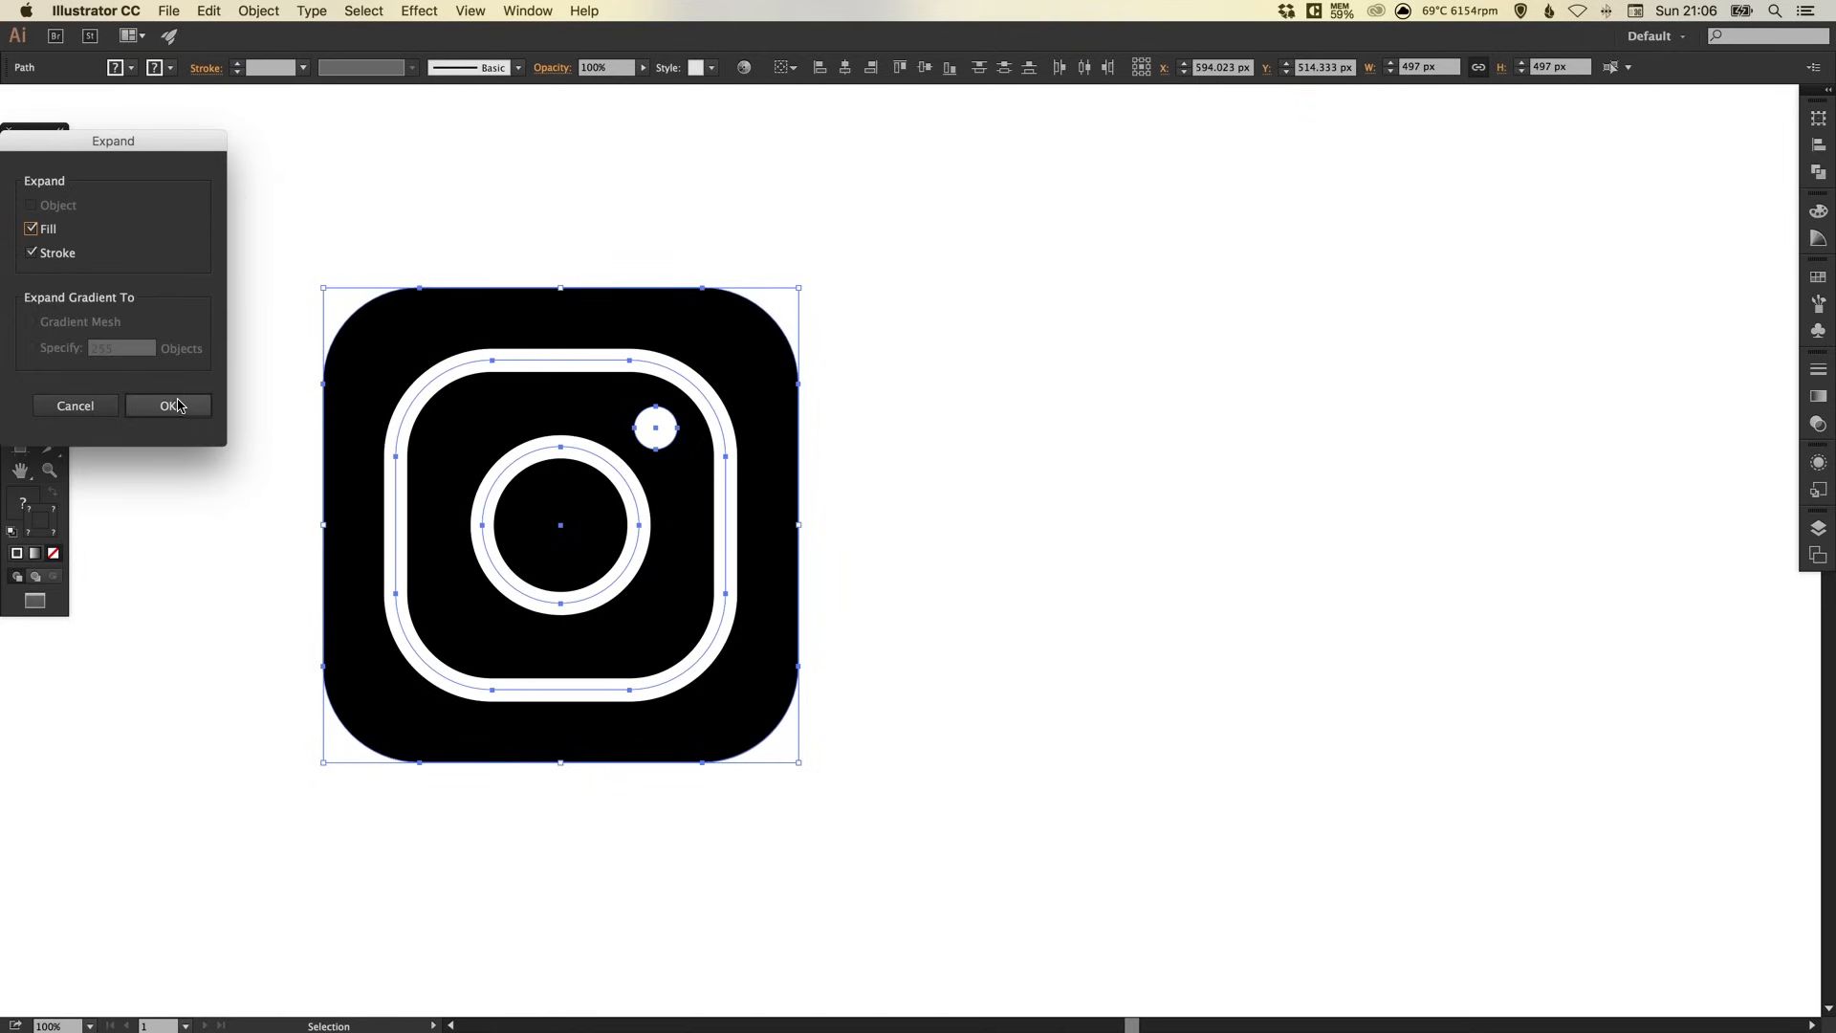
left_click(167, 405)
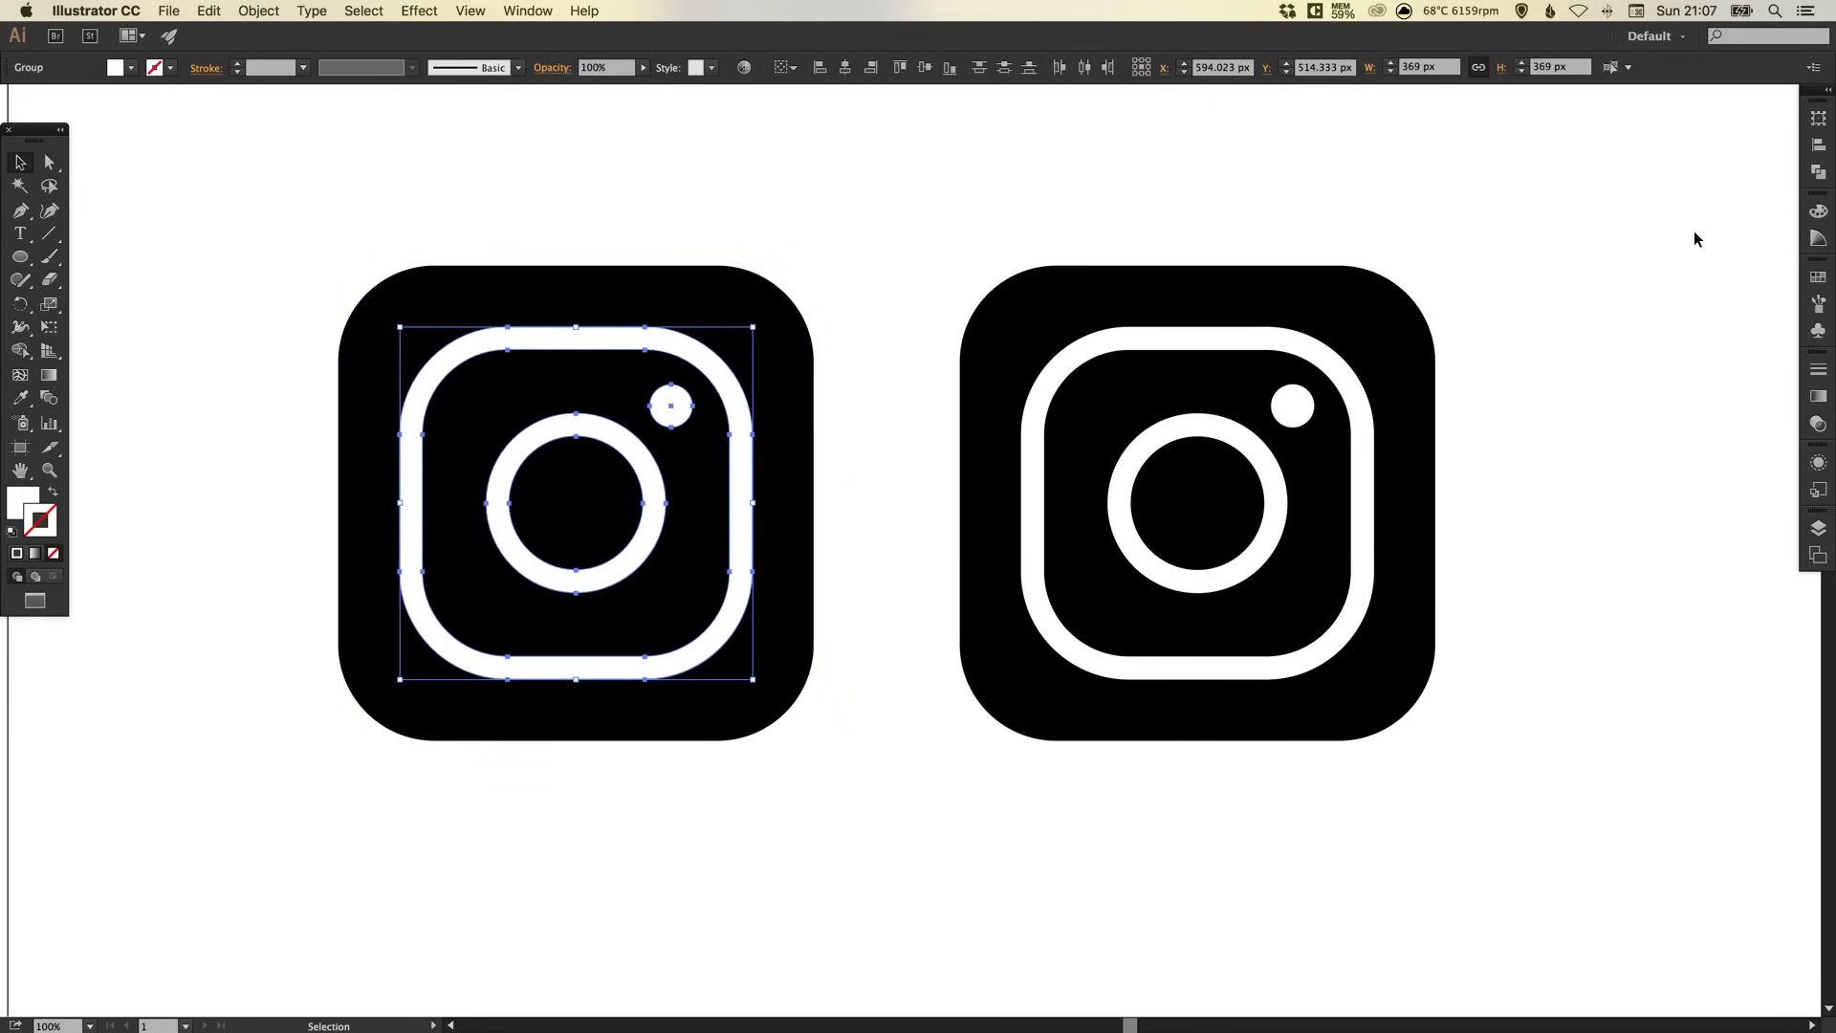
Clear the selection and select the left icon's black rounded background square.
left_click(1819, 171)
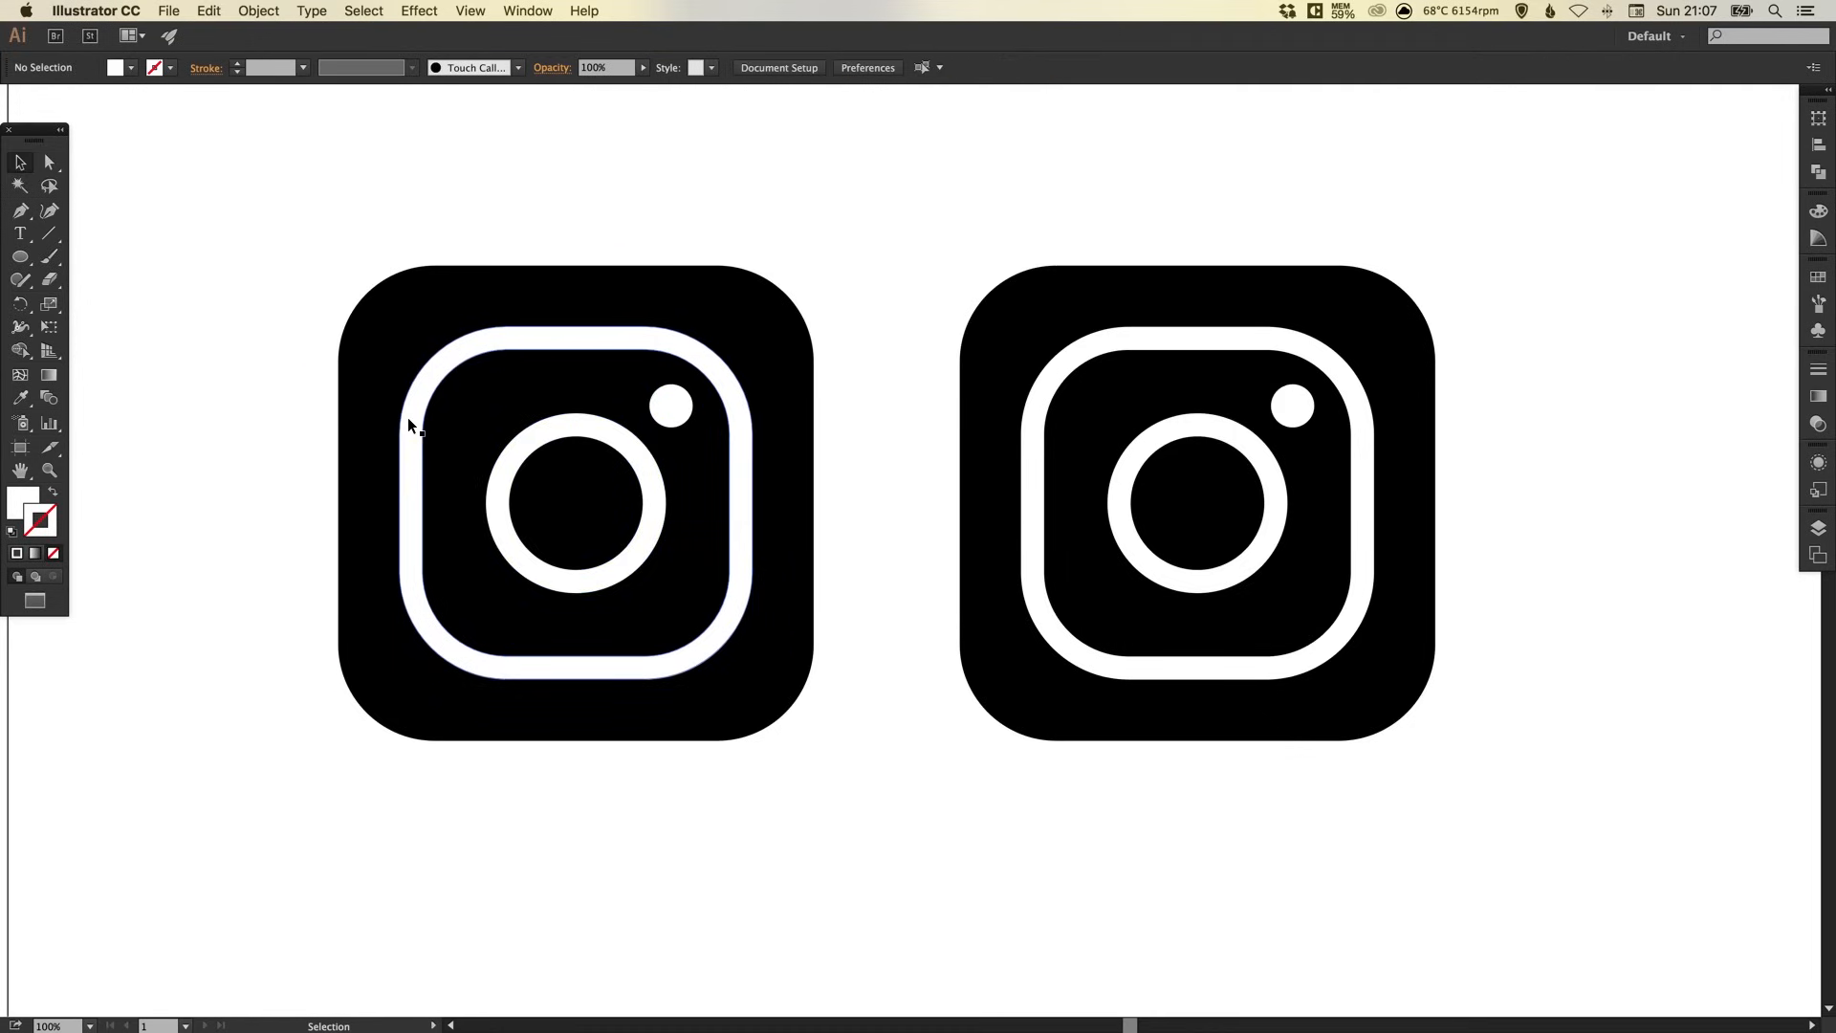
left_click(573, 504)
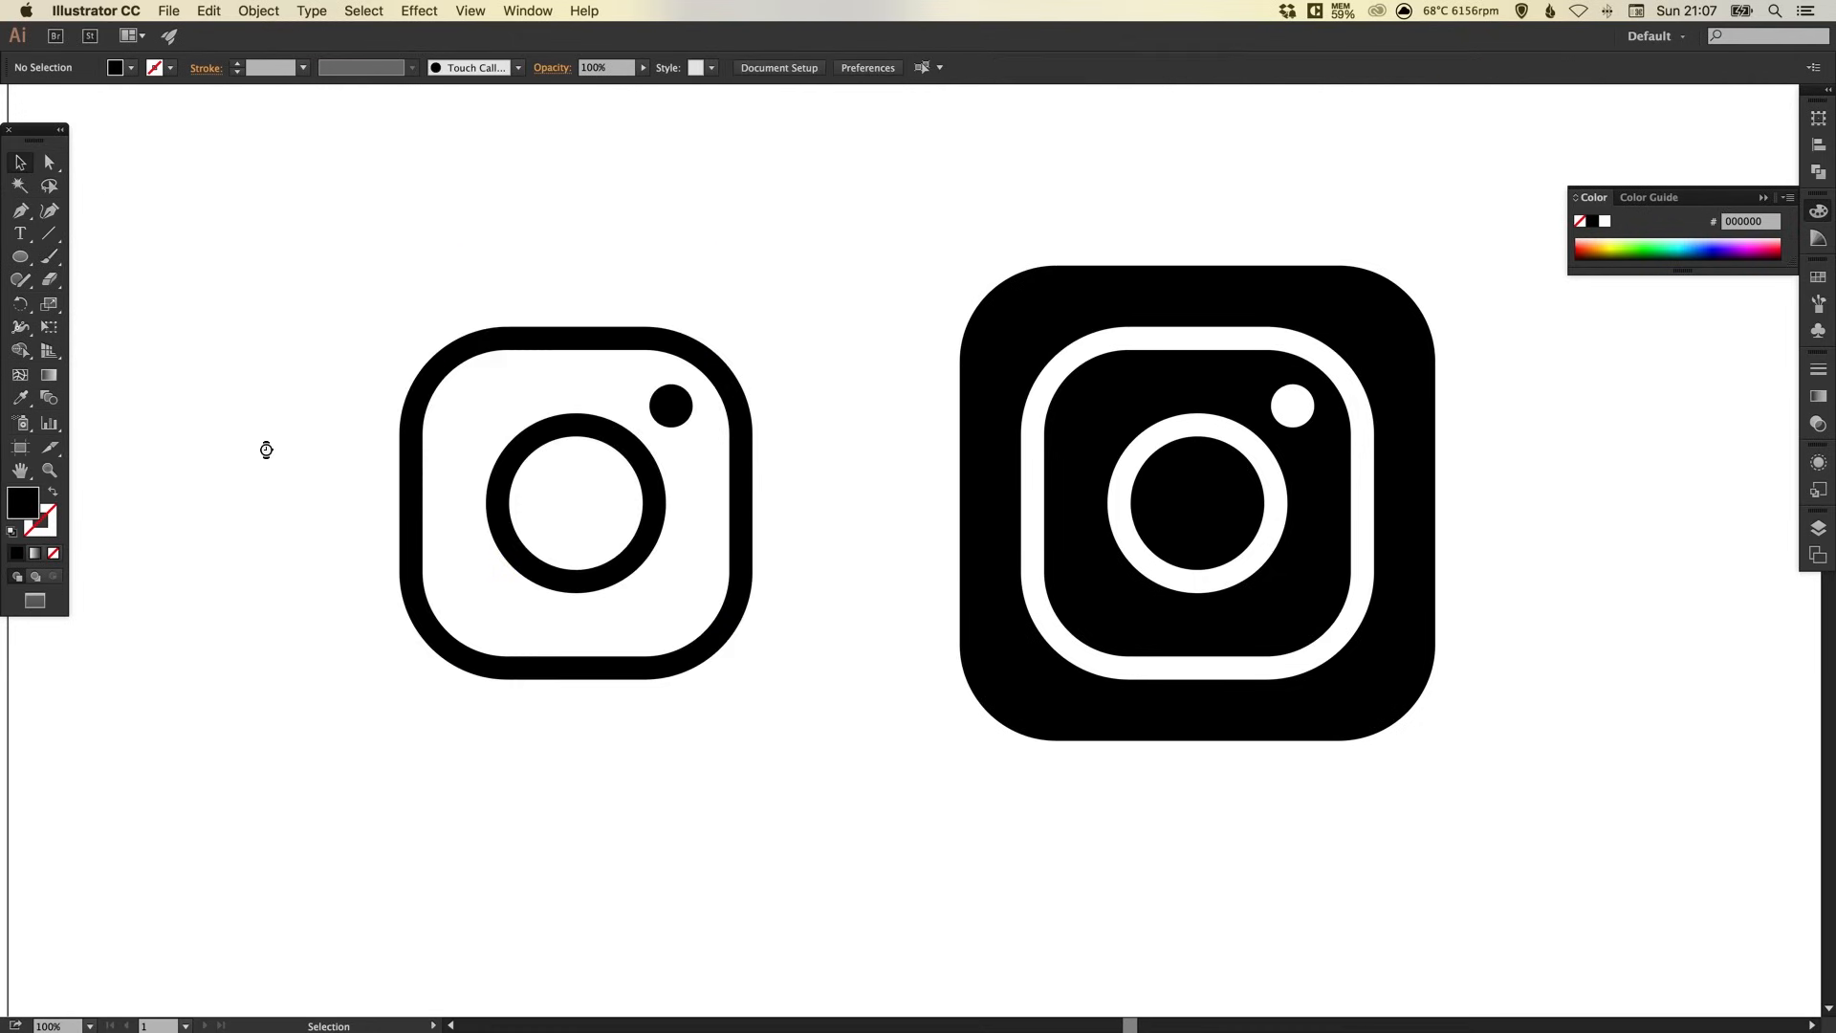
mouse_move(723, 381)
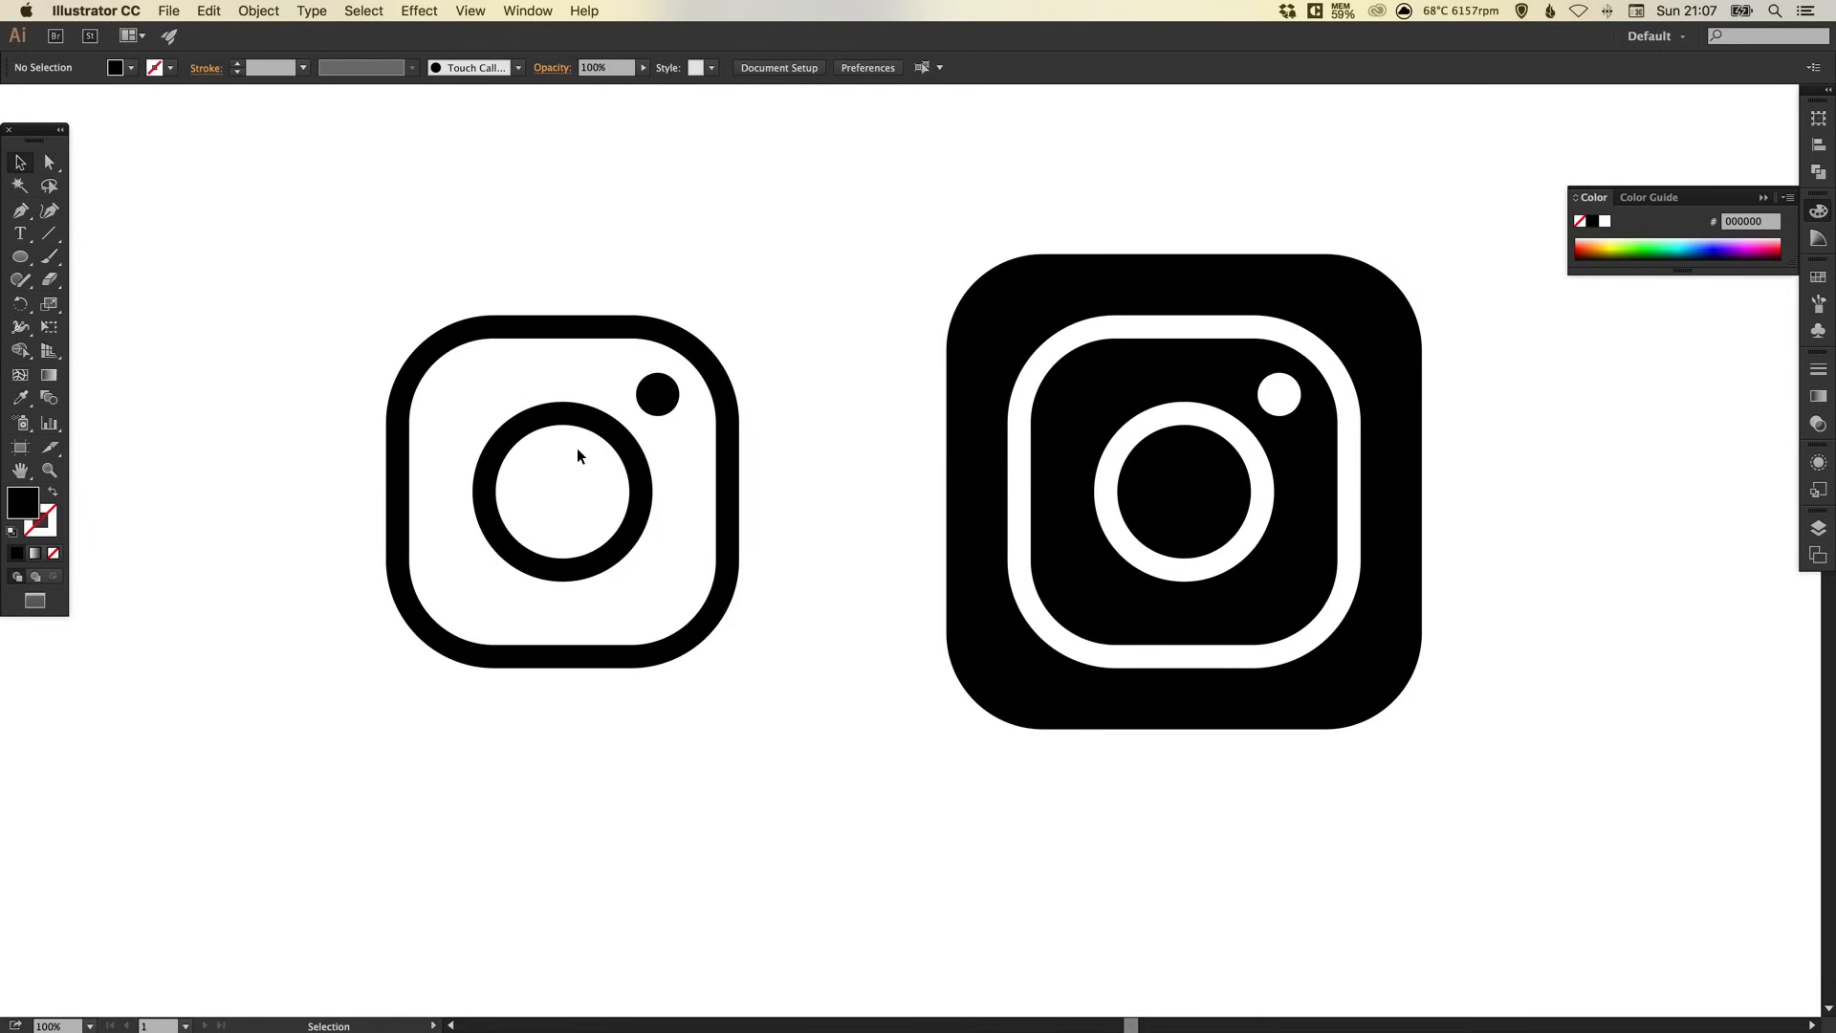
mouse_move(951, 414)
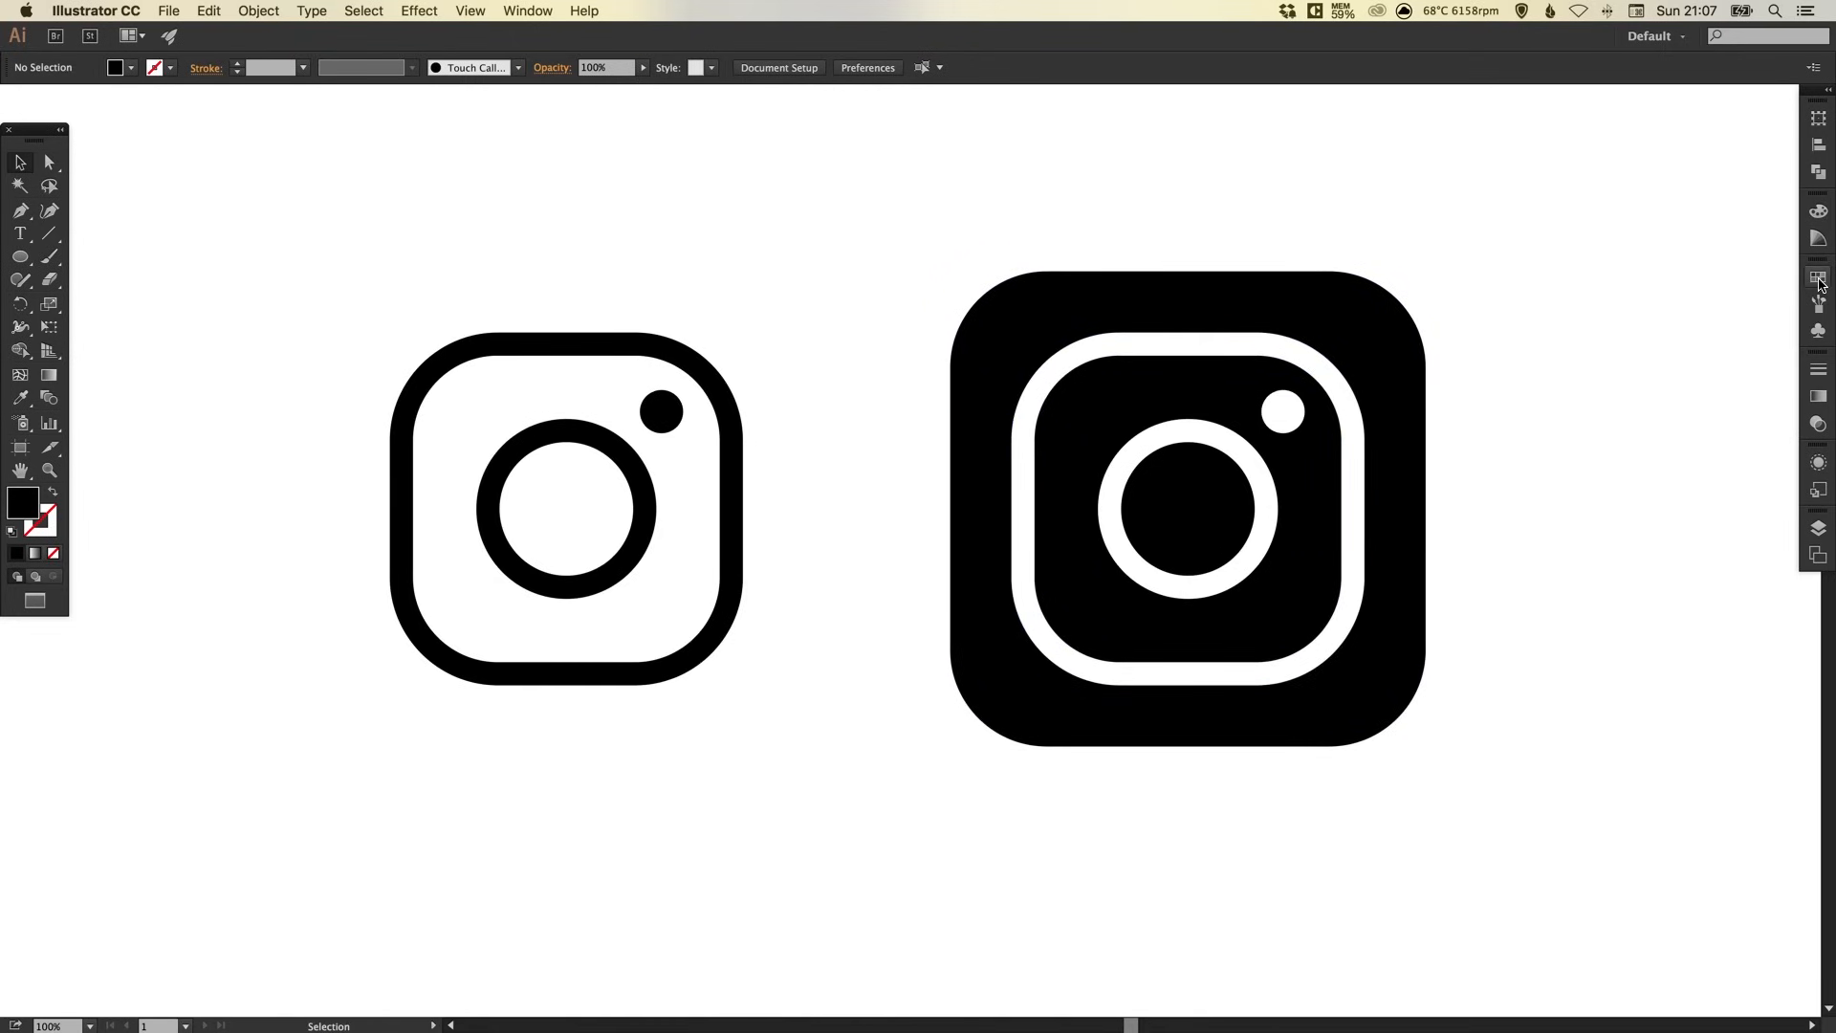
mouse_move(1819, 277)
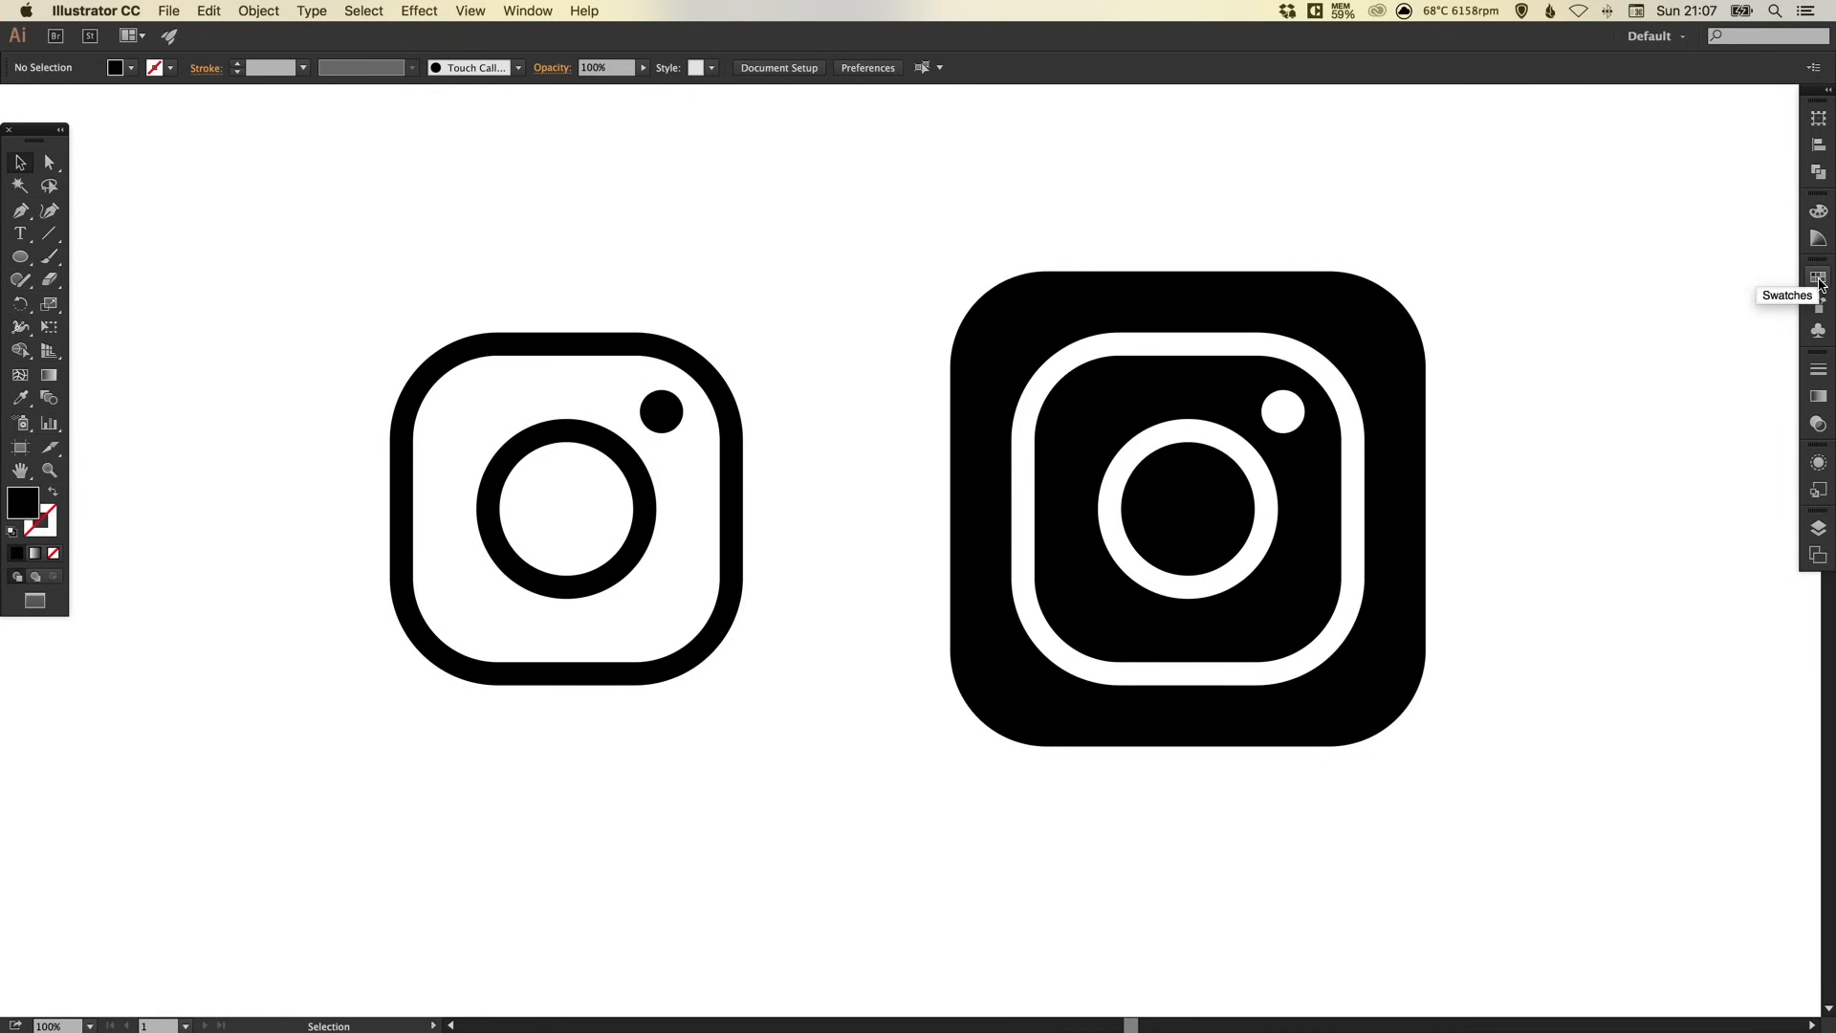
Mark the blue, purple, pink, orange and yellow swatches as Global.
left_click(1819, 277)
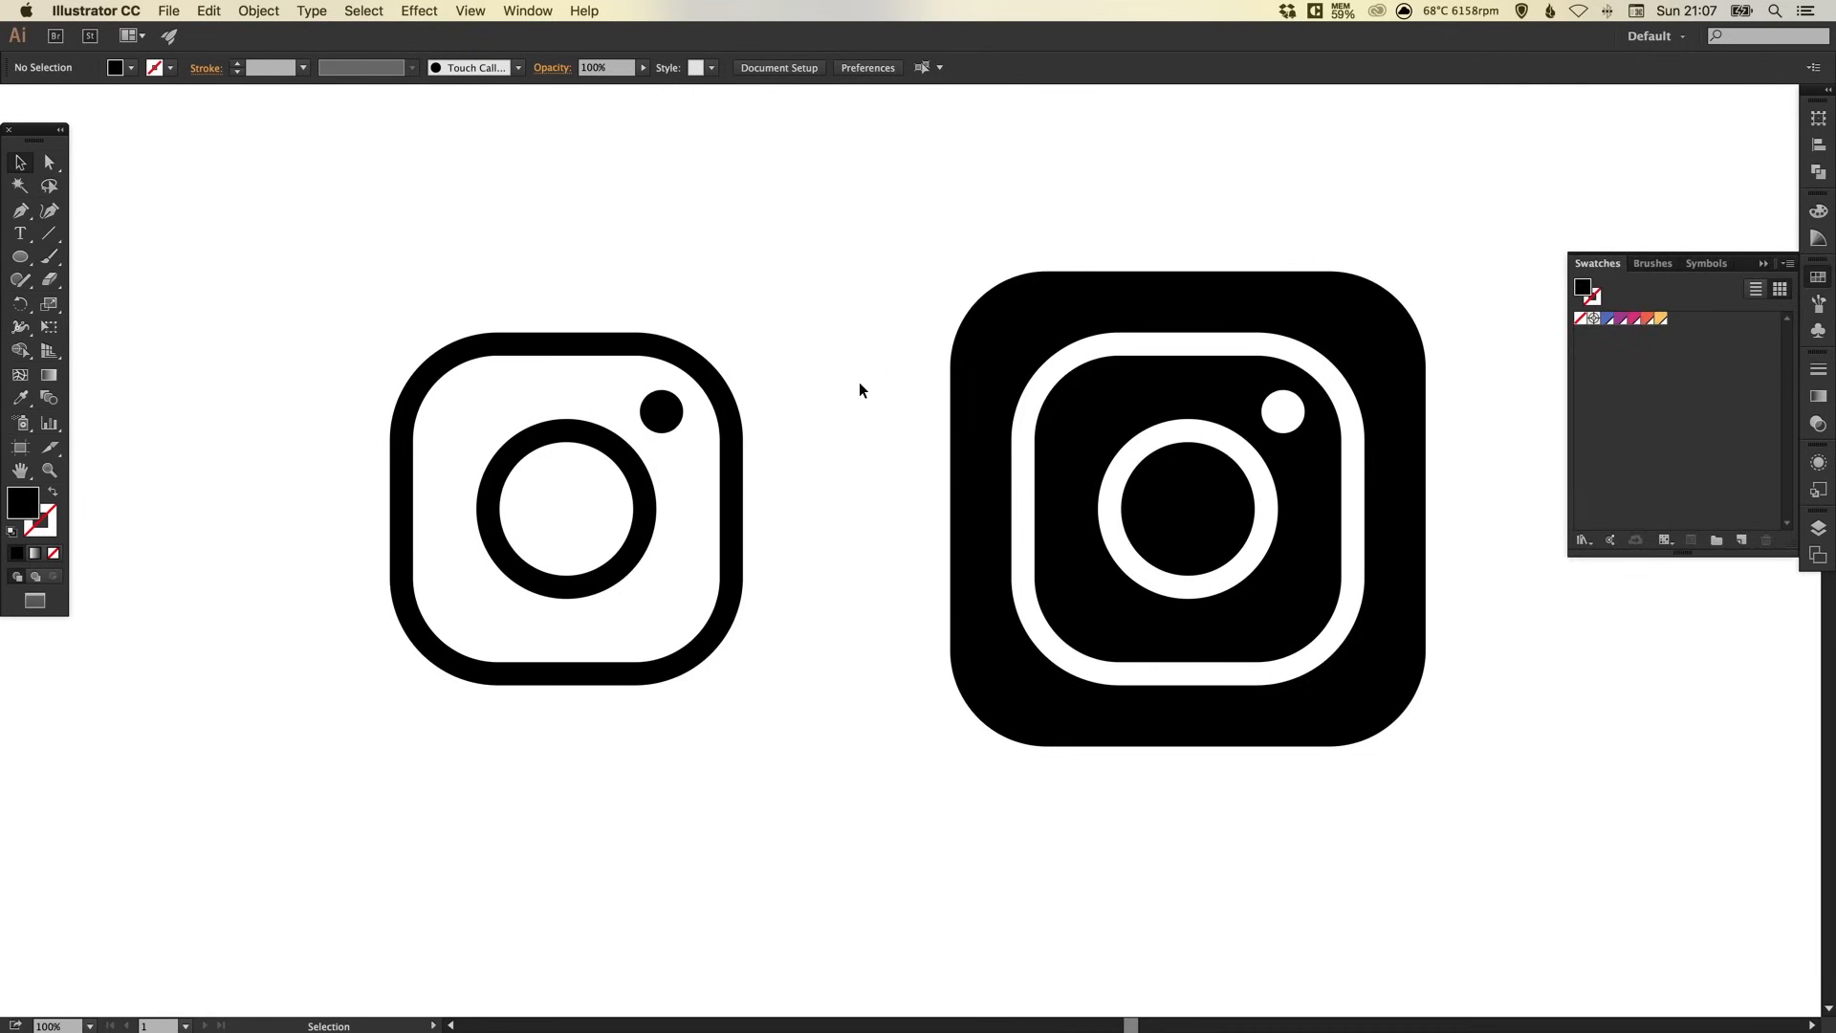
mouse_move(852, 480)
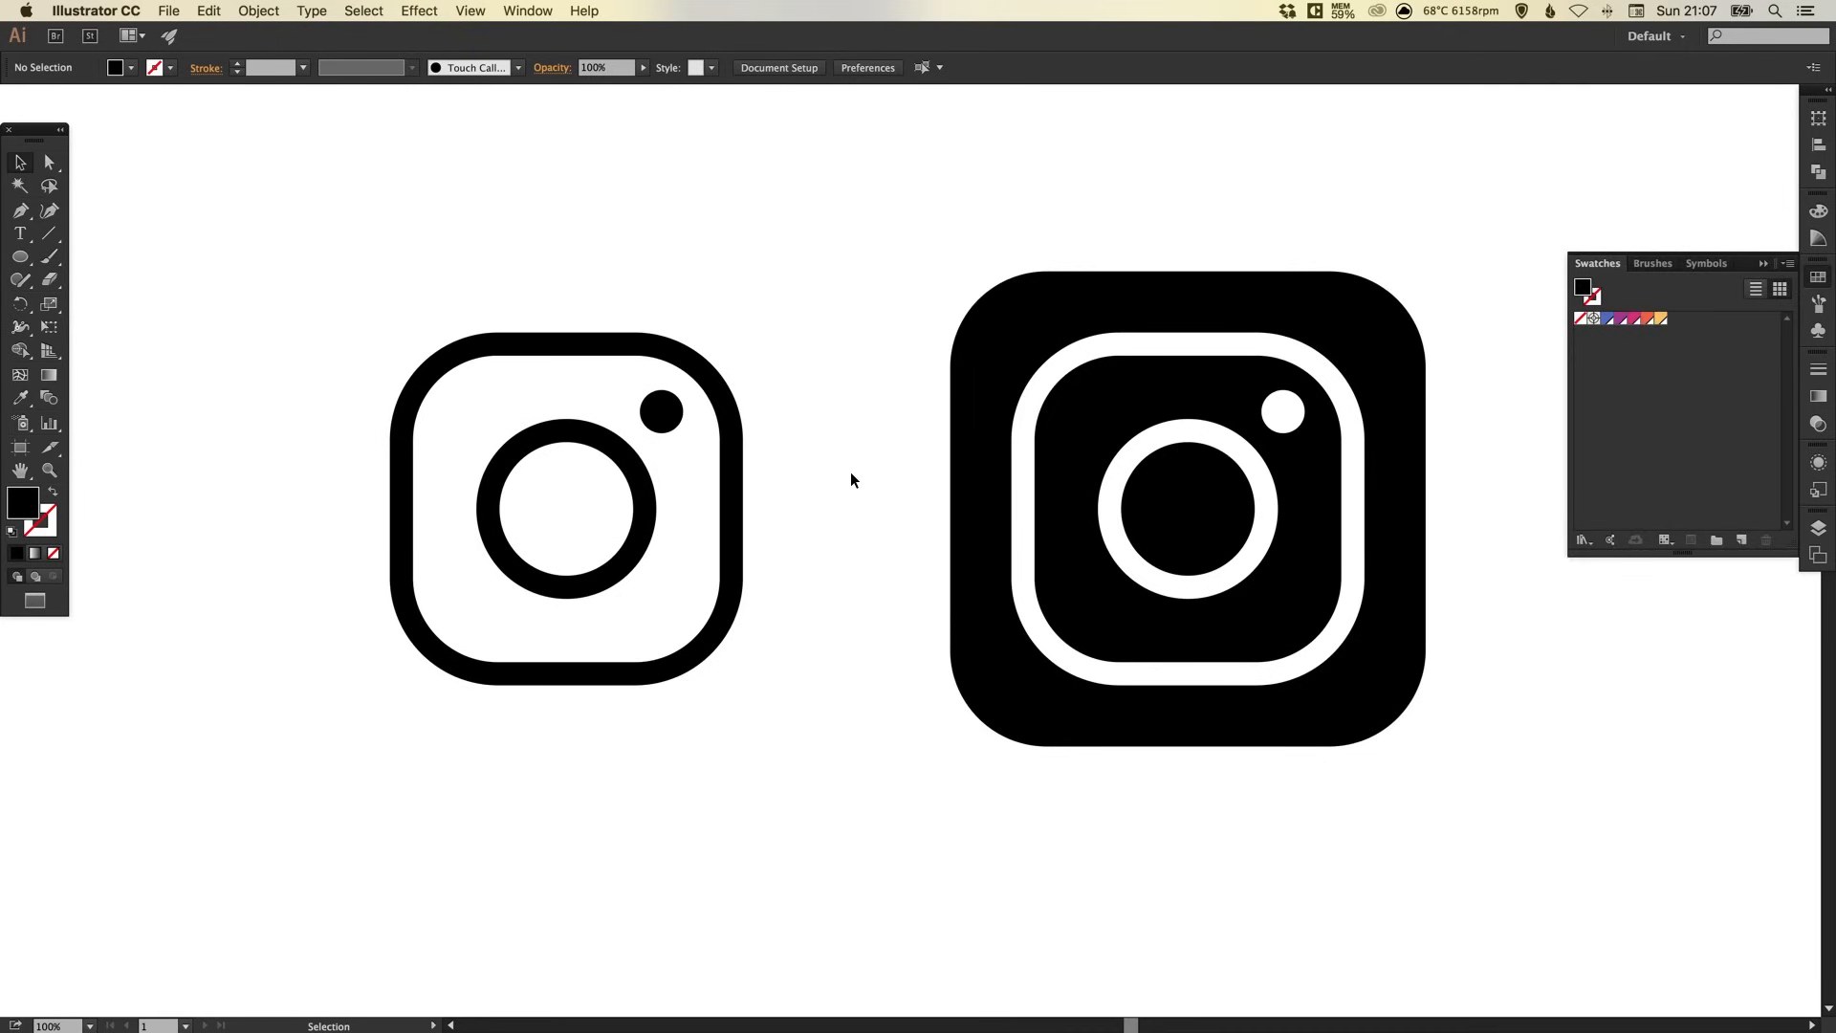
mouse_move(20, 397)
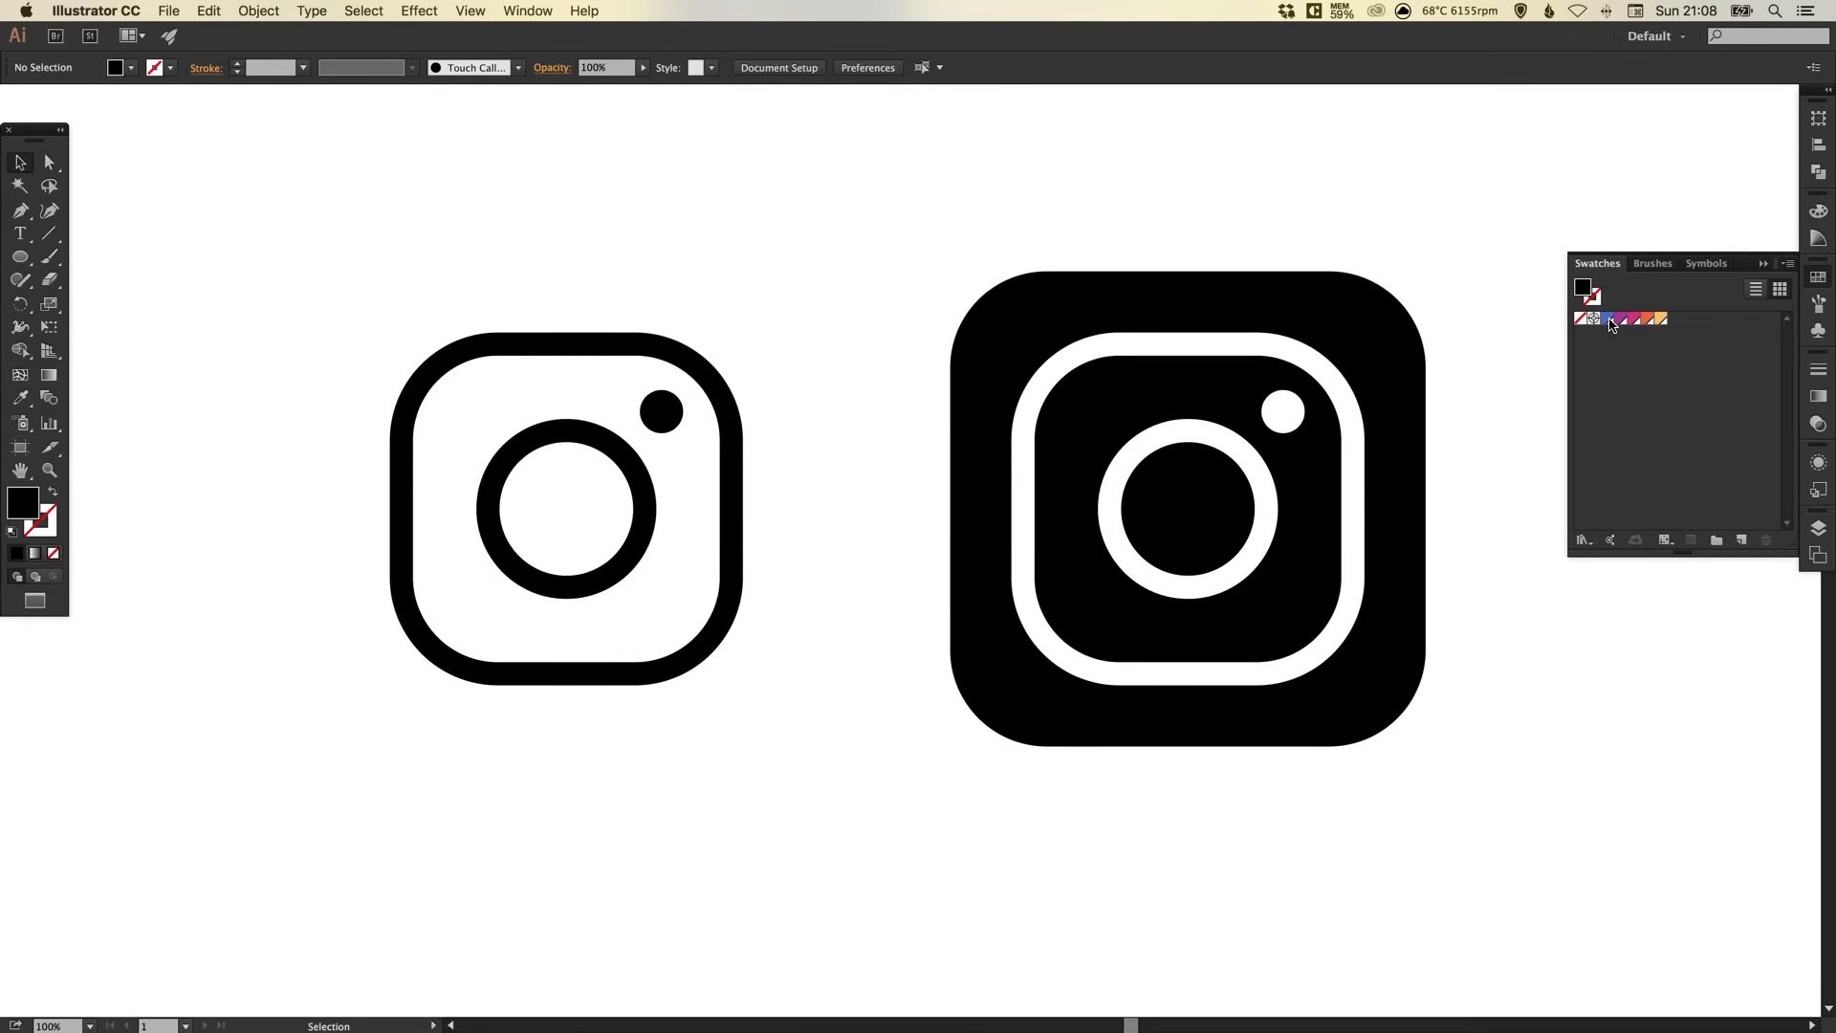
mouse_move(1611, 332)
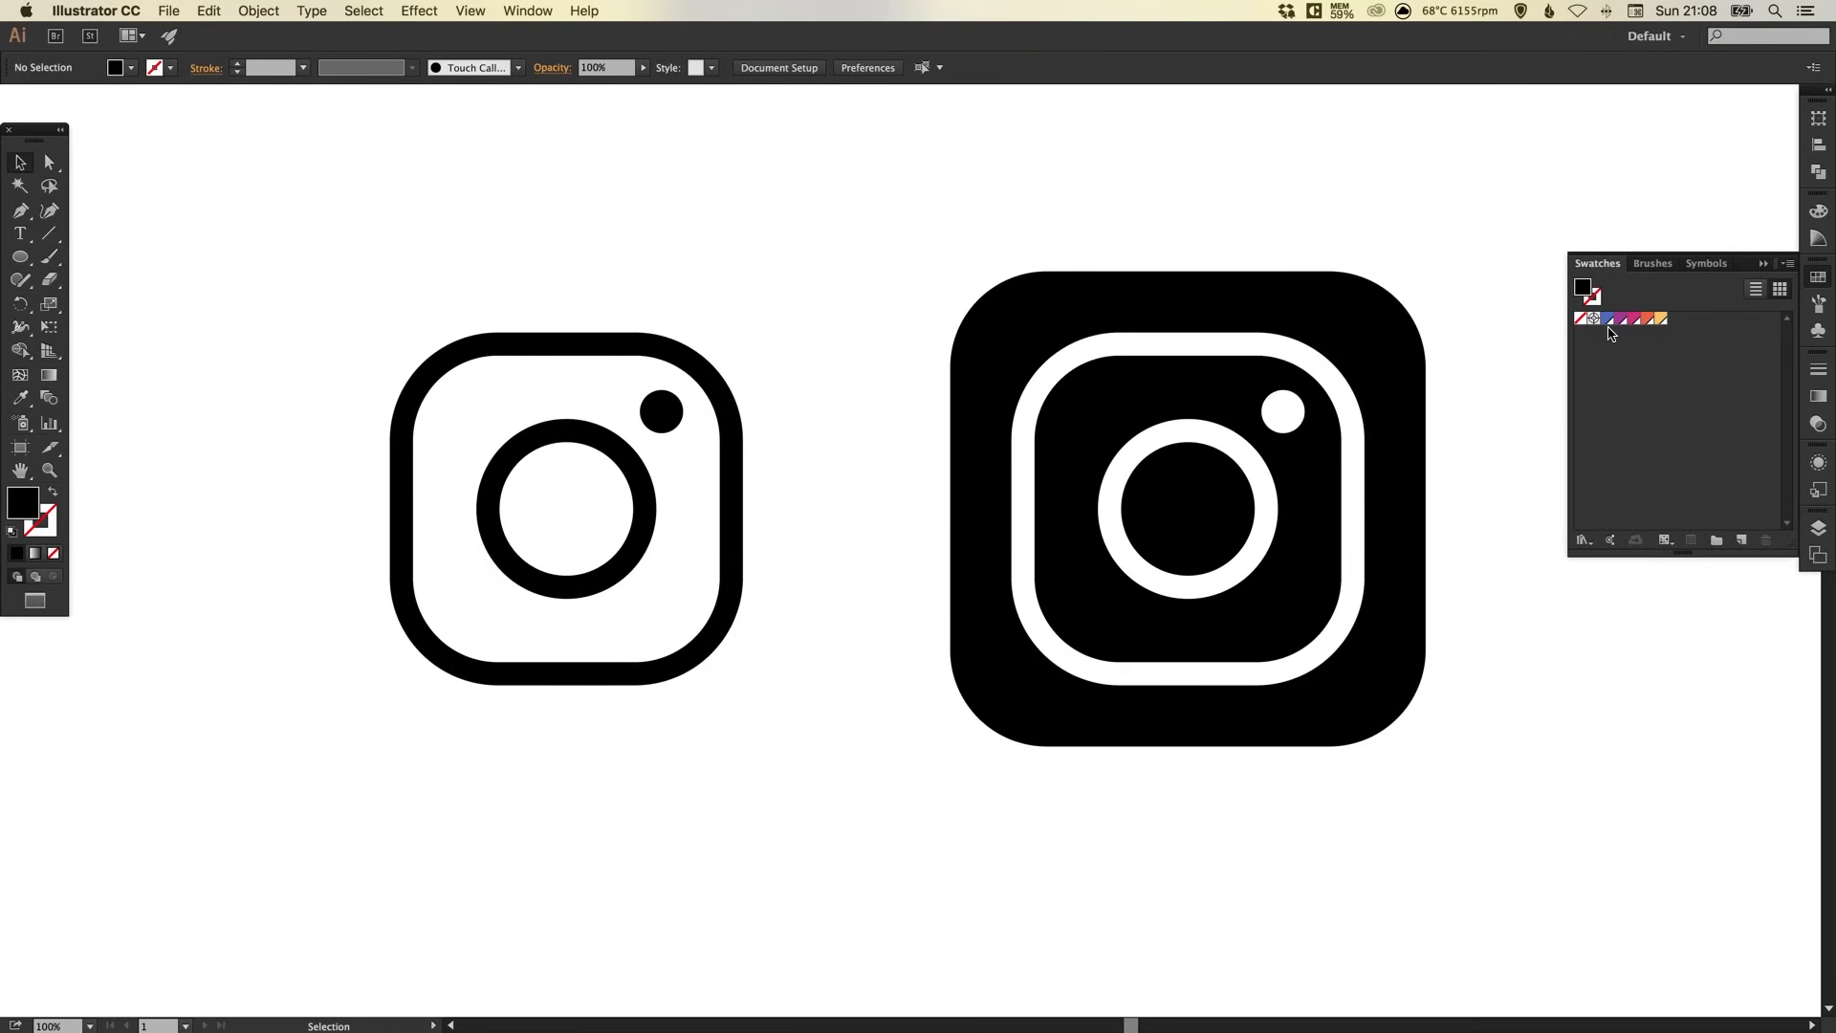
mouse_move(1633, 328)
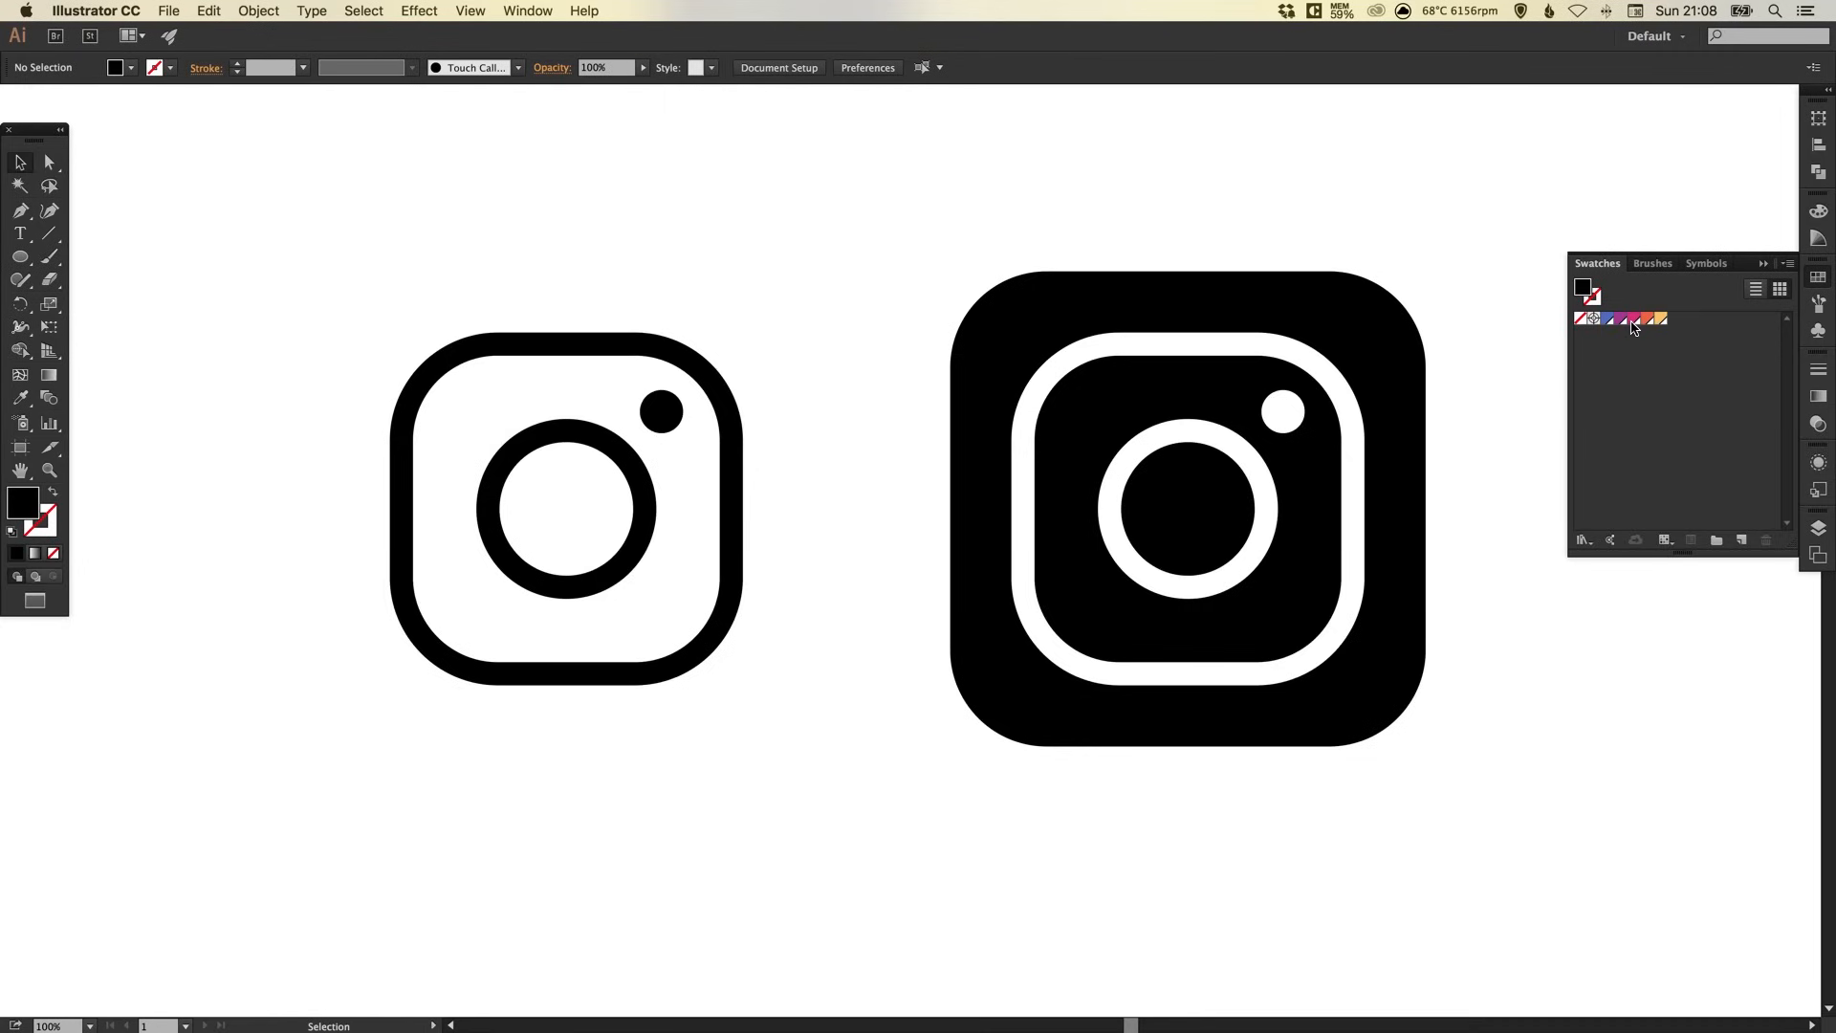
mouse_move(1633, 329)
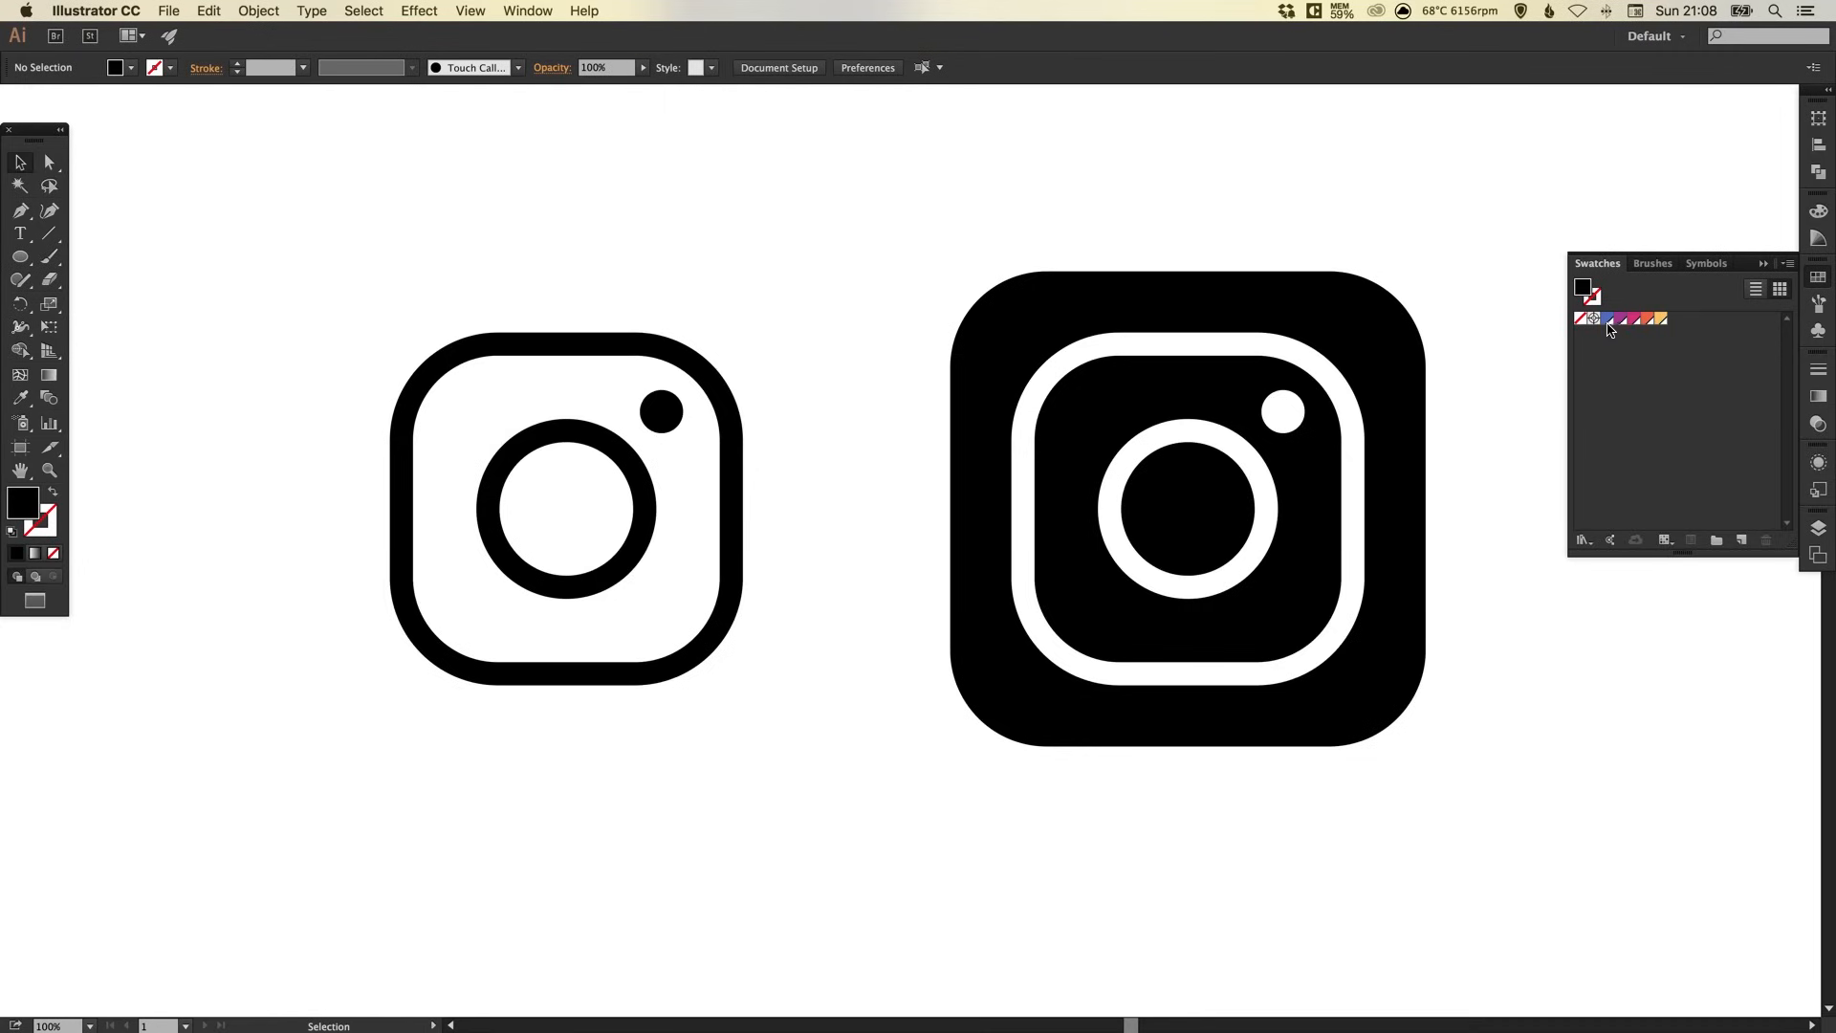
mouse_move(1654, 330)
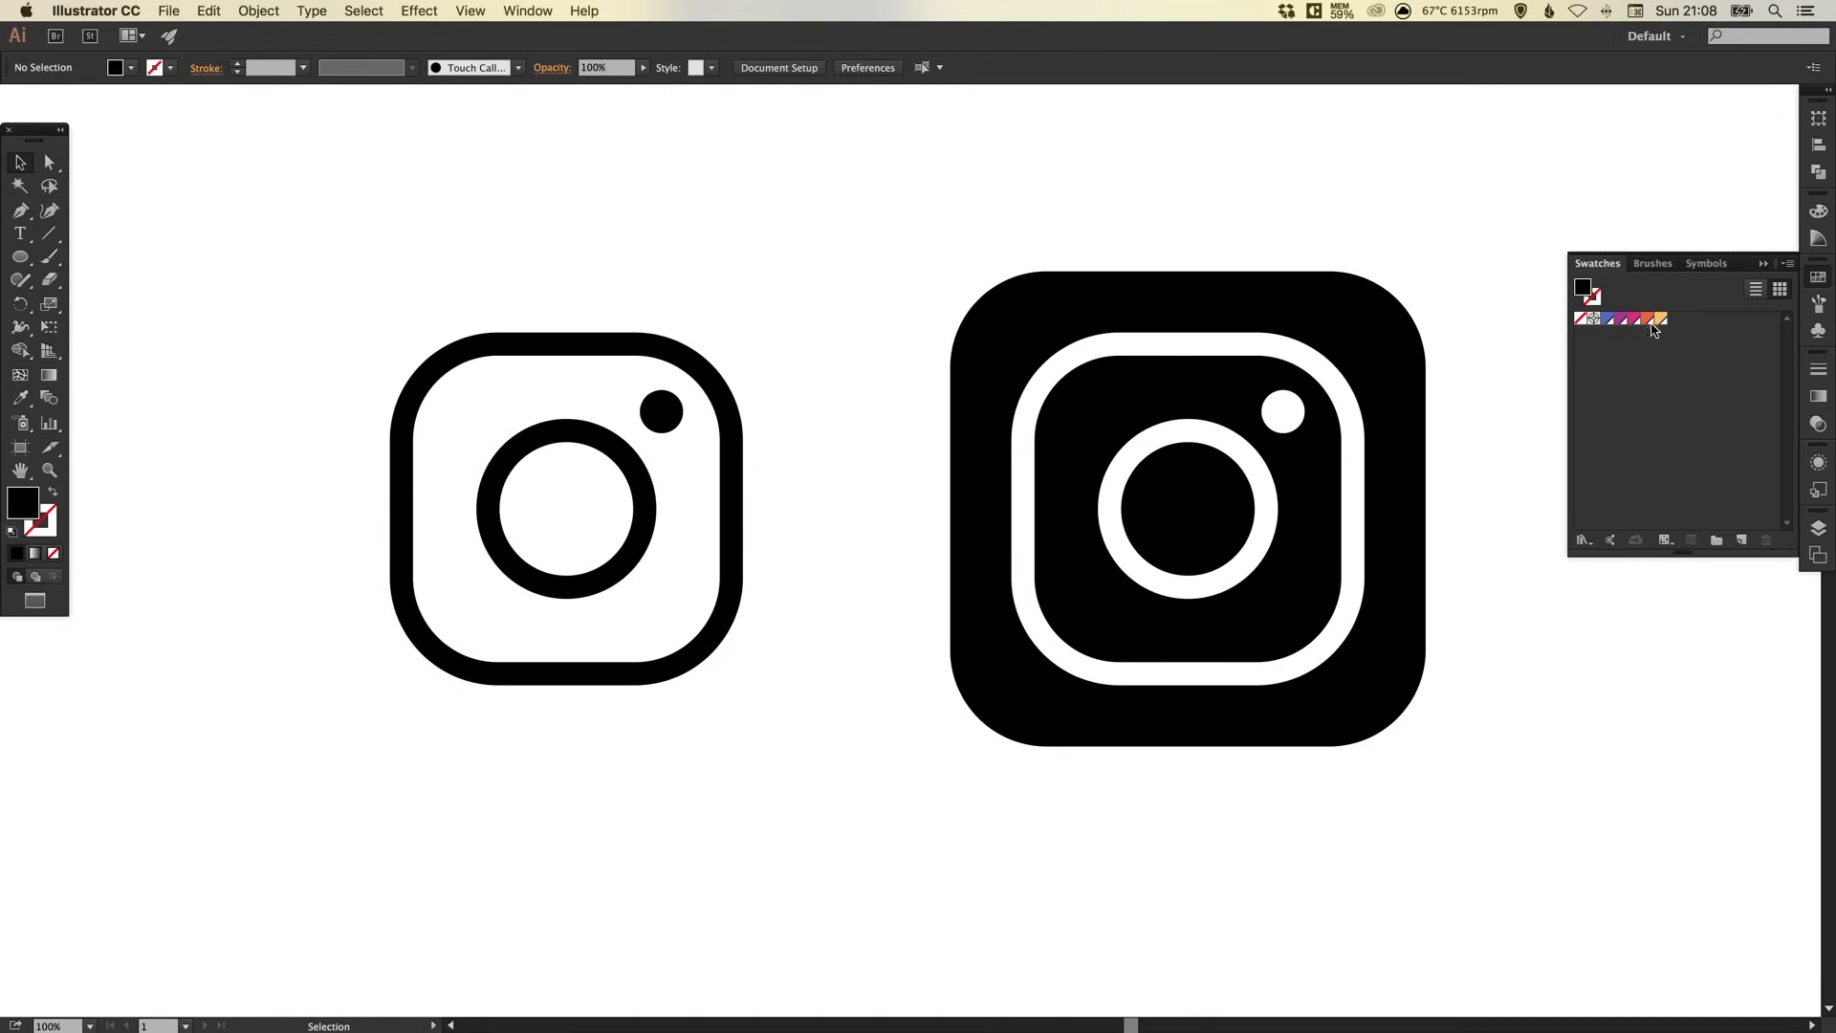
mouse_move(1608, 325)
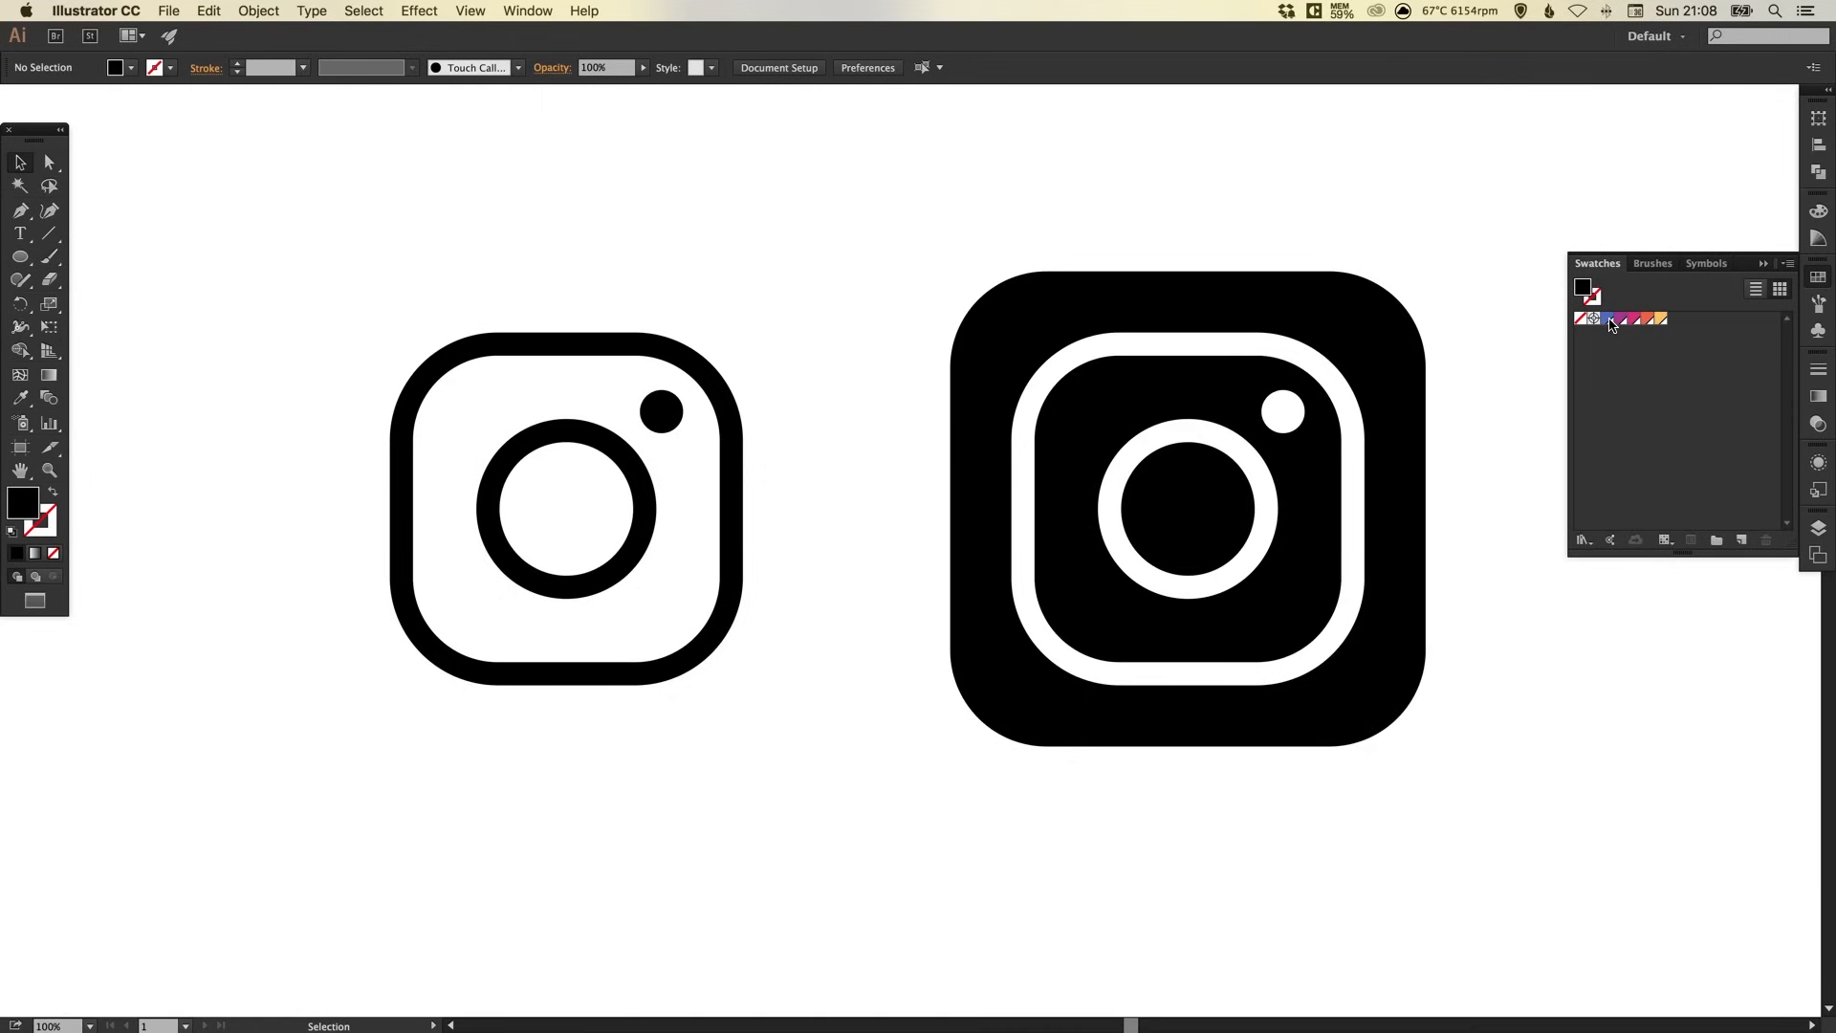
double_click(1607, 318)
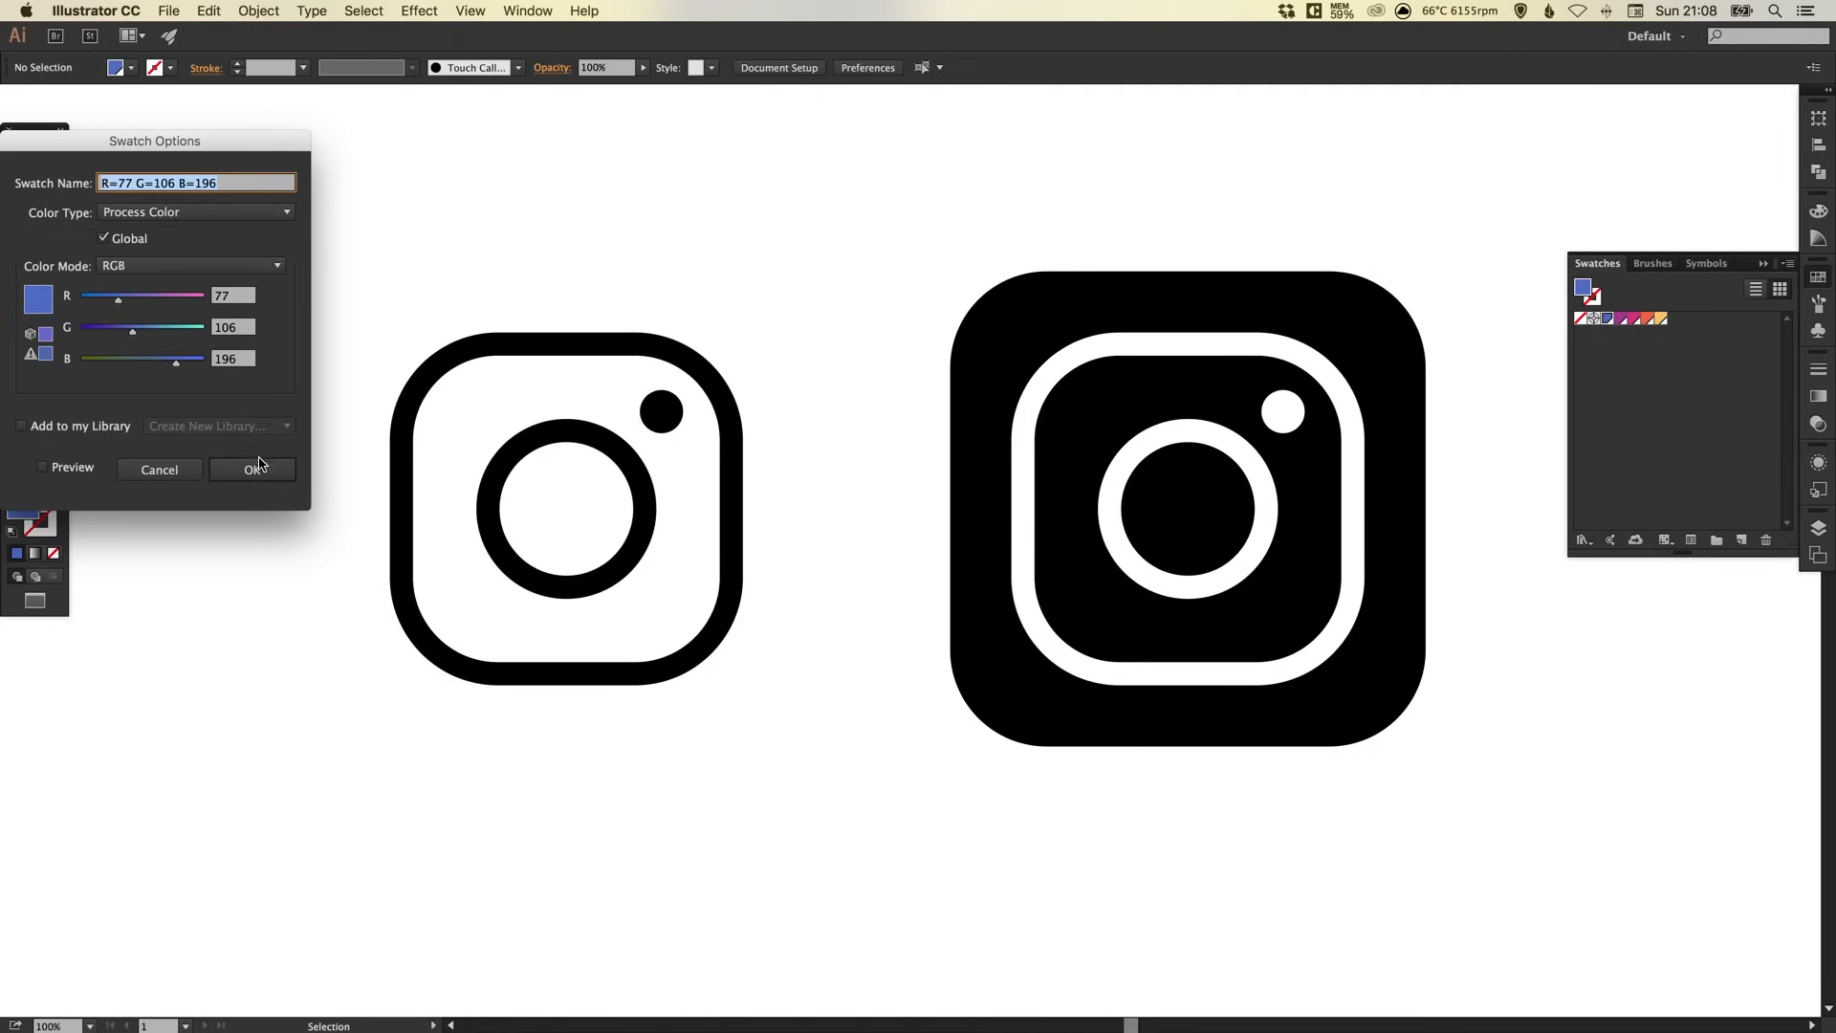
left_click(253, 470)
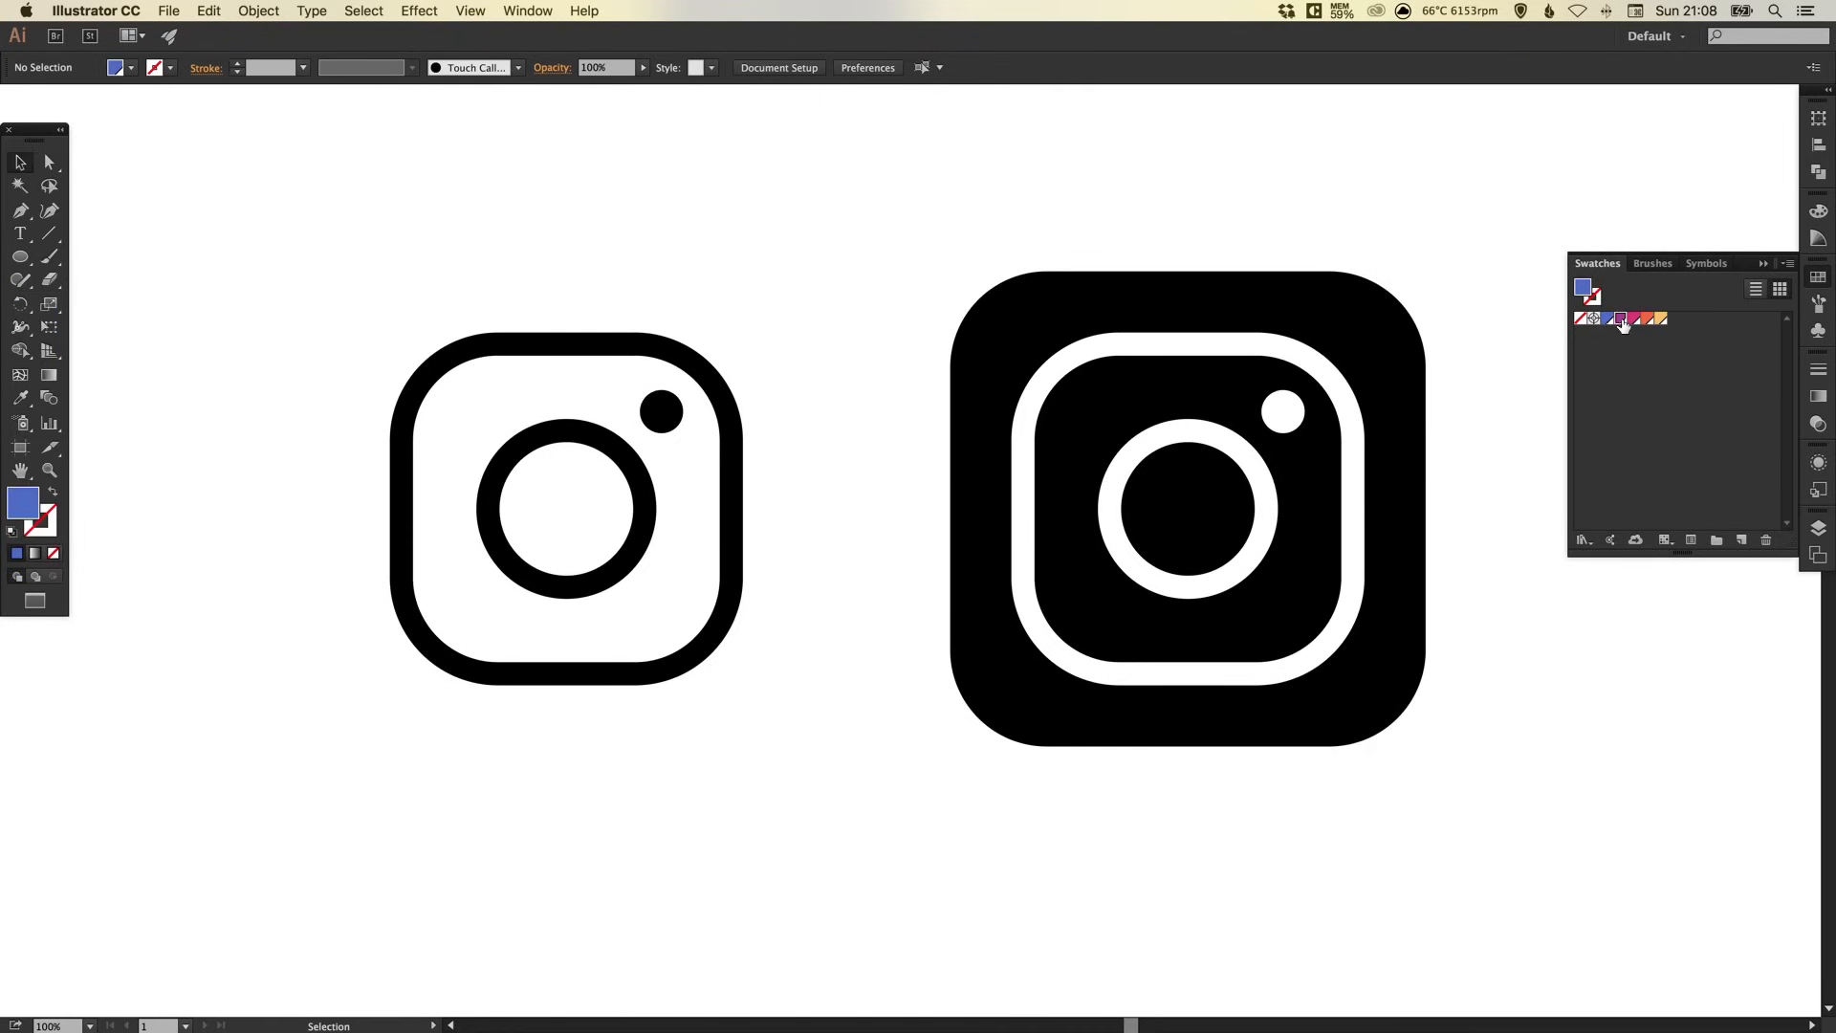
double_click(1621, 319)
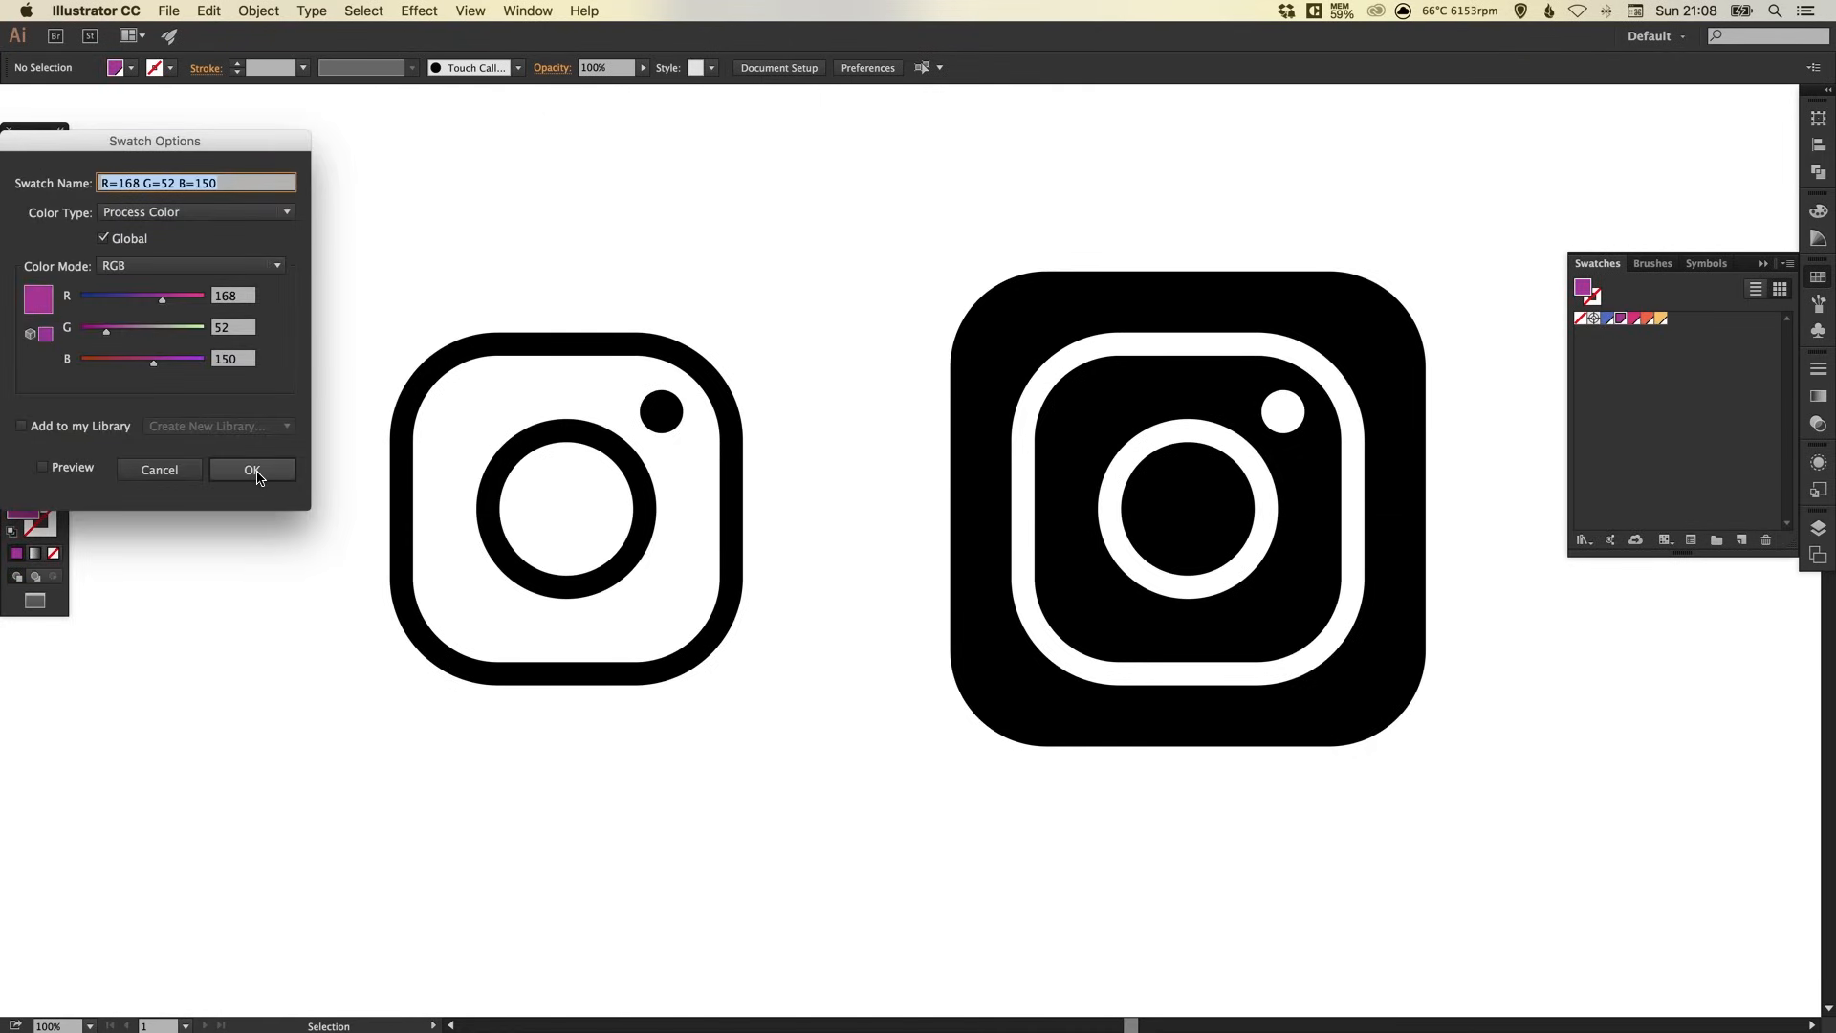
left_click(251, 470)
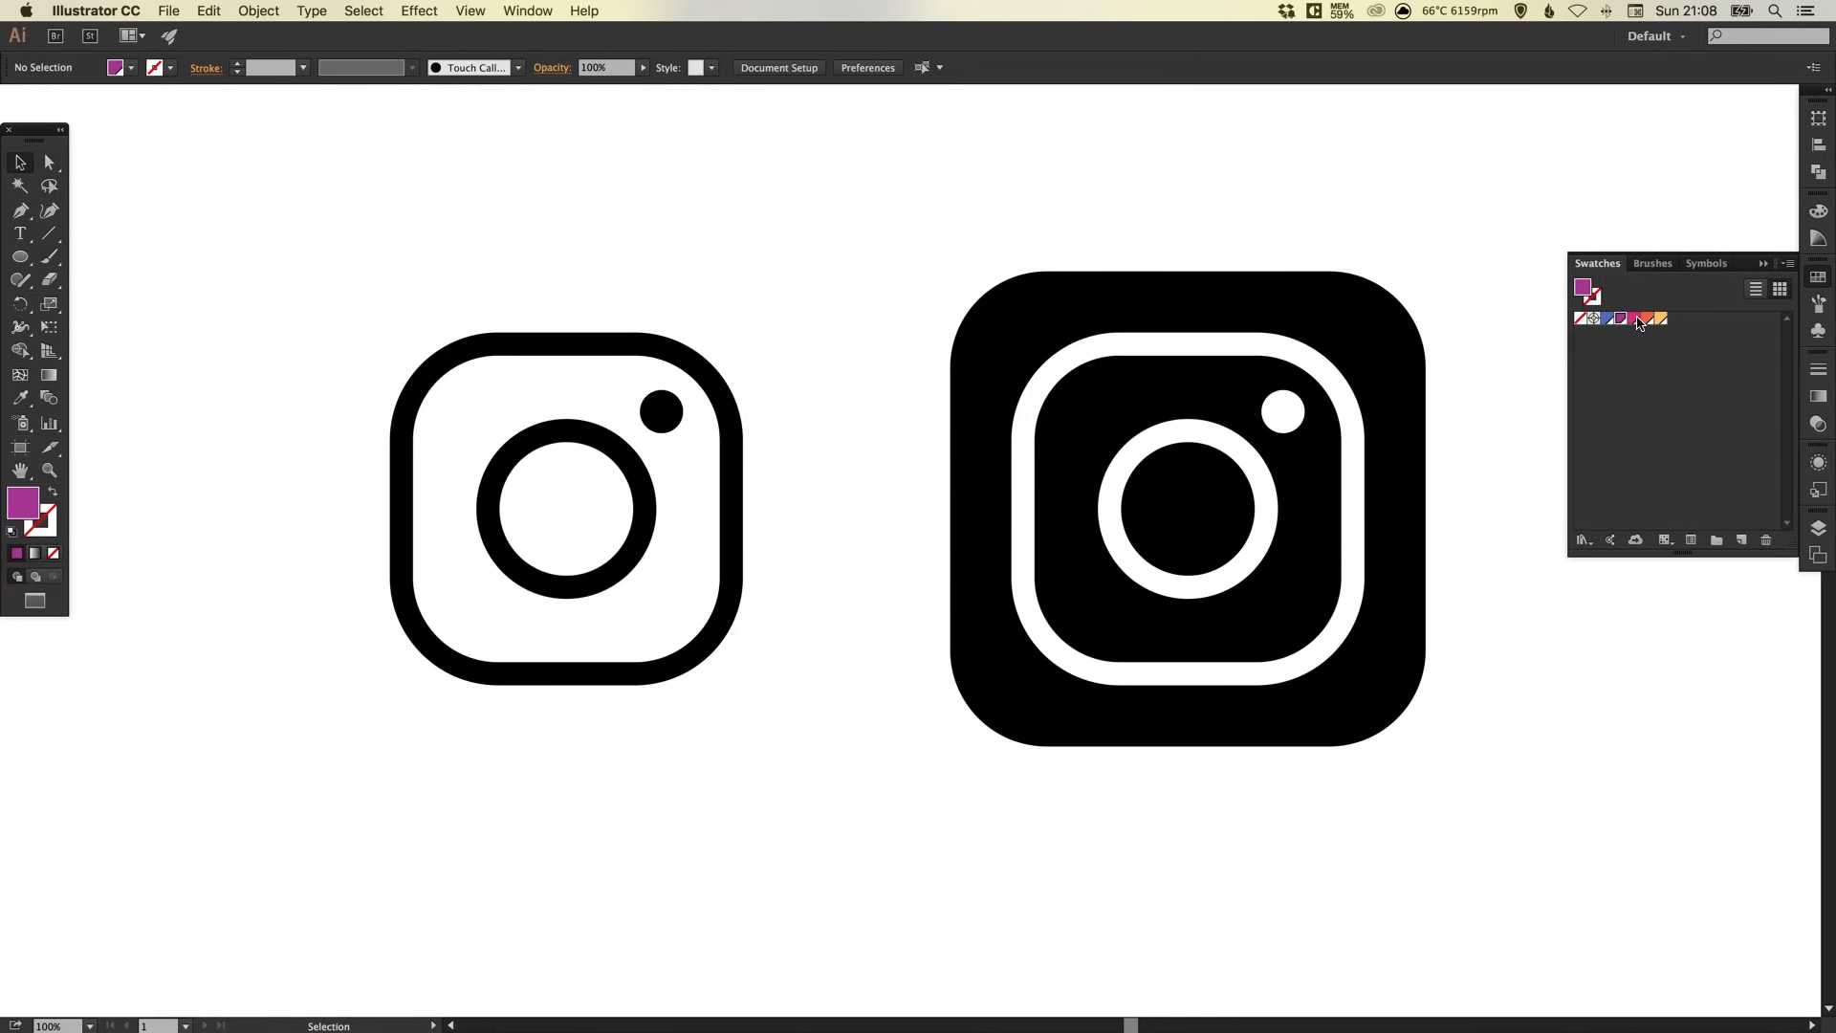
double_click(1621, 318)
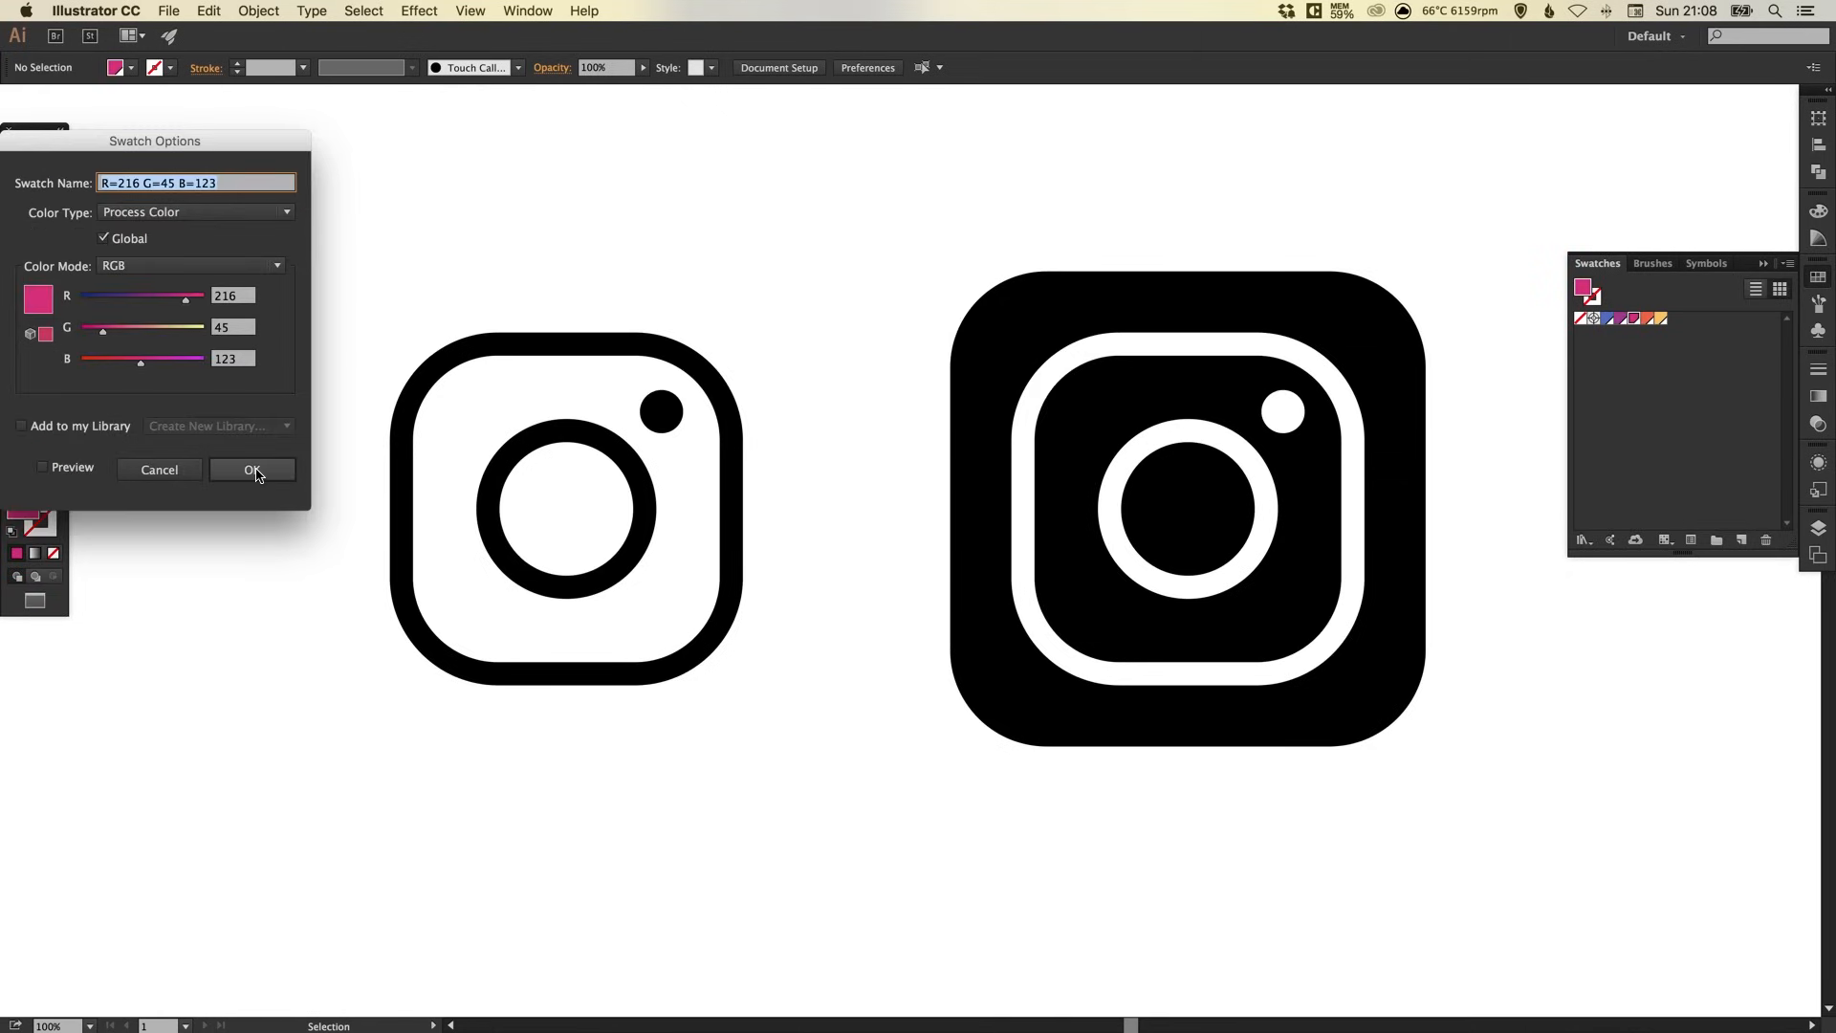
left_click(252, 469)
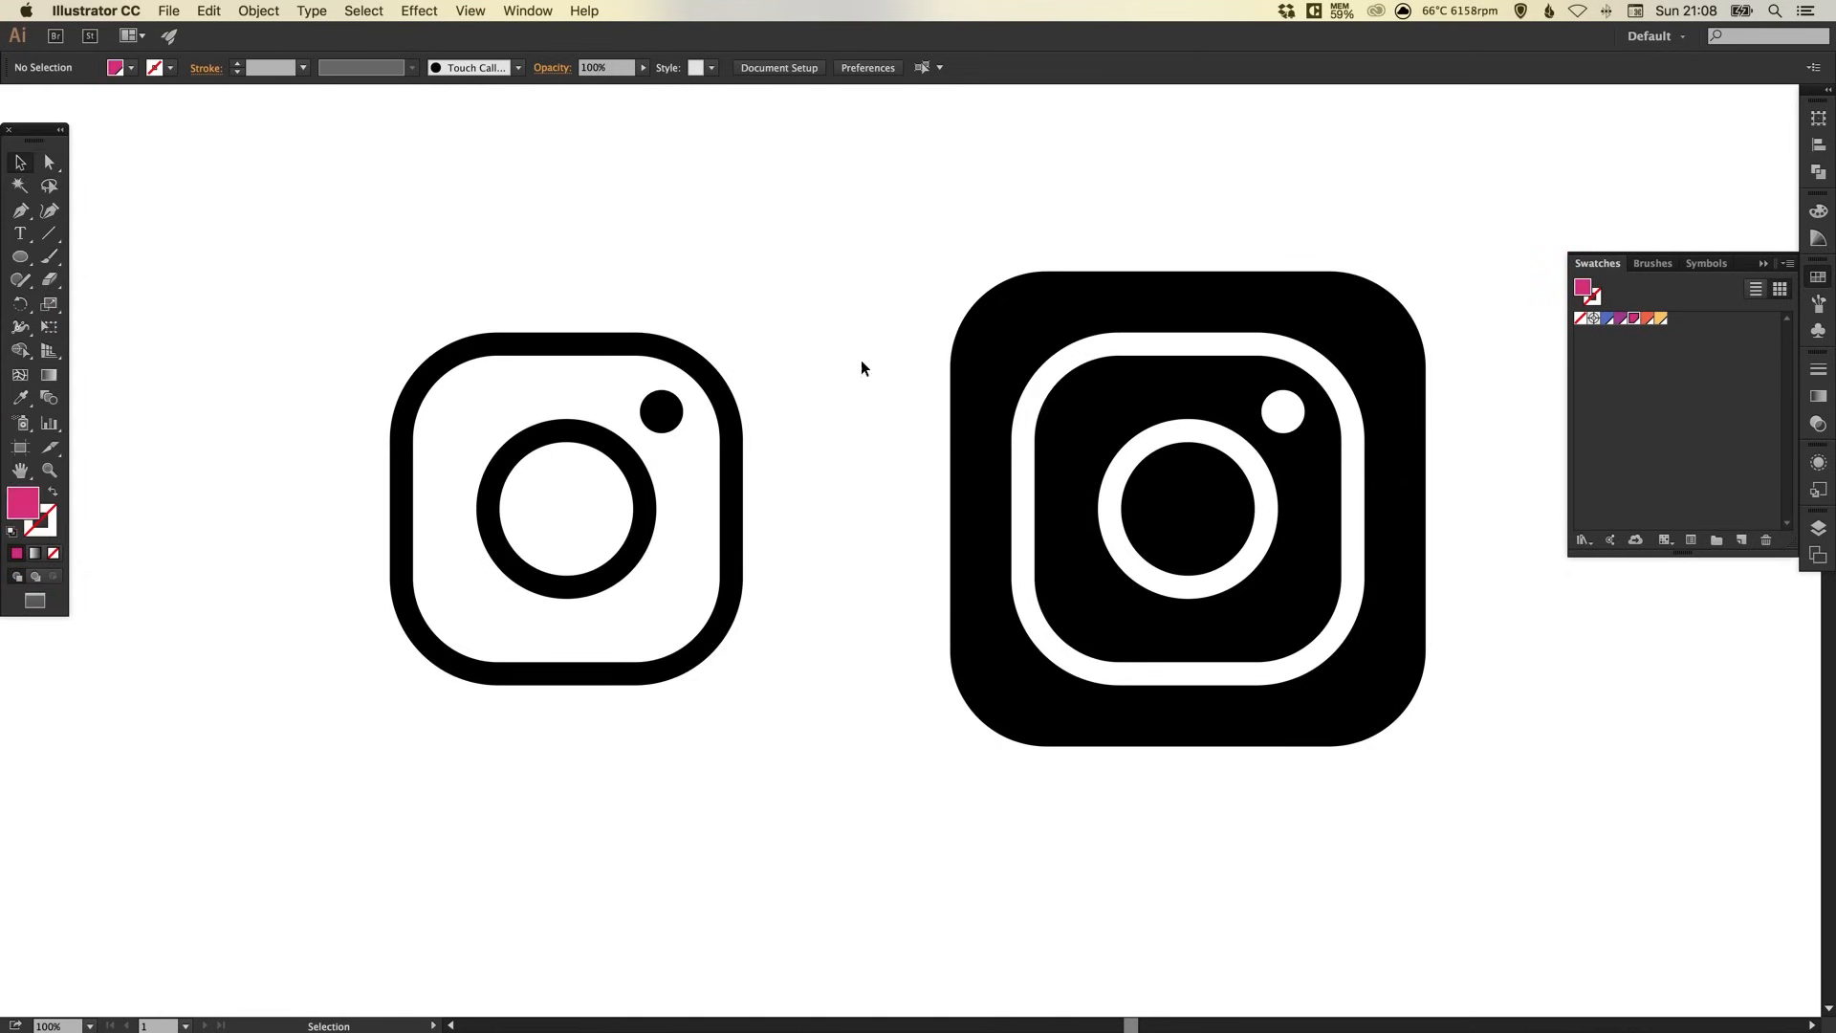
double_click(1590, 317)
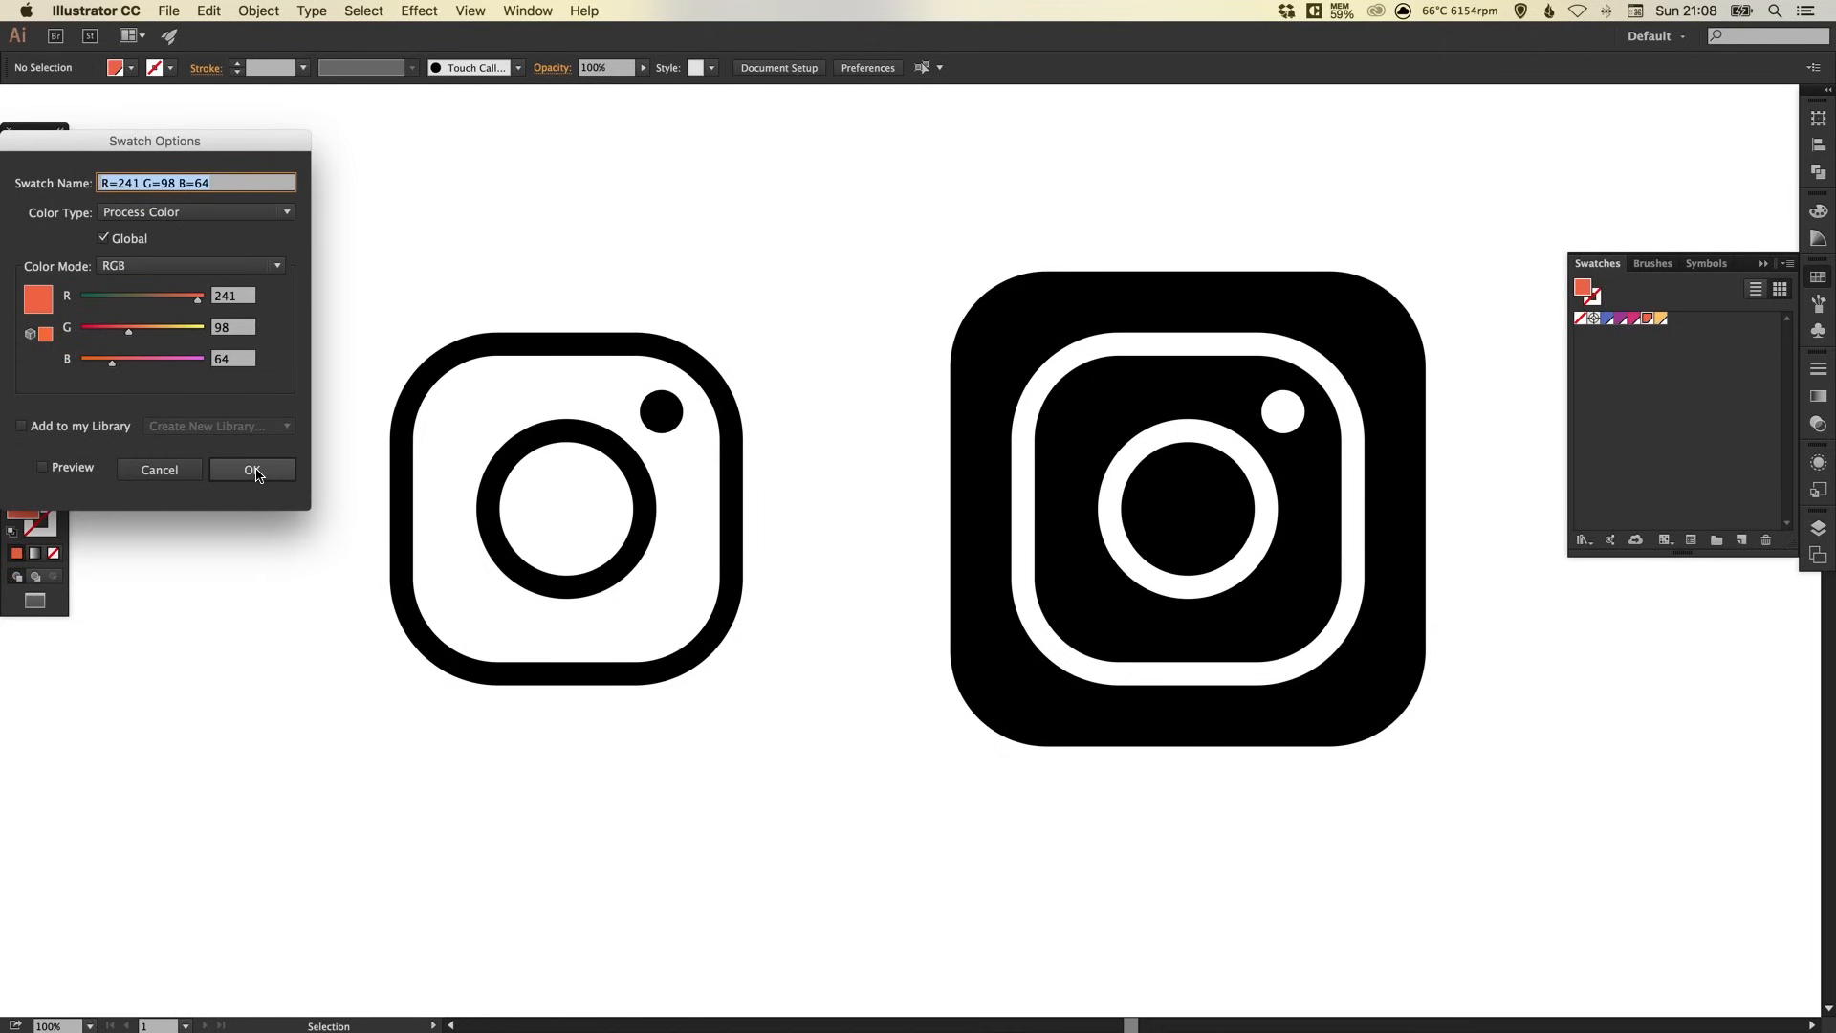
left_click(251, 470)
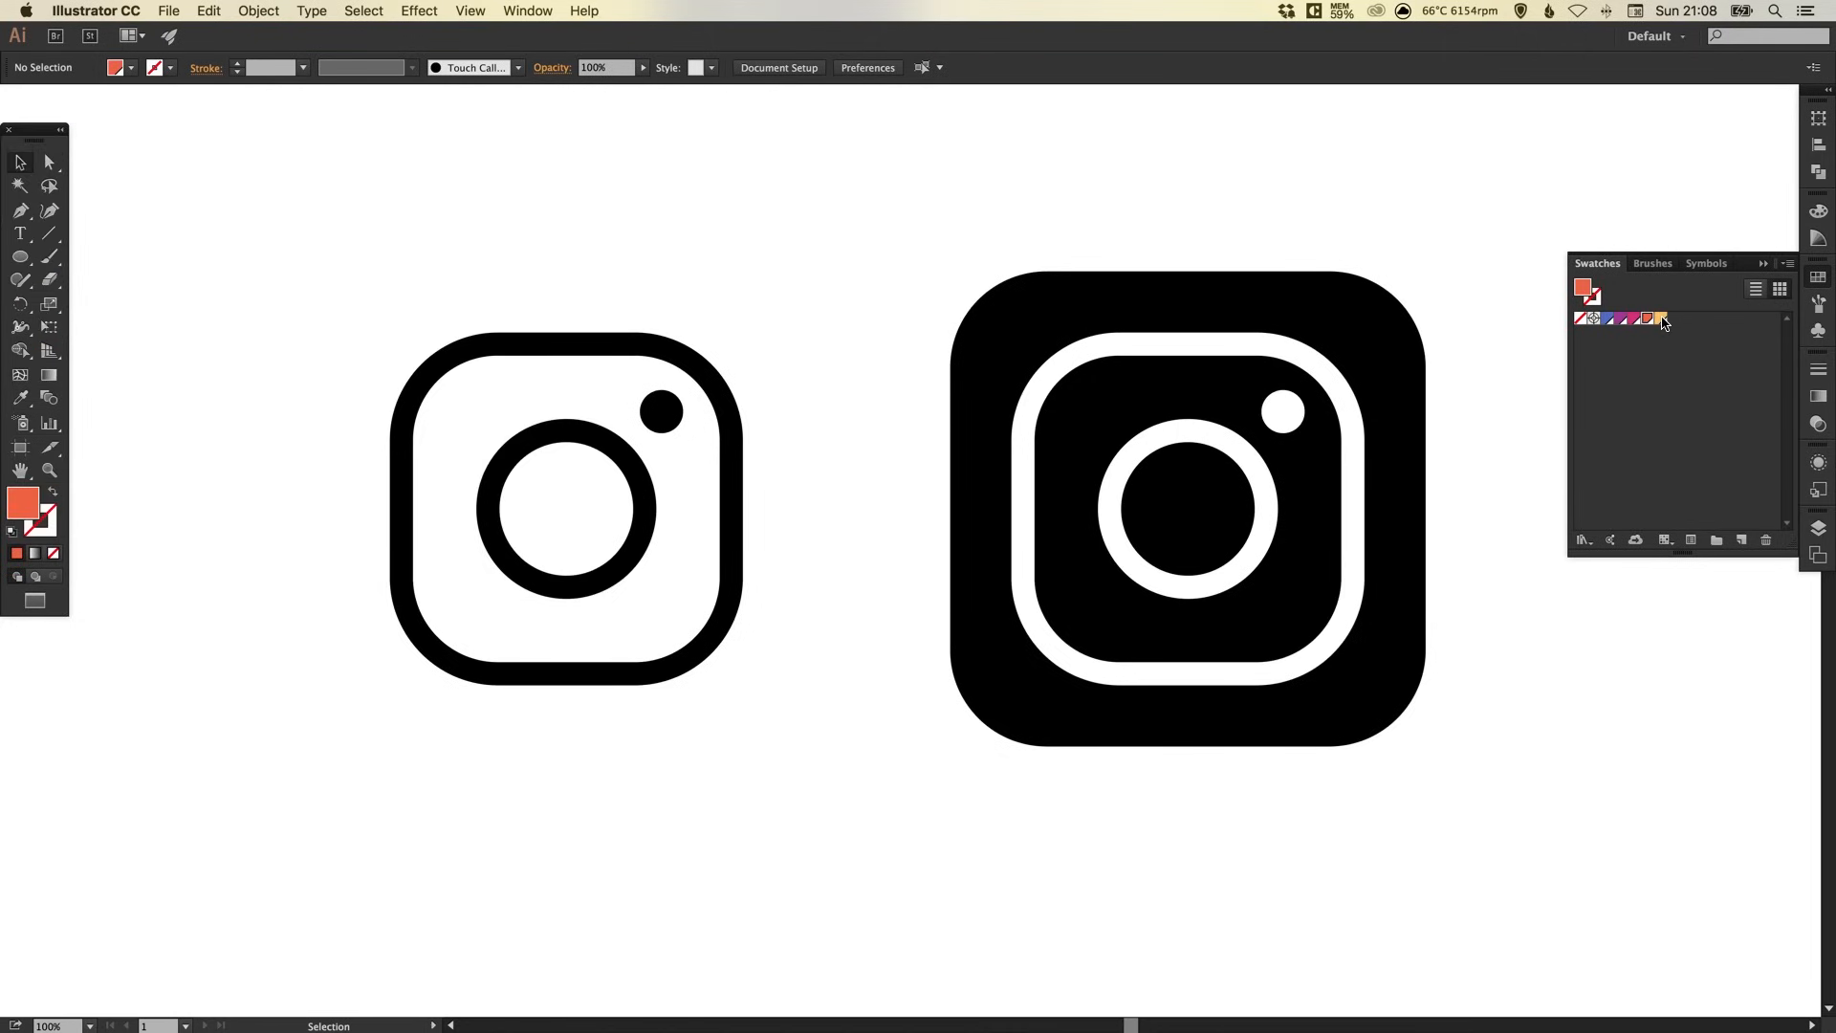
double_click(1660, 317)
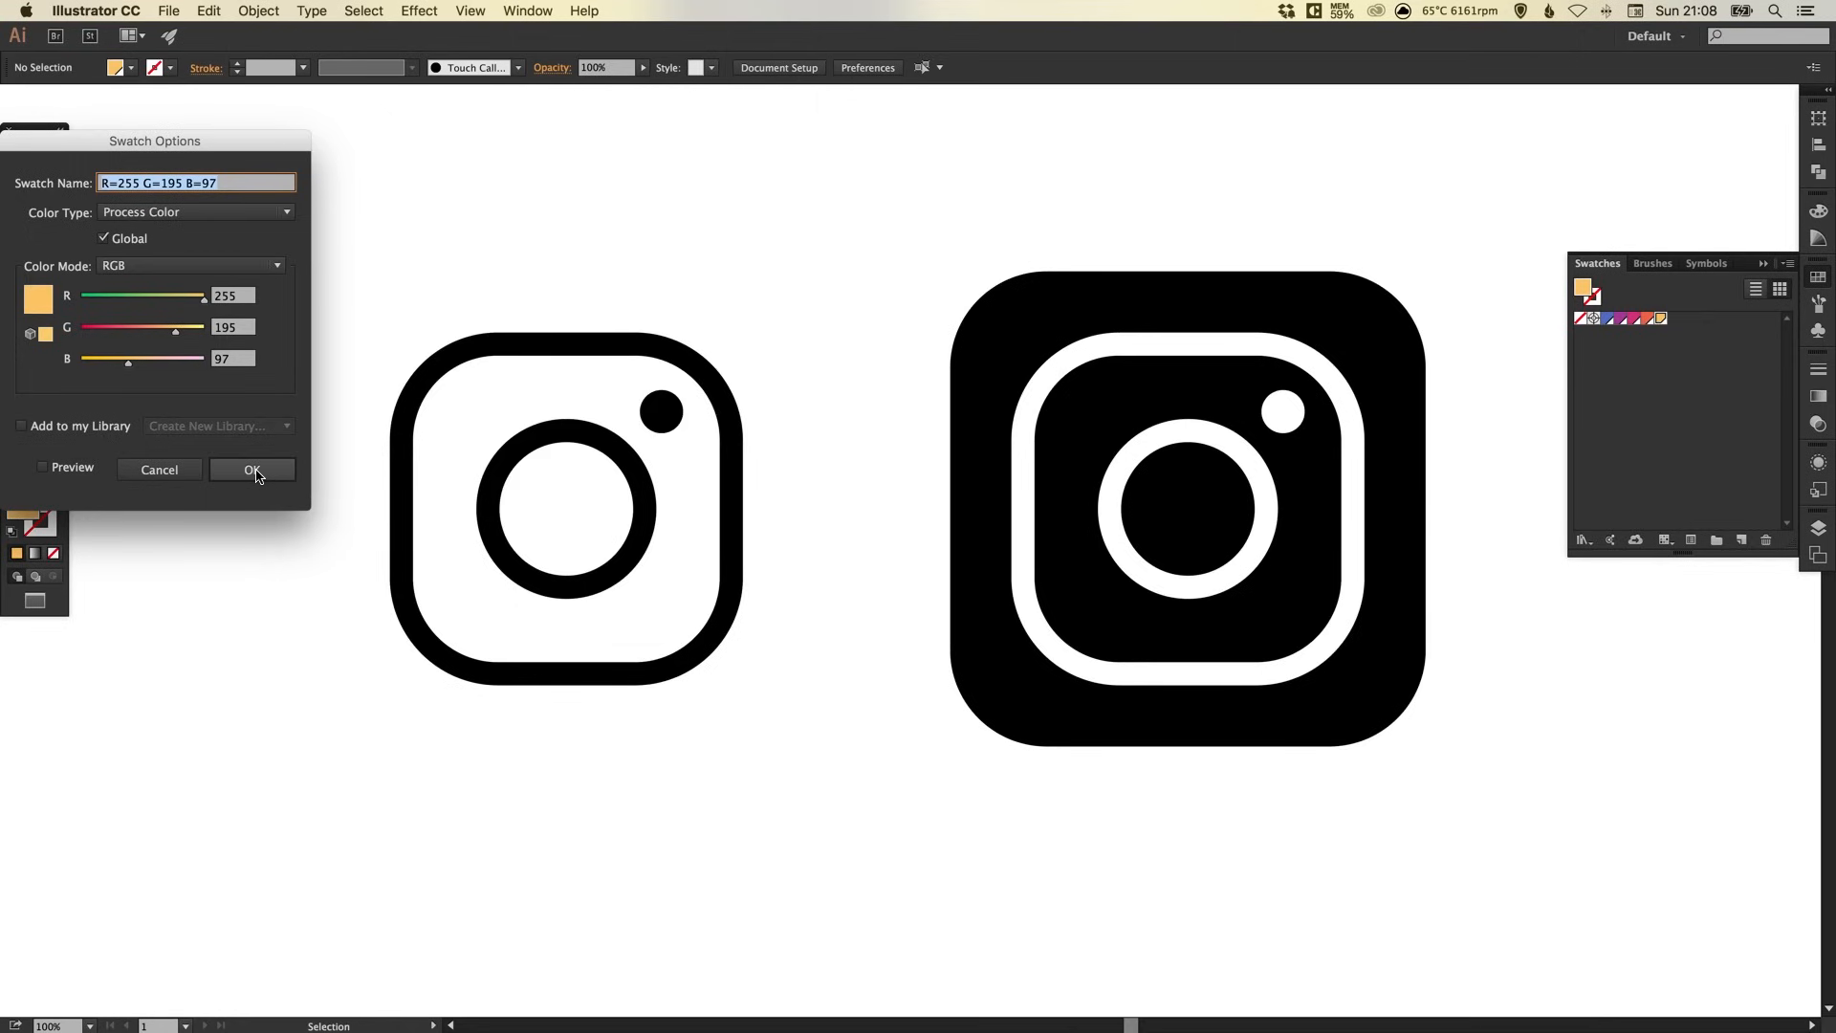
left_click(251, 470)
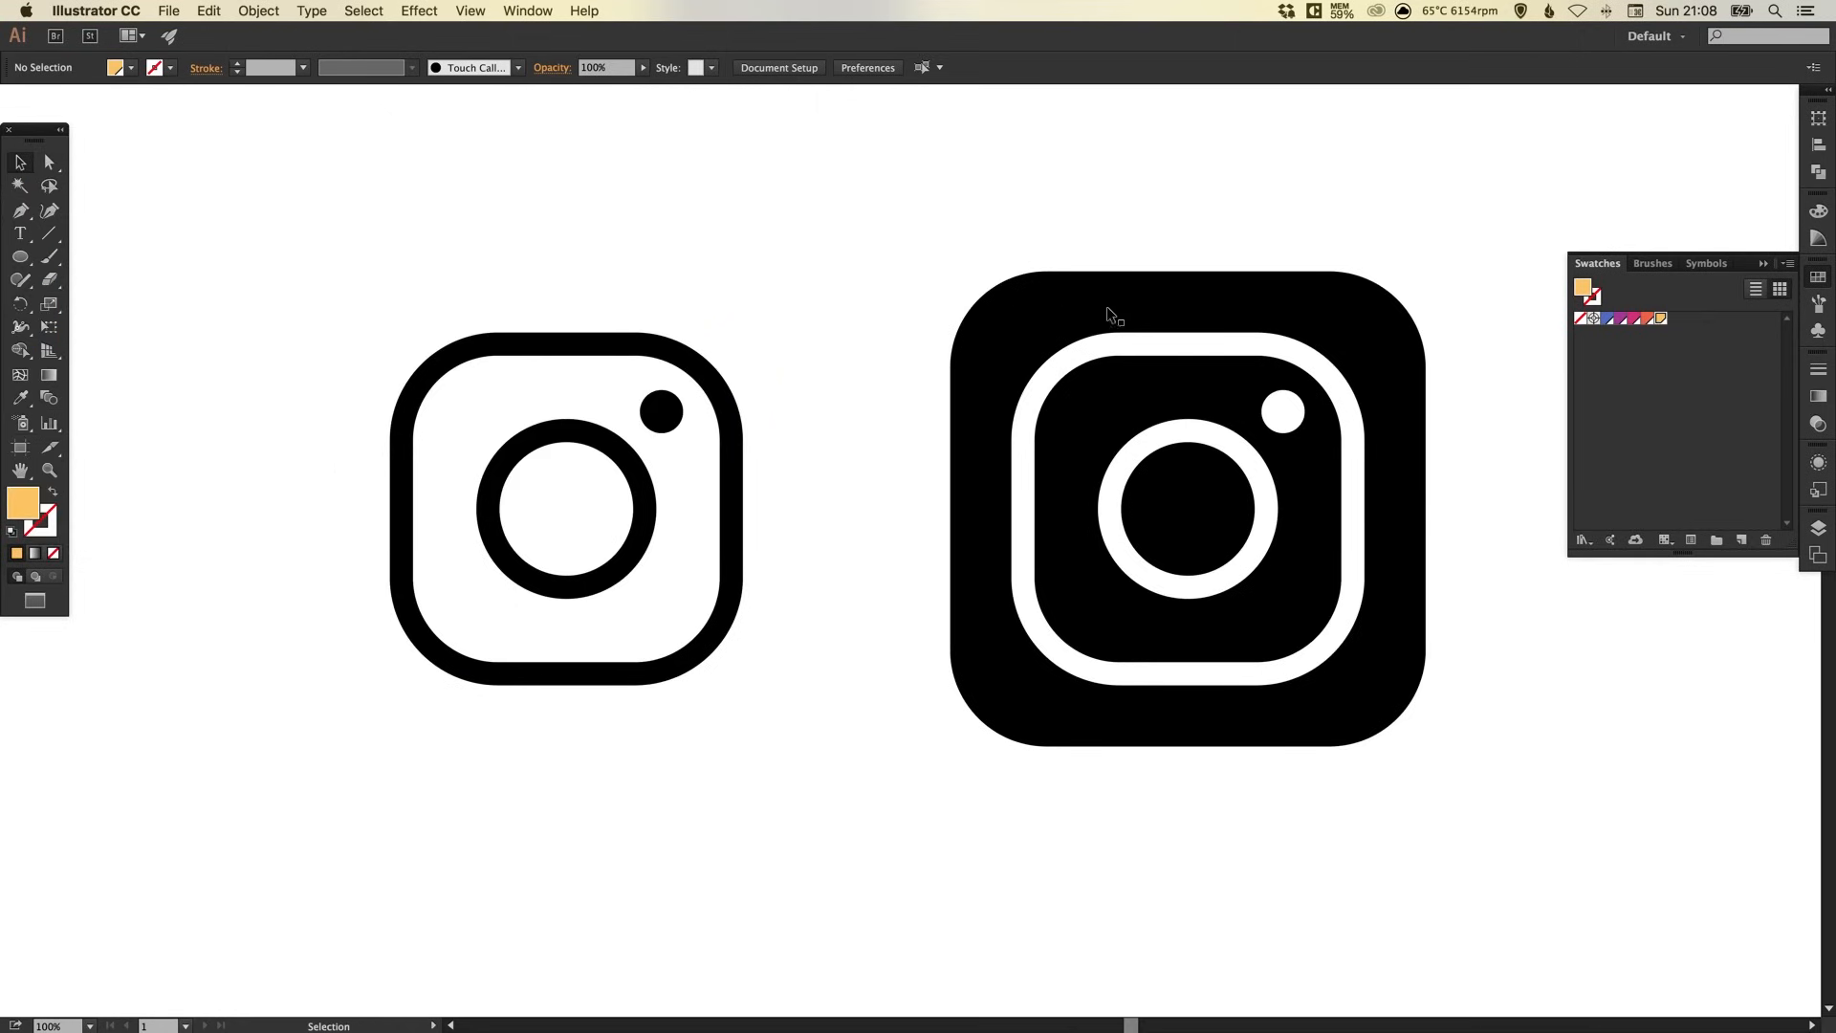
mouse_move(1820, 281)
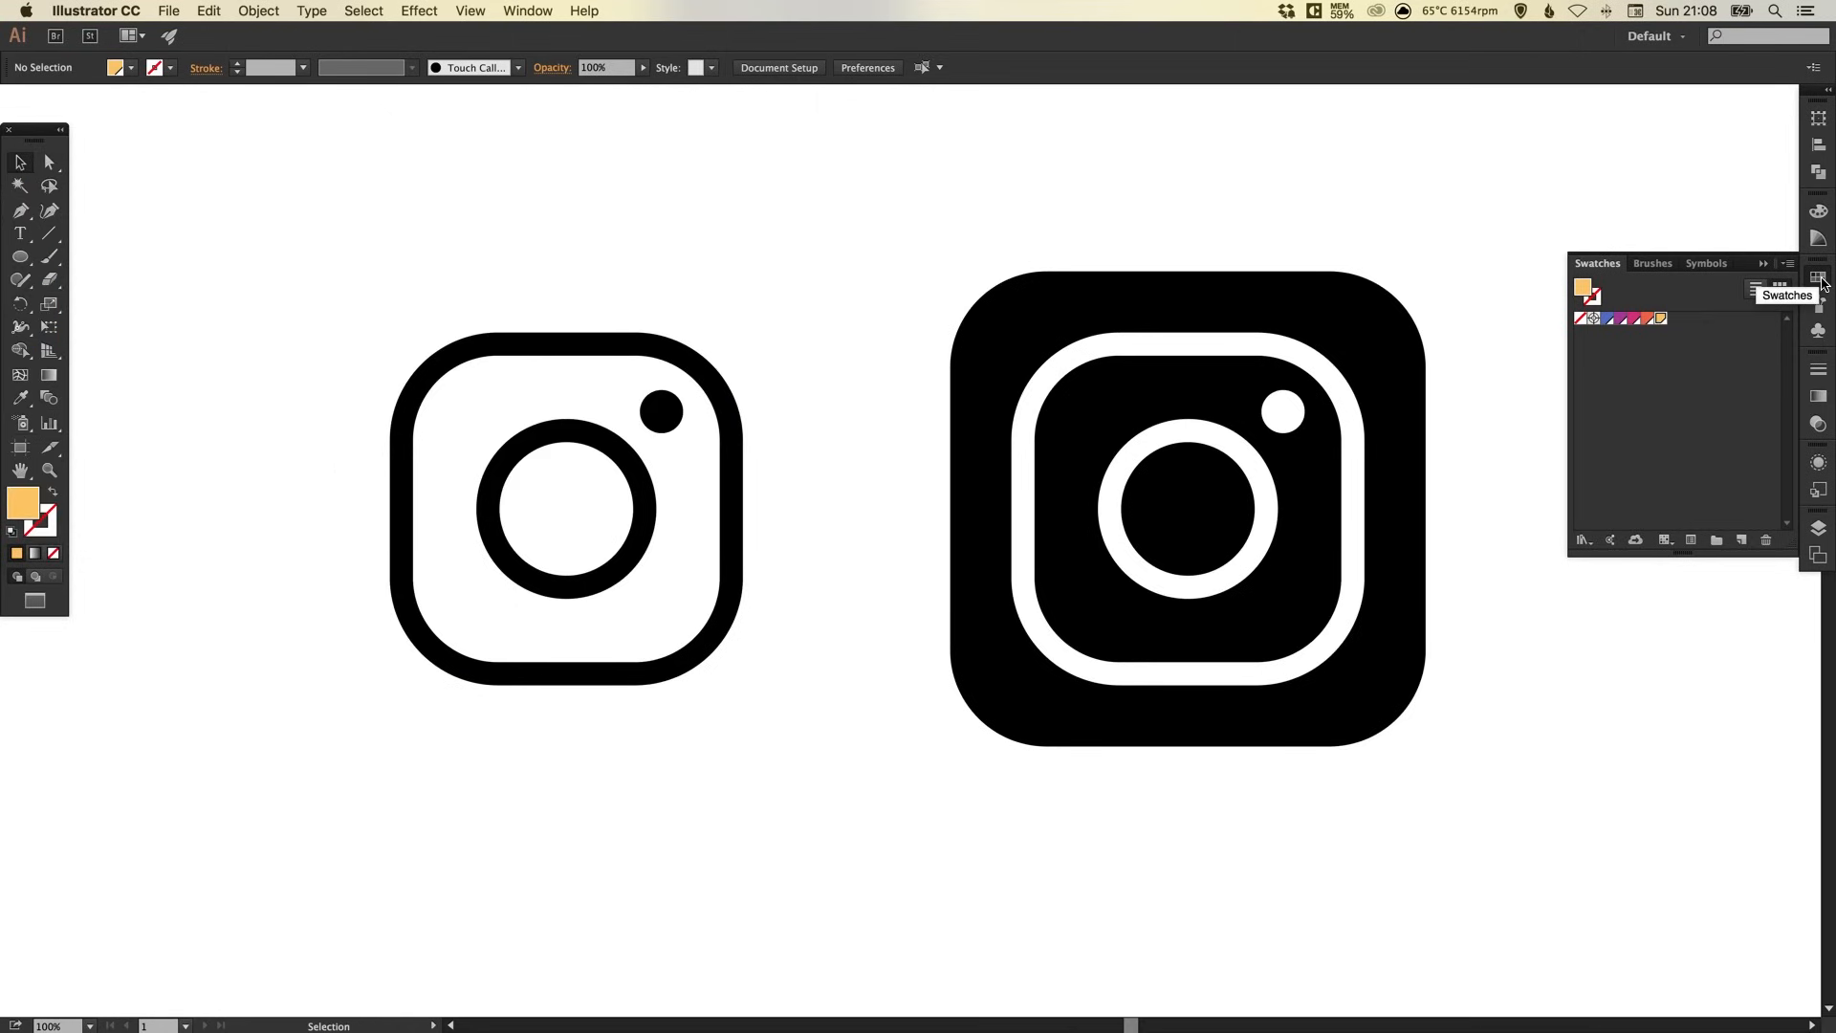
mouse_move(1822, 285)
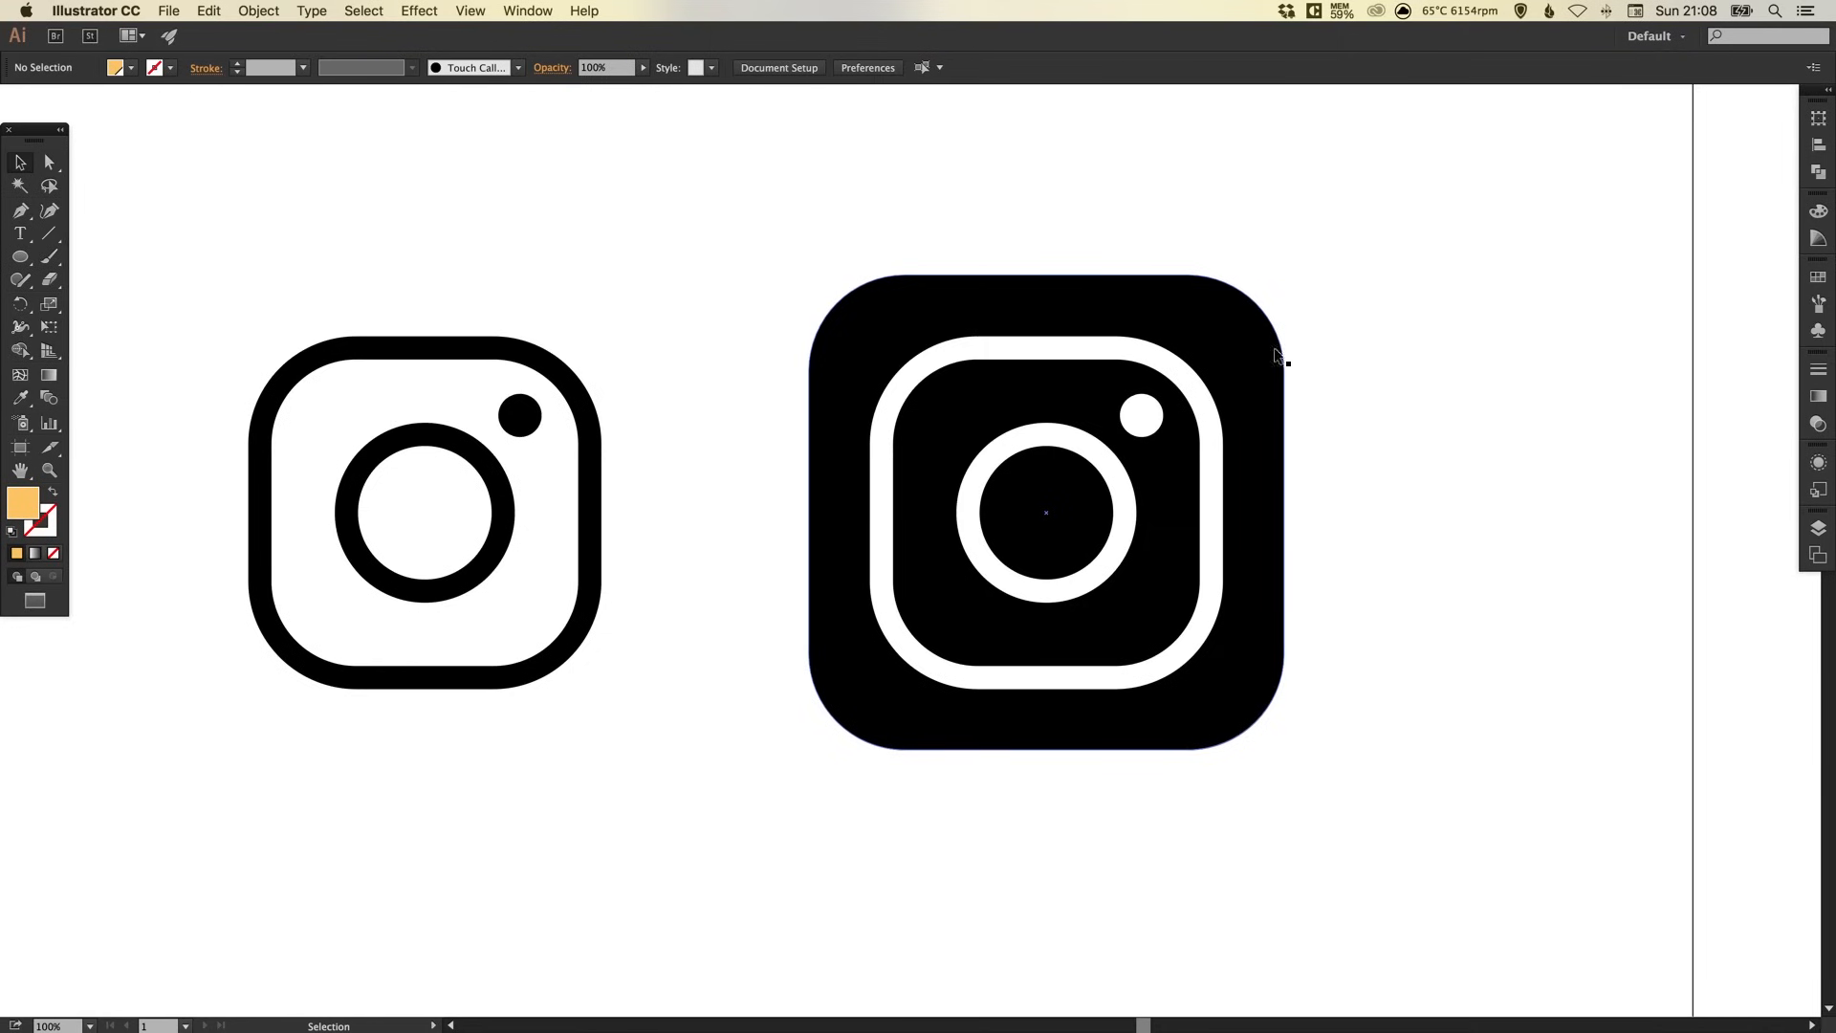
mouse_move(872, 317)
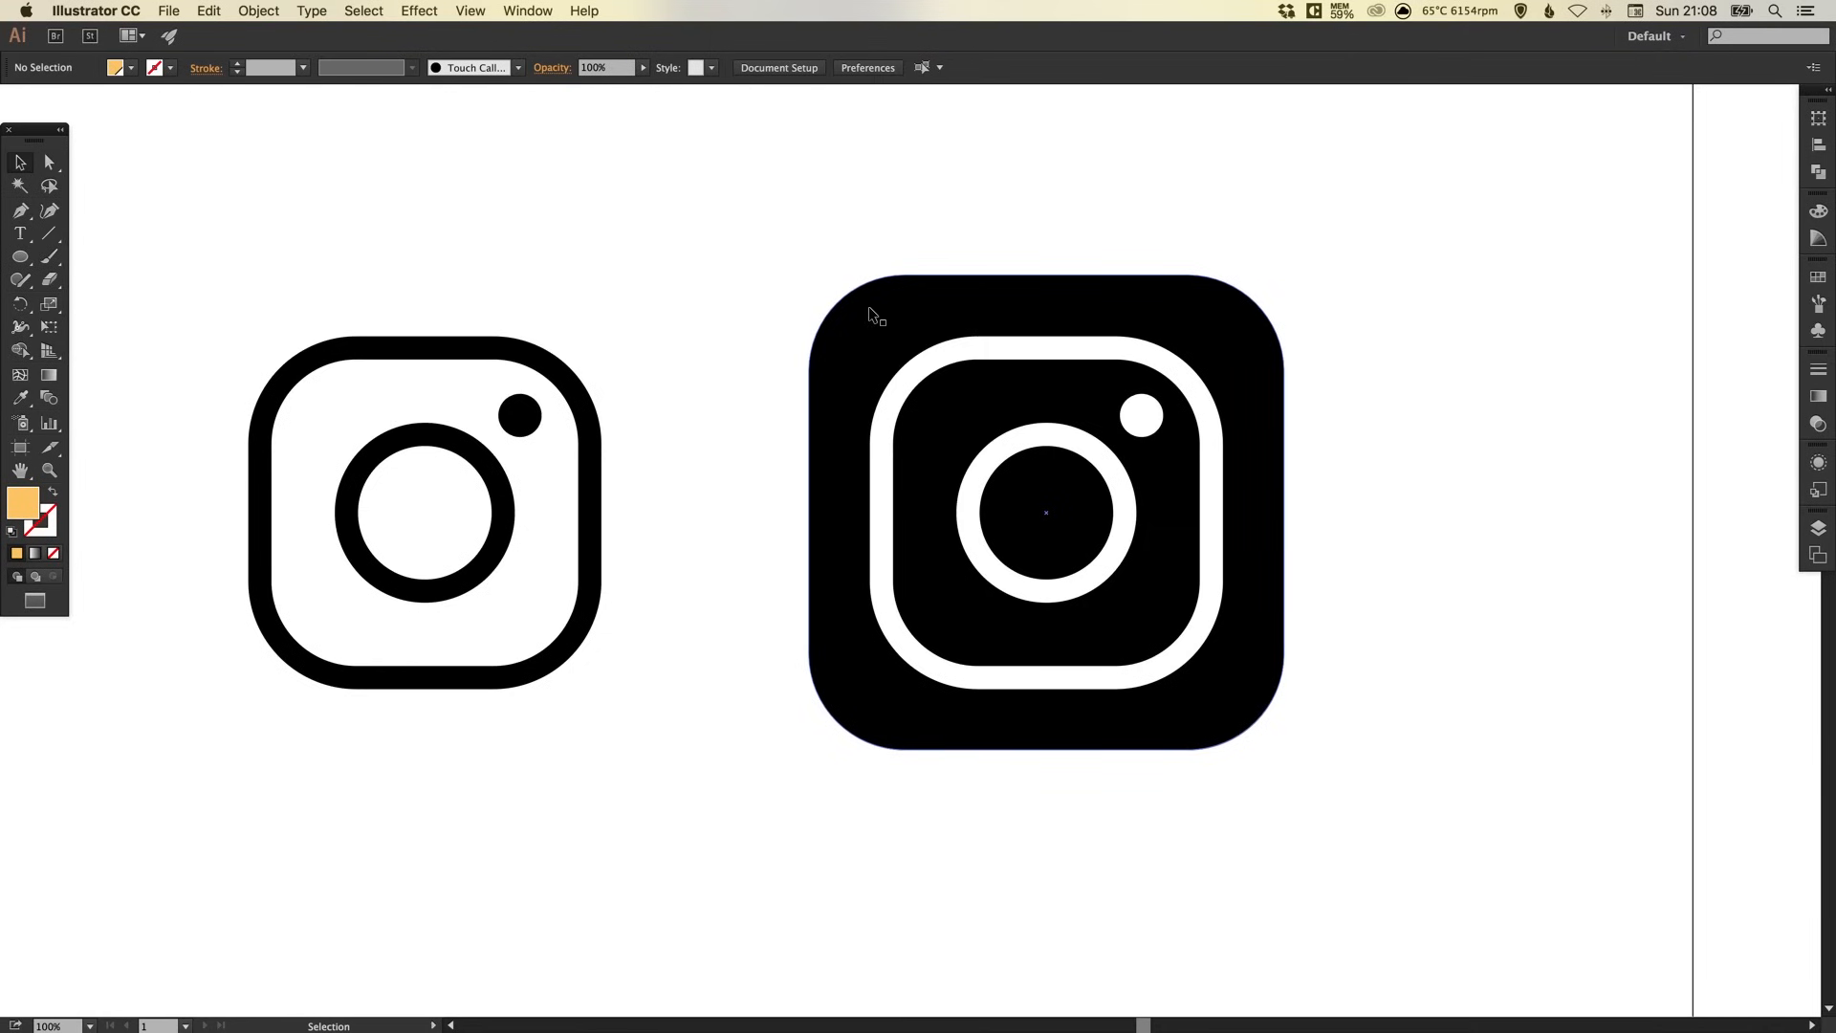
Select the right icon's black rounded square and show the Gradient panel.
left_click(1045, 512)
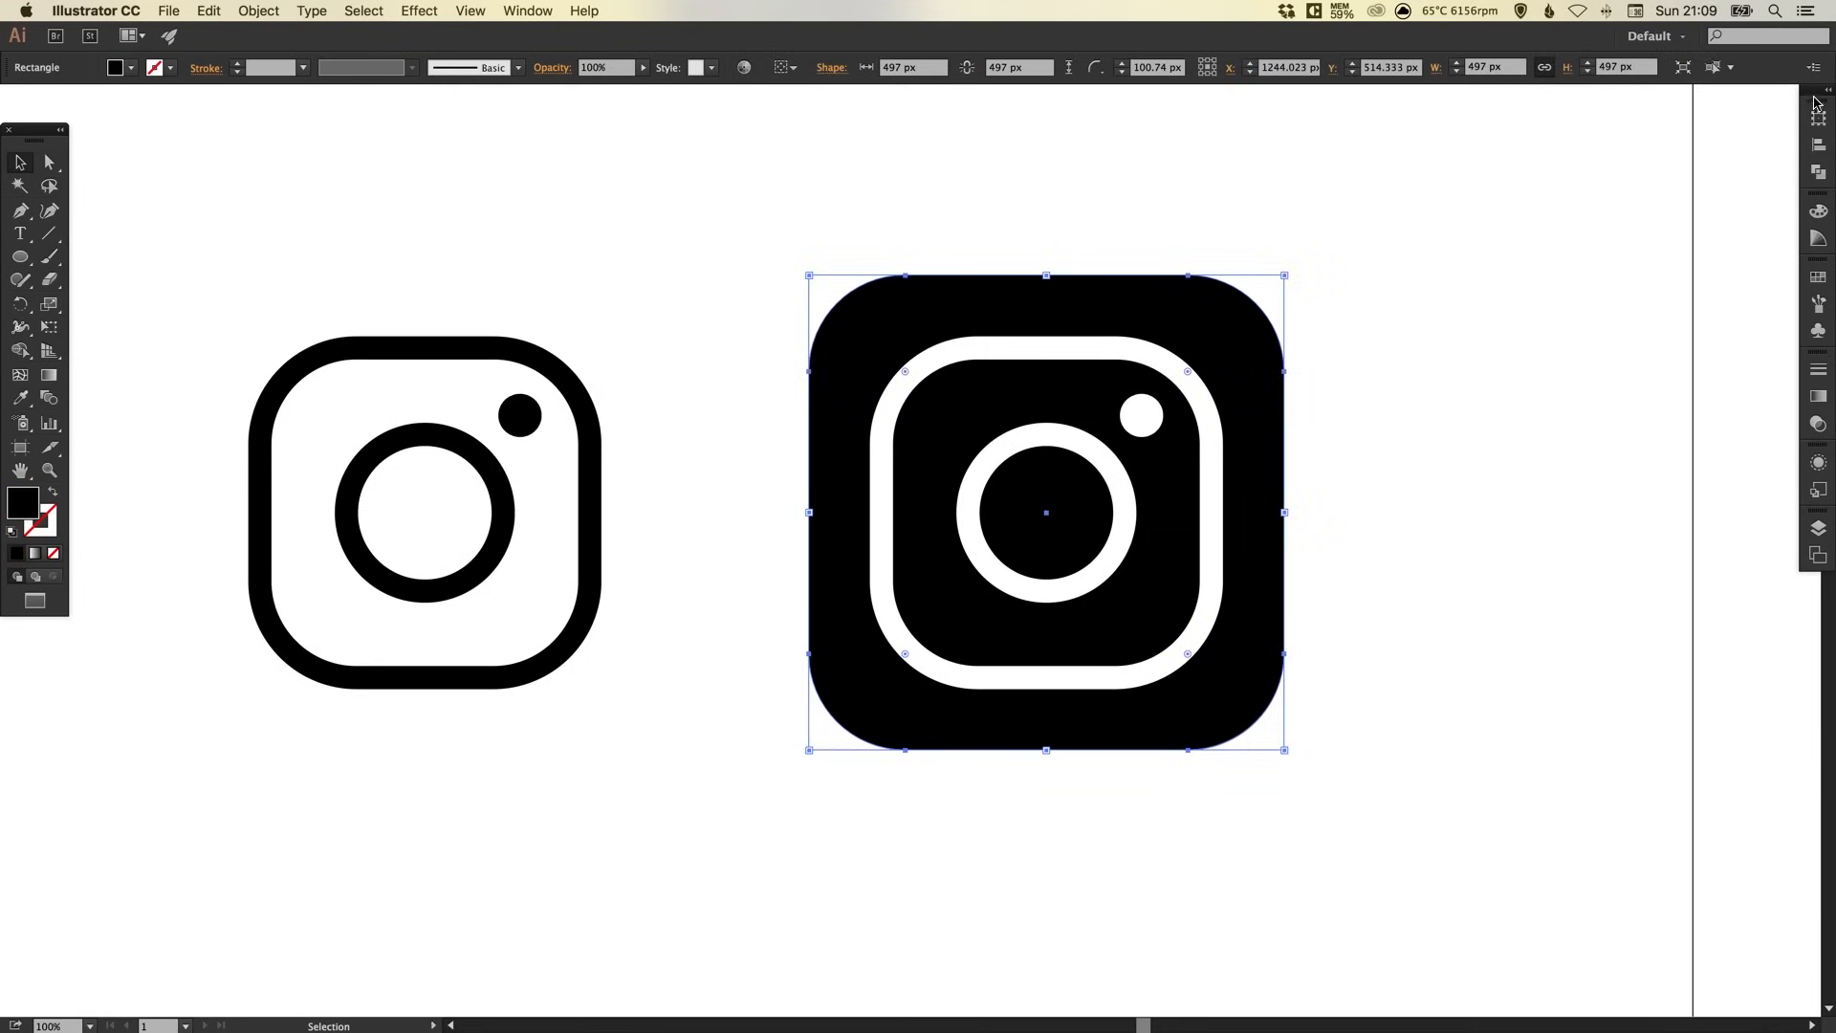
left_click(1819, 111)
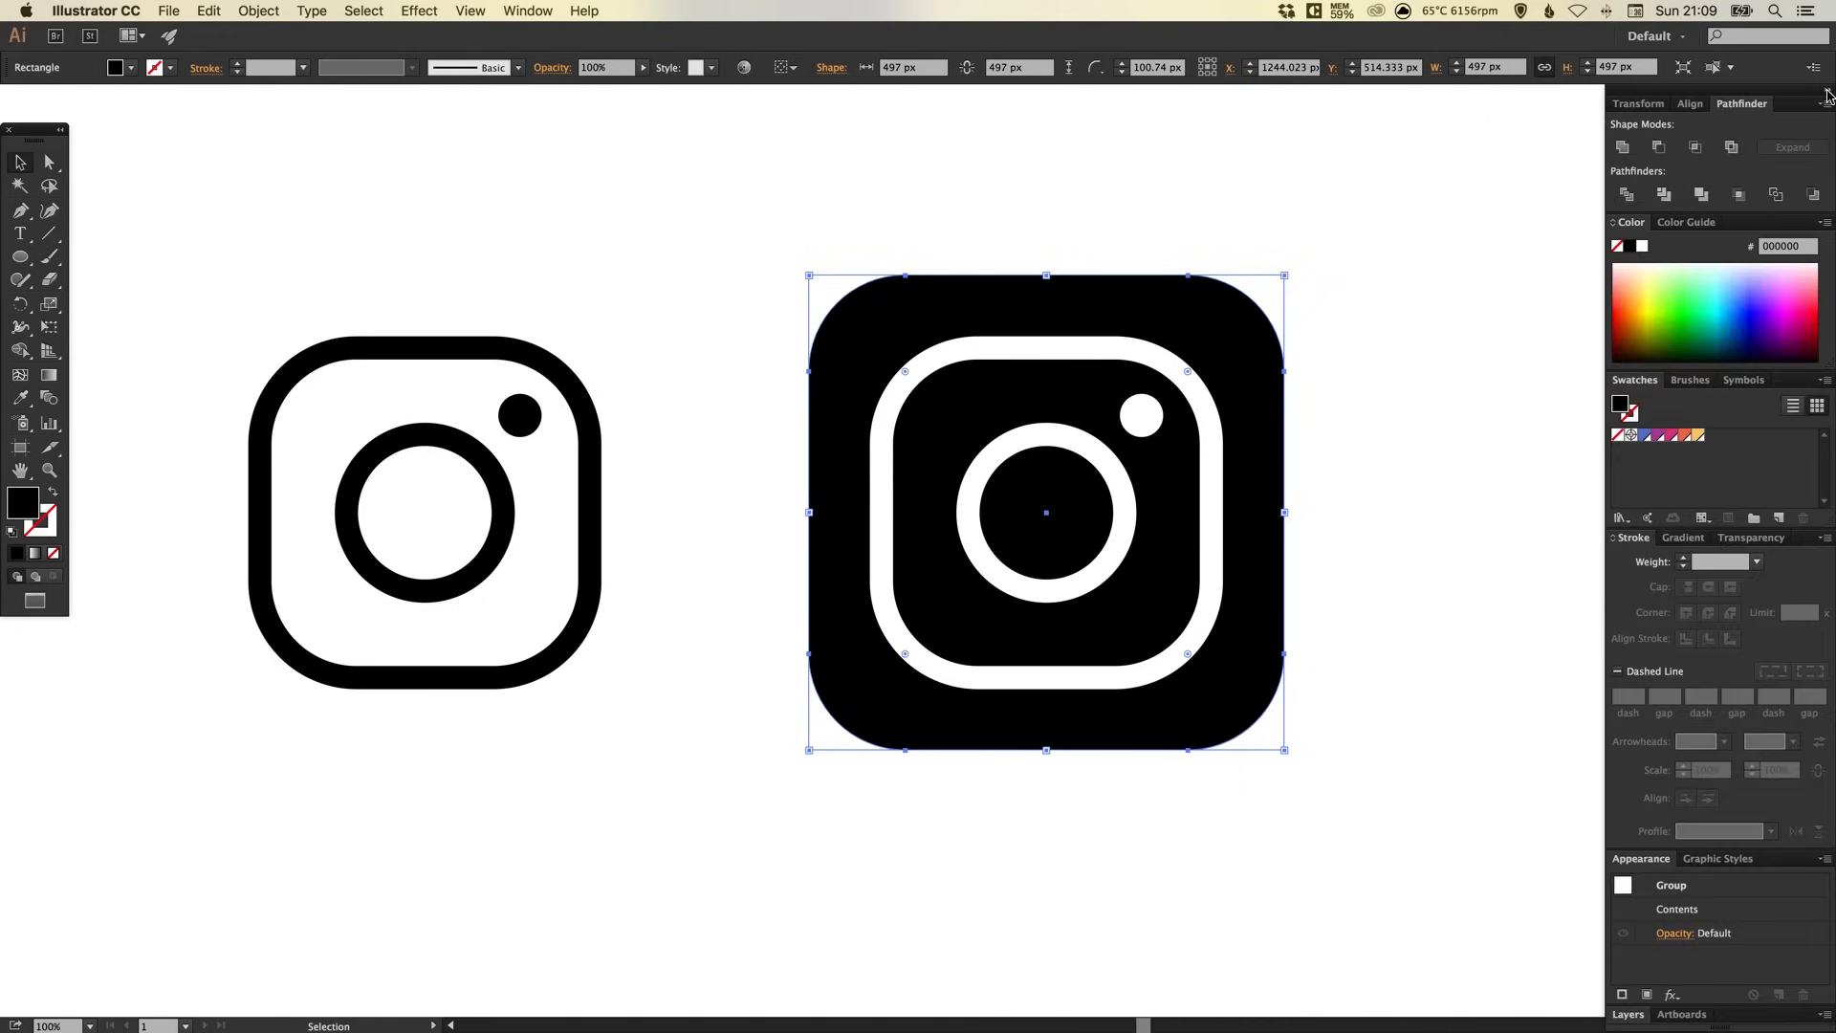
left_click(1684, 537)
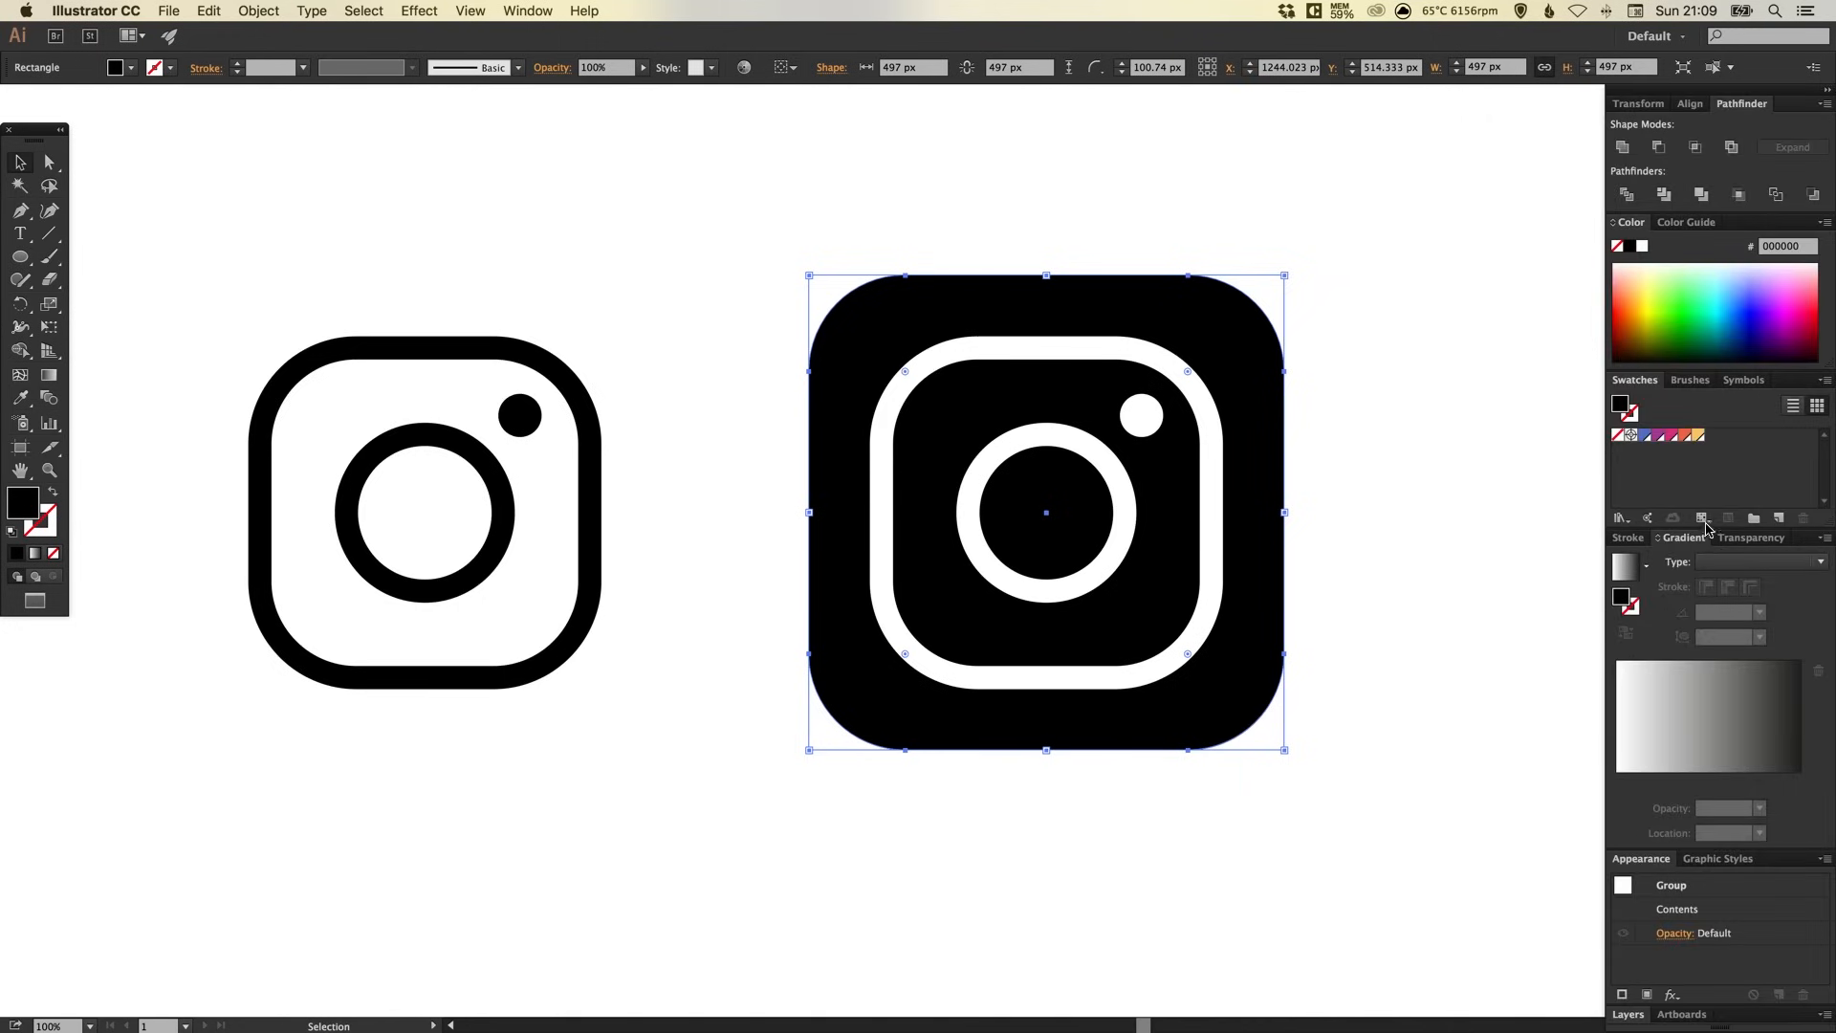
mouse_move(1711, 751)
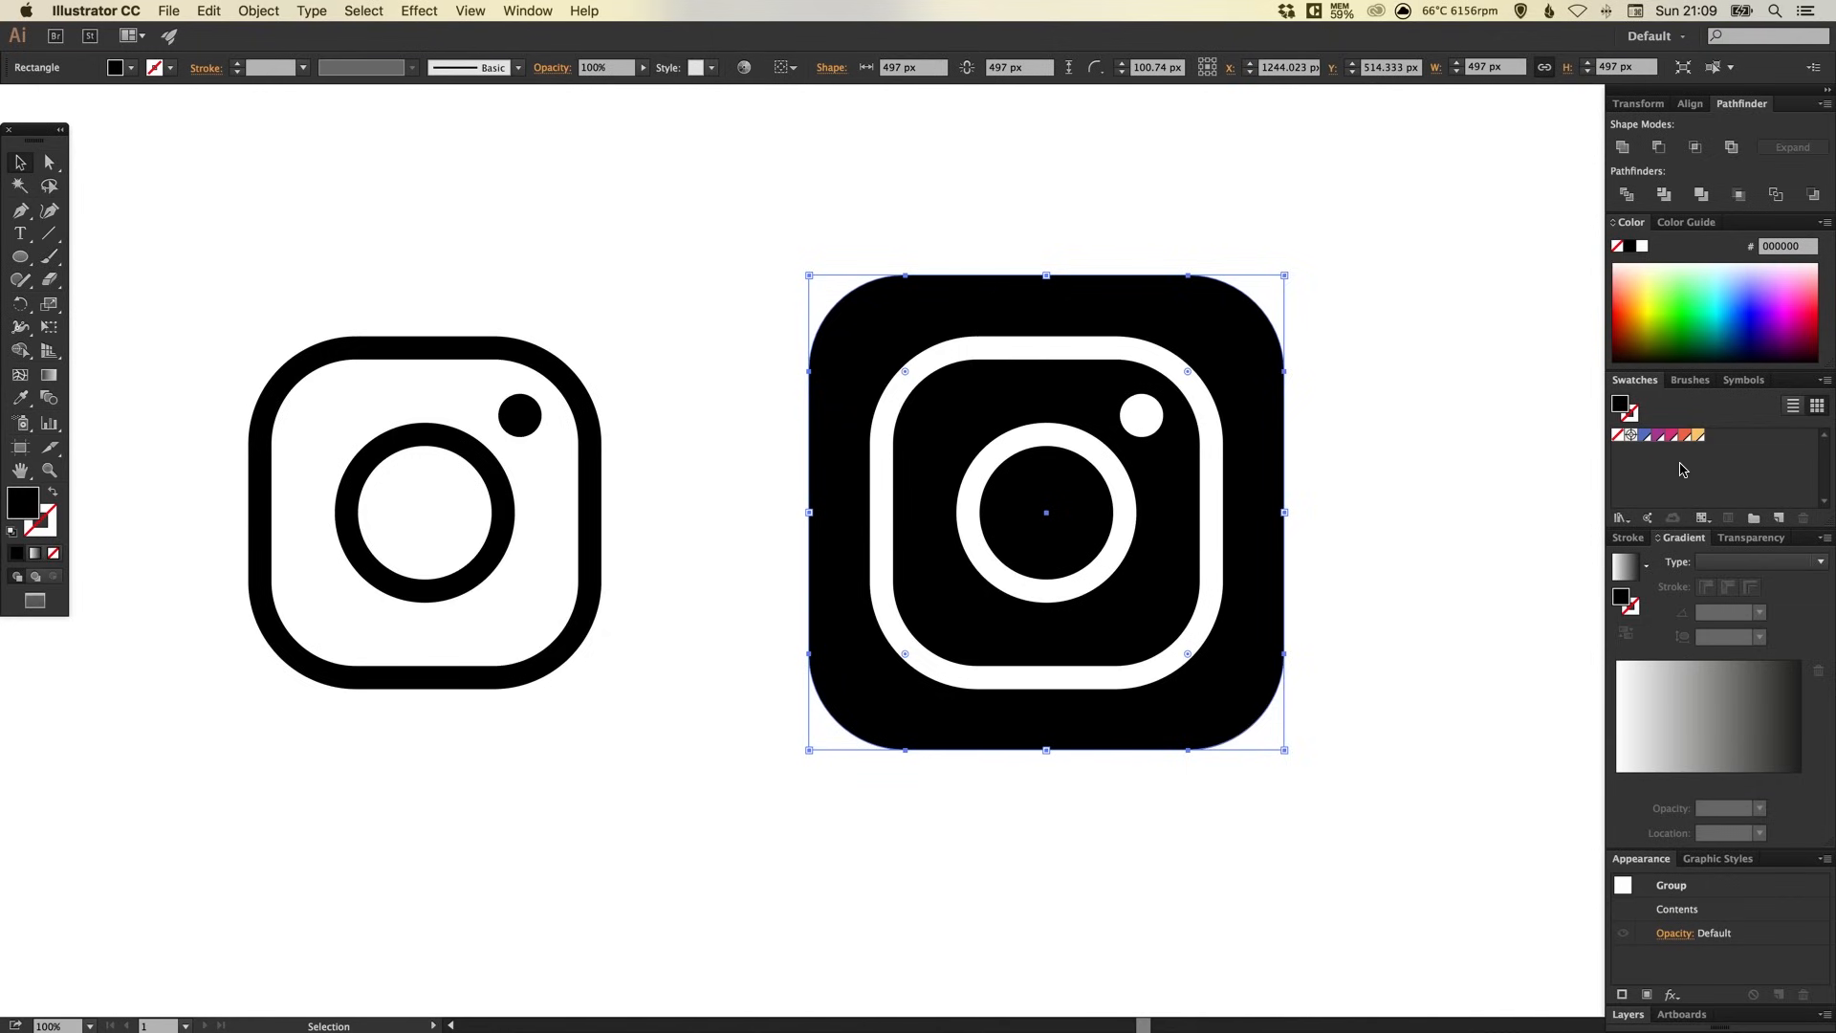
mouse_move(1673, 451)
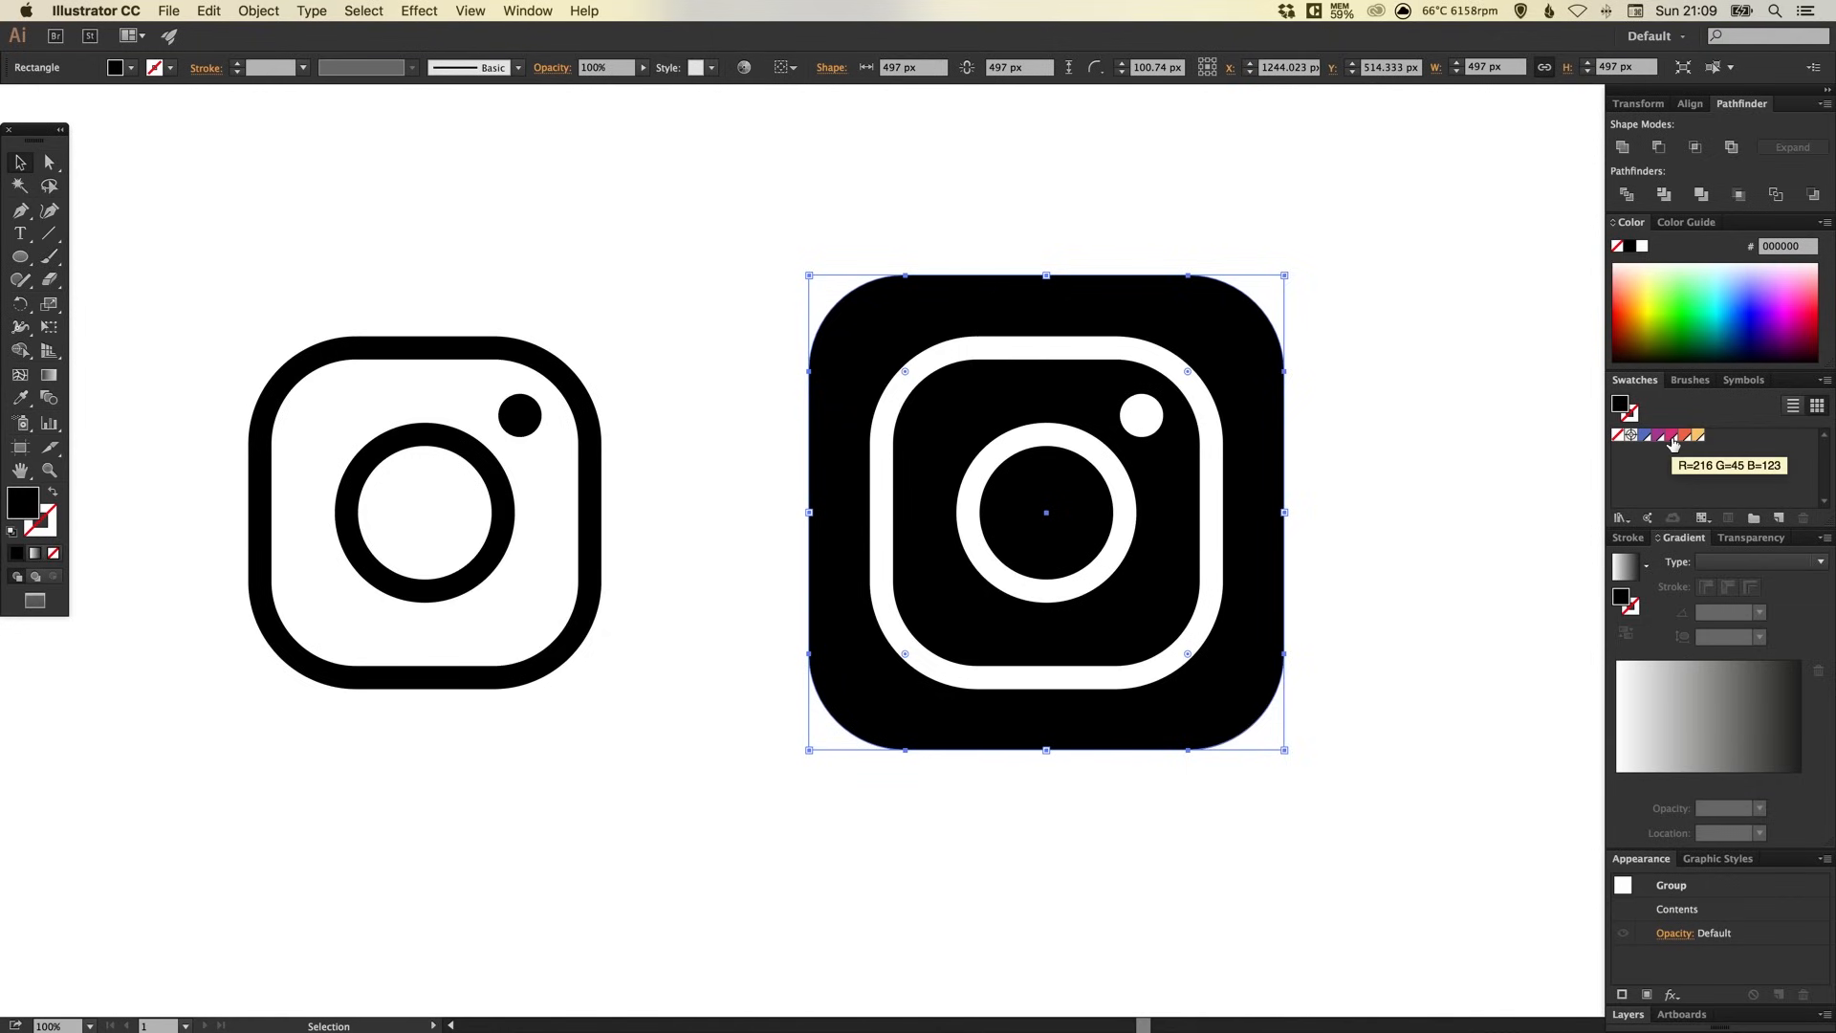
mouse_move(1673, 445)
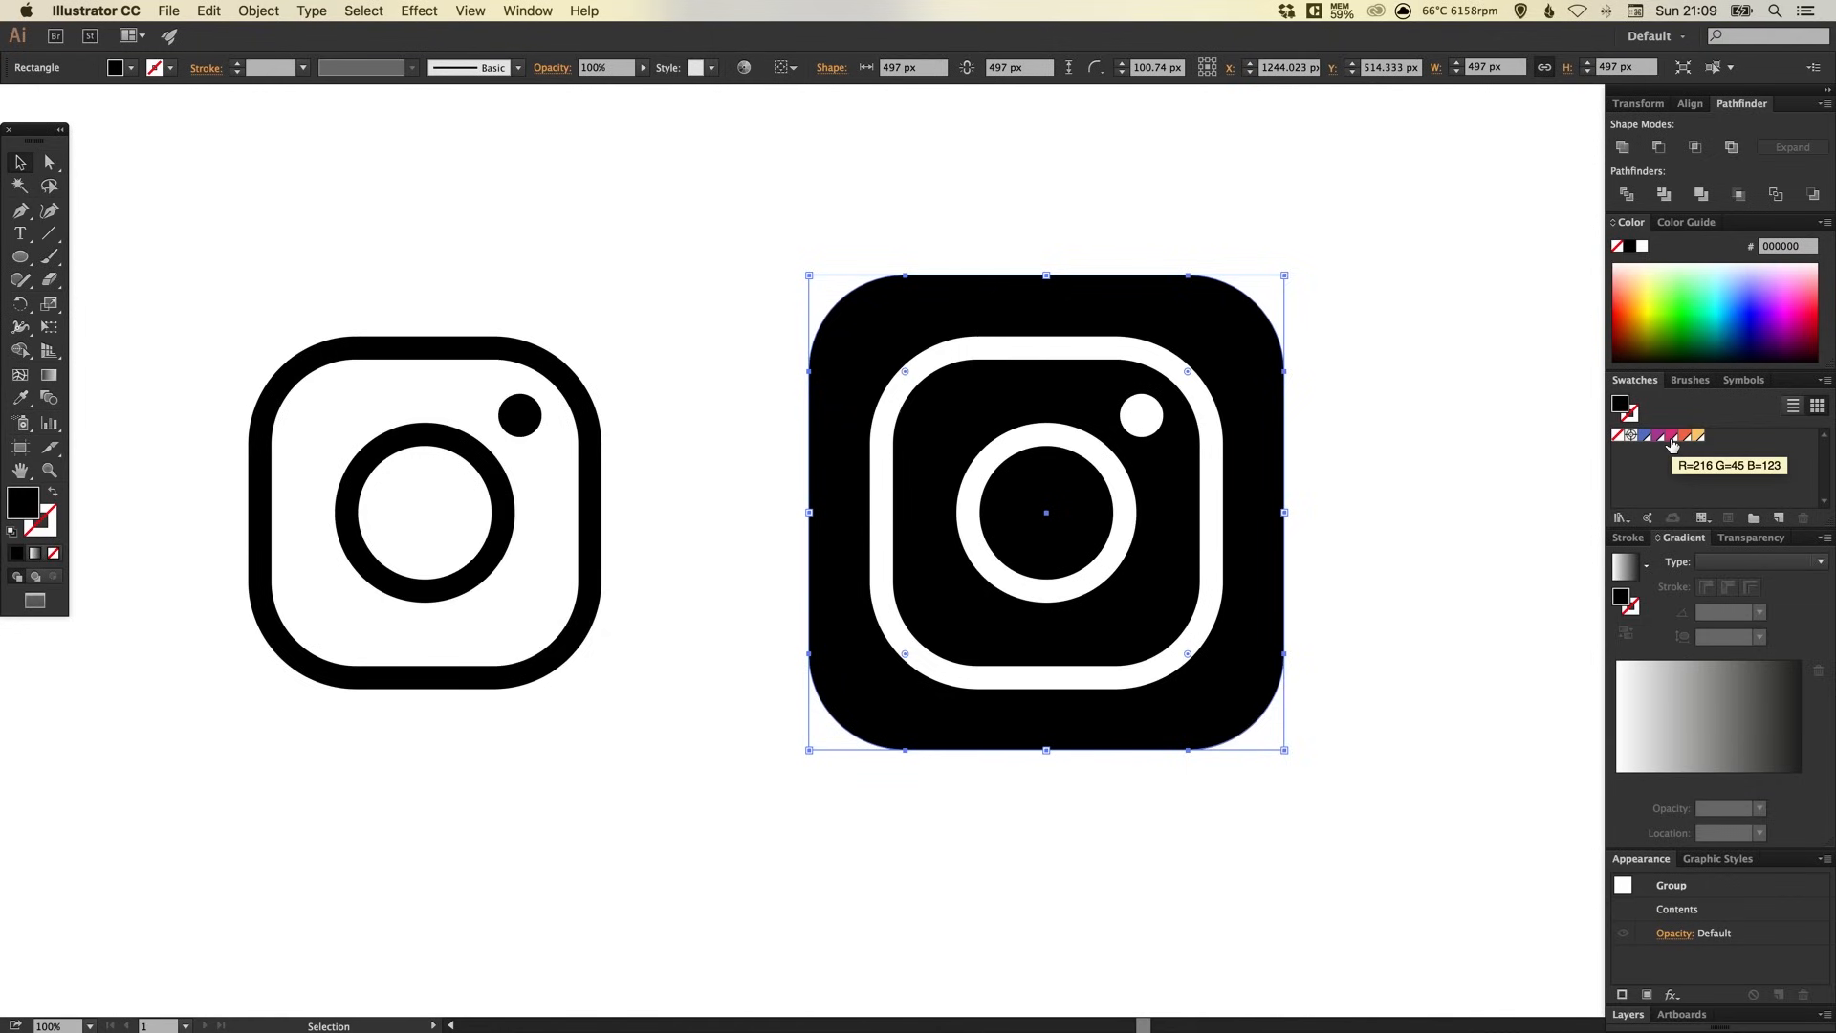
Fill the square with a blue-to-pink linear gradient angled at -80°.
left_click(1657, 436)
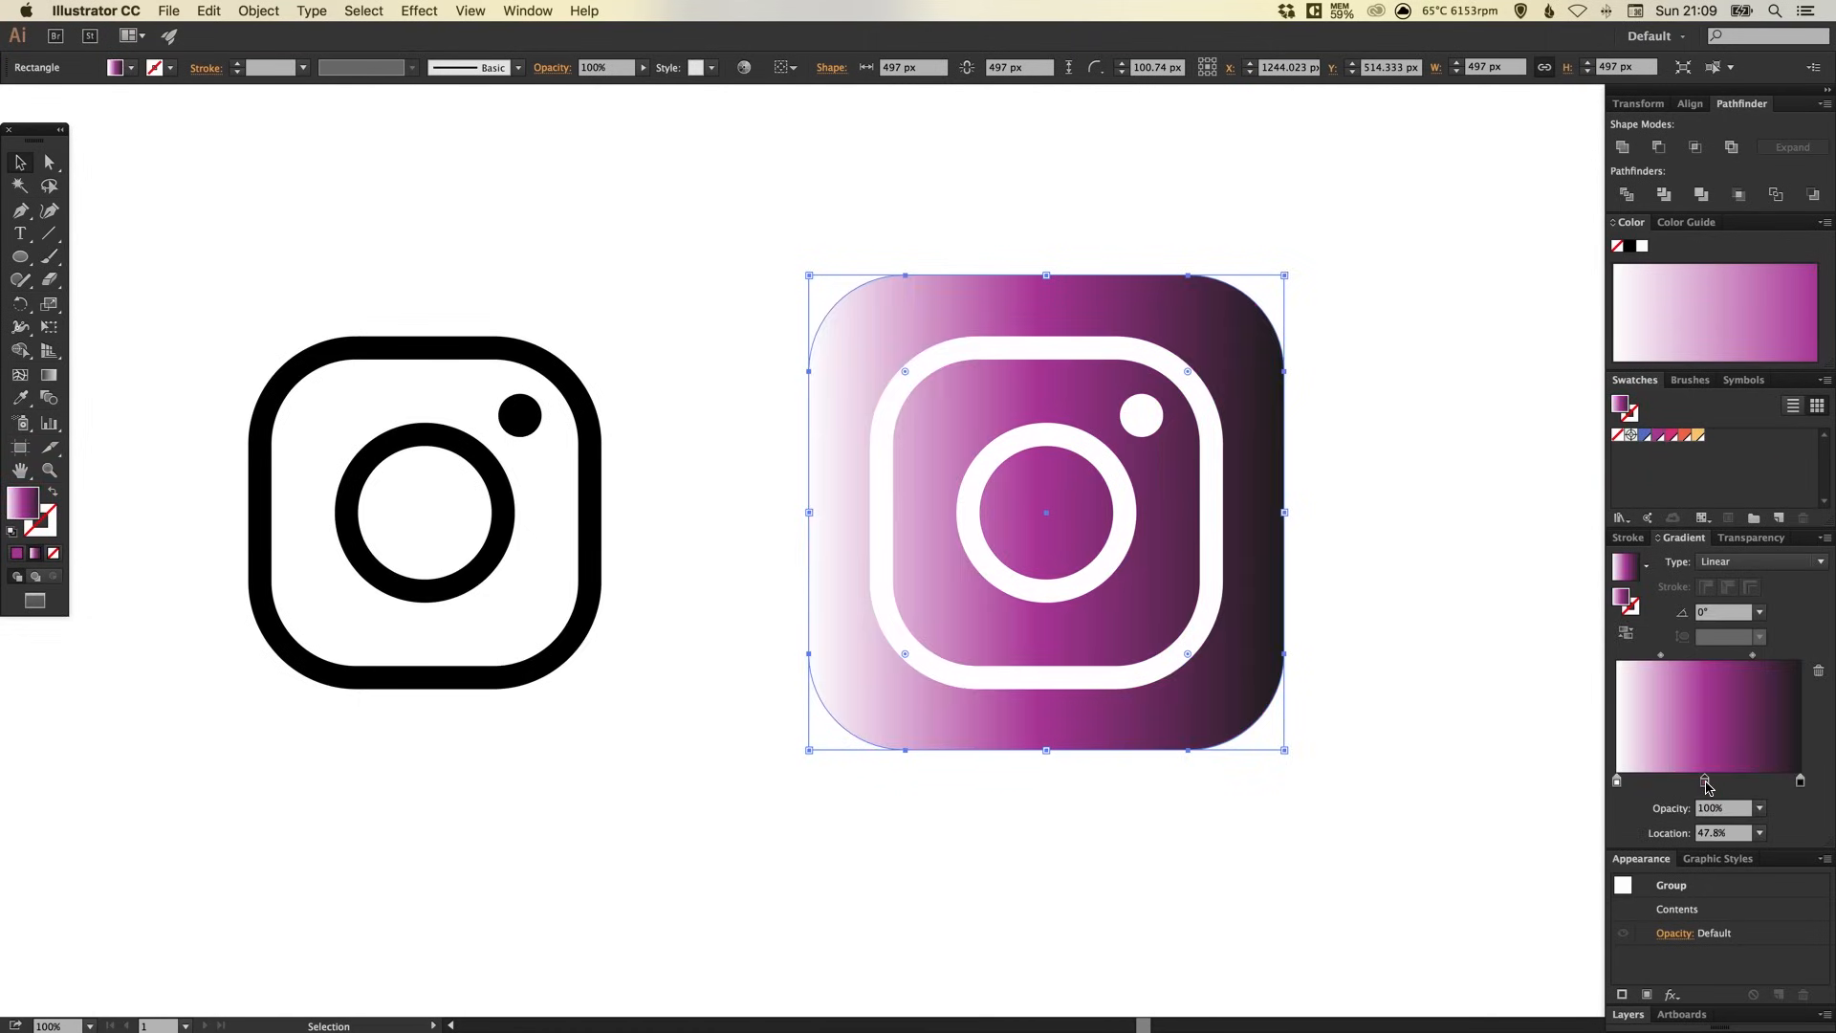
left_click_drag(1701, 781, 1709, 780)
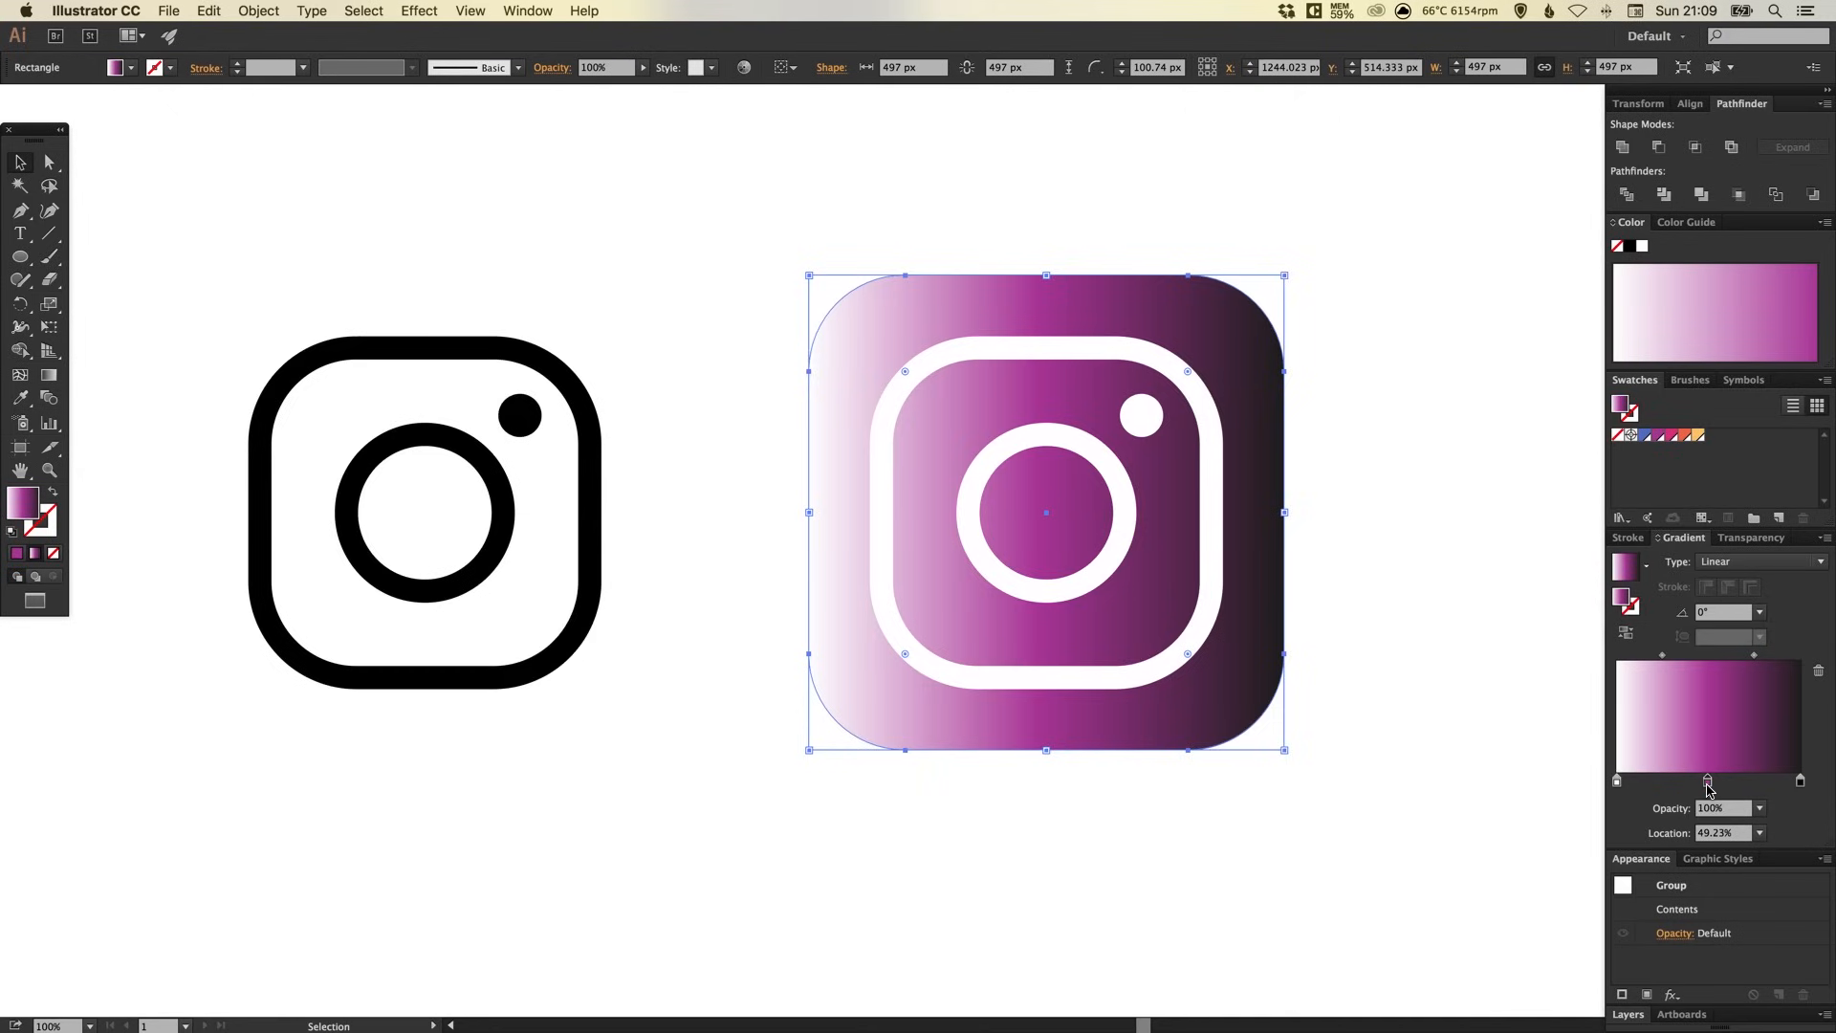
left_click_drag(1708, 781, 1733, 781)
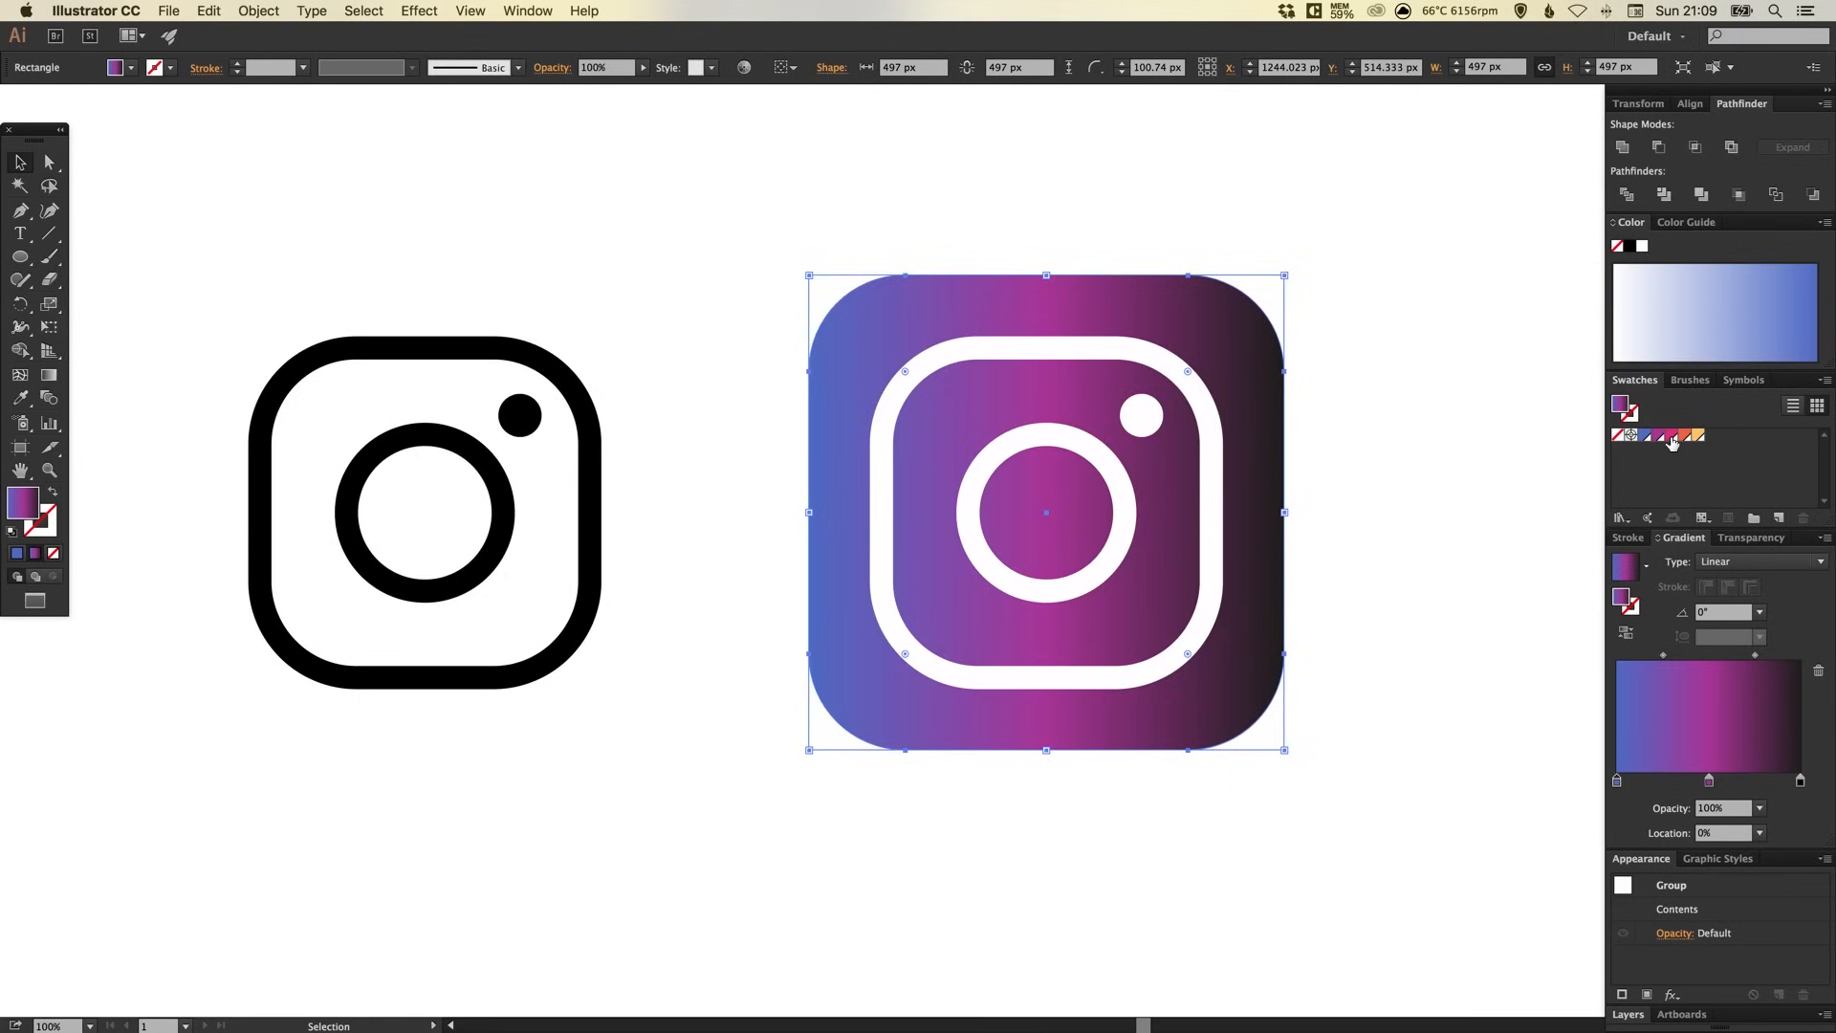
left_click_drag(1710, 781, 1801, 781)
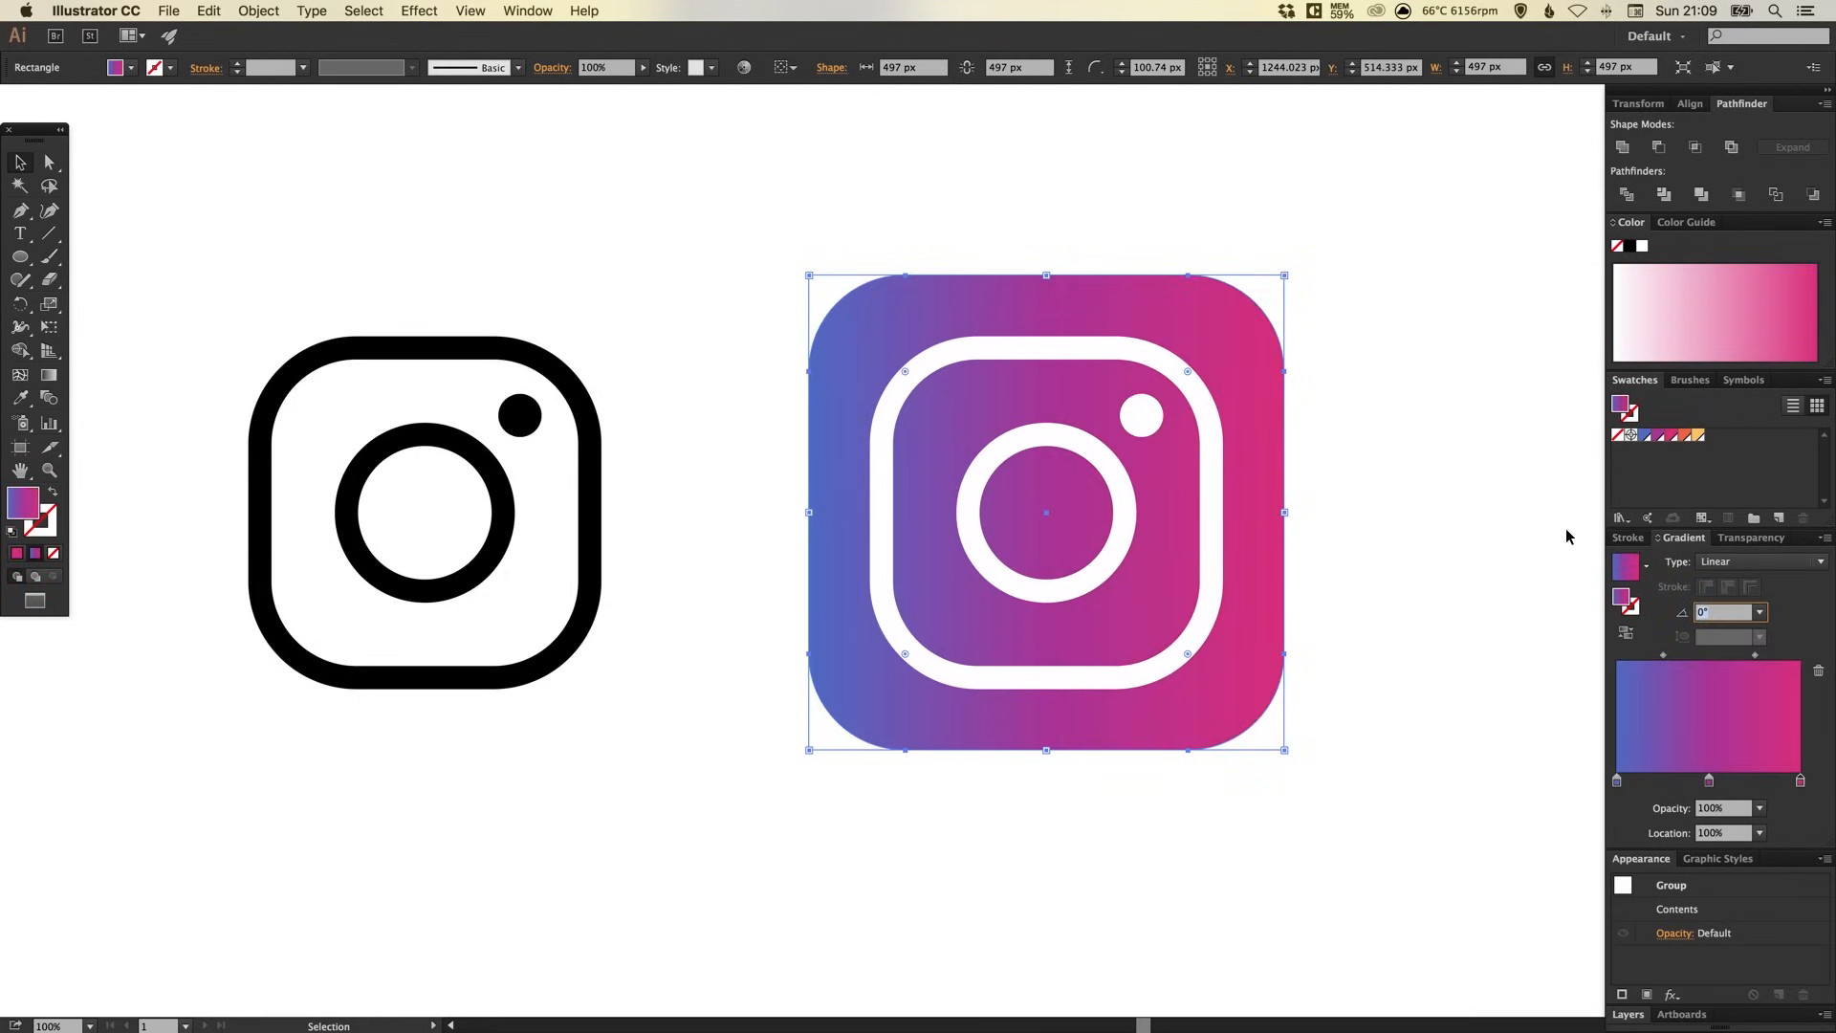
type("80")
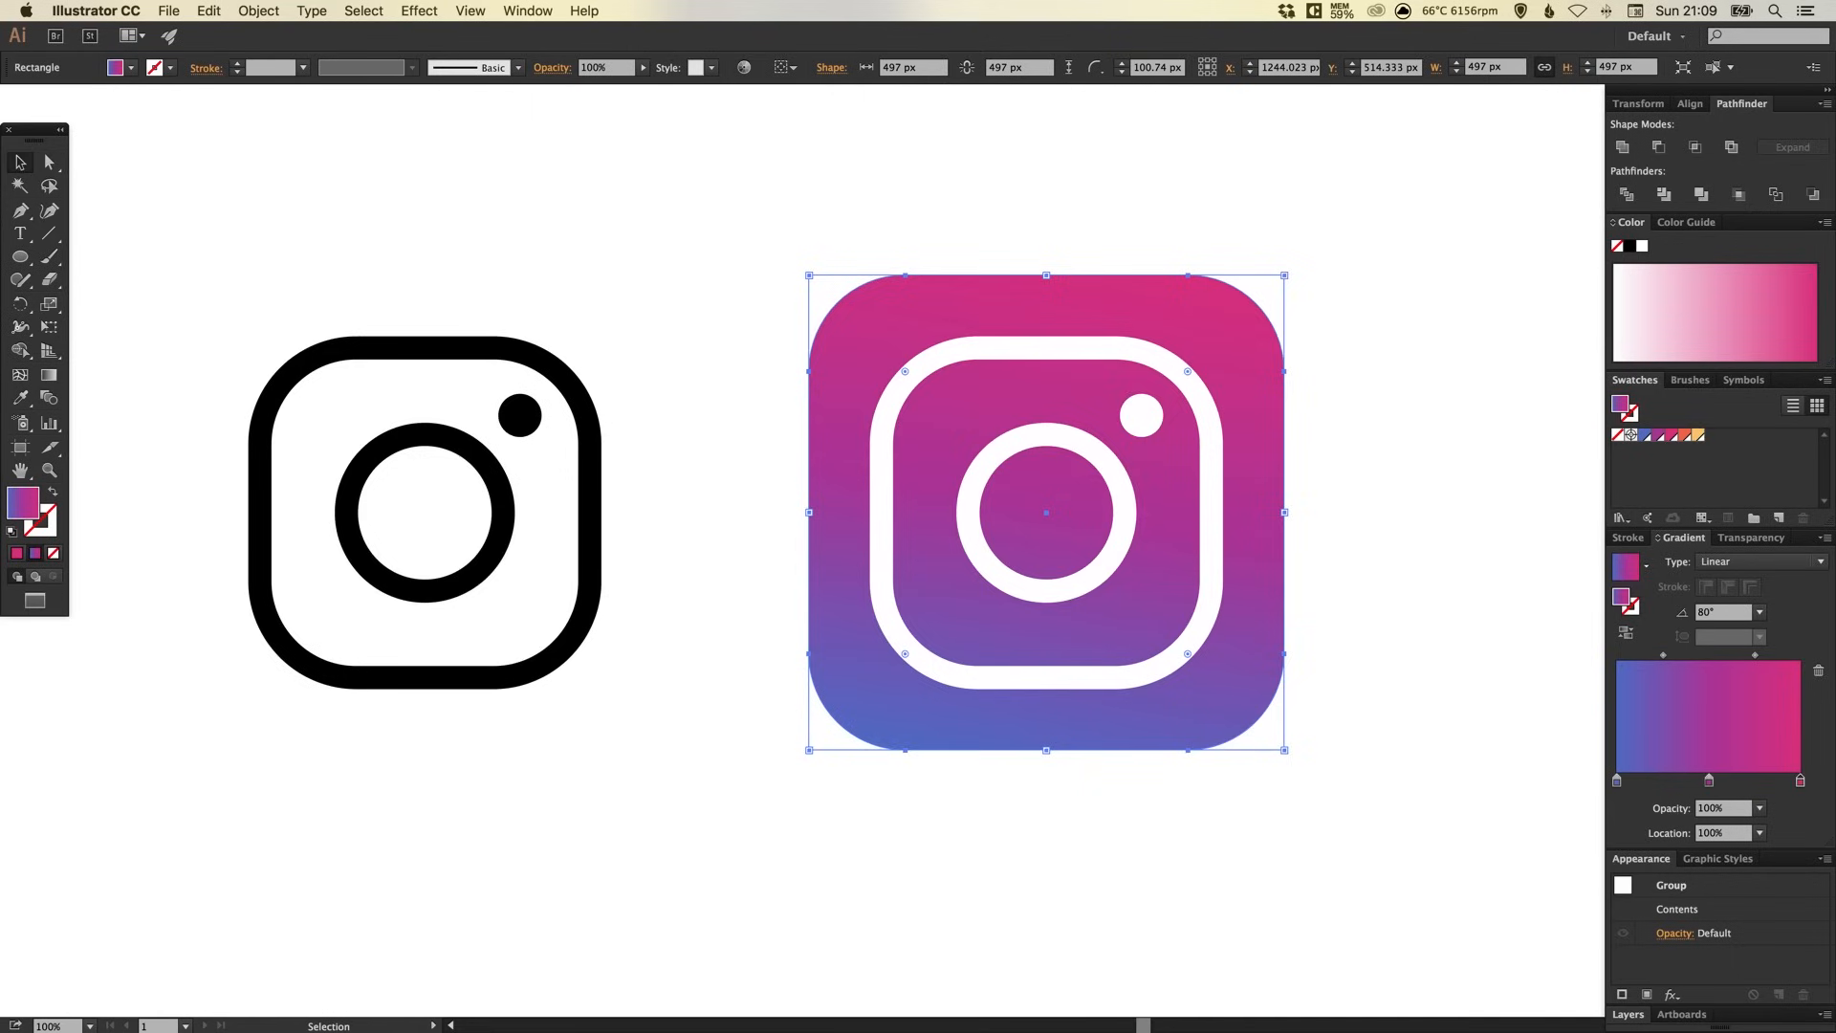
left_click(1722, 611)
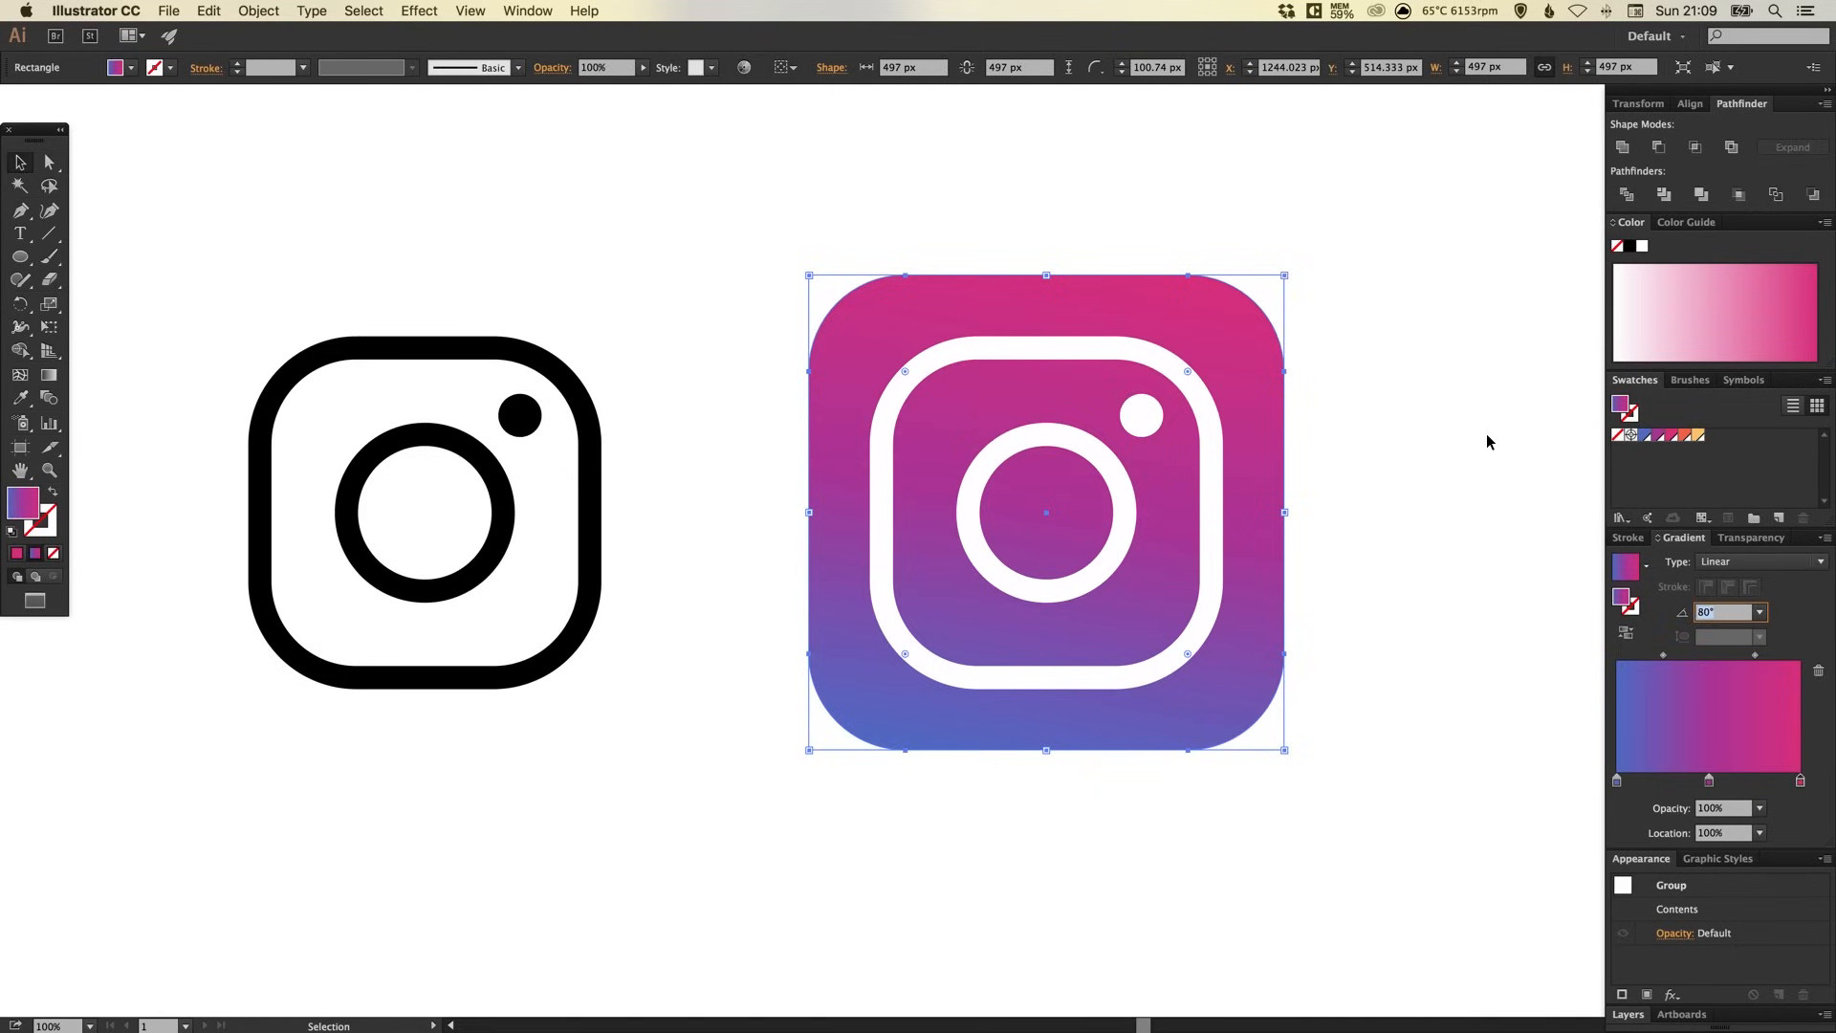
type("-80")
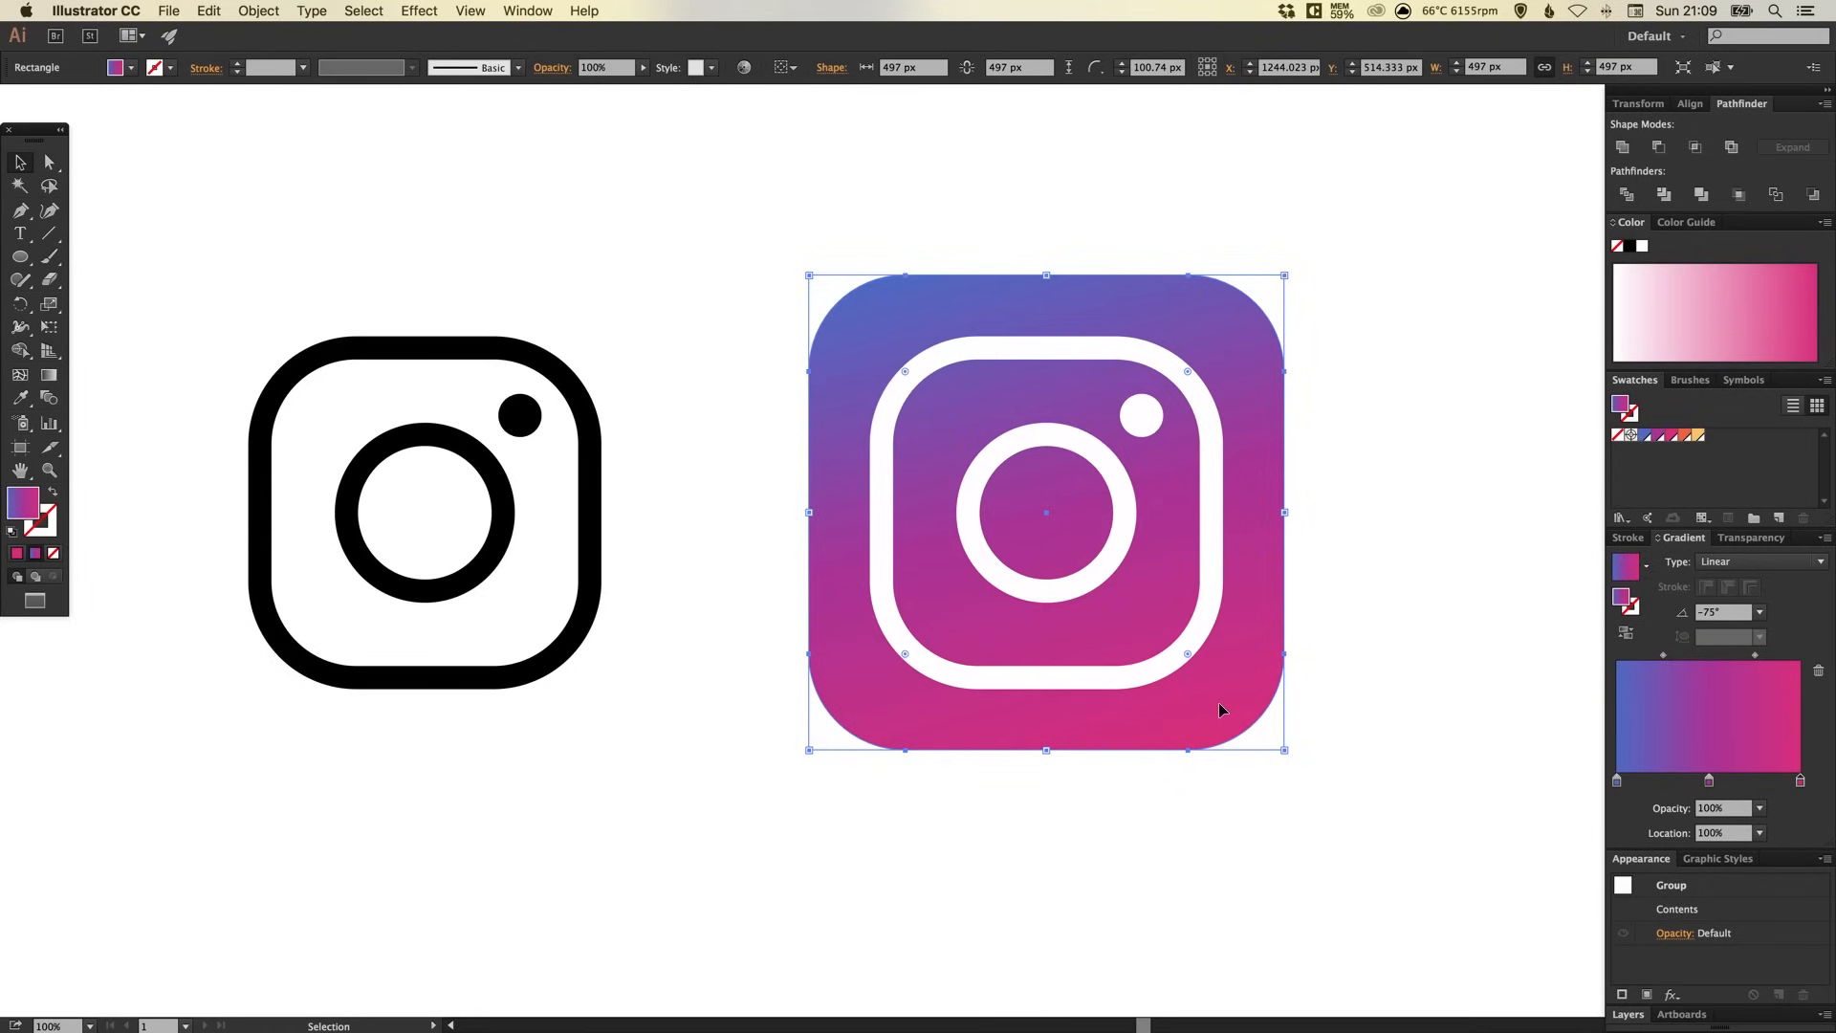
mouse_move(1396, 565)
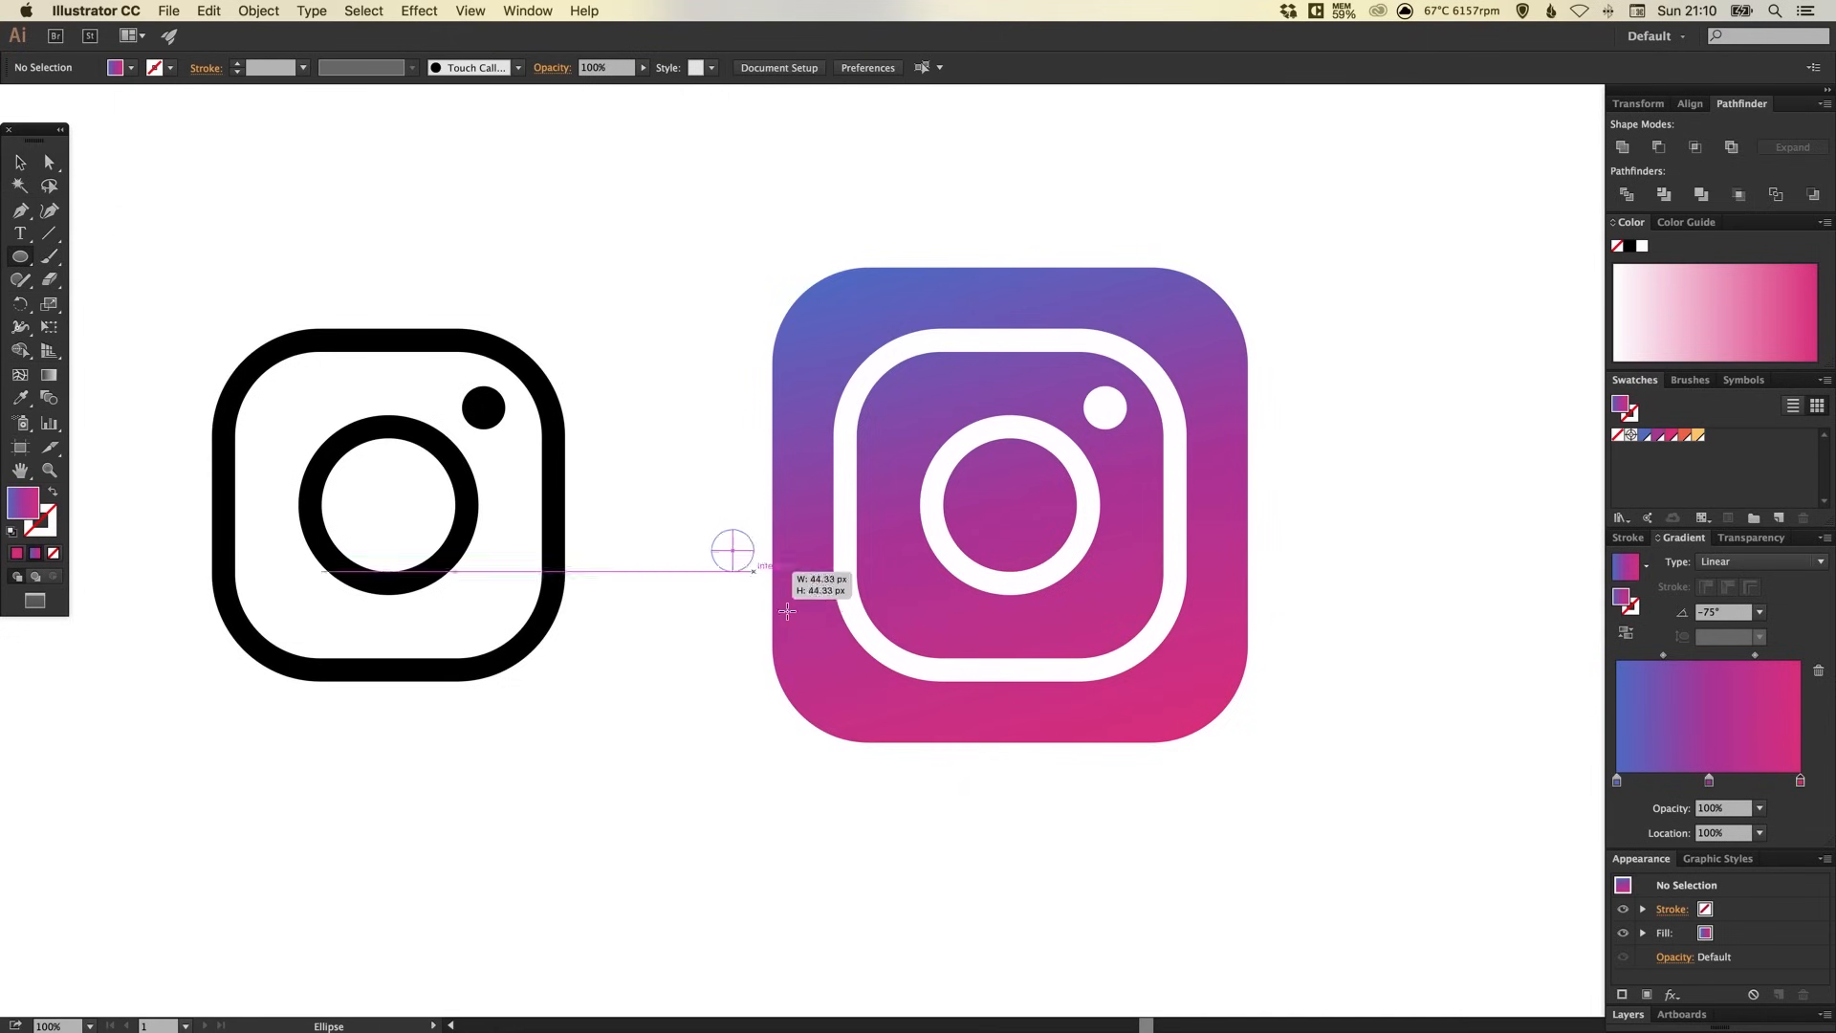
Draw a circle over the gradient icon's lower-left corner.
left_click_drag(731, 548, 897, 712)
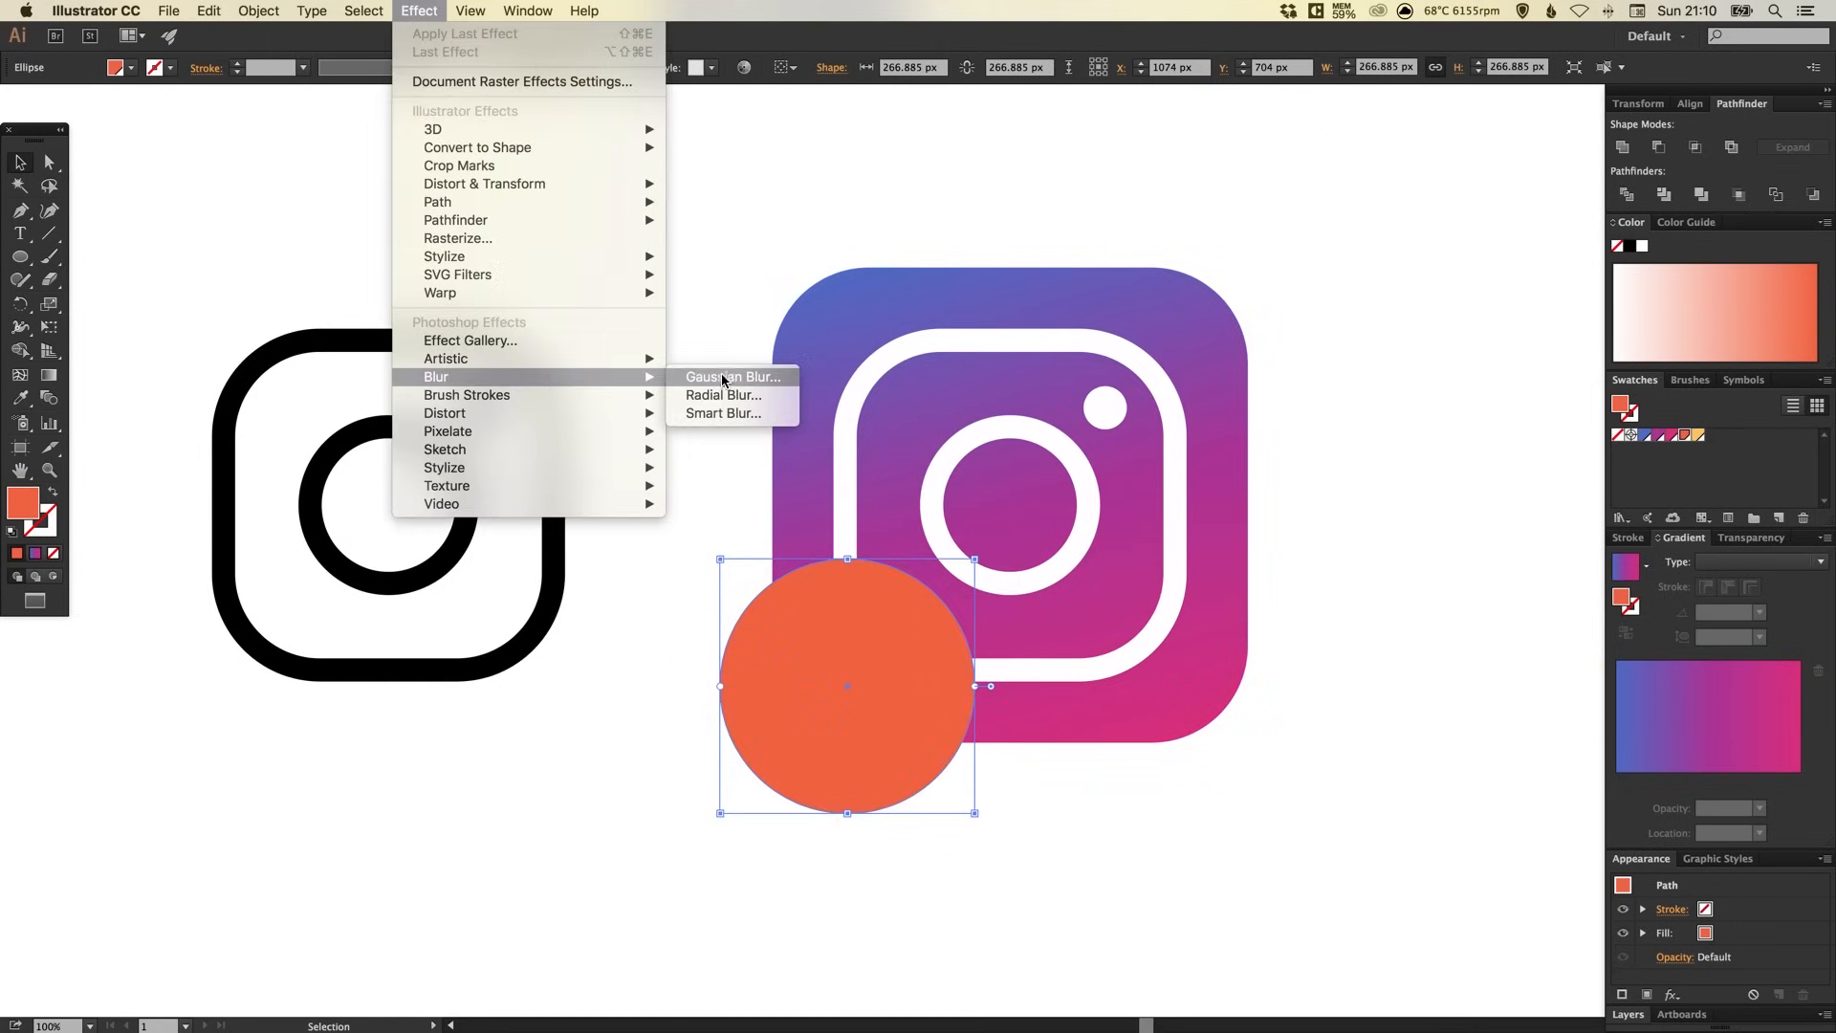
Apply a Gaussian Blur with a 20-pixel radius to the orange circle, then reselect it.
left_click(731, 376)
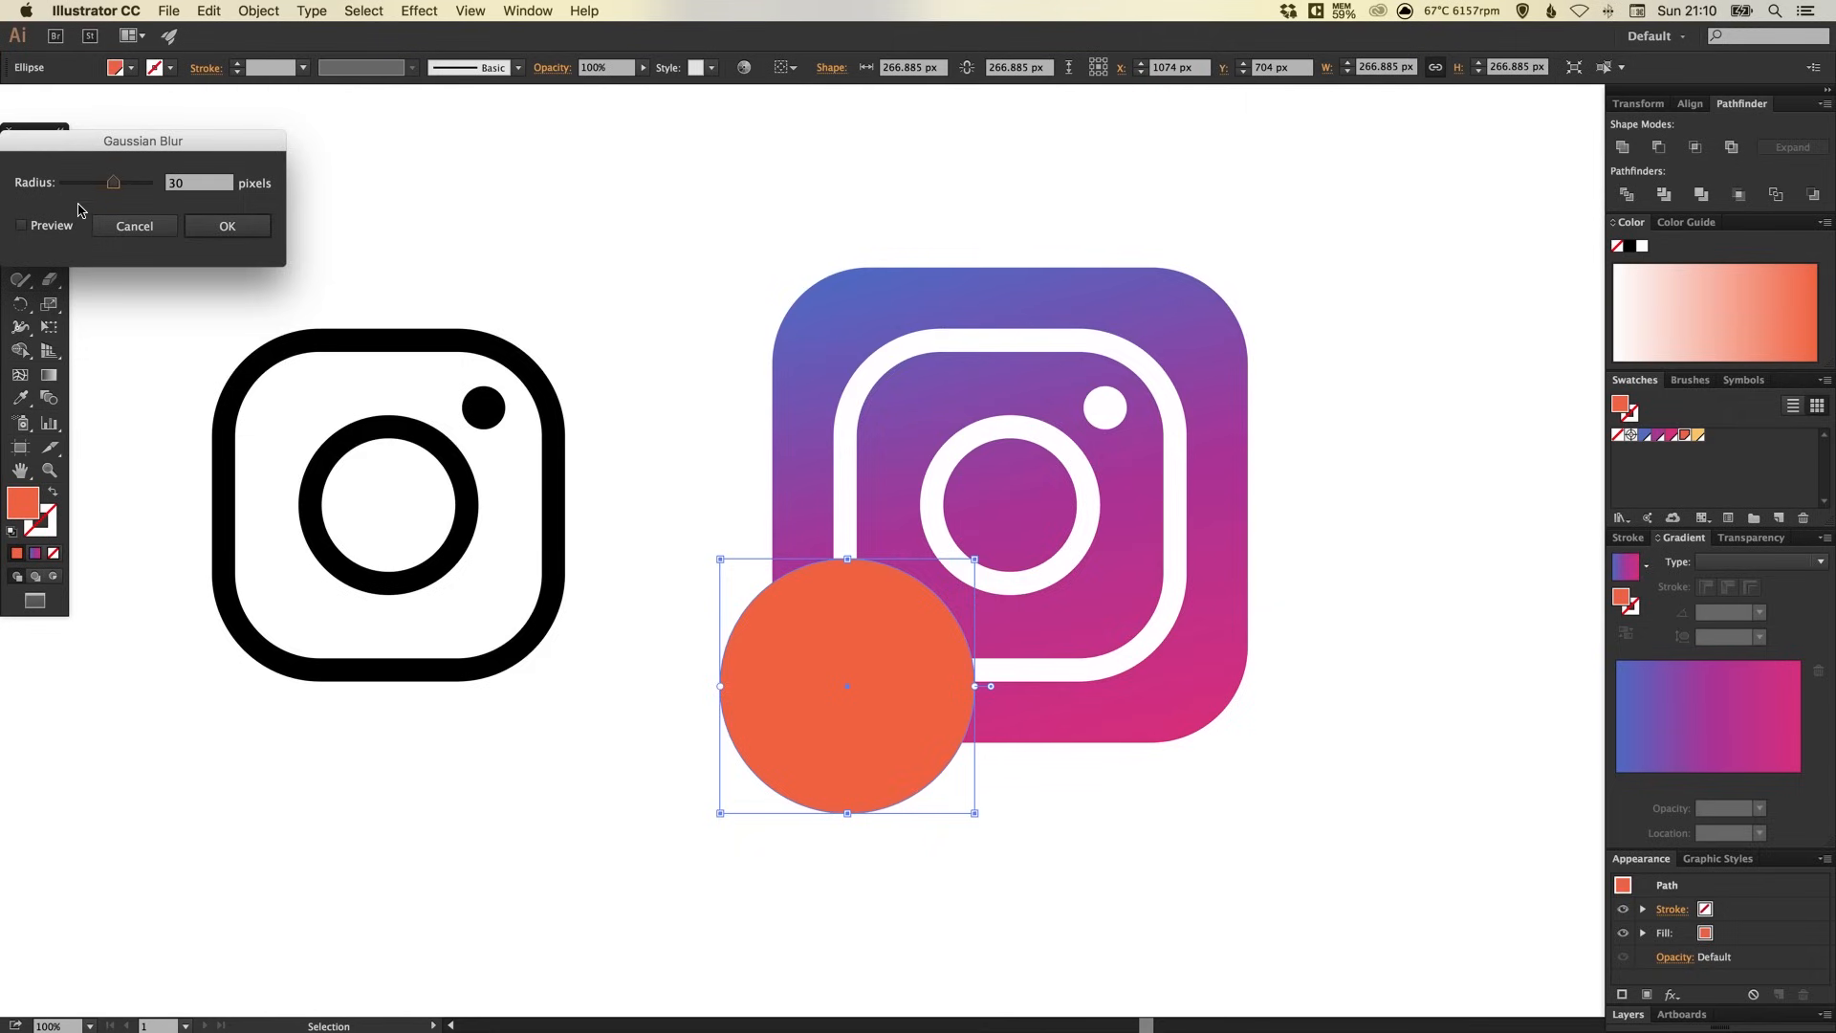
left_click(21, 224)
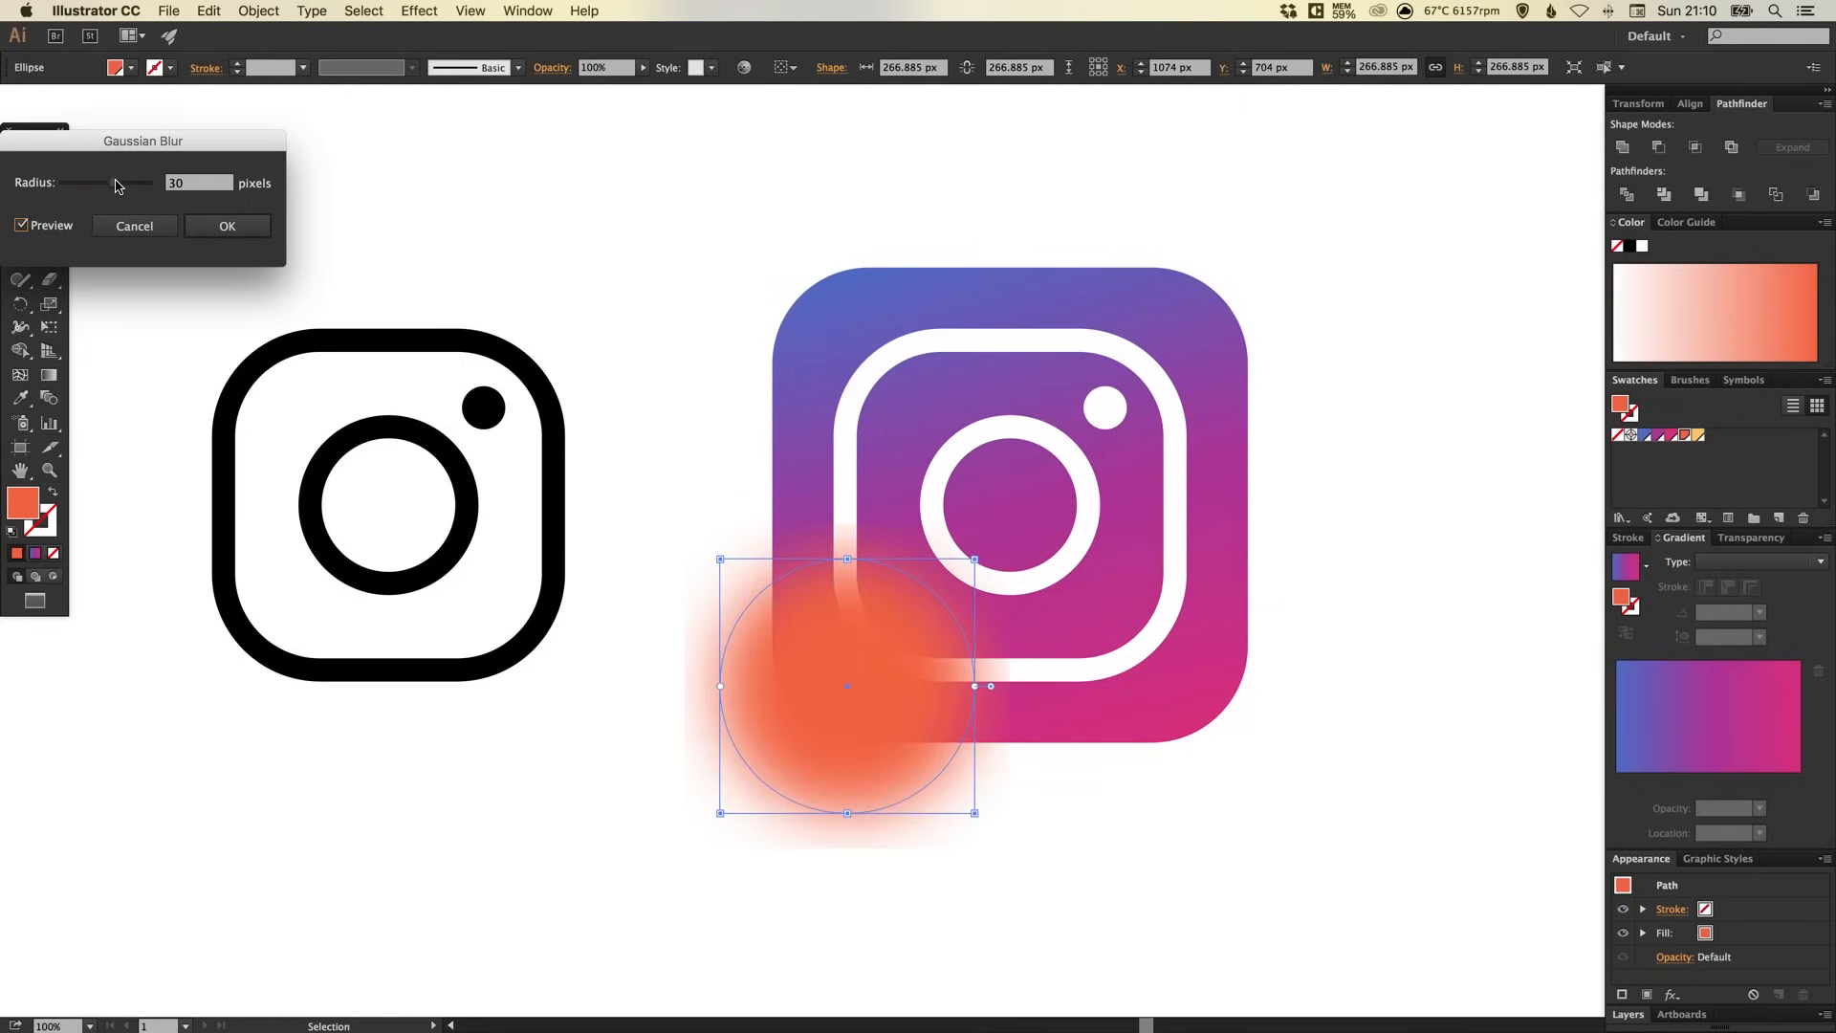
left_click_drag(123, 184, 111, 183)
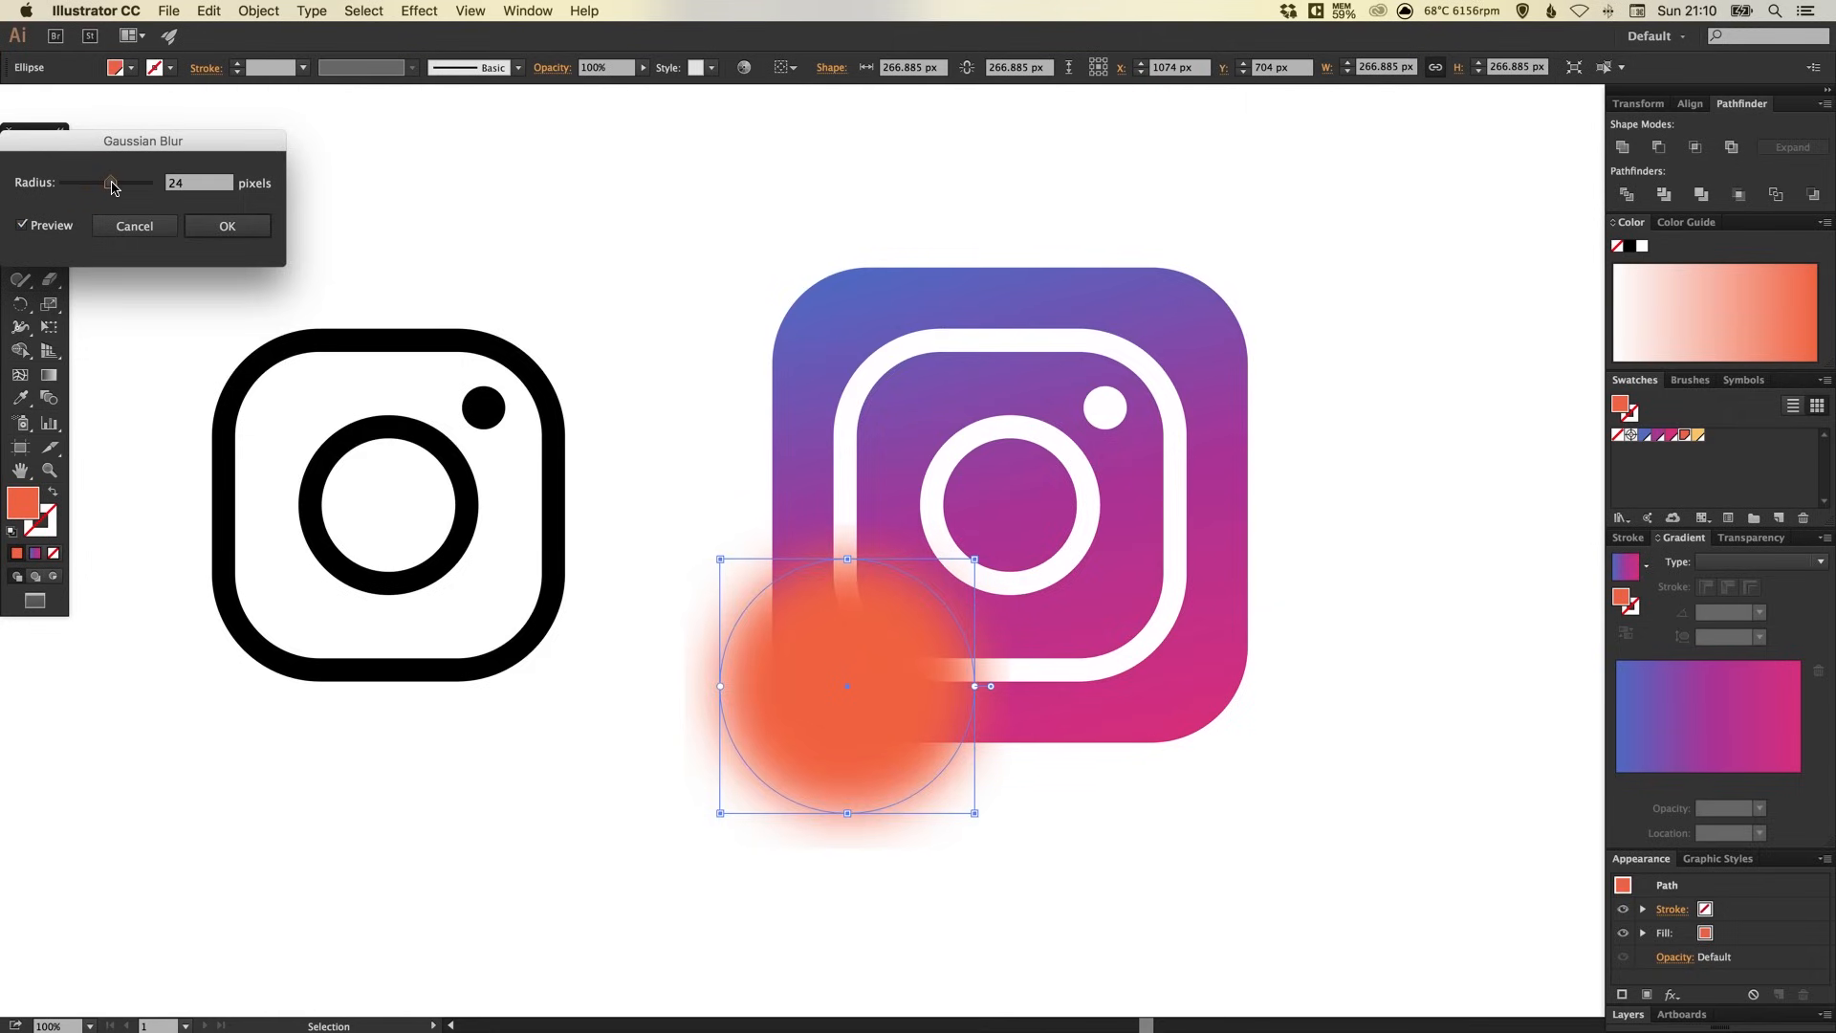
left_click_drag(111, 184, 129, 184)
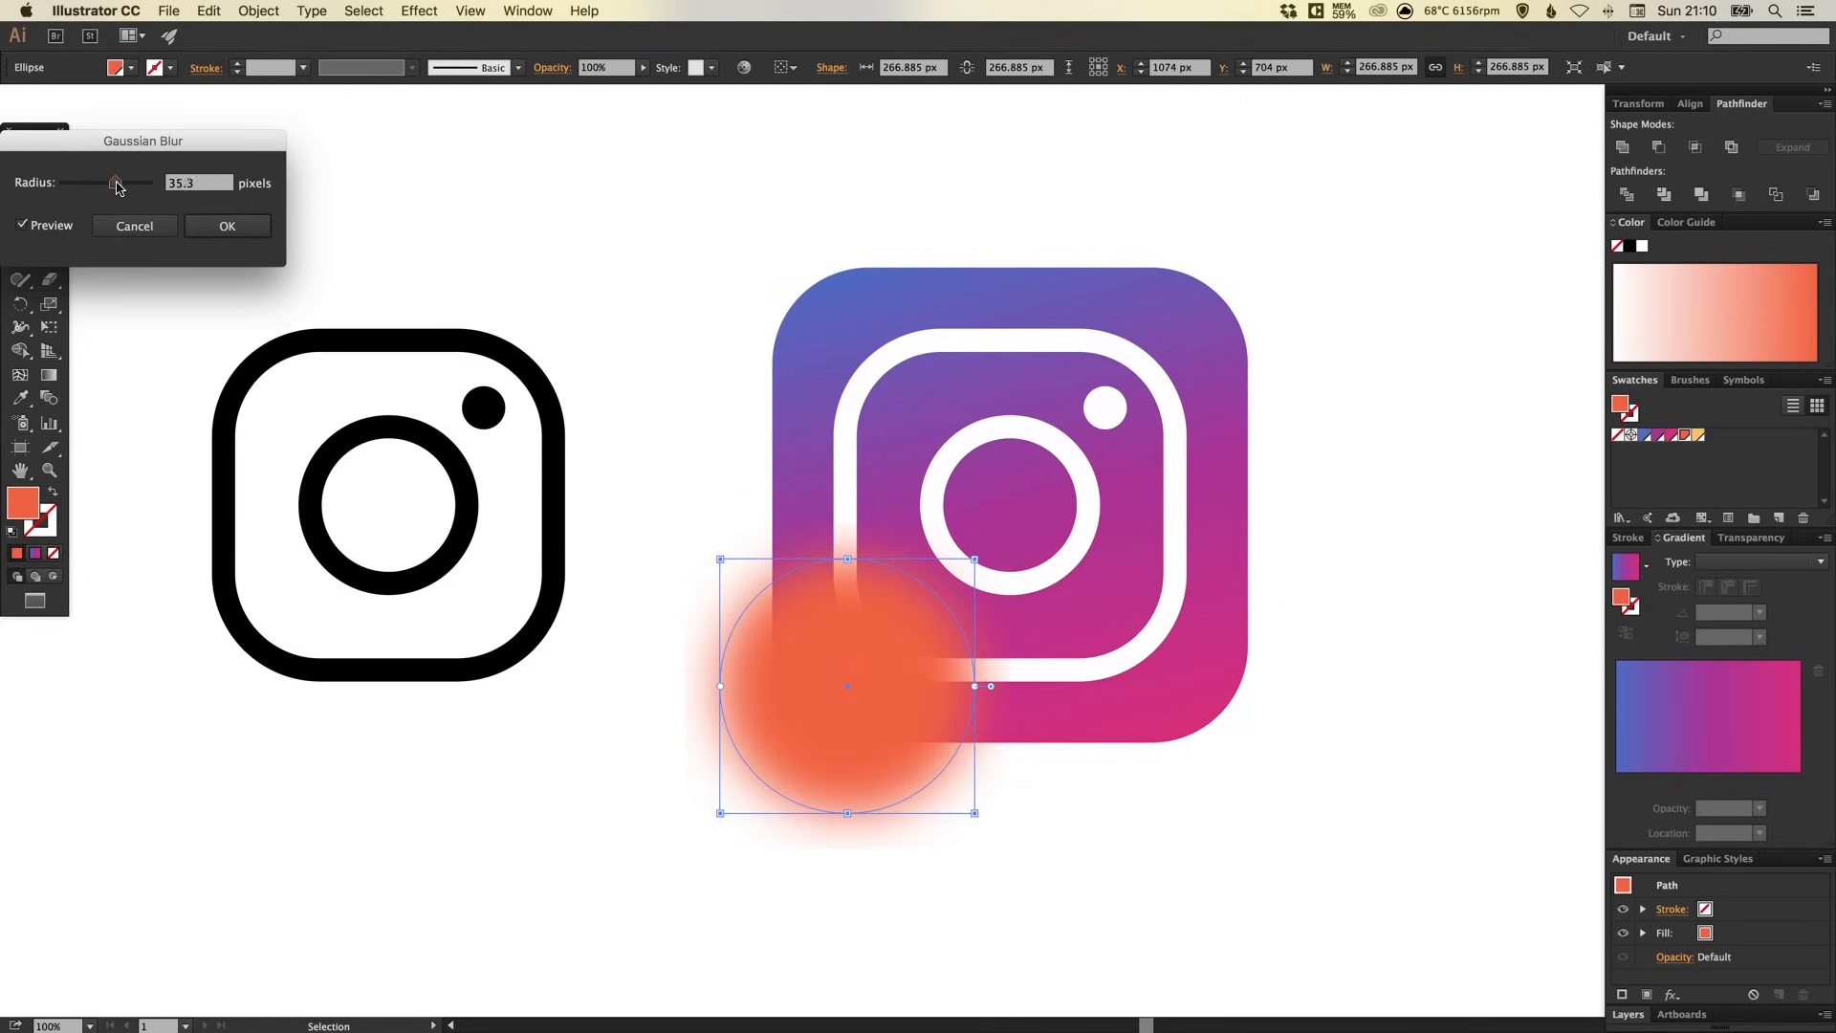
left_click_drag(115, 182, 121, 183)
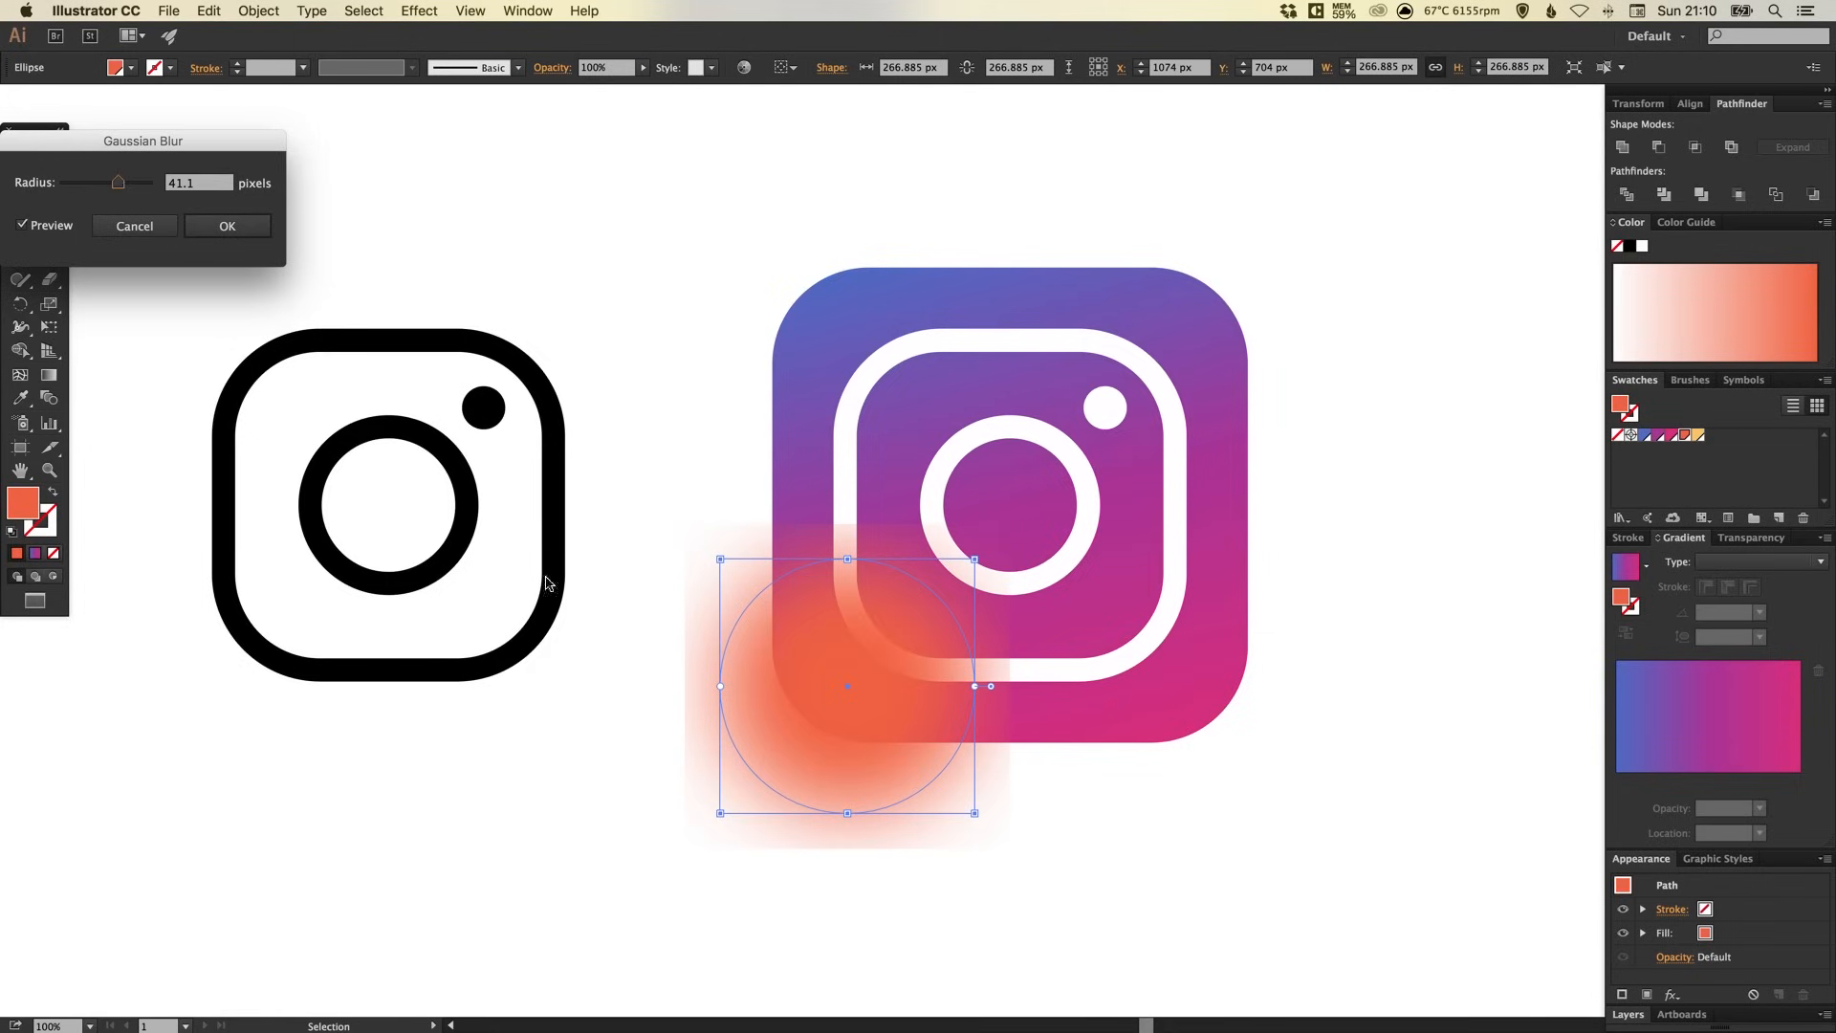
mouse_move(991, 893)
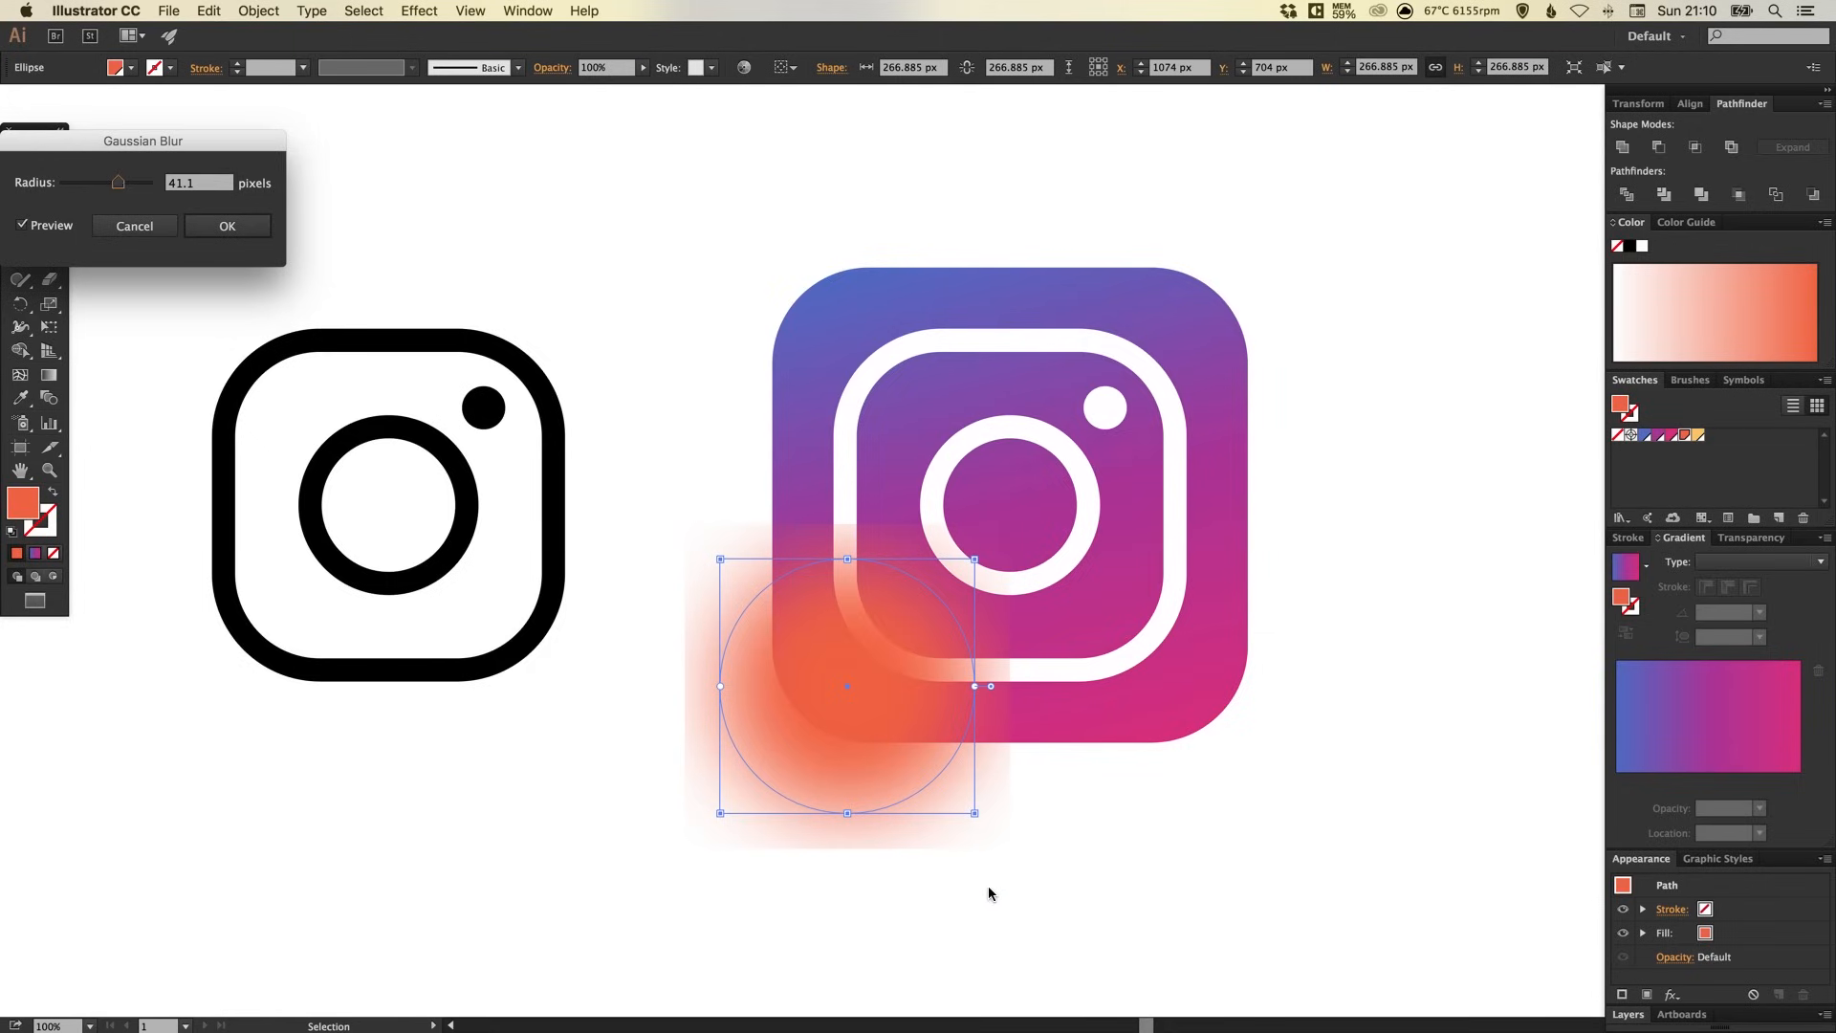
mouse_move(735, 731)
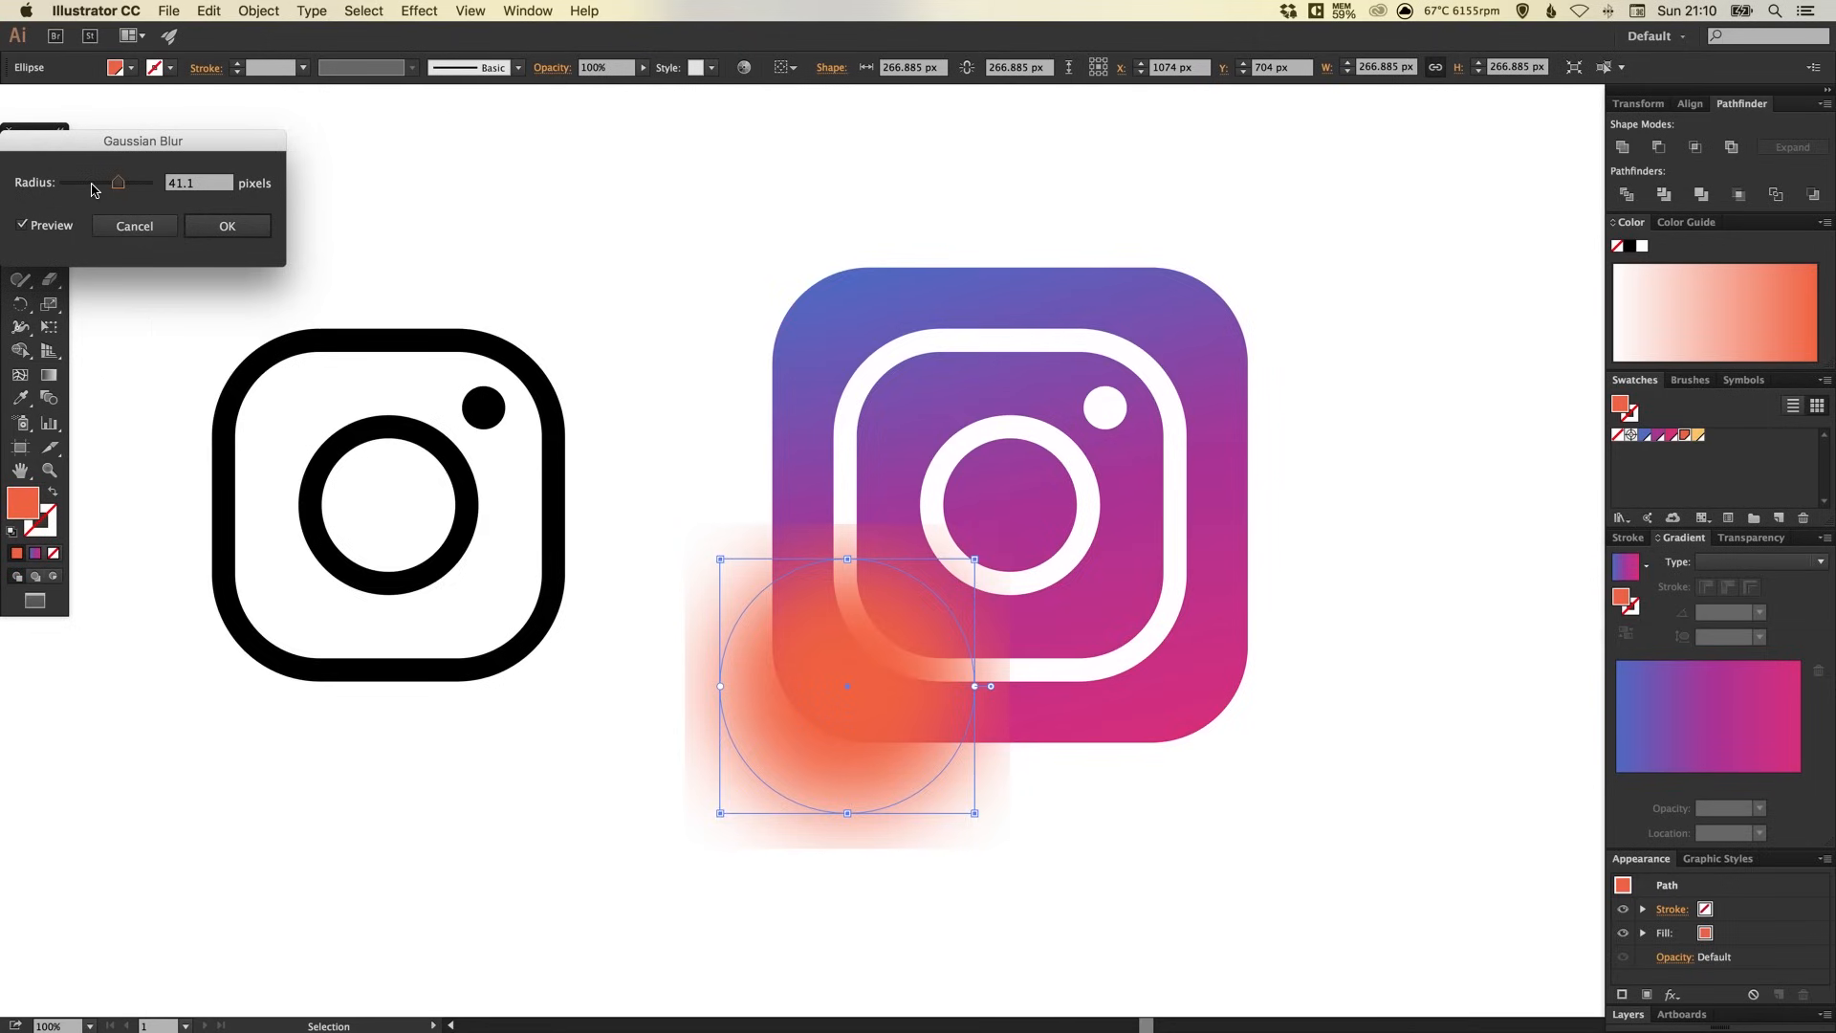
left_click_drag(117, 183, 111, 182)
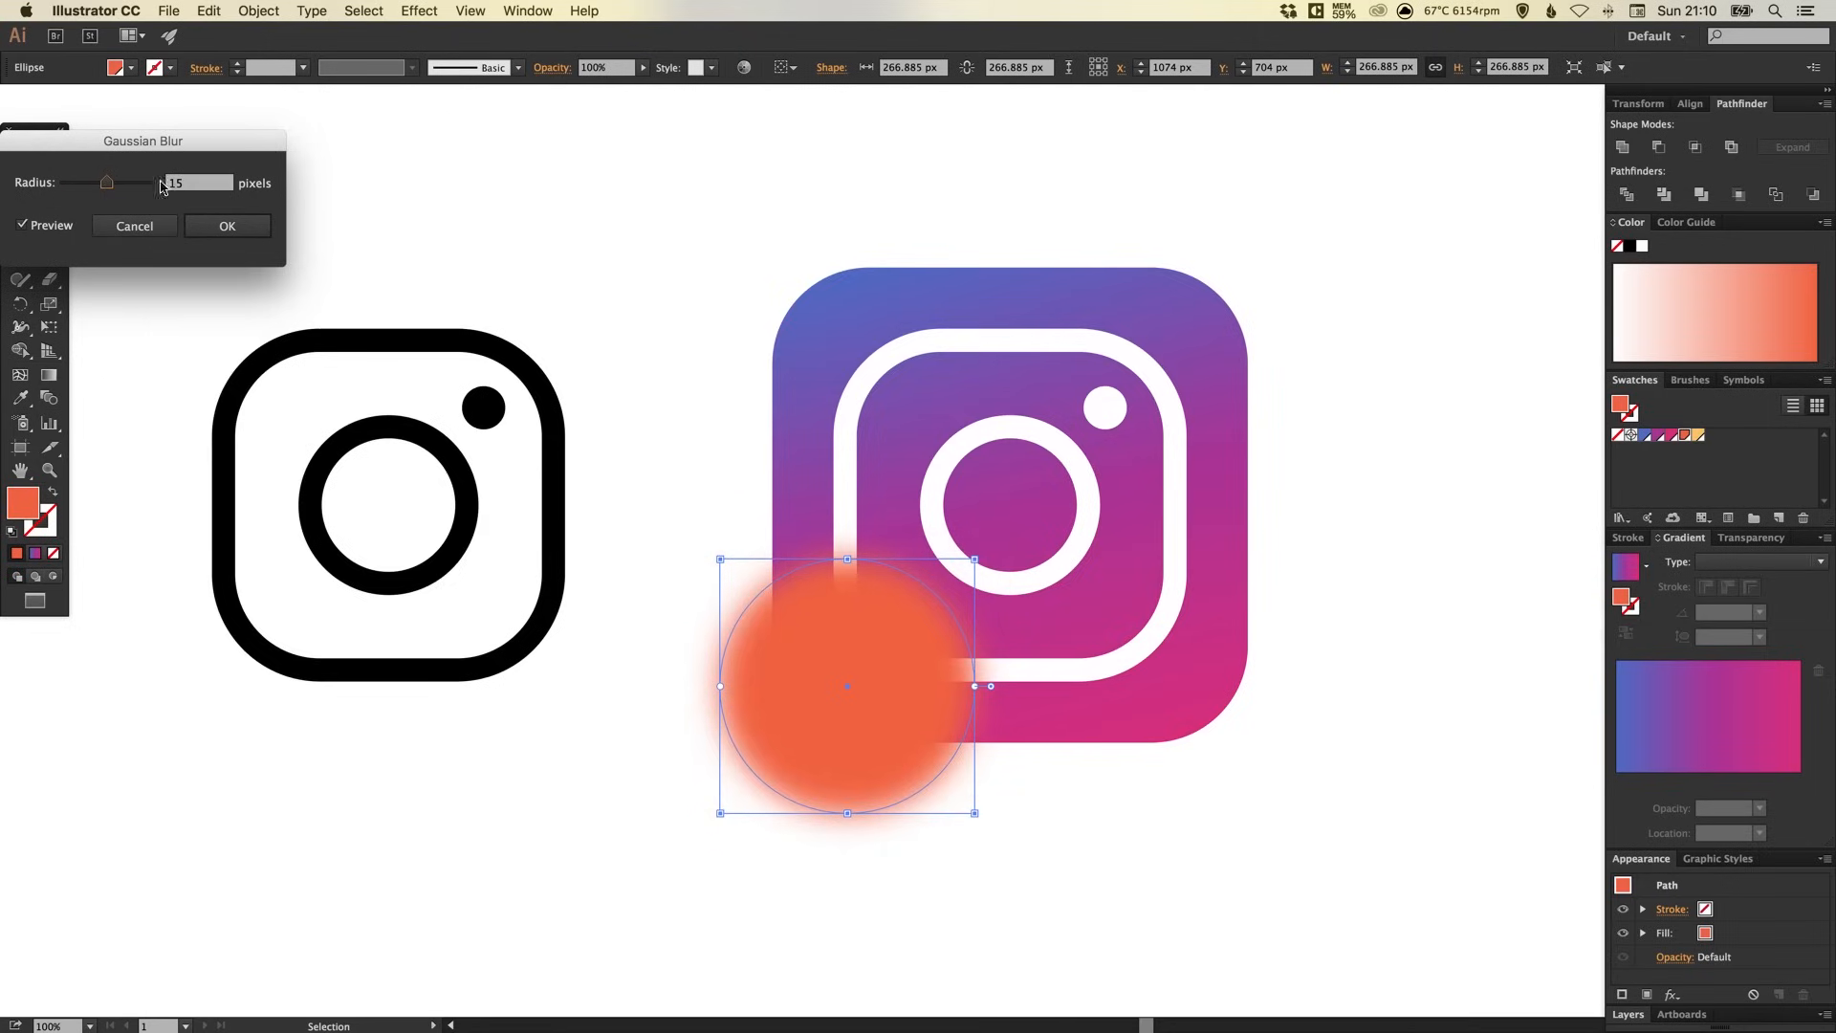
type("20")
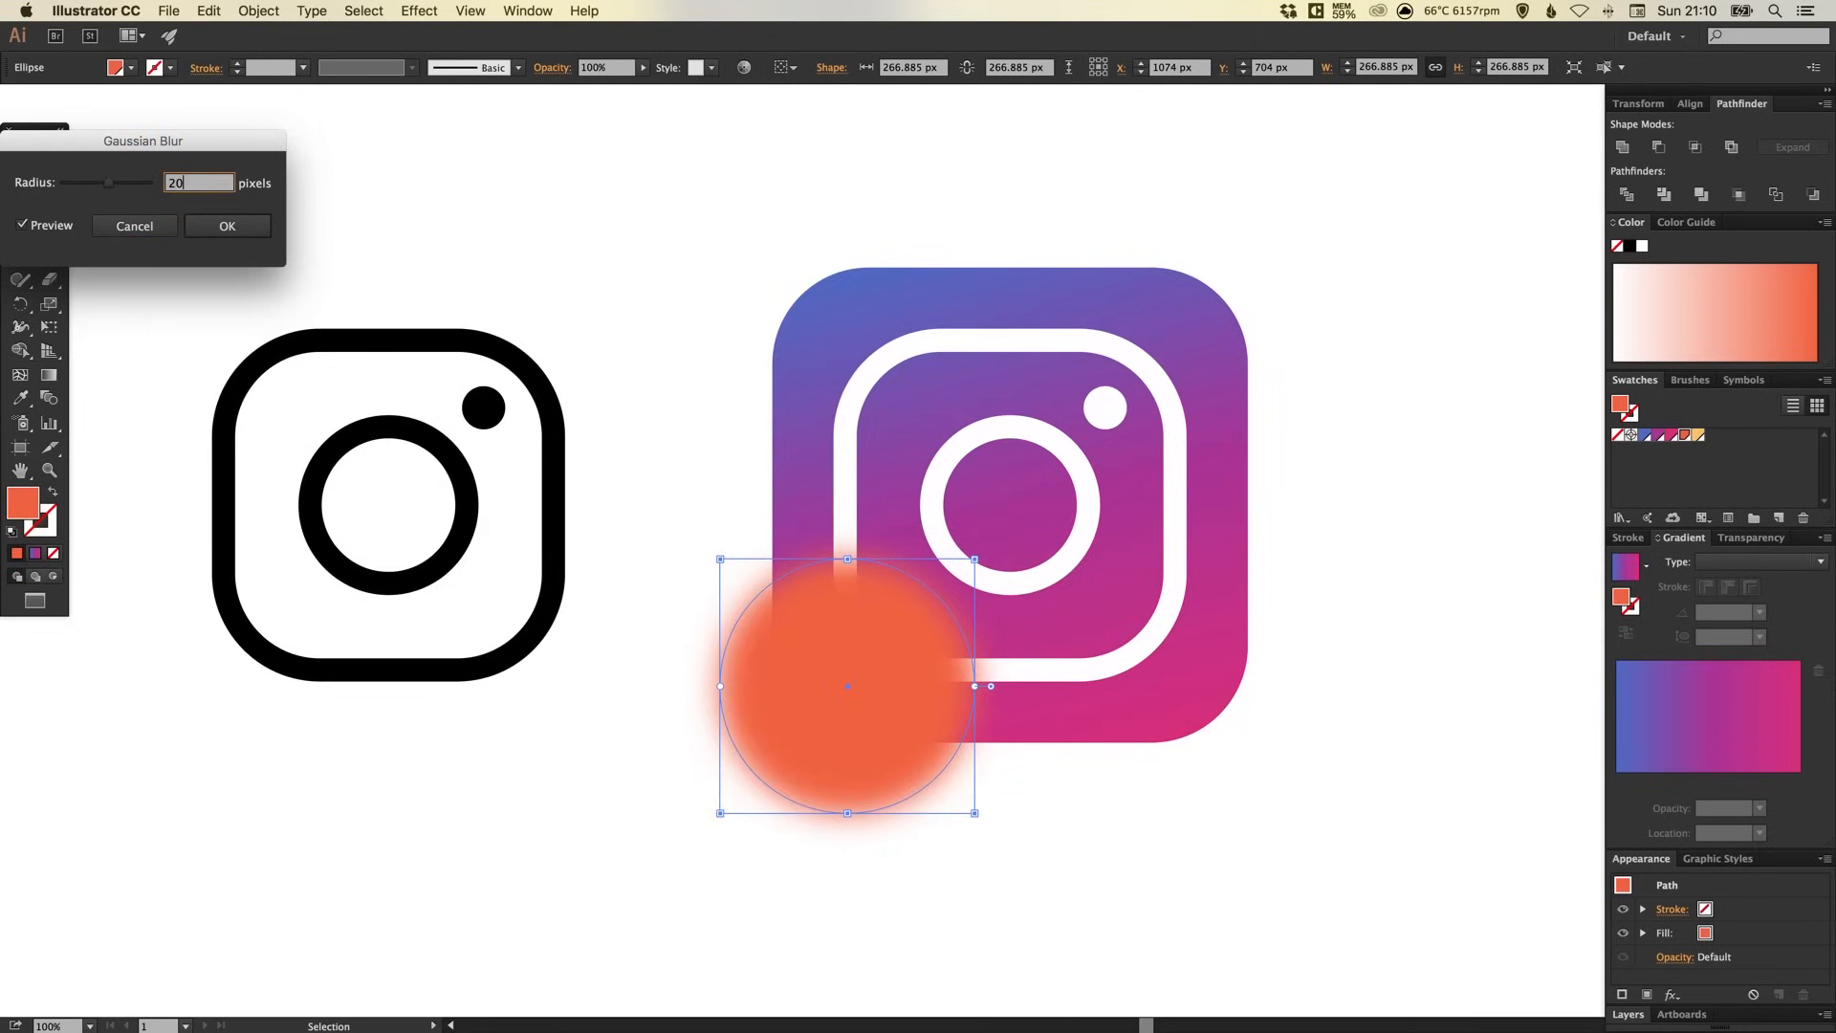
left_click(226, 225)
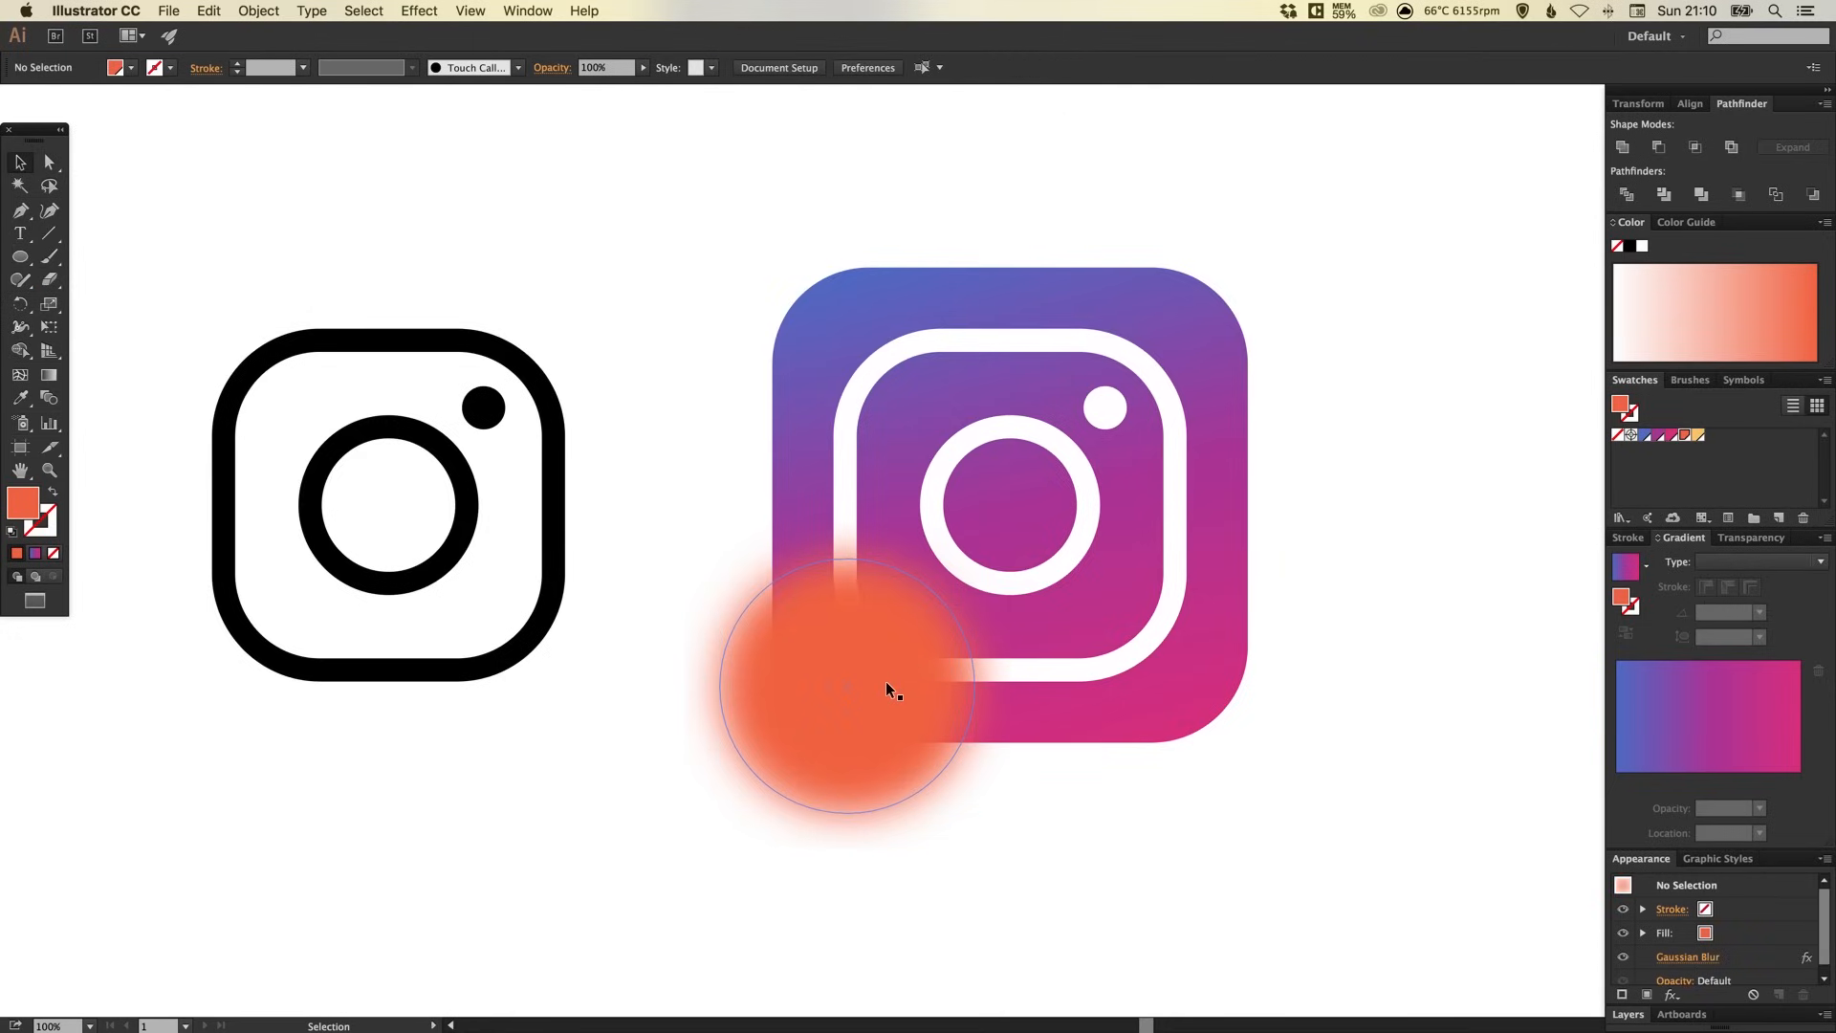
left_click(888, 689)
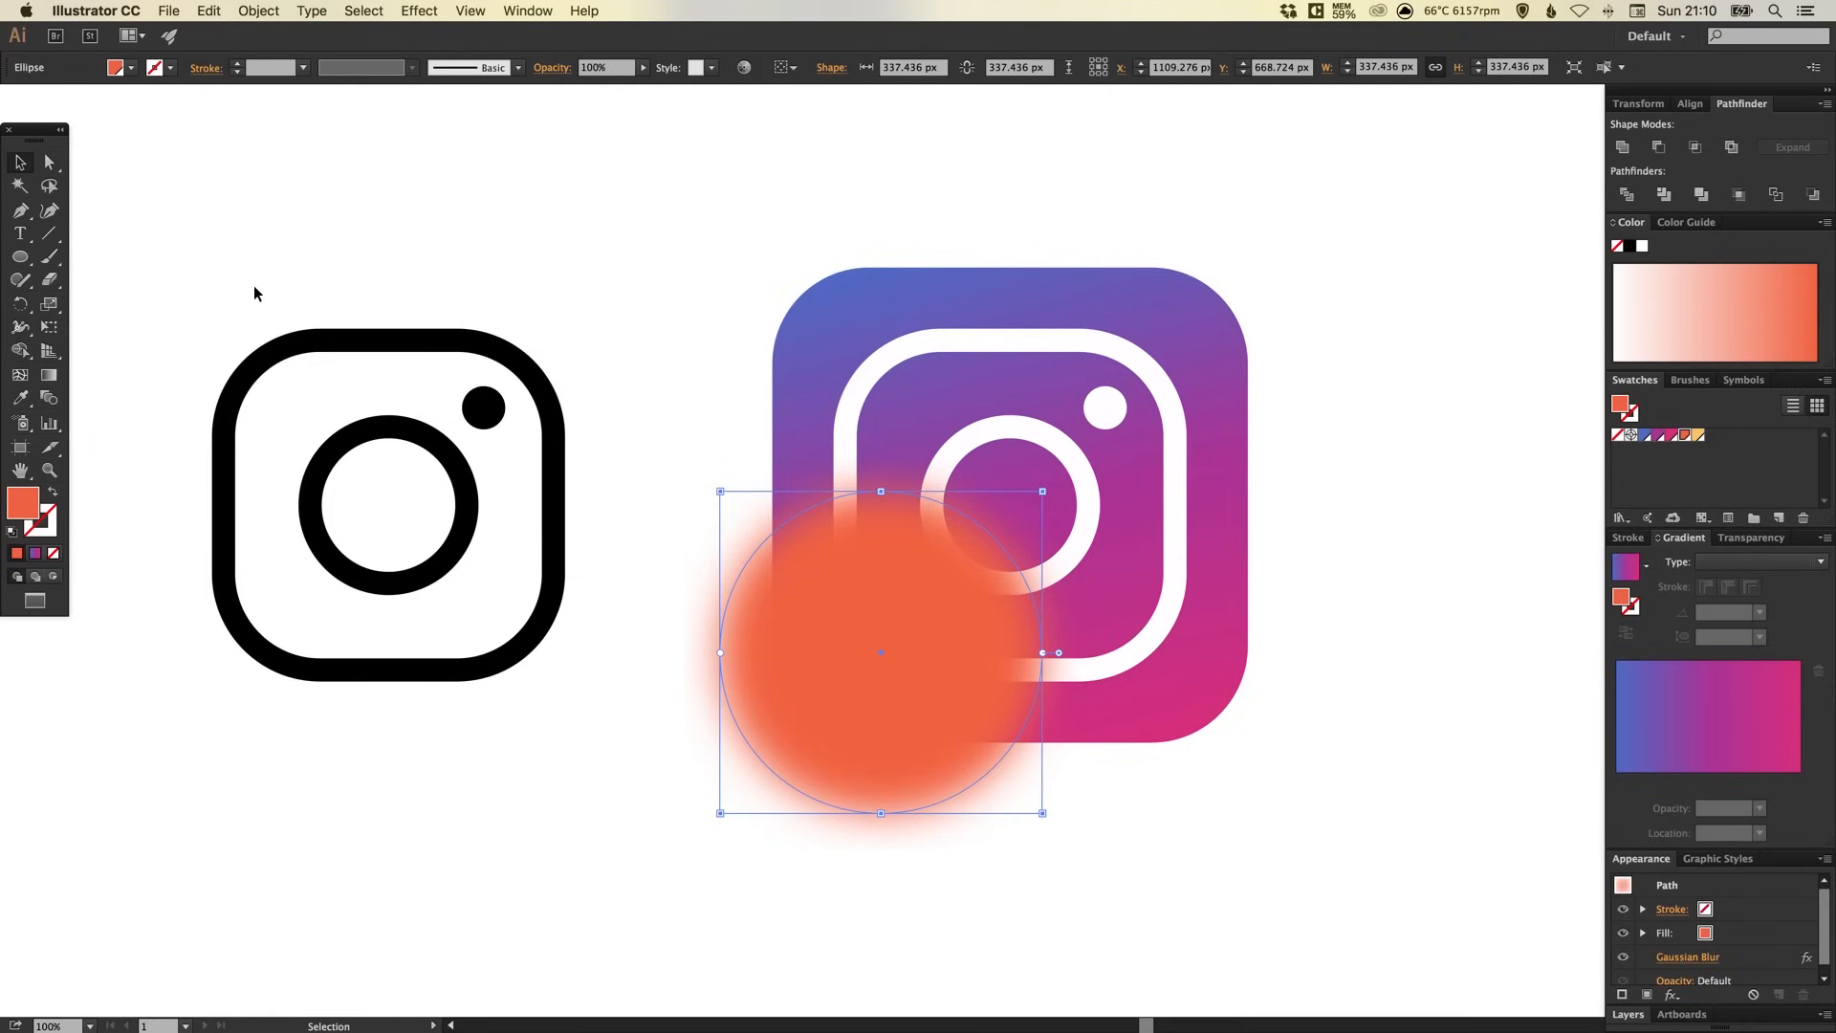
Paste a yellow copy of the blurred circle in front and shrink it into a smaller glow core.
left_click(208, 11)
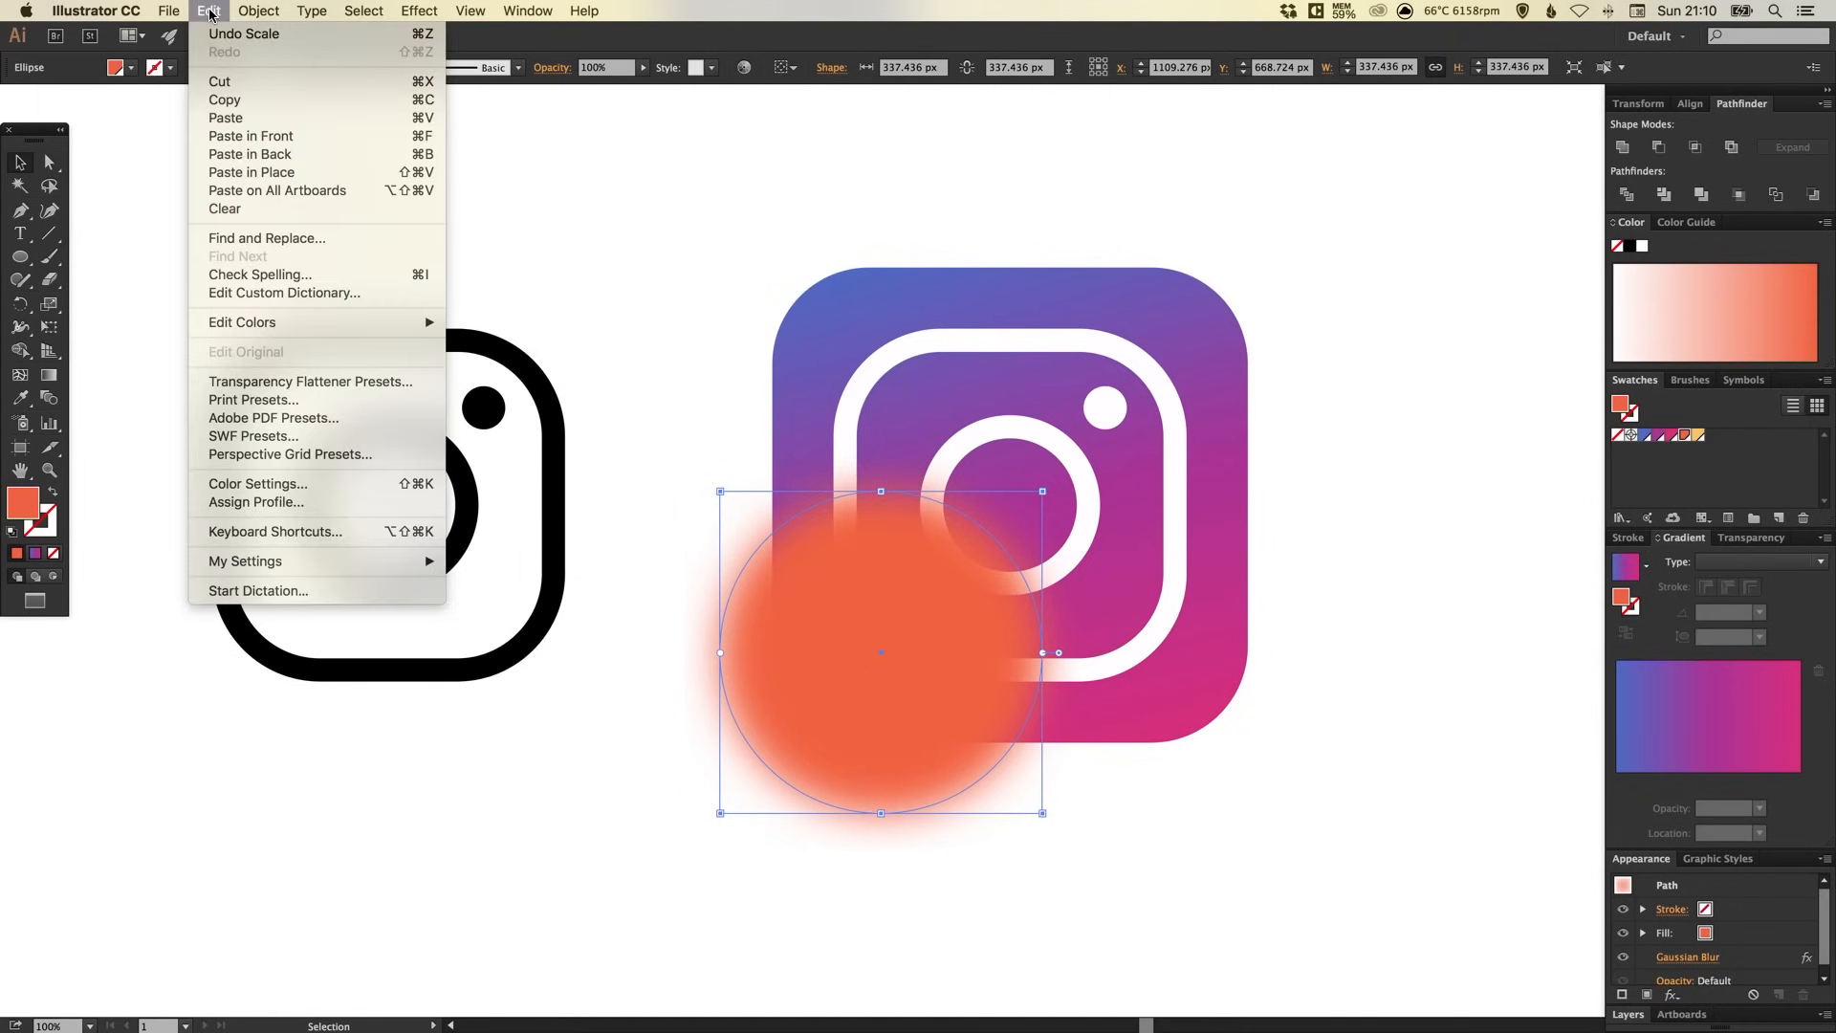
mouse_move(220, 82)
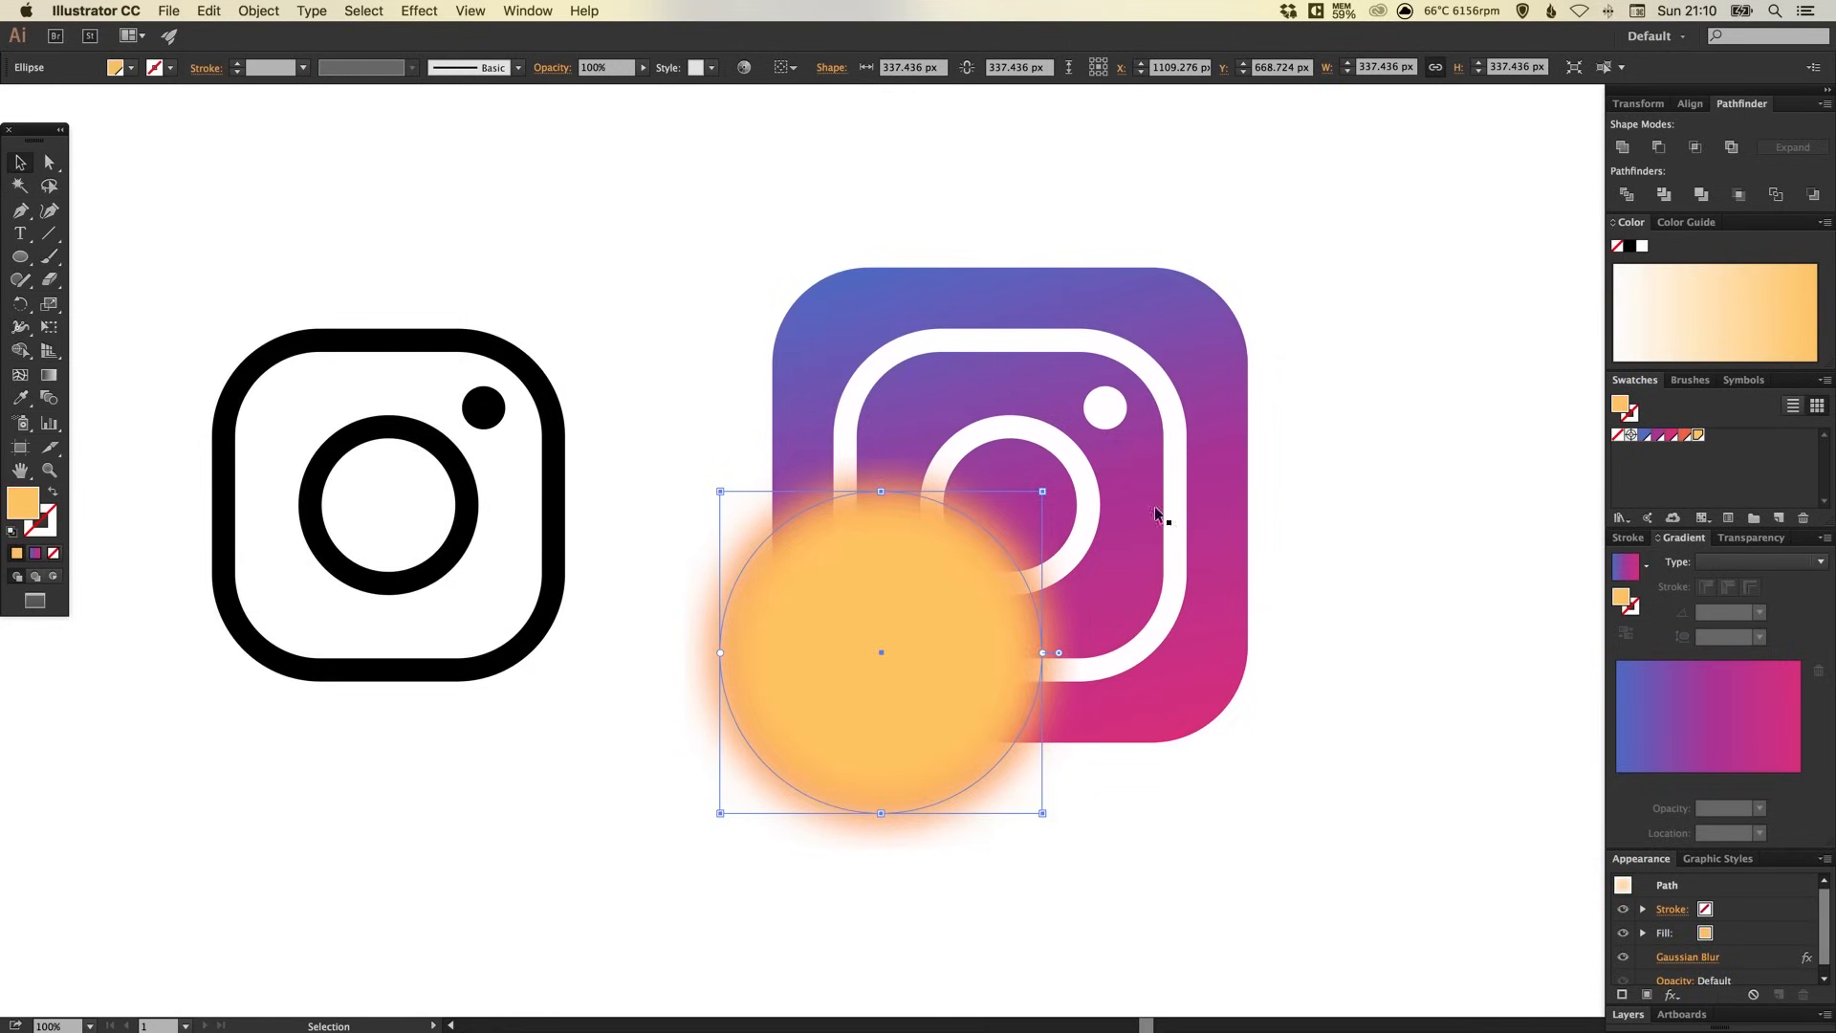
left_click_drag(1042, 490, 1027, 512)
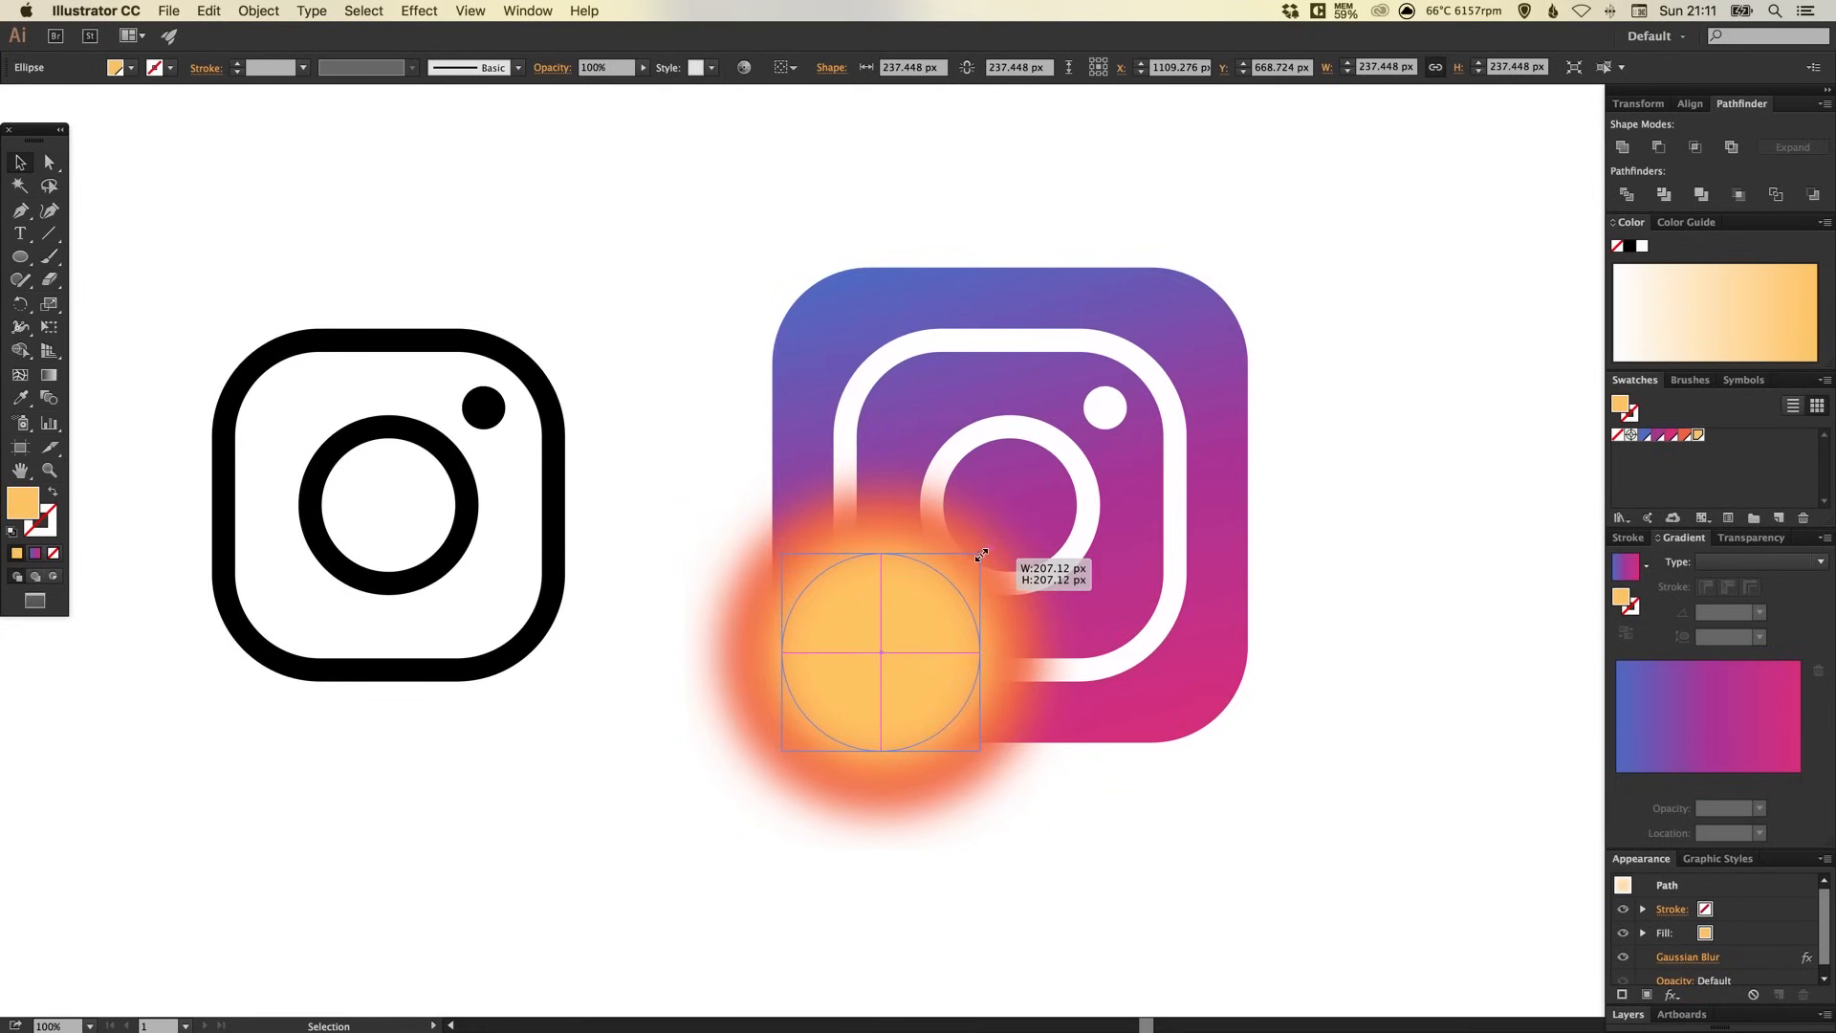
left_click_drag(981, 554, 974, 558)
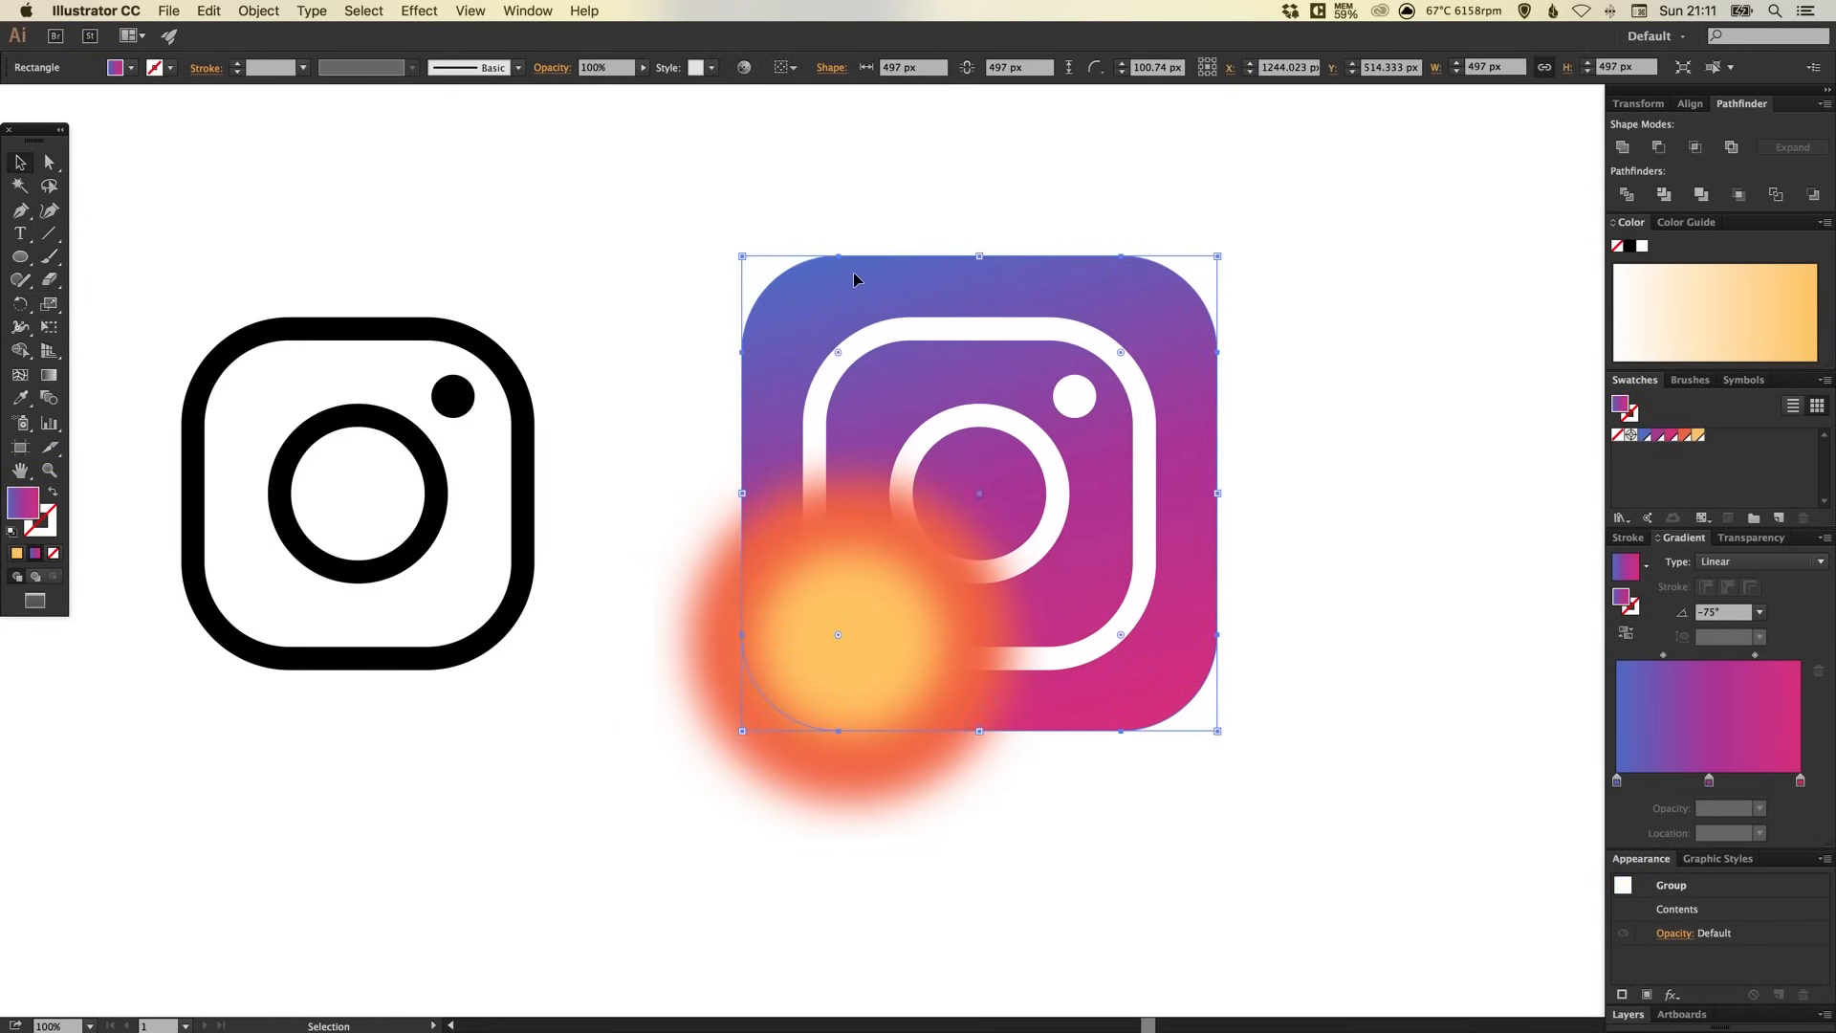
mouse_move(700, 346)
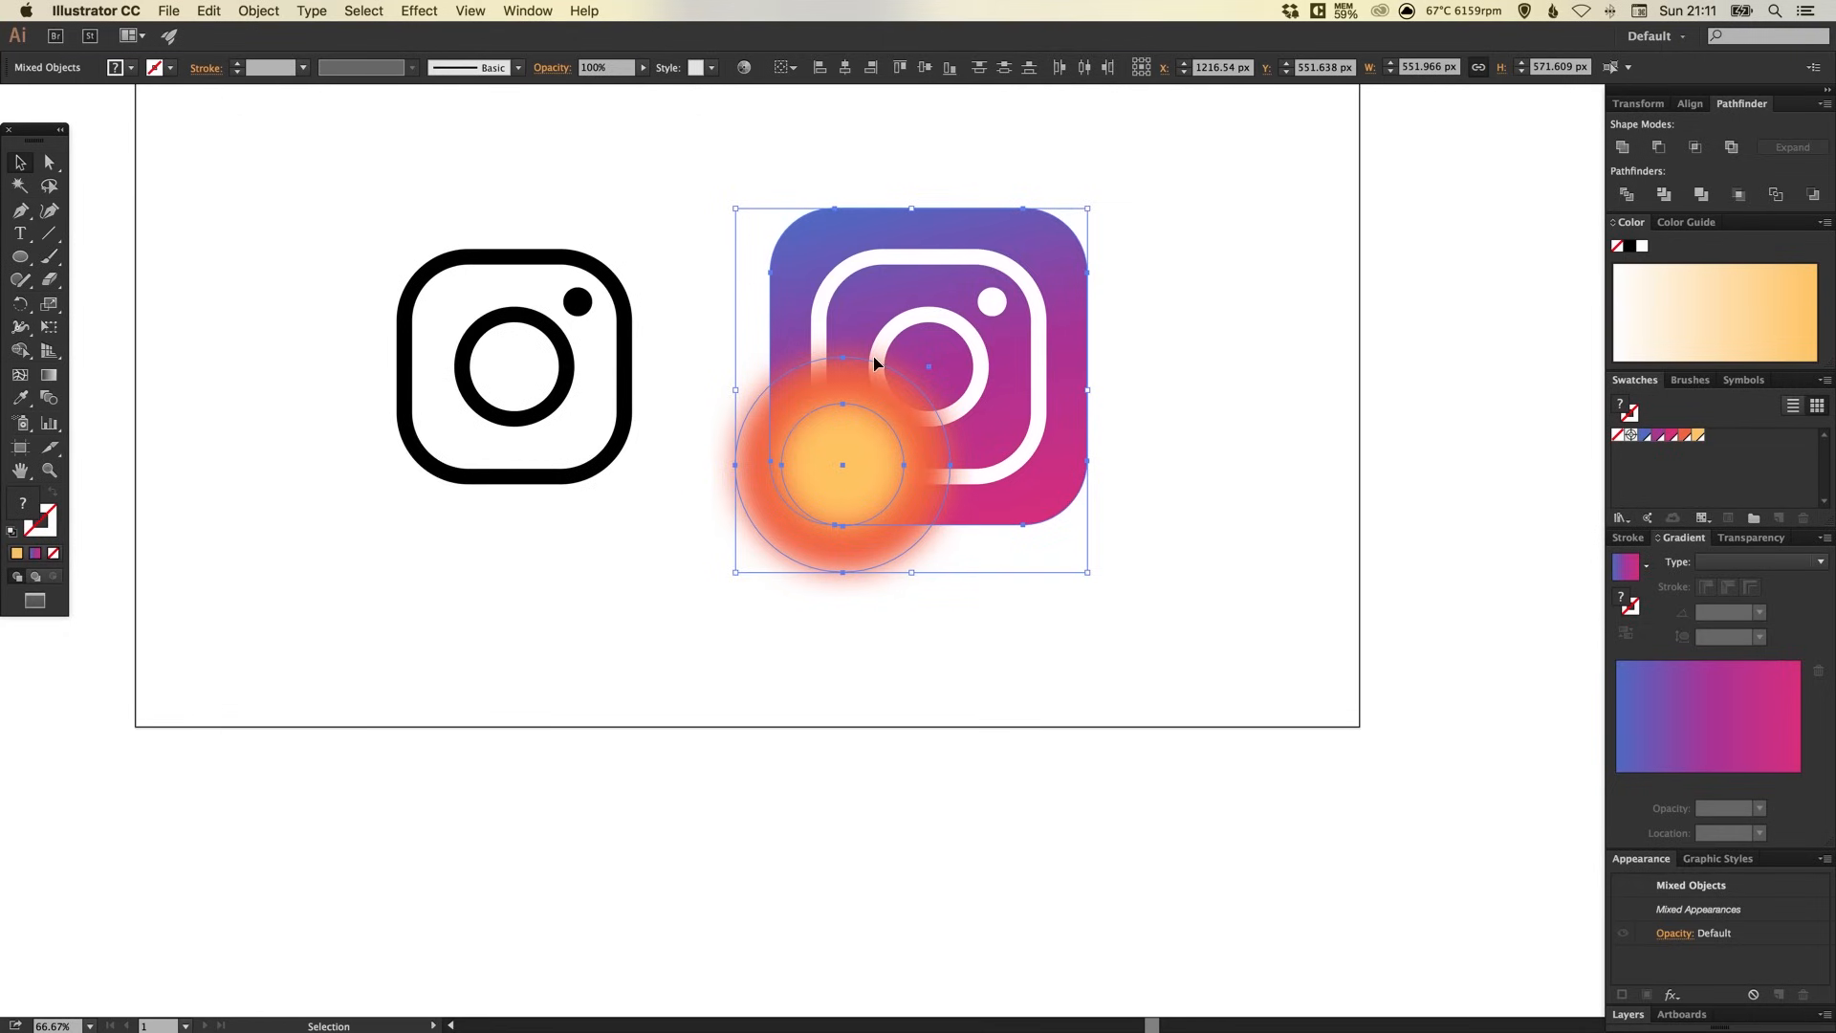
Deselect the white glyph and drag a copy of the gradient square and glow below the artboard.
left_click(209, 10)
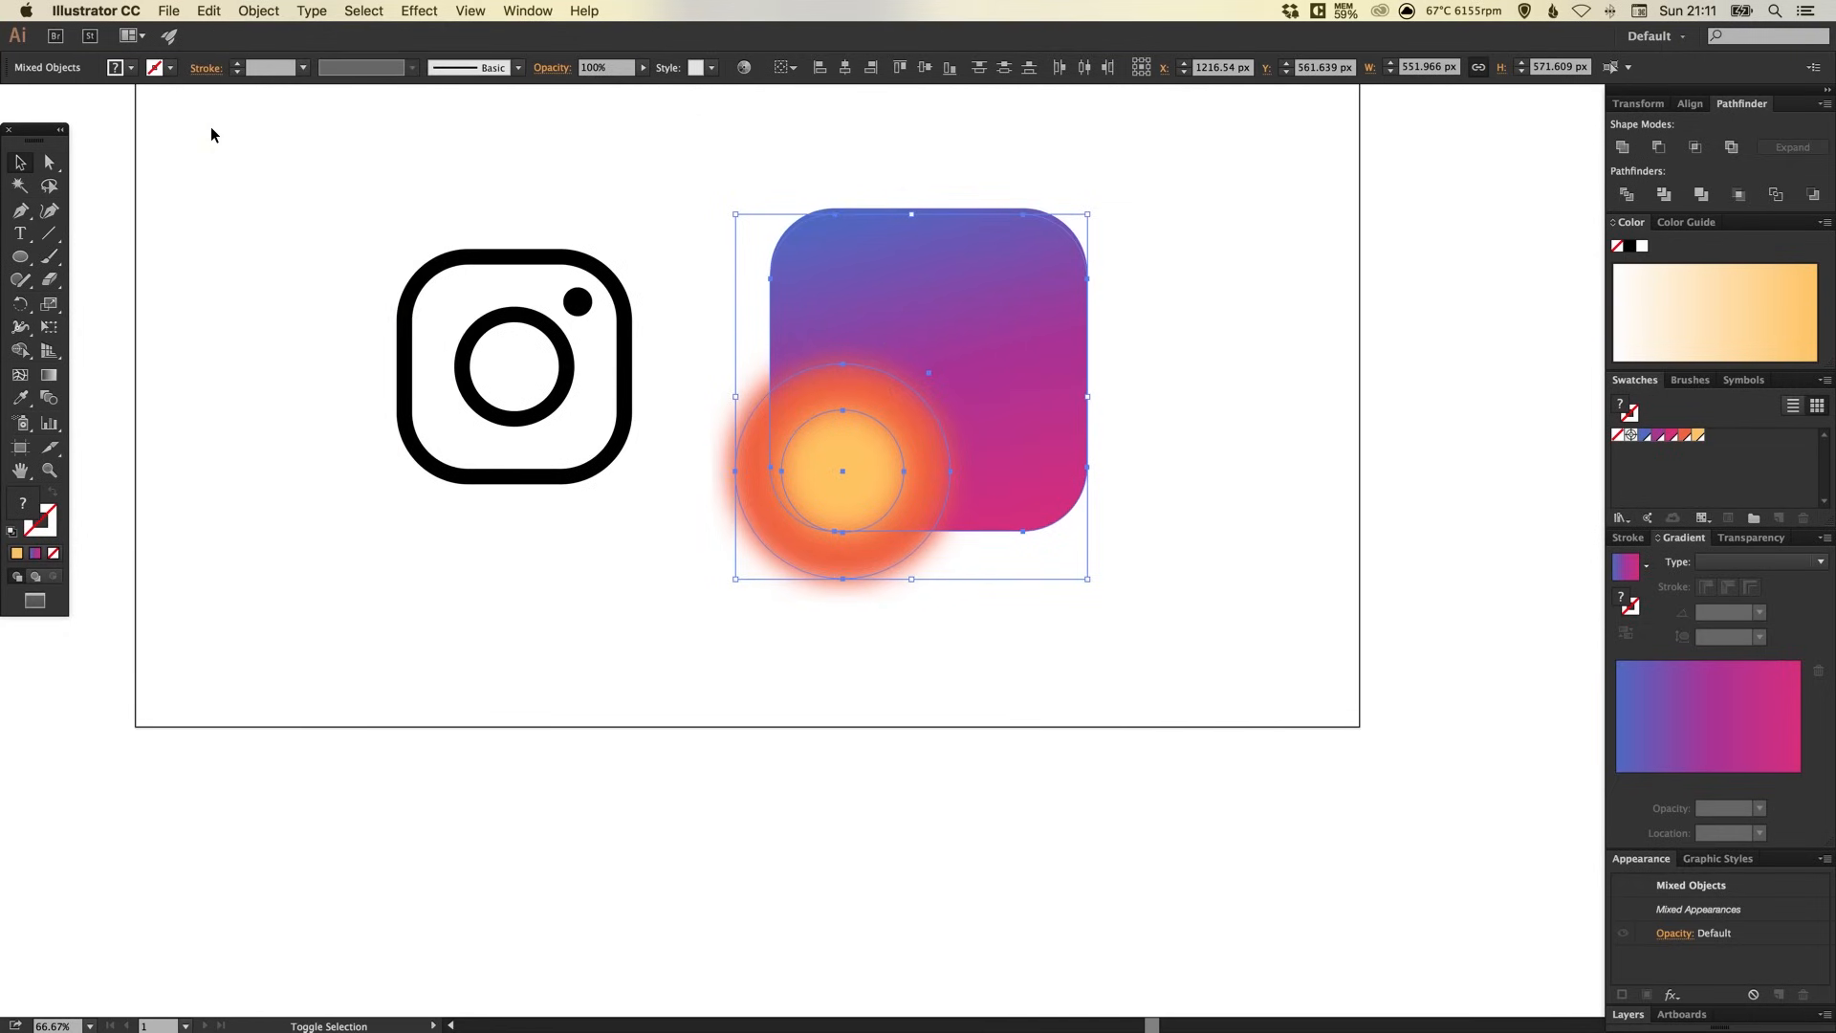
left_click_drag(911, 396, 911, 542)
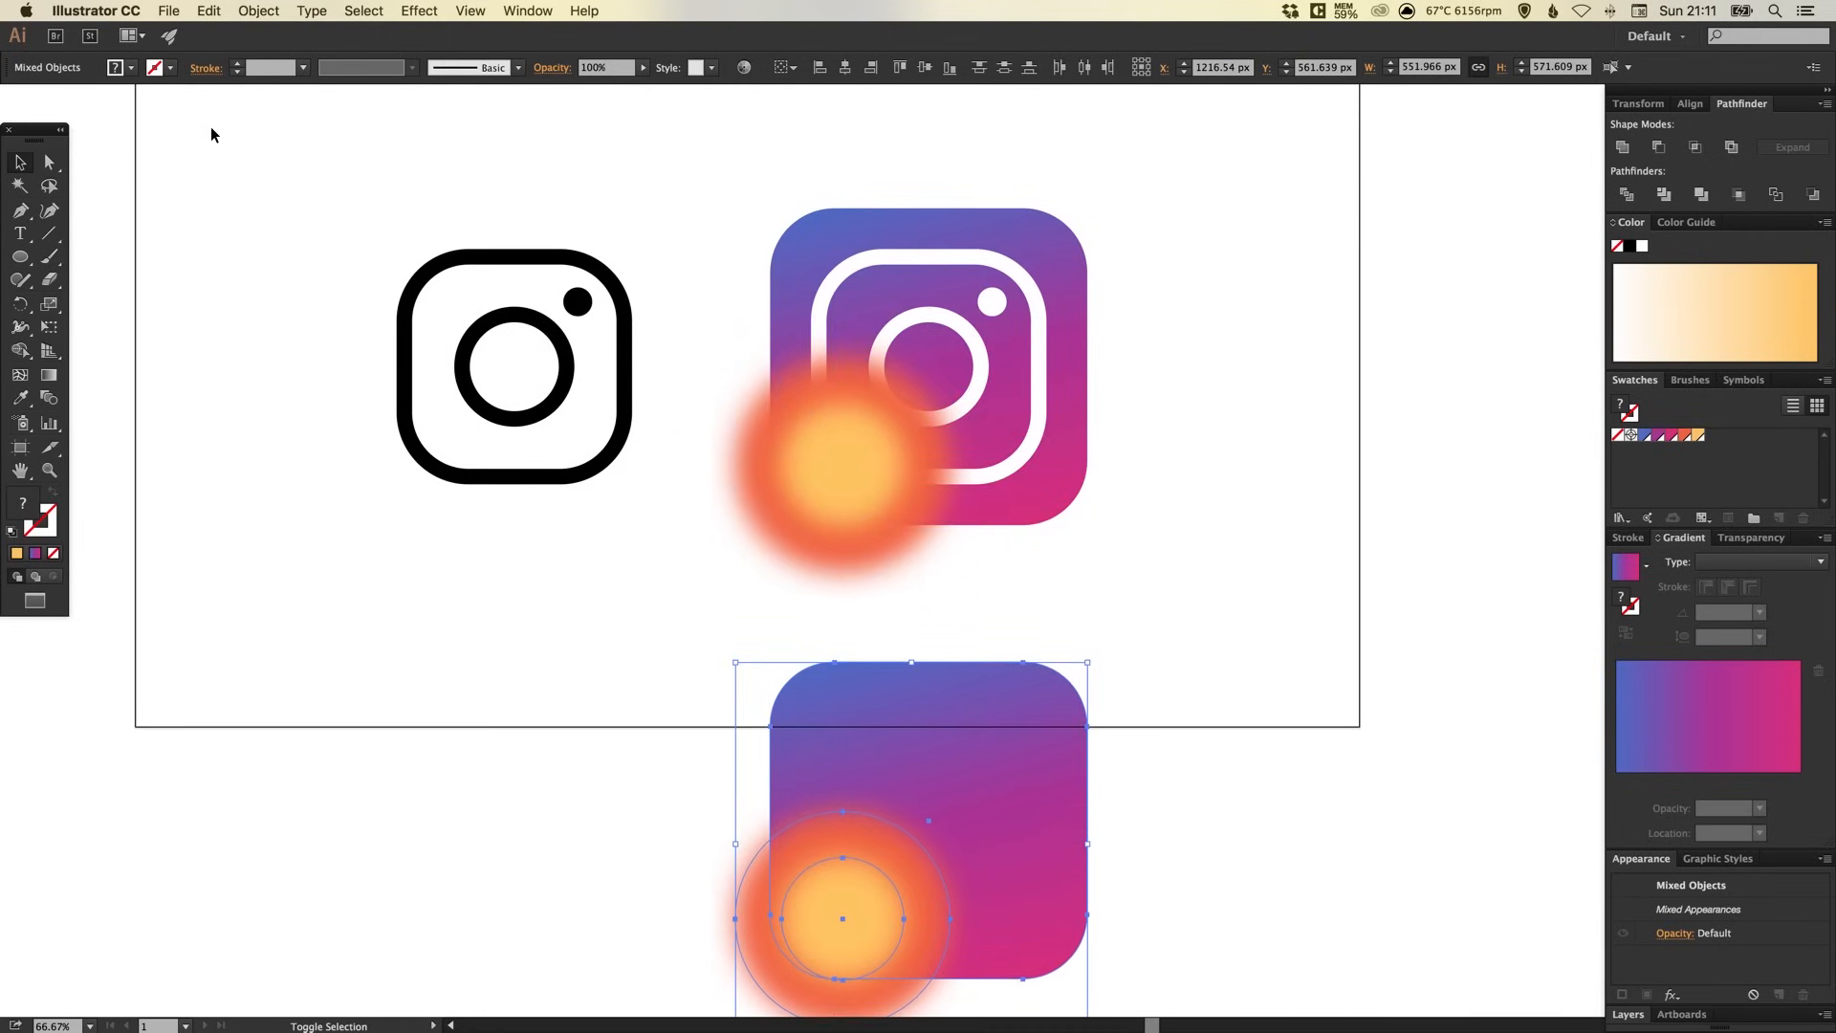
scroll("down", 3)
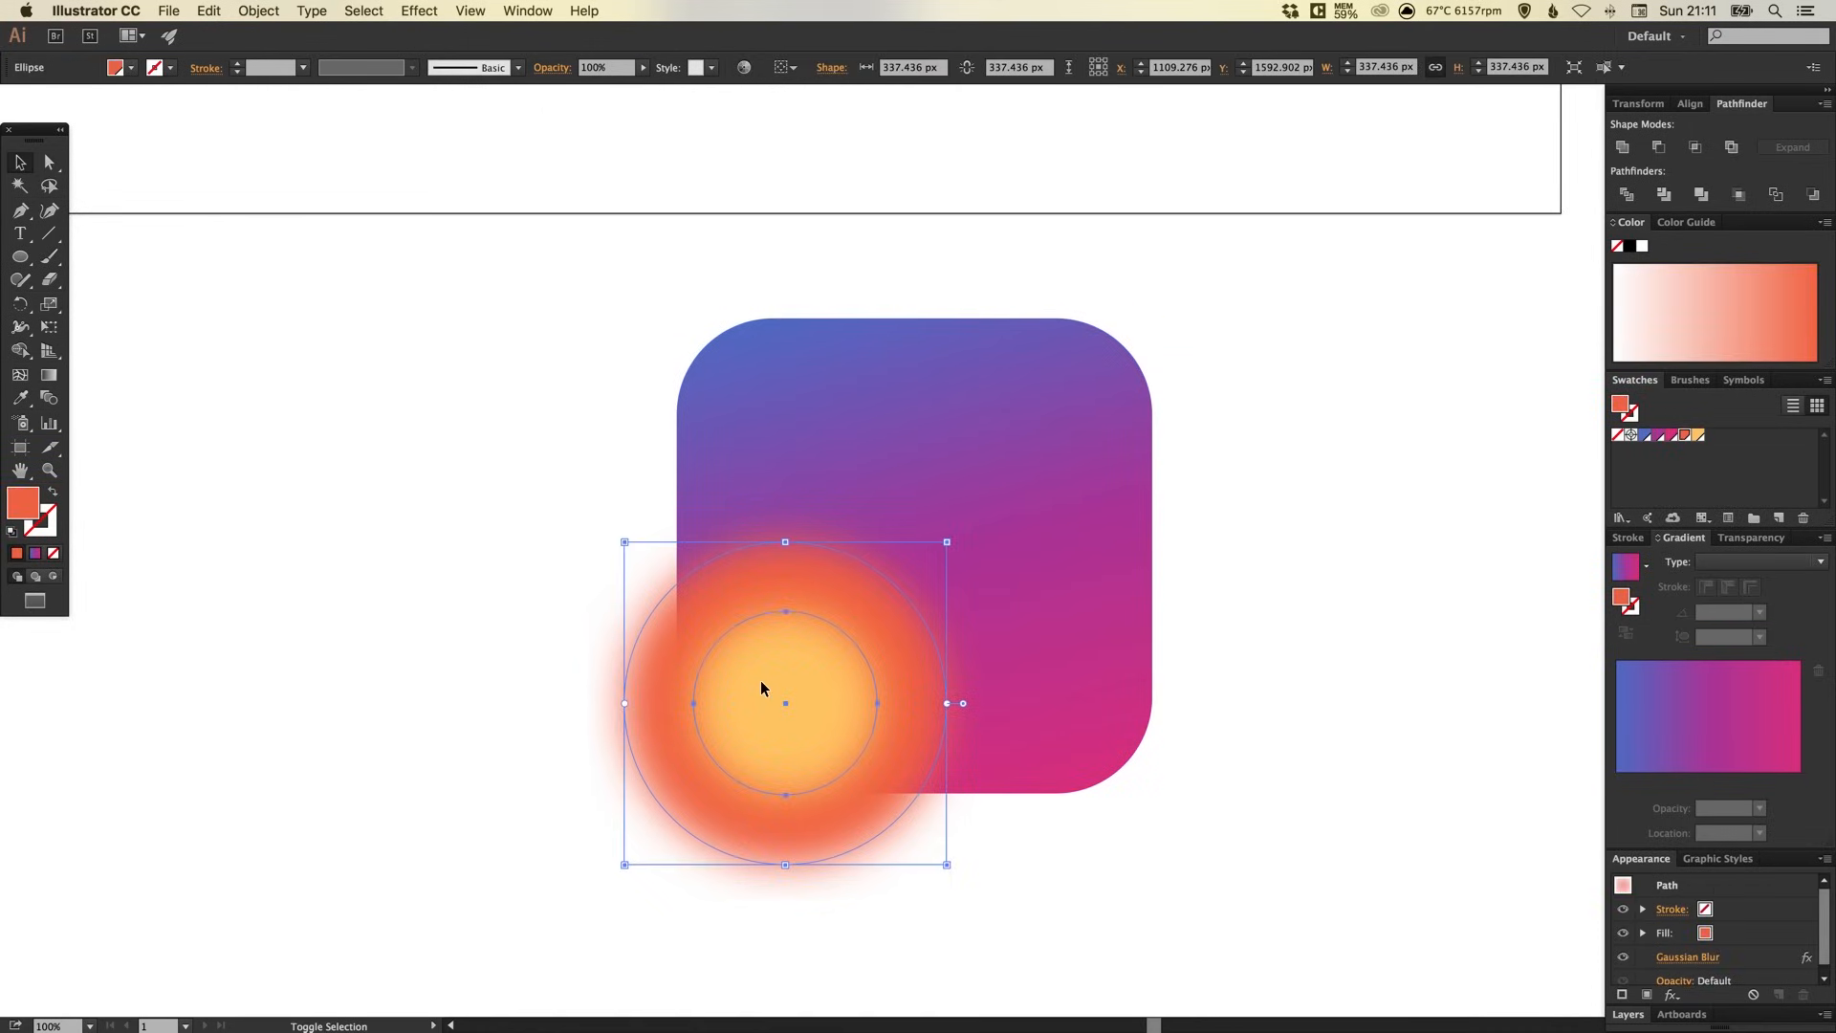
Bring the copied rounded gradient square to the front, above the orange-yellow glow circles.
left_click(257, 10)
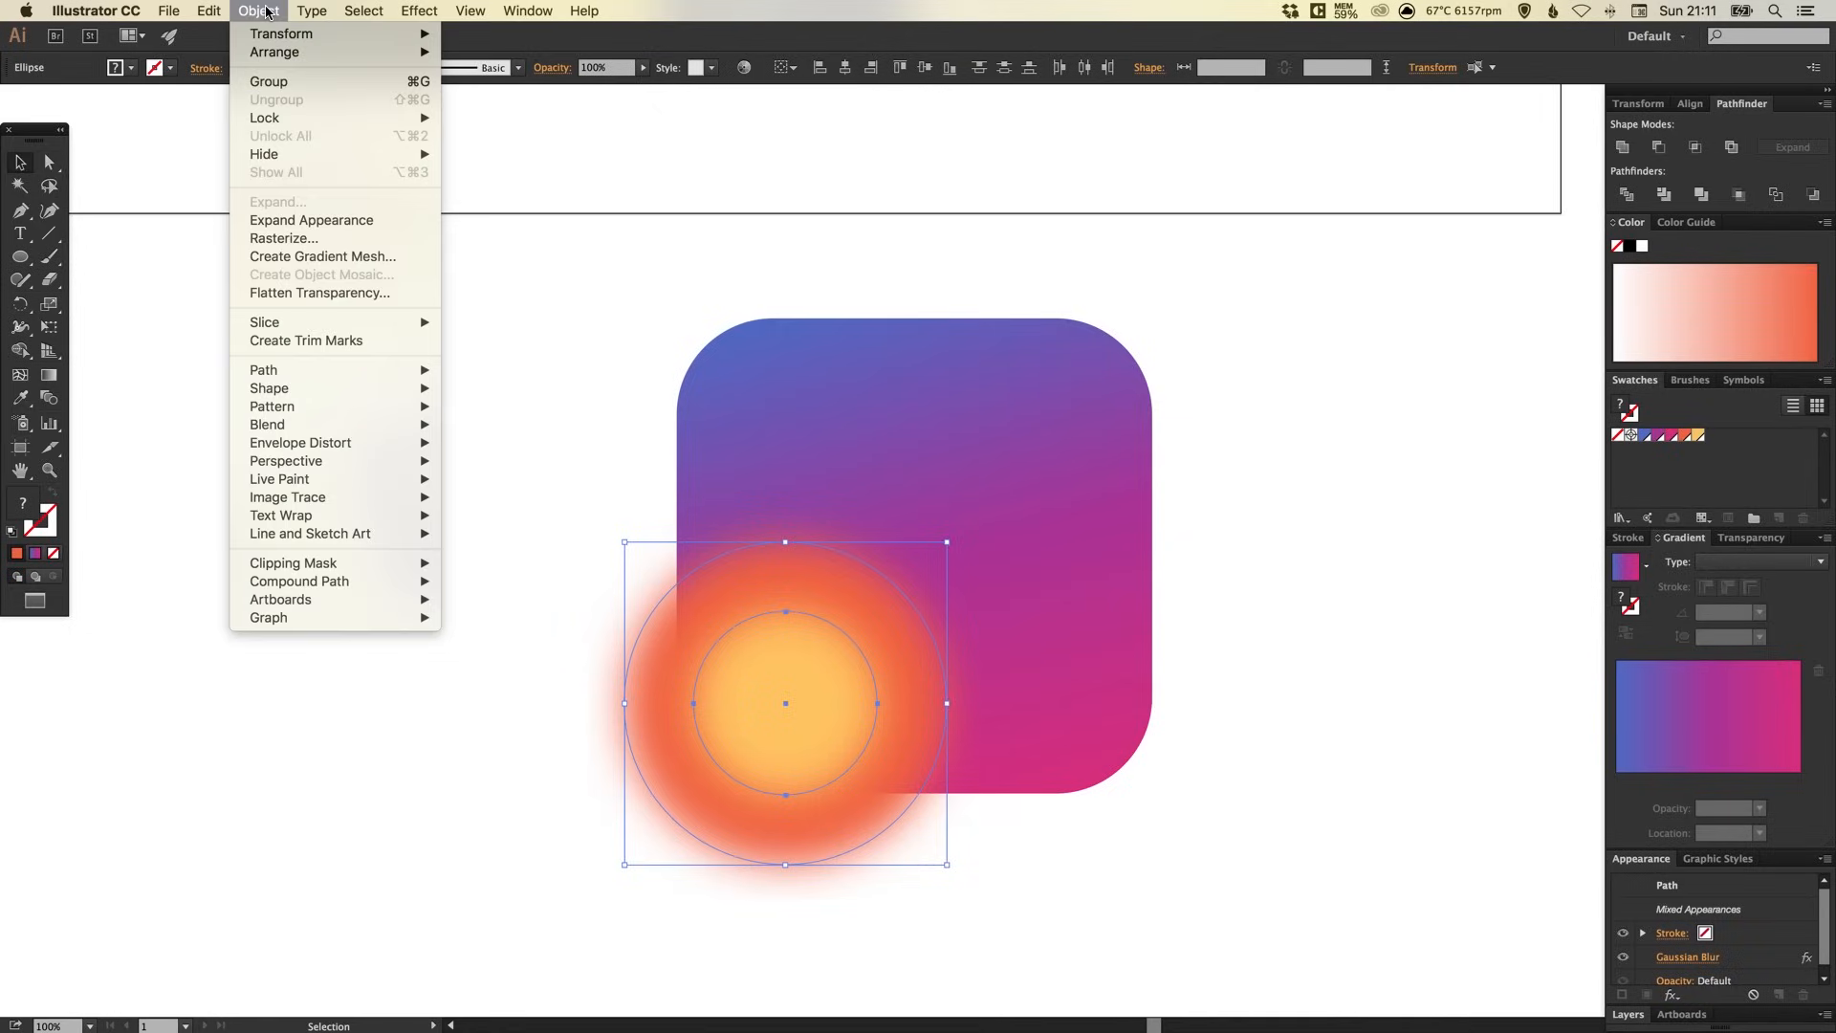
left_click(267, 81)
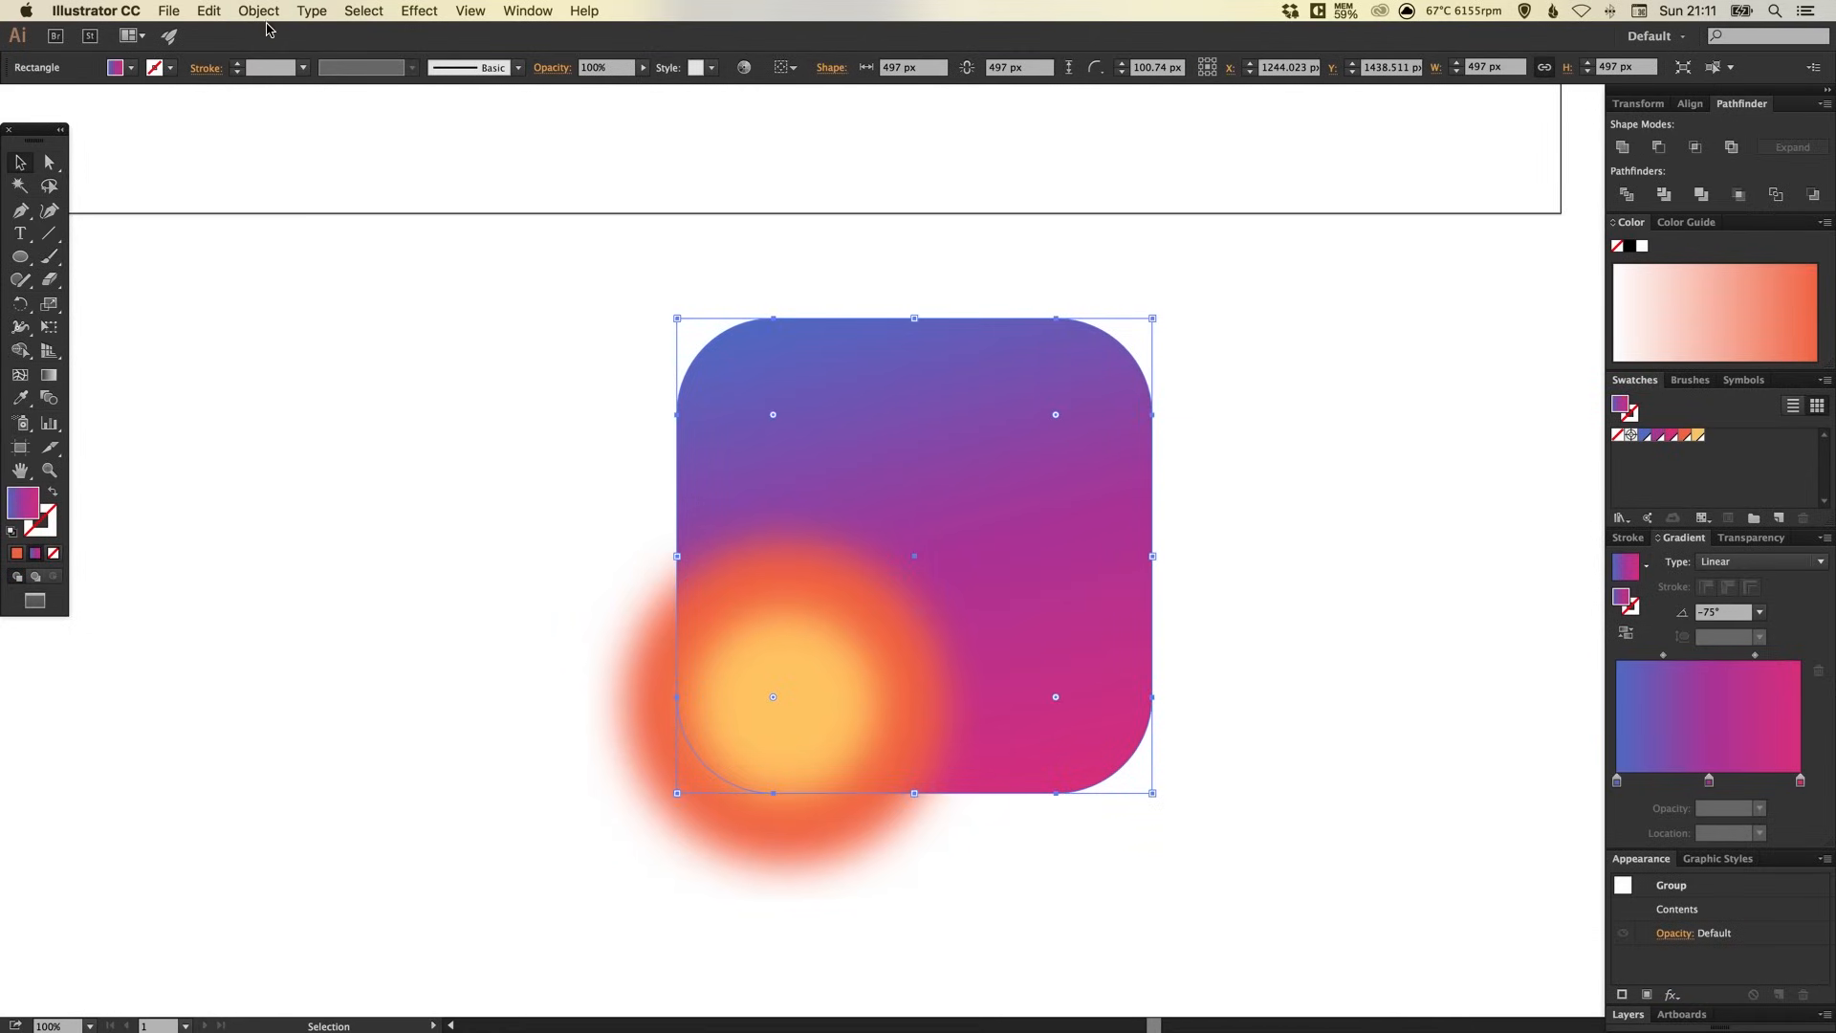
left_click(258, 10)
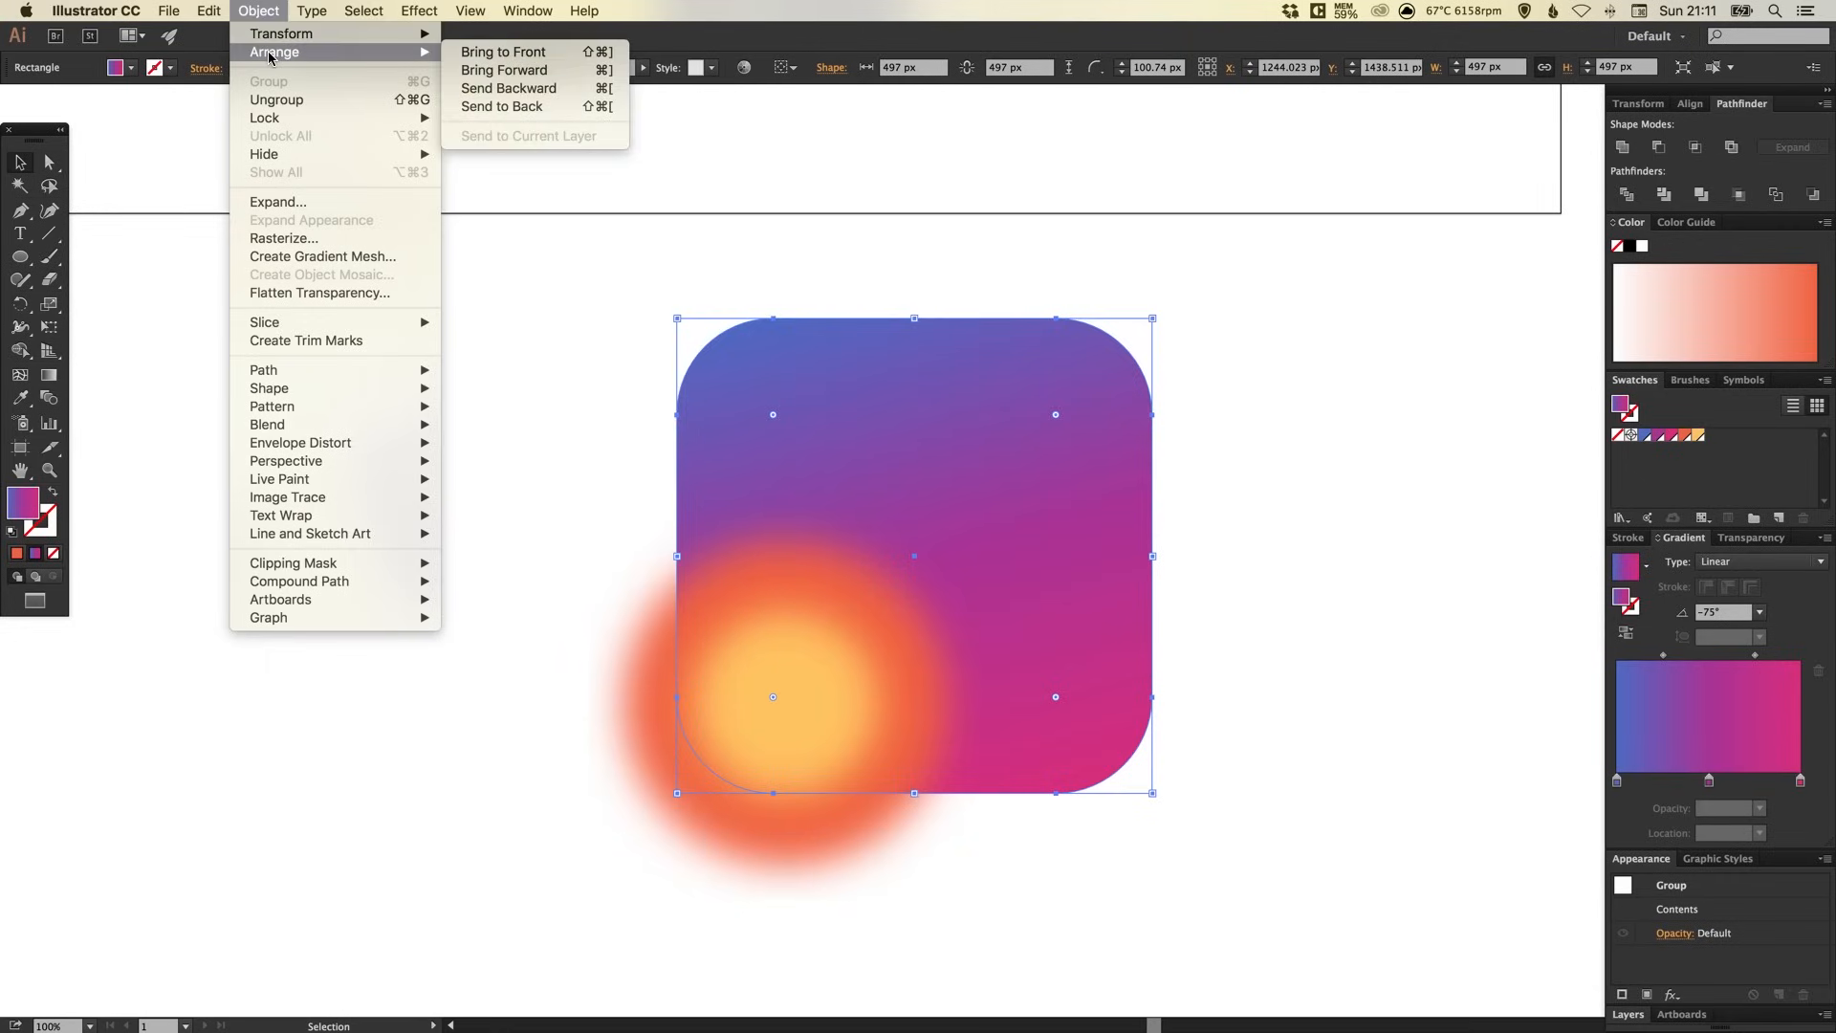
left_click(501, 106)
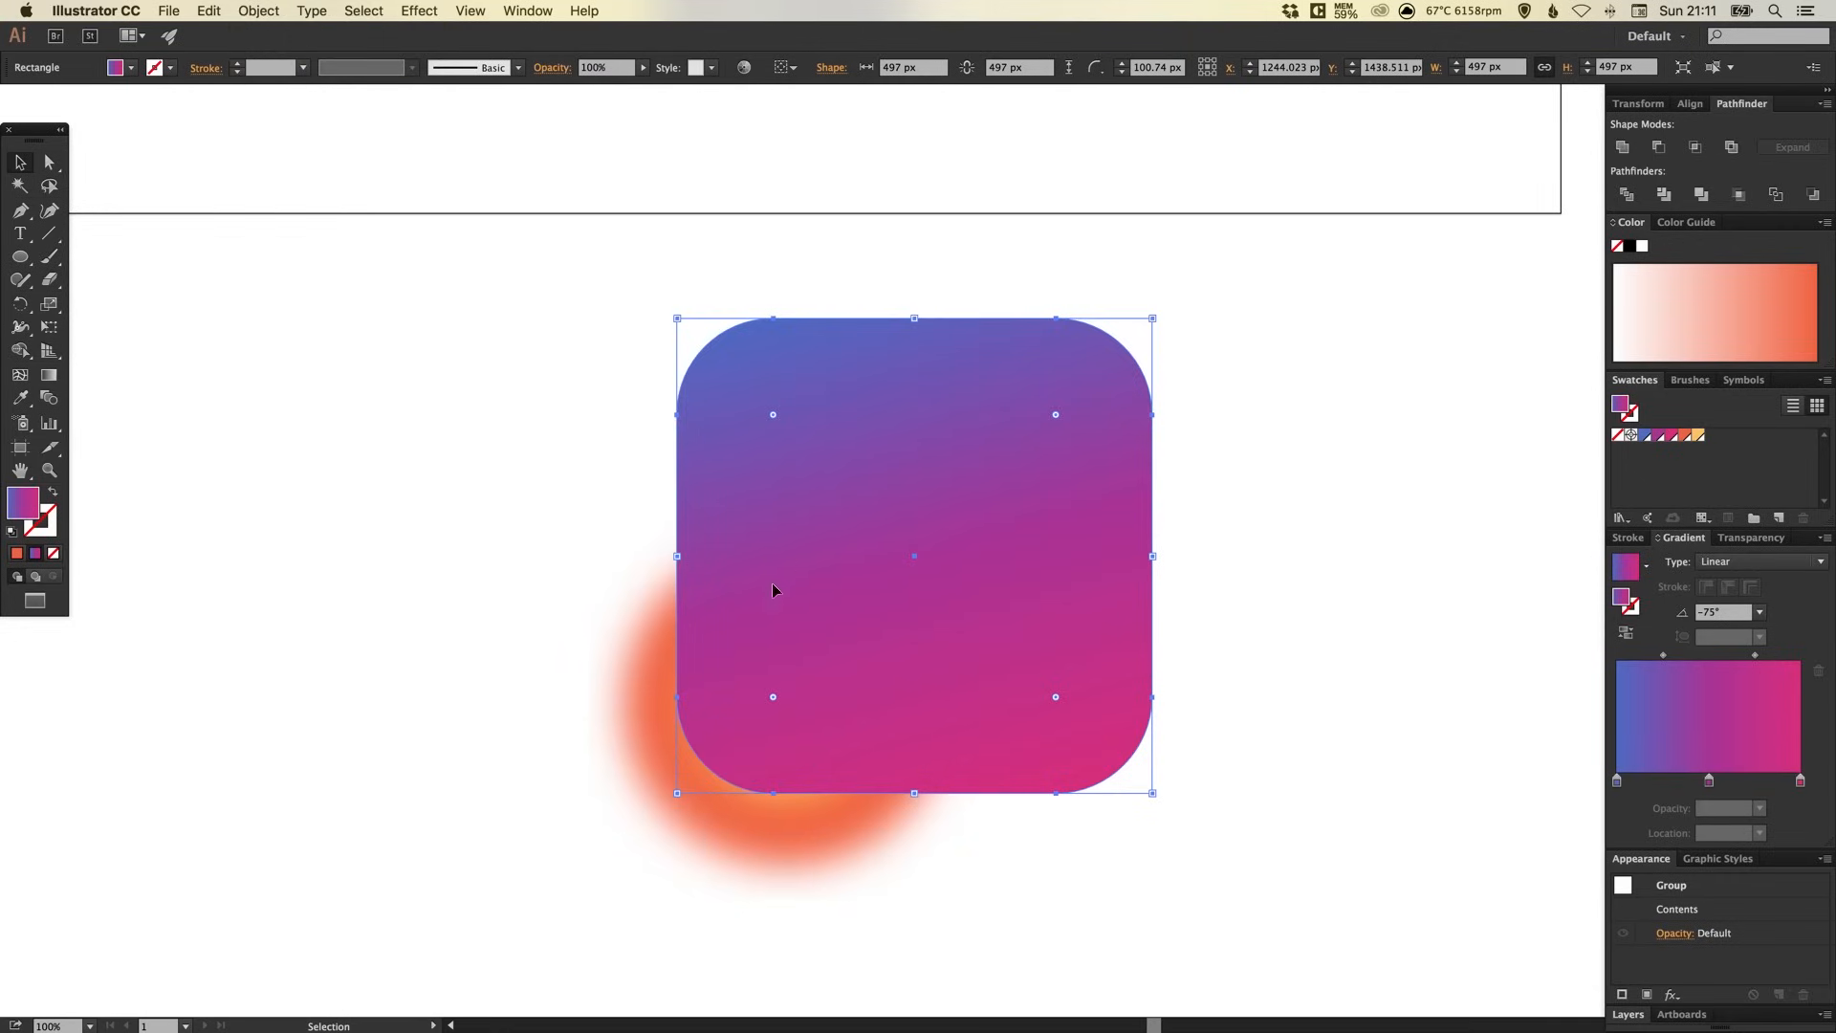
mouse_move(931, 450)
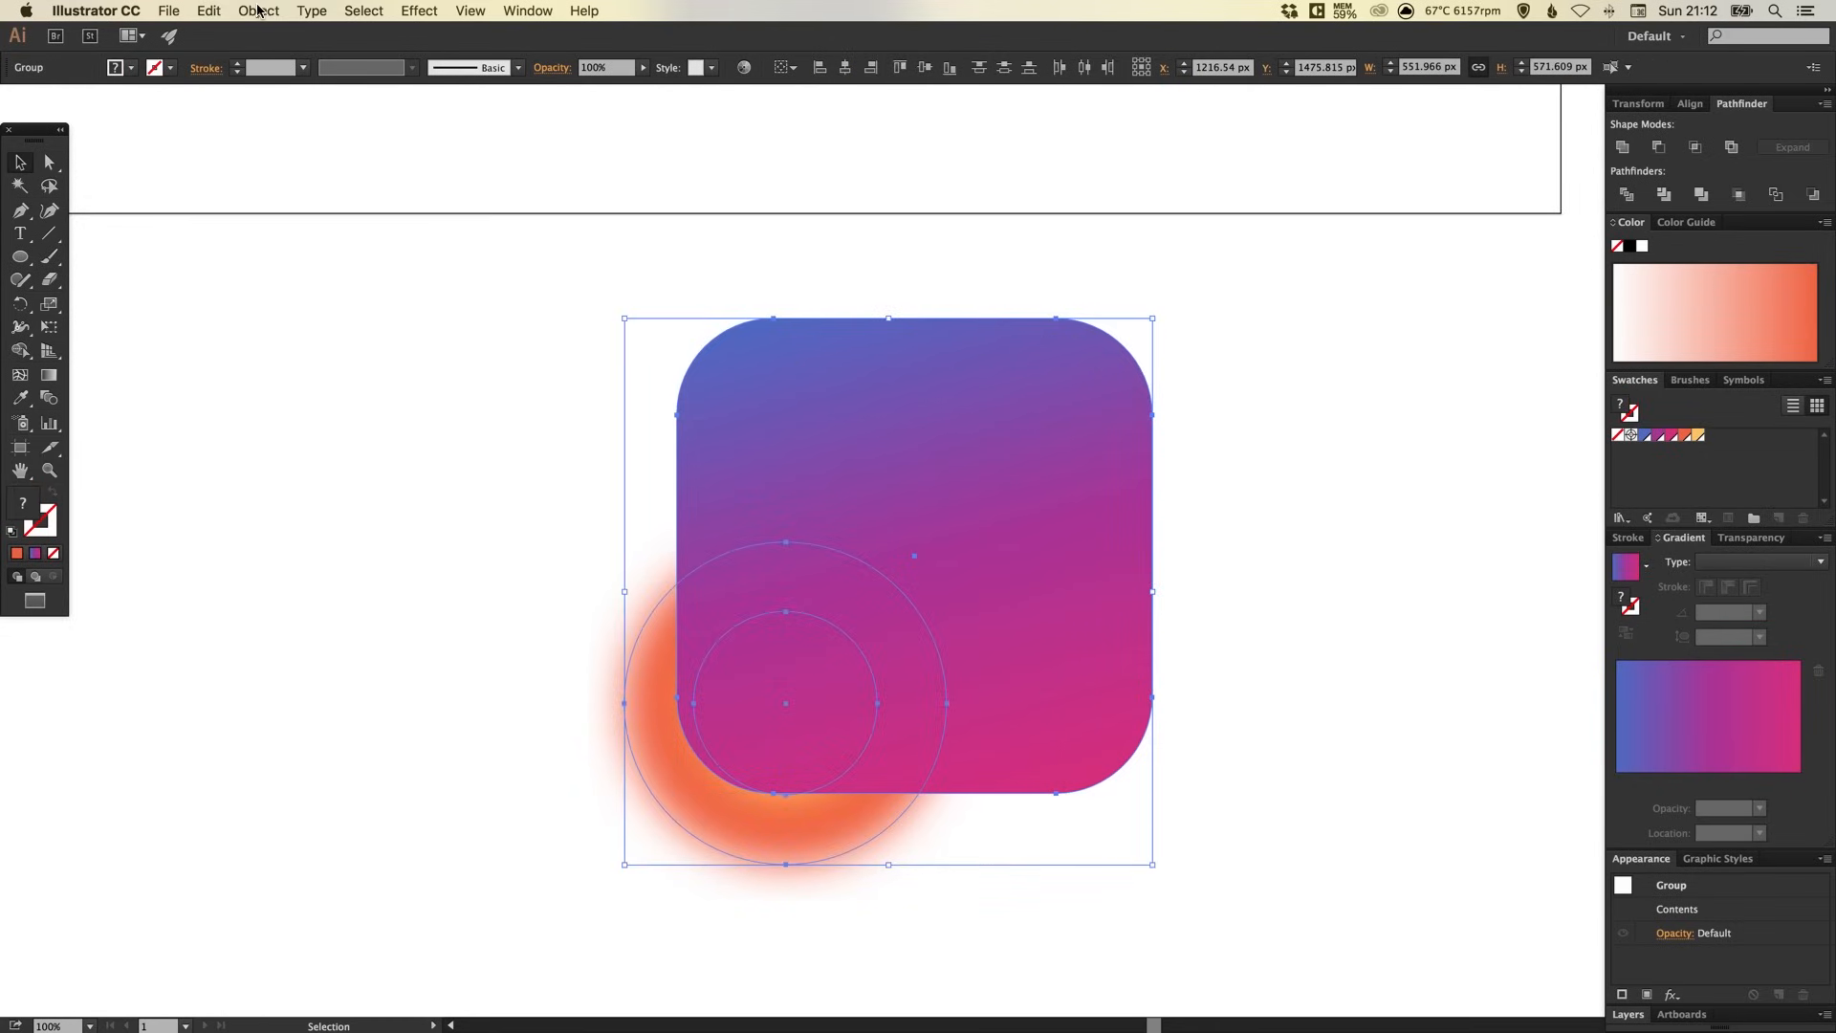
Make a clipping mask from the rounded square and glow circles.
left_click(257, 11)
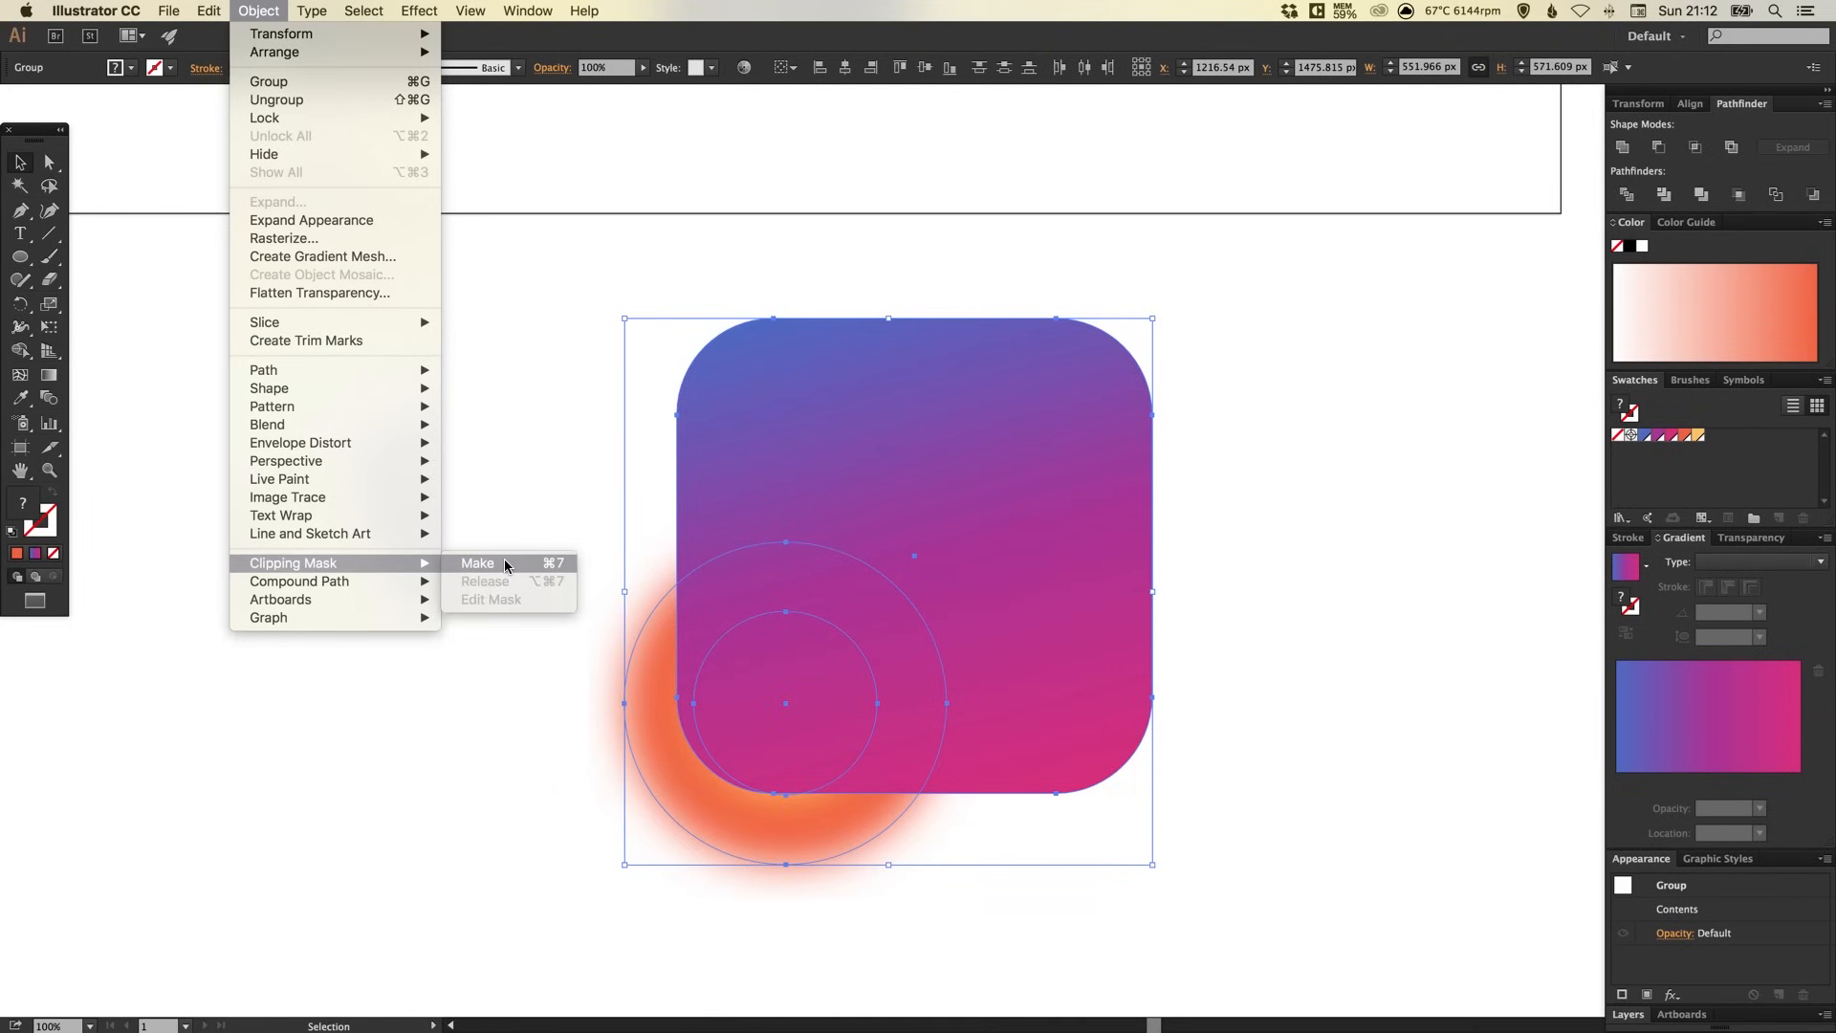
mouse_move(510, 570)
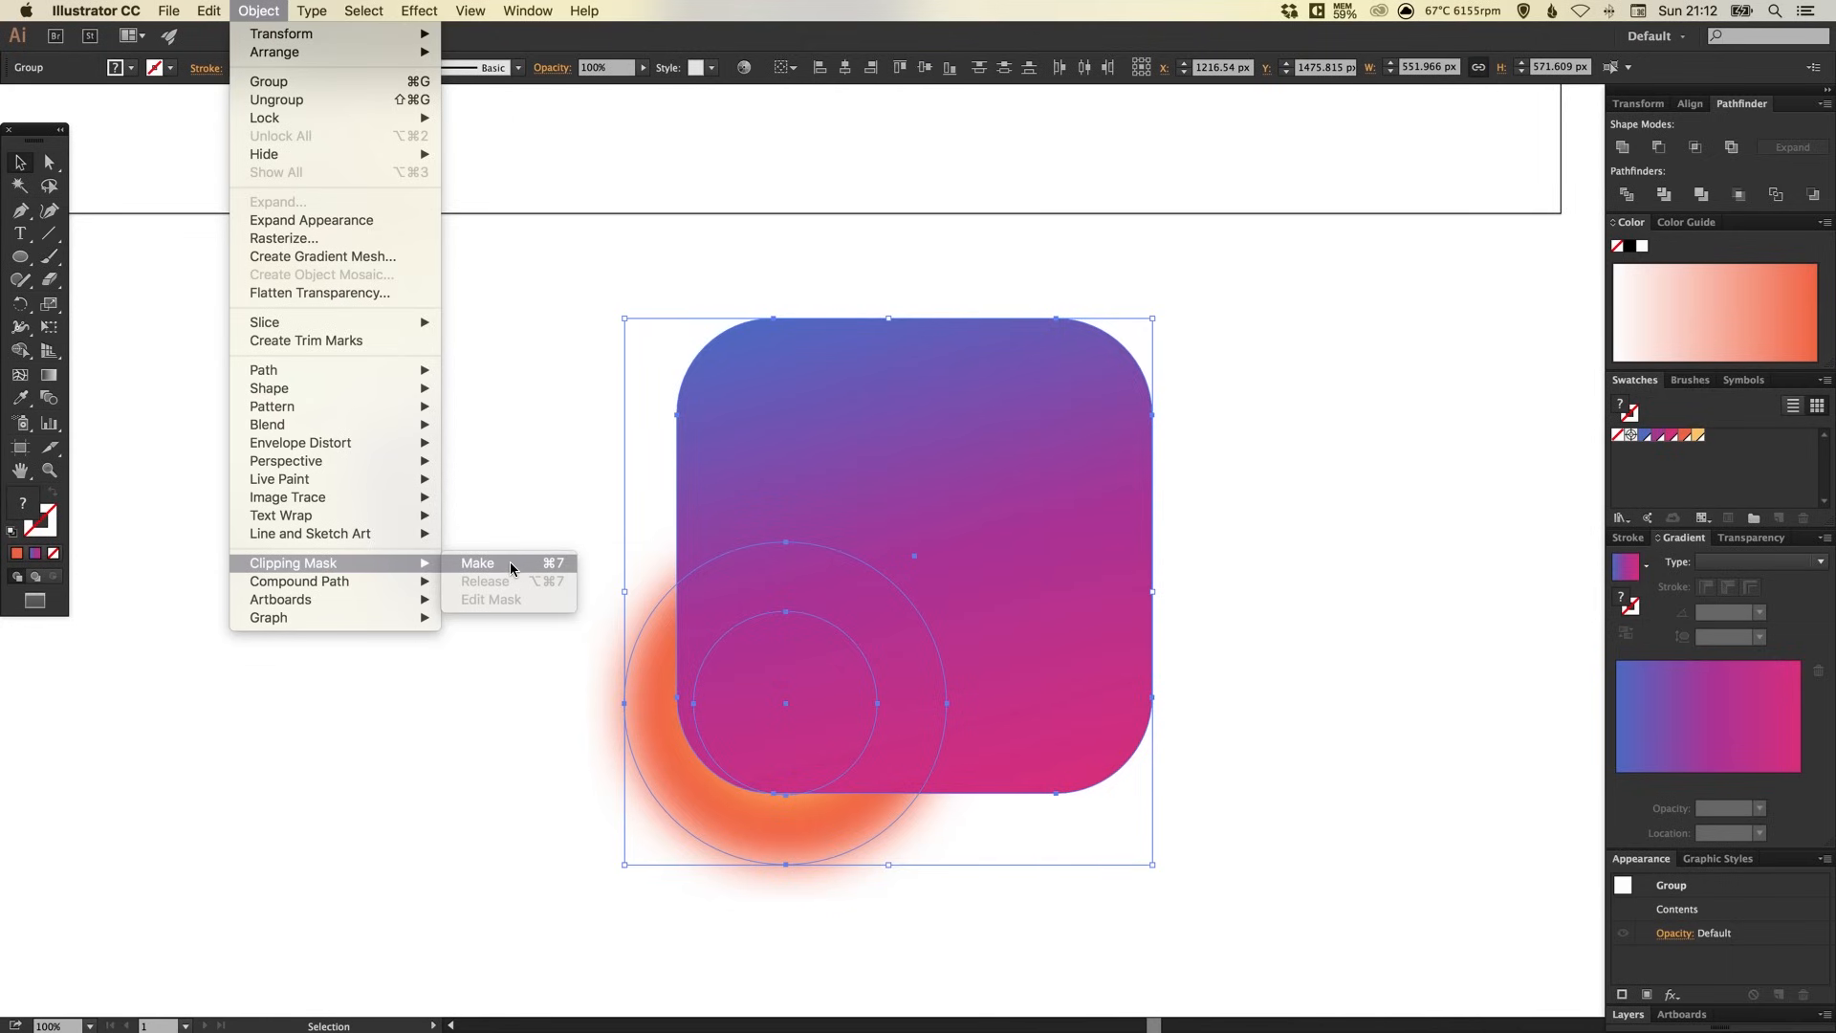
left_click(476, 563)
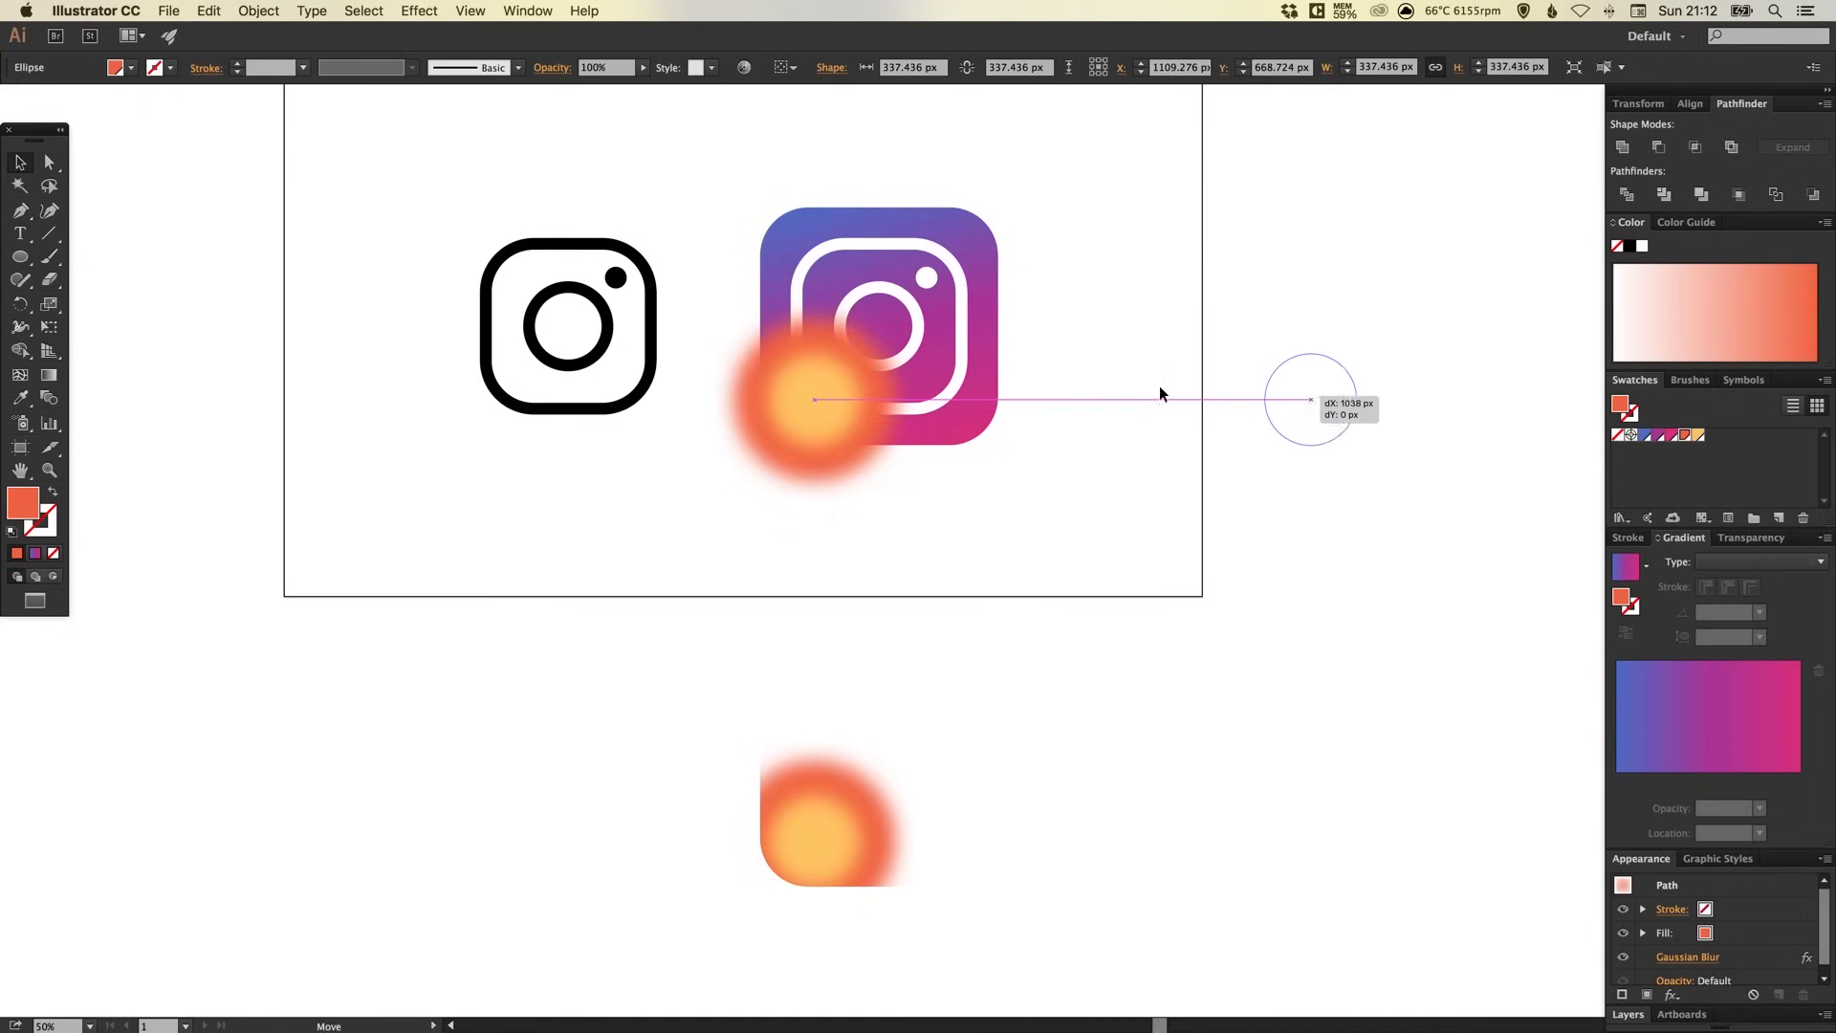
Move the unclipped glow off to the right and drag the clip group onto the main icon.
left_click_drag(812, 400, 1335, 400)
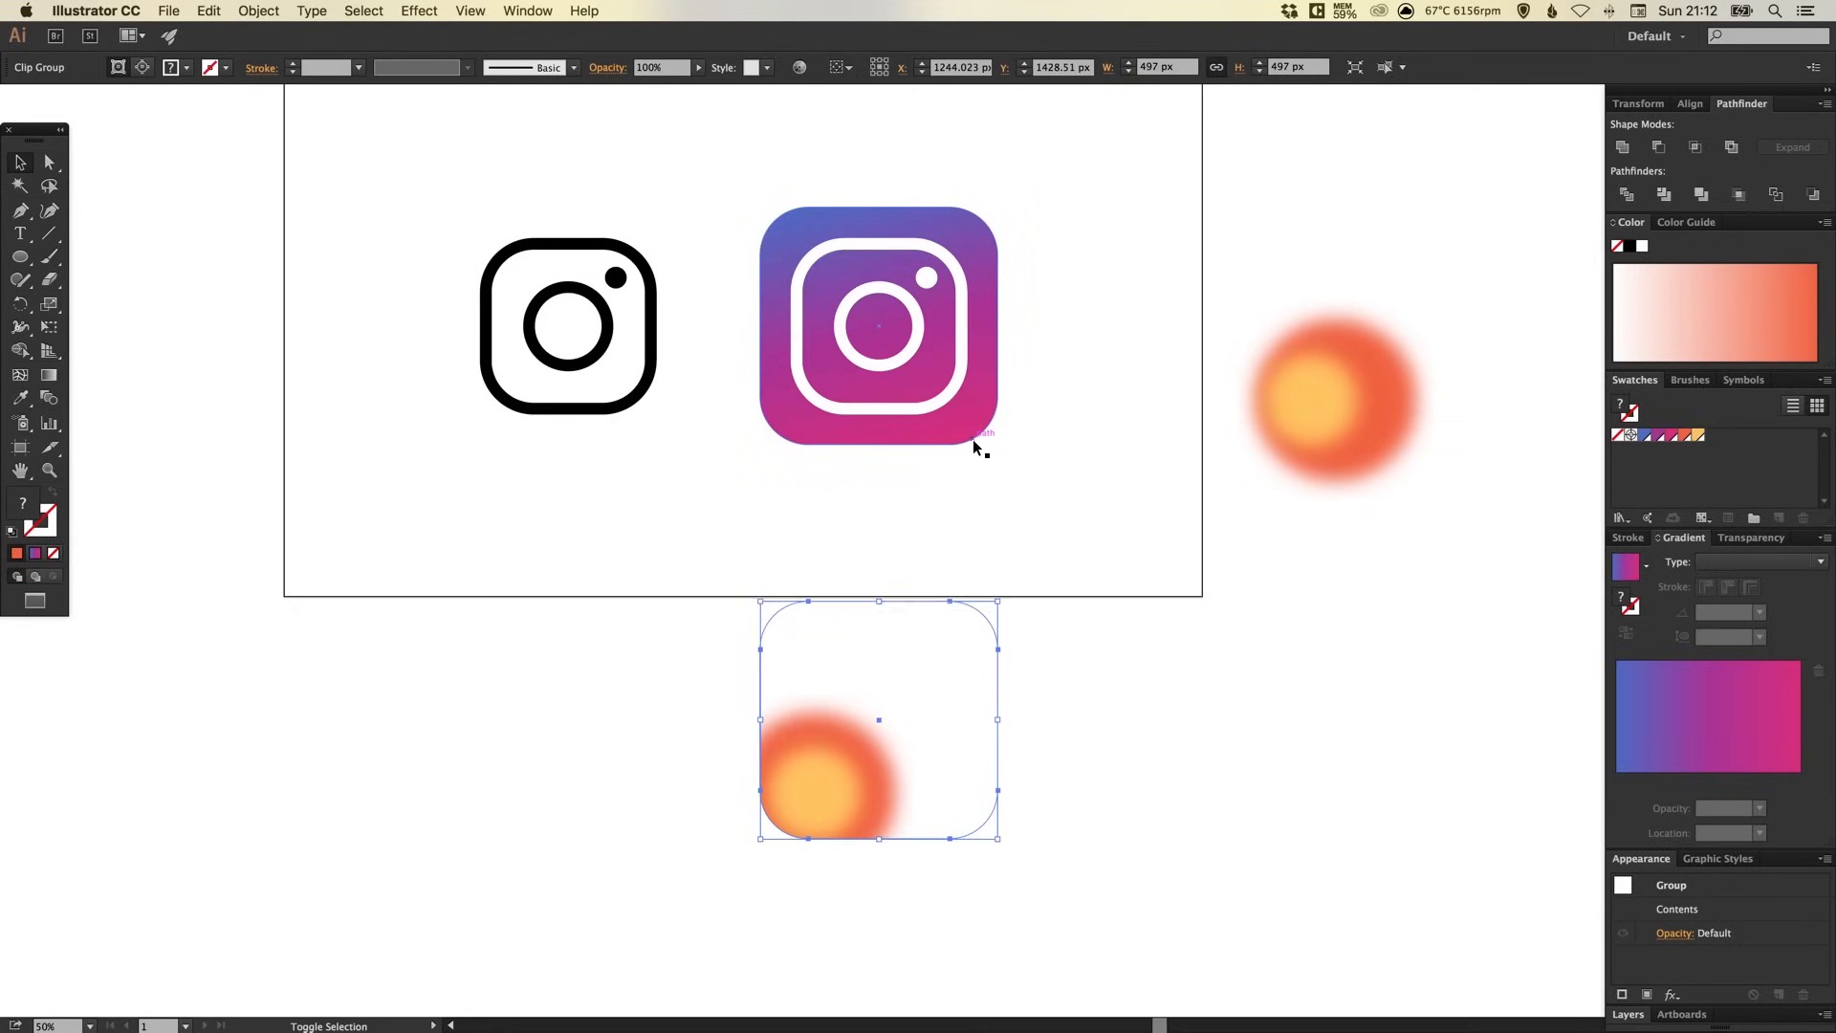
left_click_drag(878, 719, 878, 605)
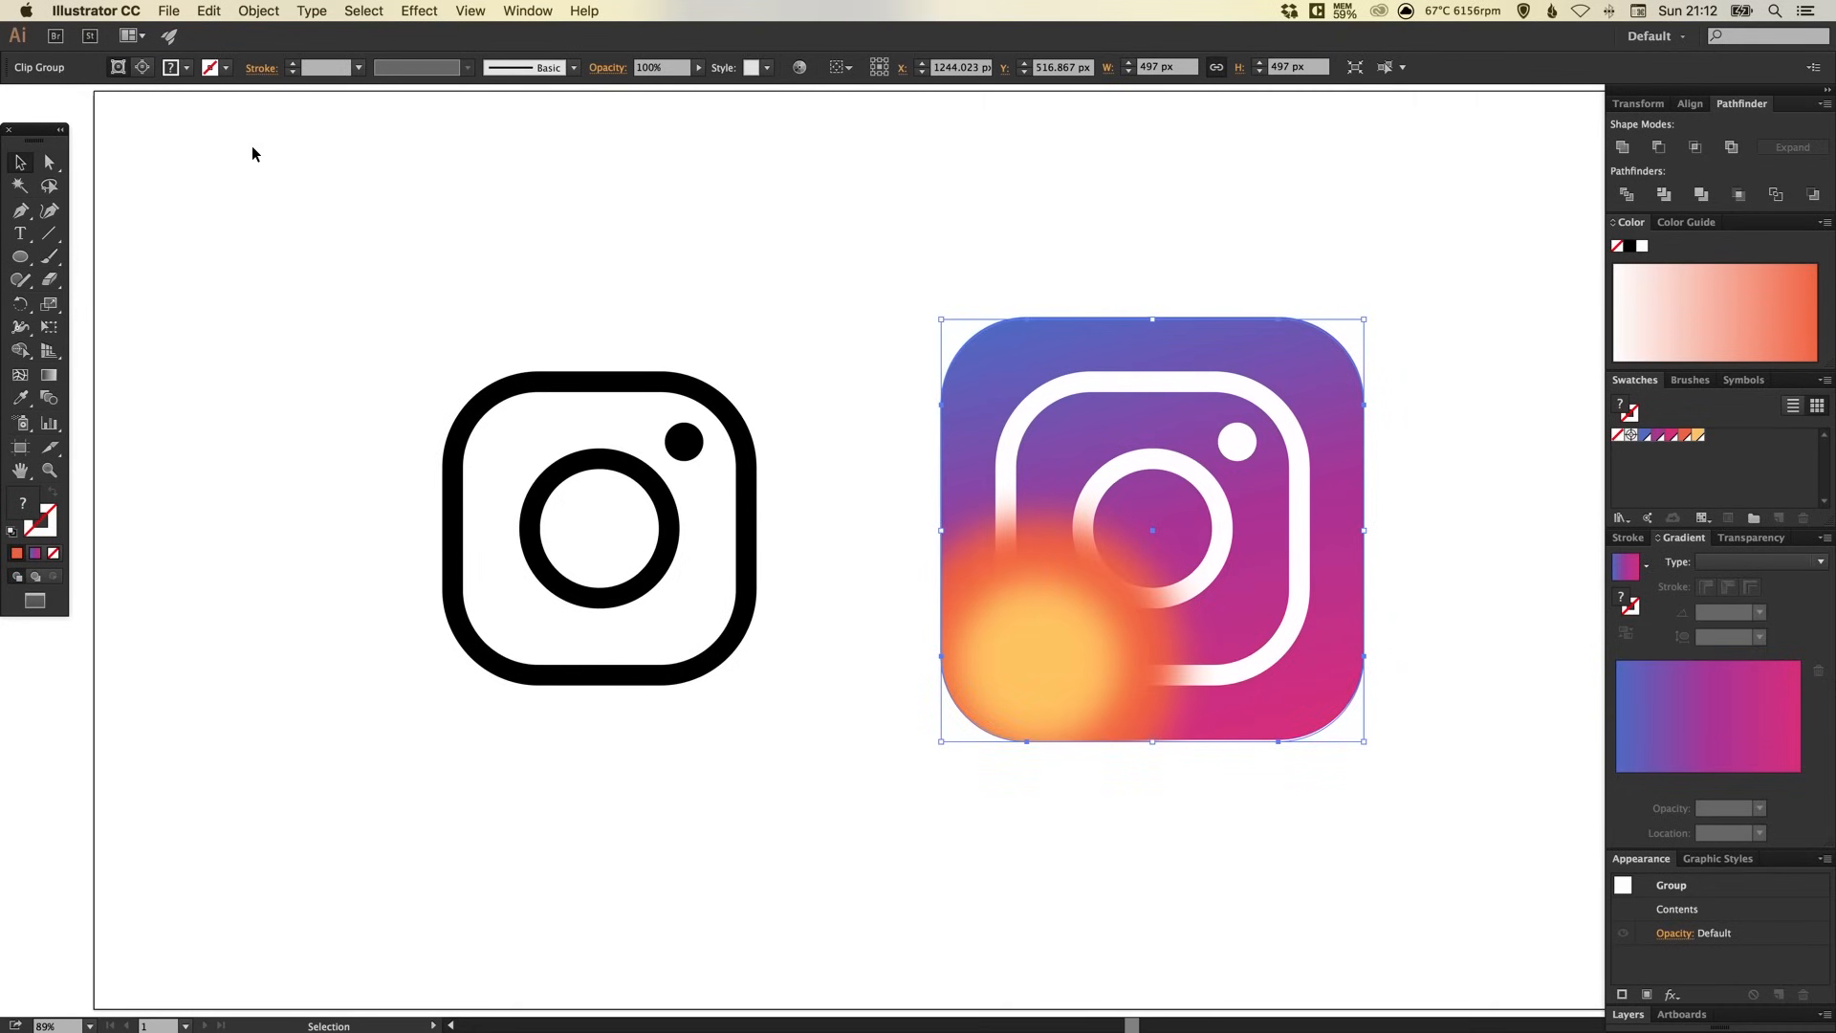
Open Object > Arrange to send the clip group back behind the white glyph.
left_click(258, 11)
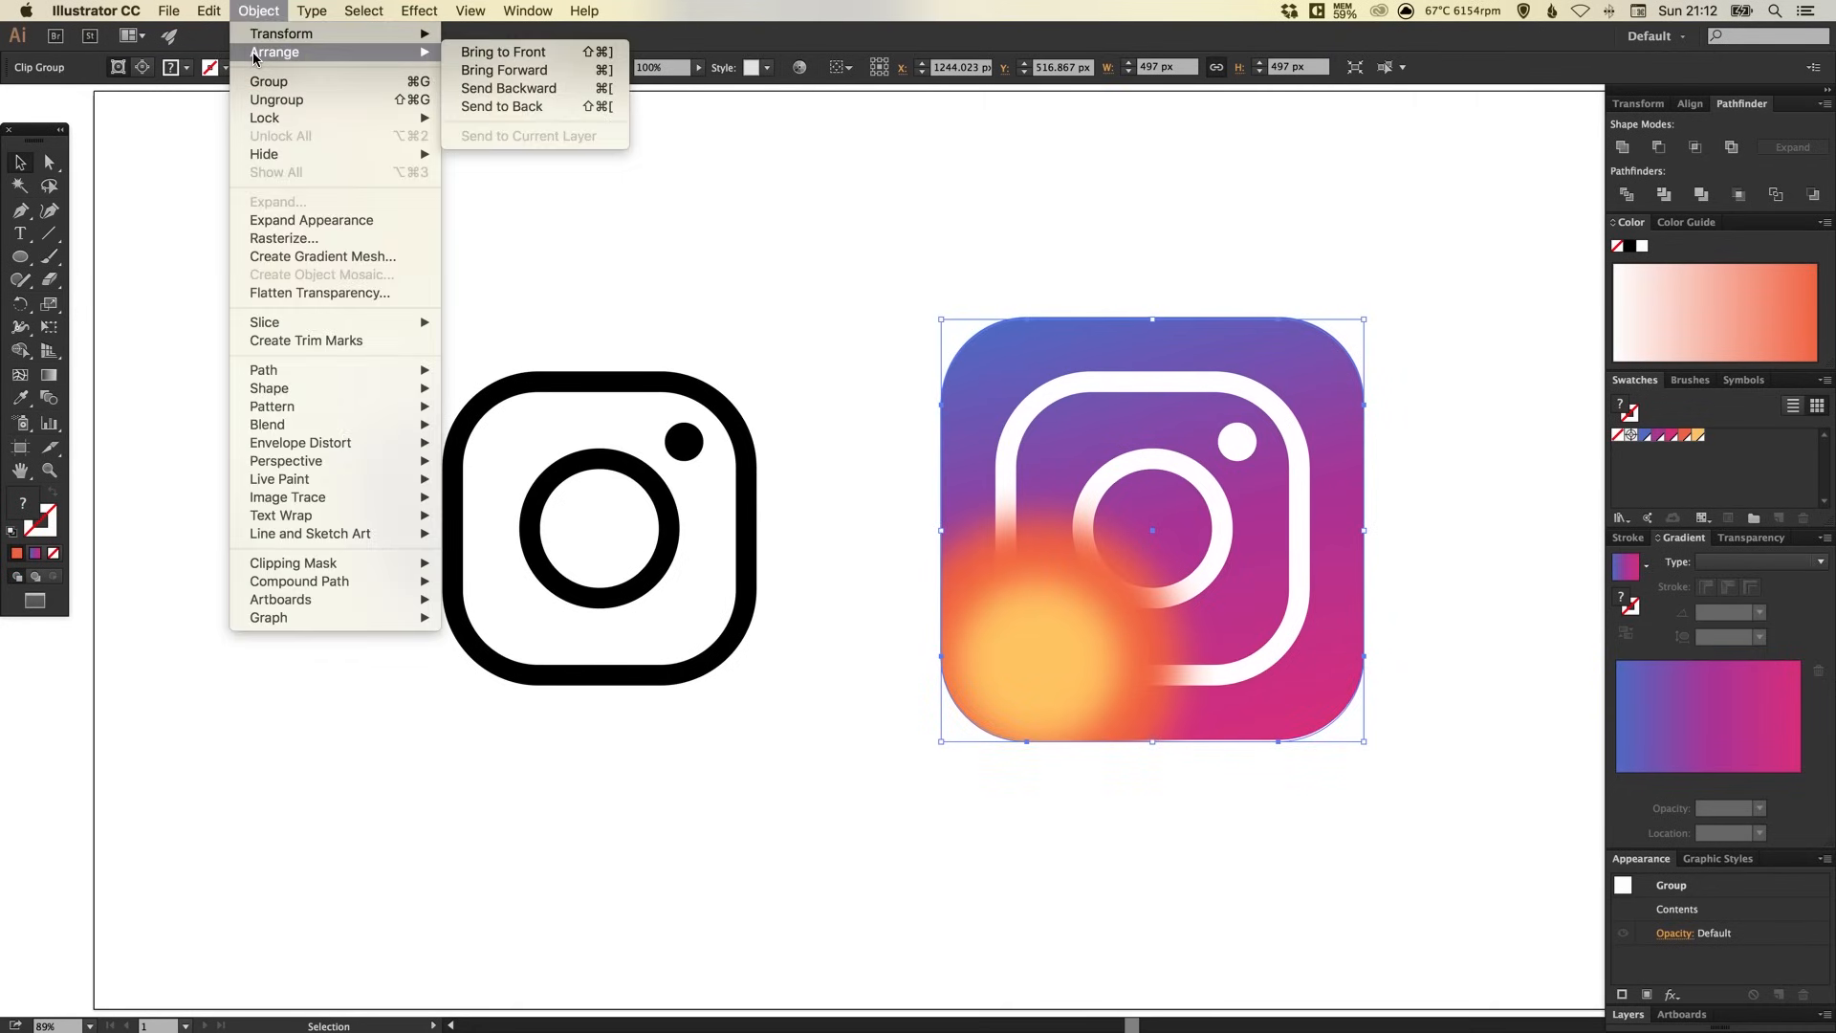
mouse_move(508, 88)
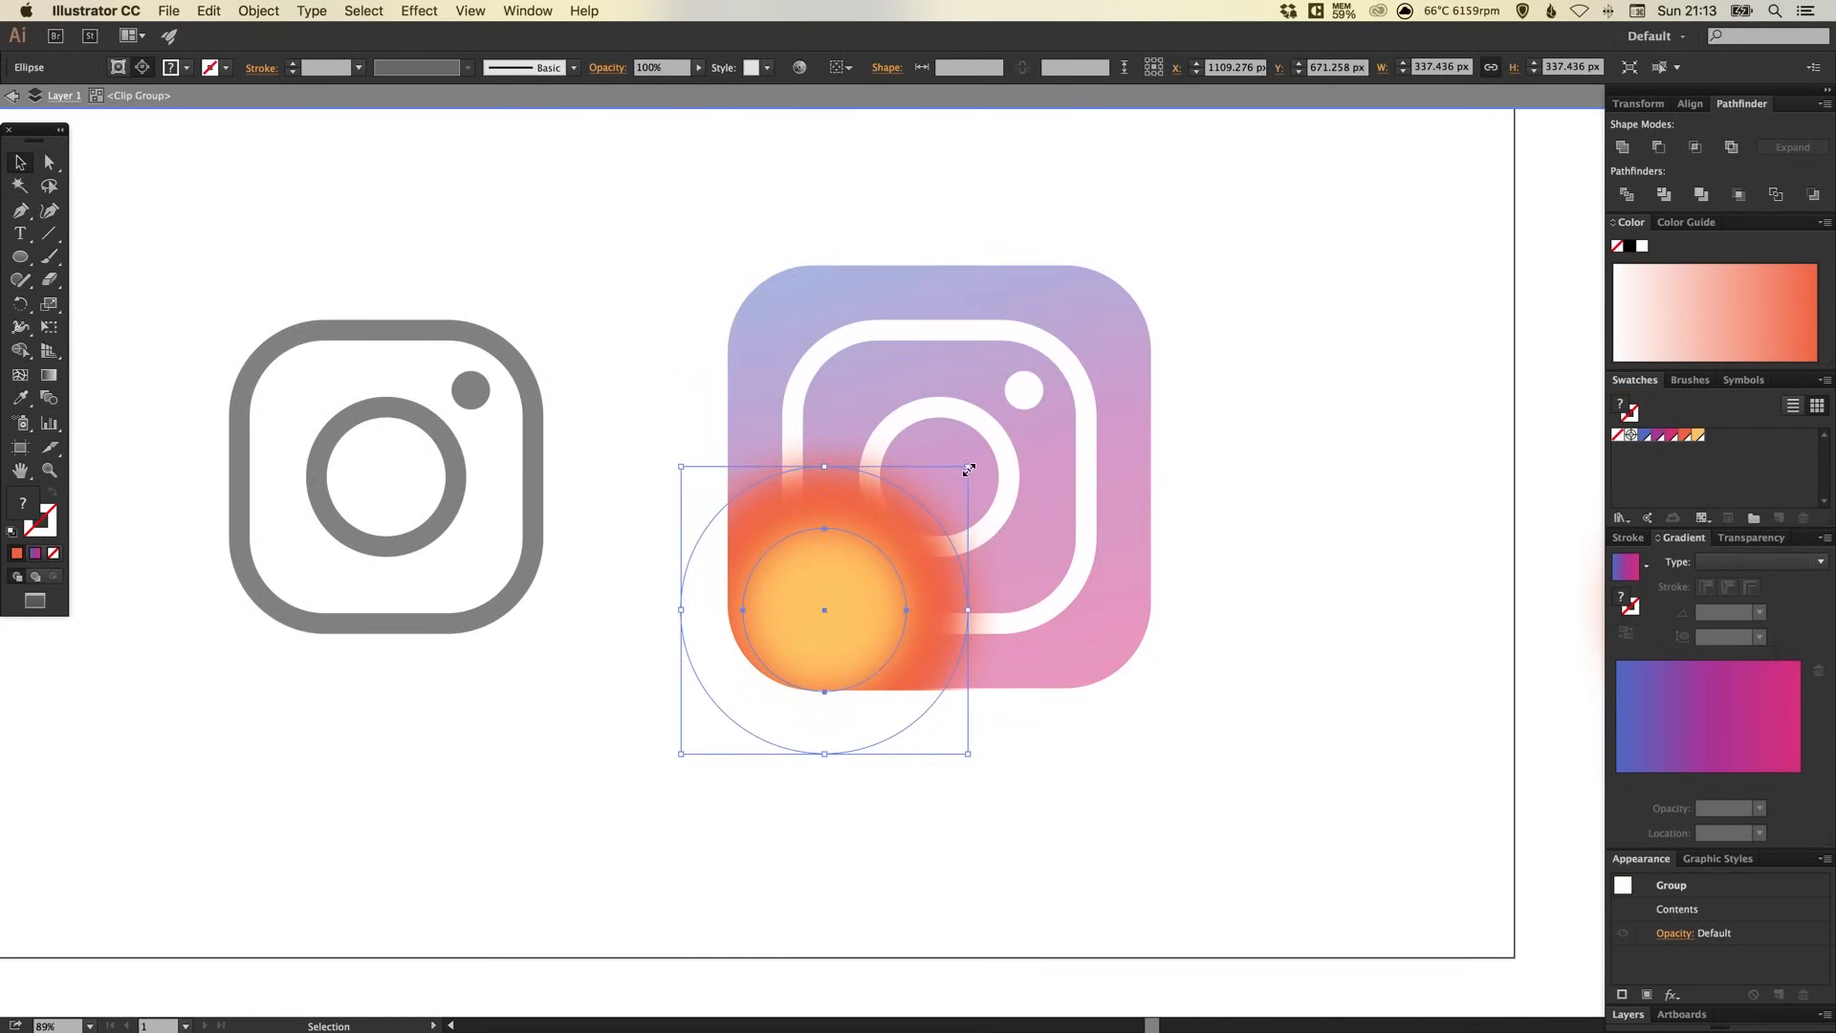
Enlarge the orange glow circle to about 438 px and nudge the glow circles lower.
left_click_drag(967, 469, 1005, 428)
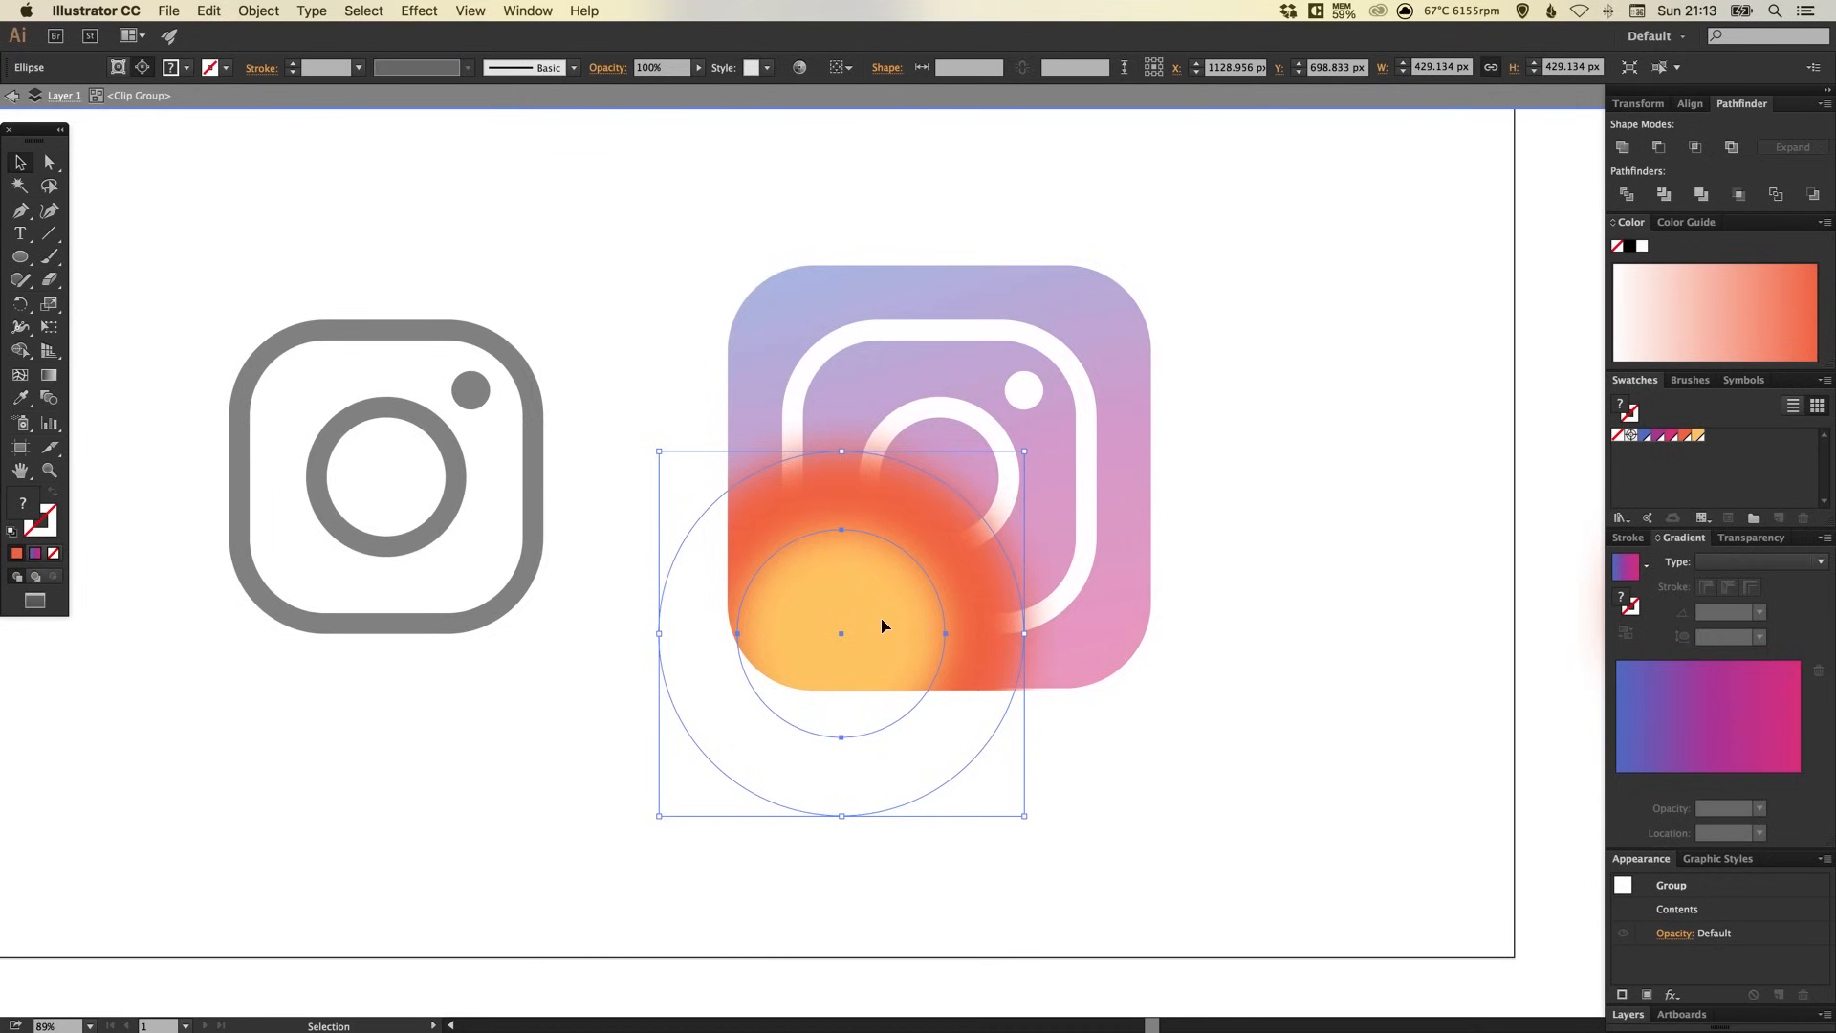
left_click_drag(1022, 452, 1034, 448)
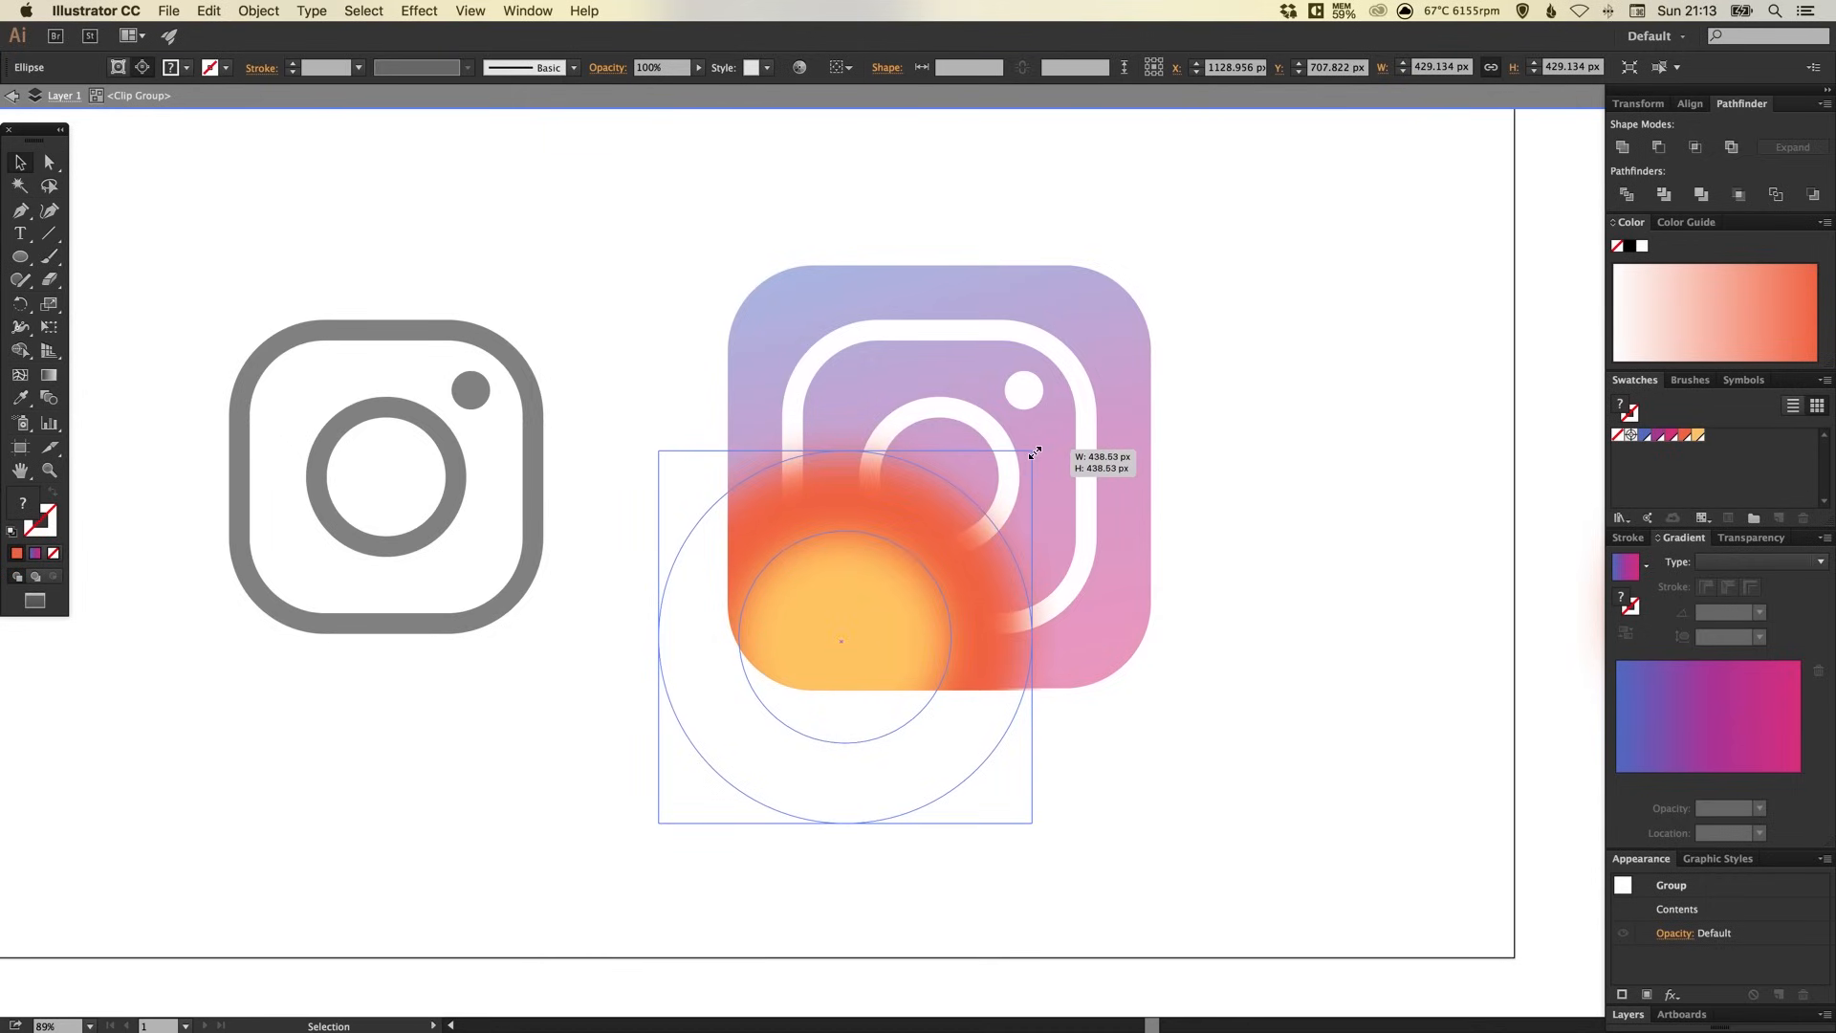
left_click_drag(1032, 453, 1036, 451)
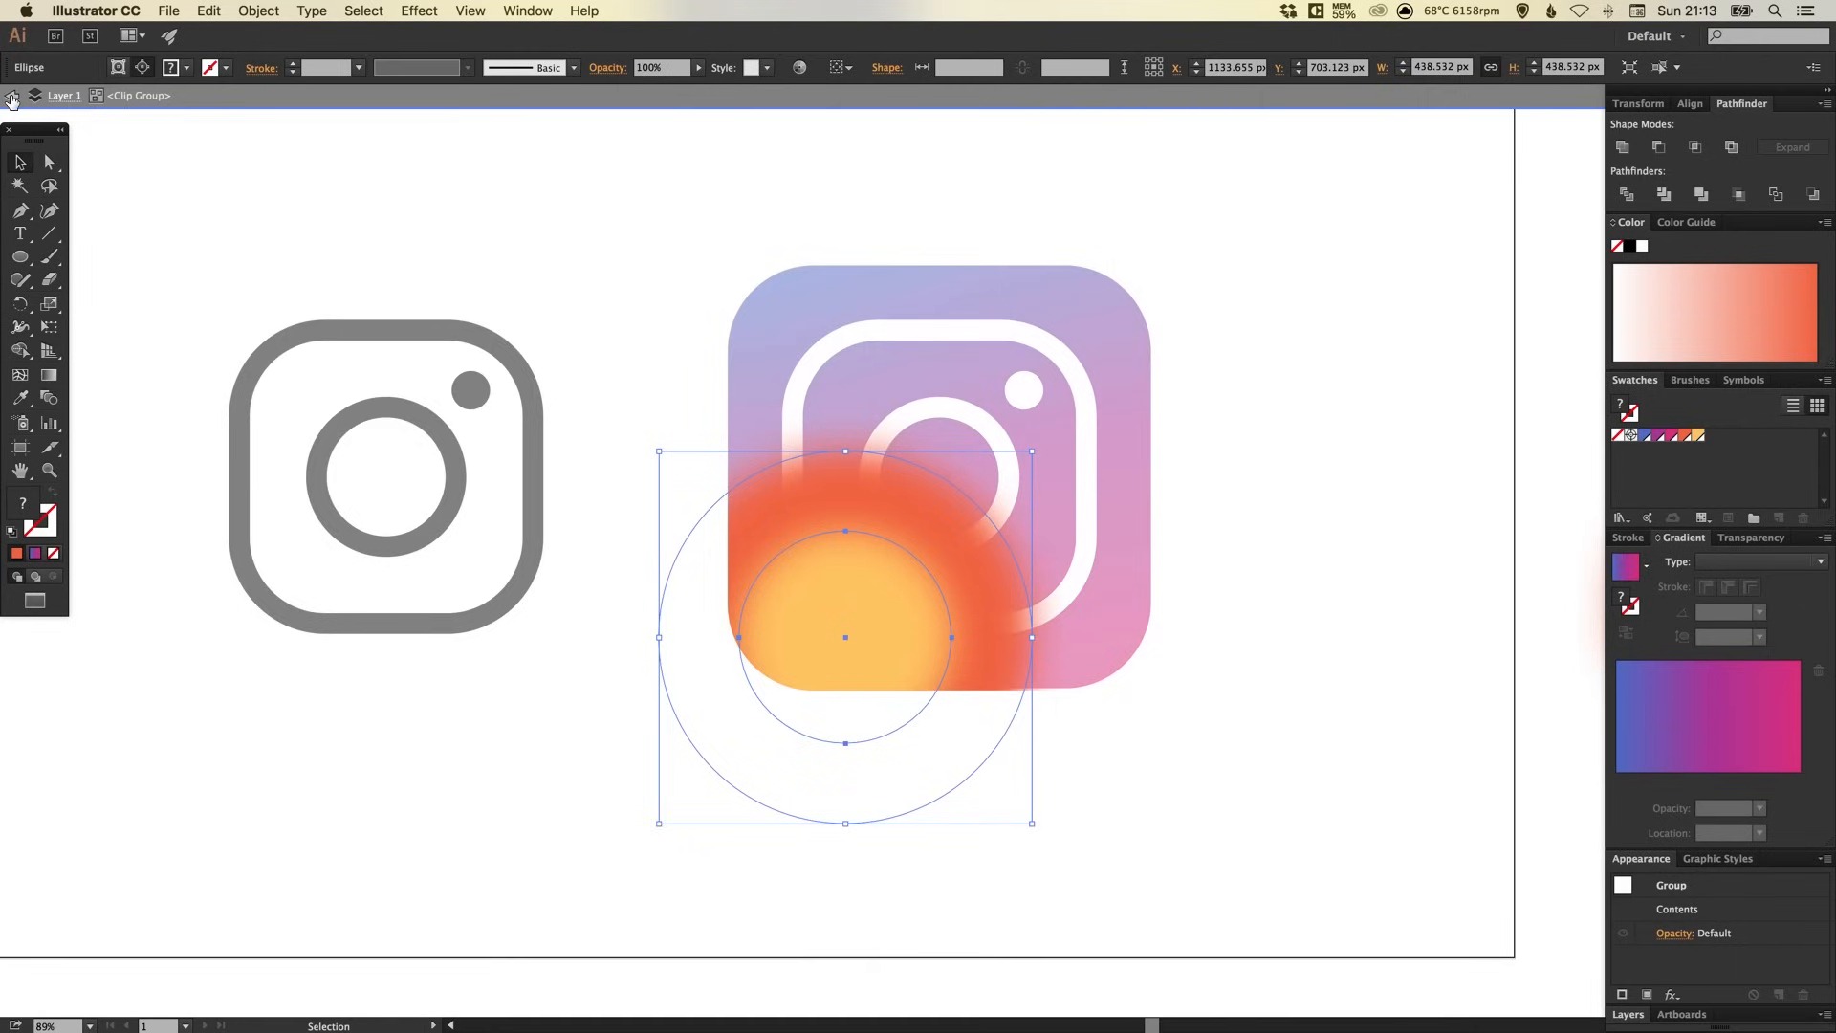
mouse_move(52, 100)
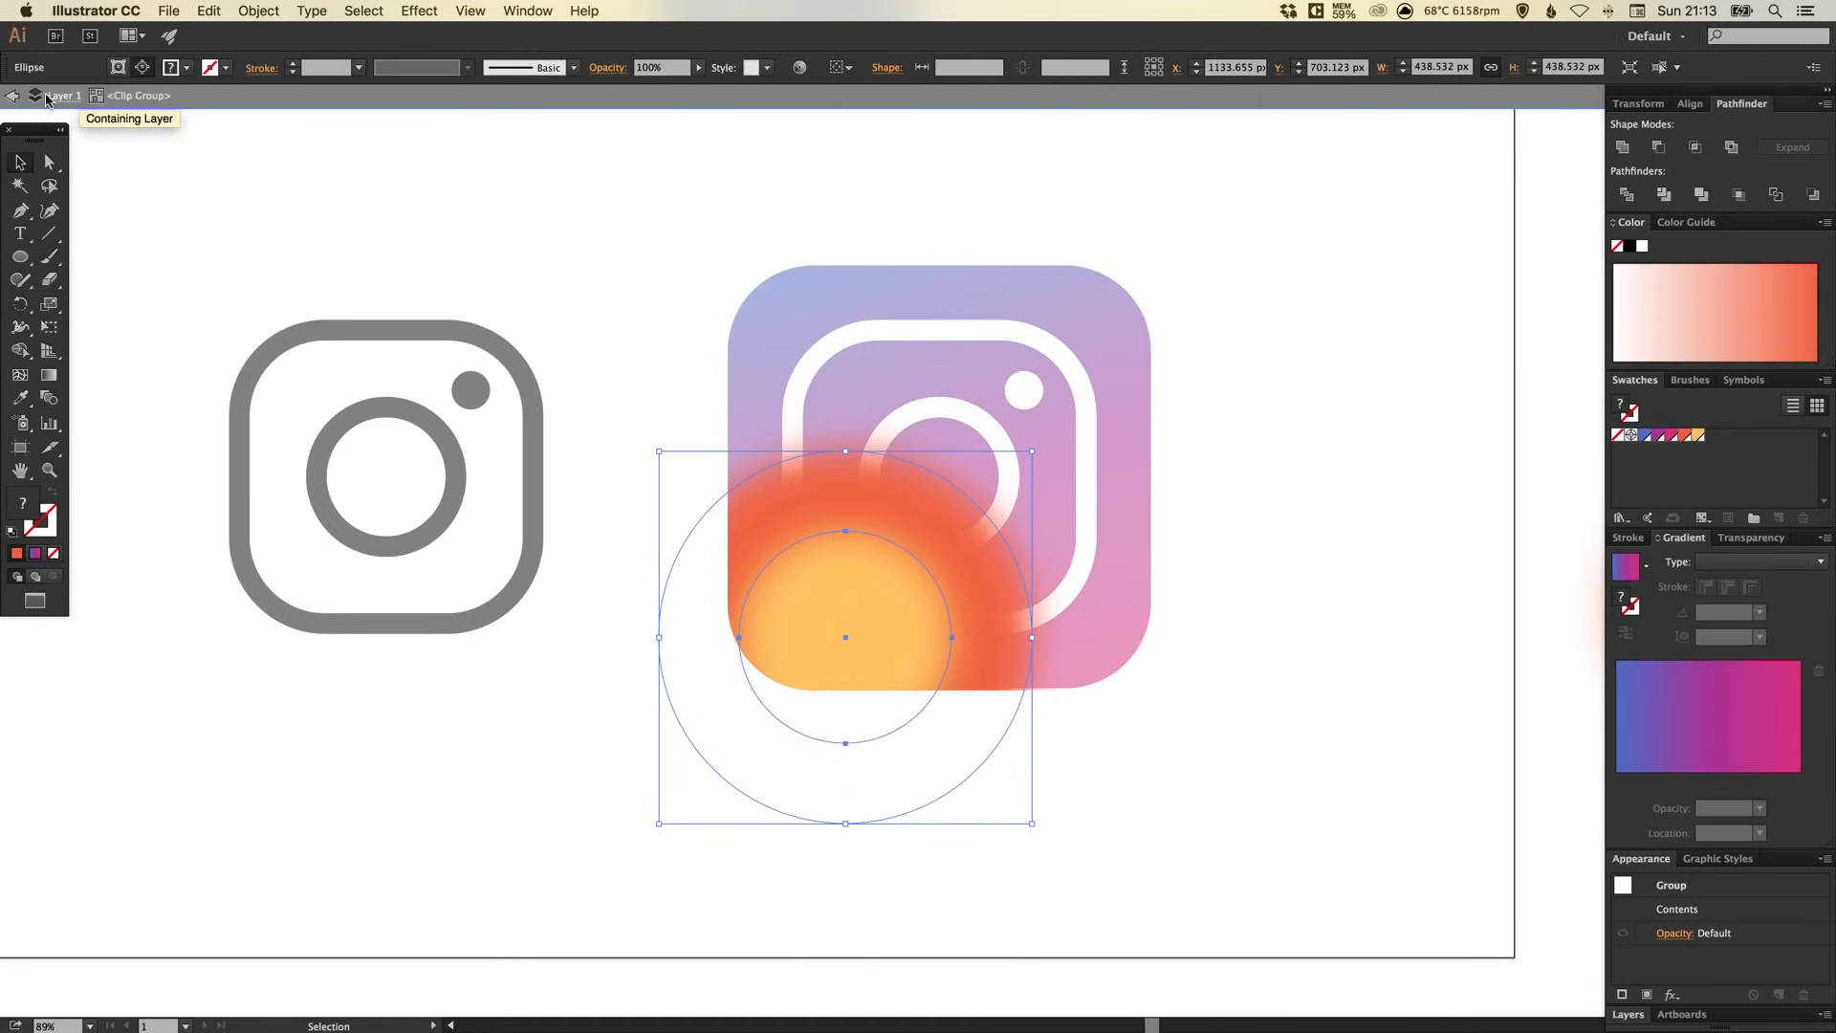